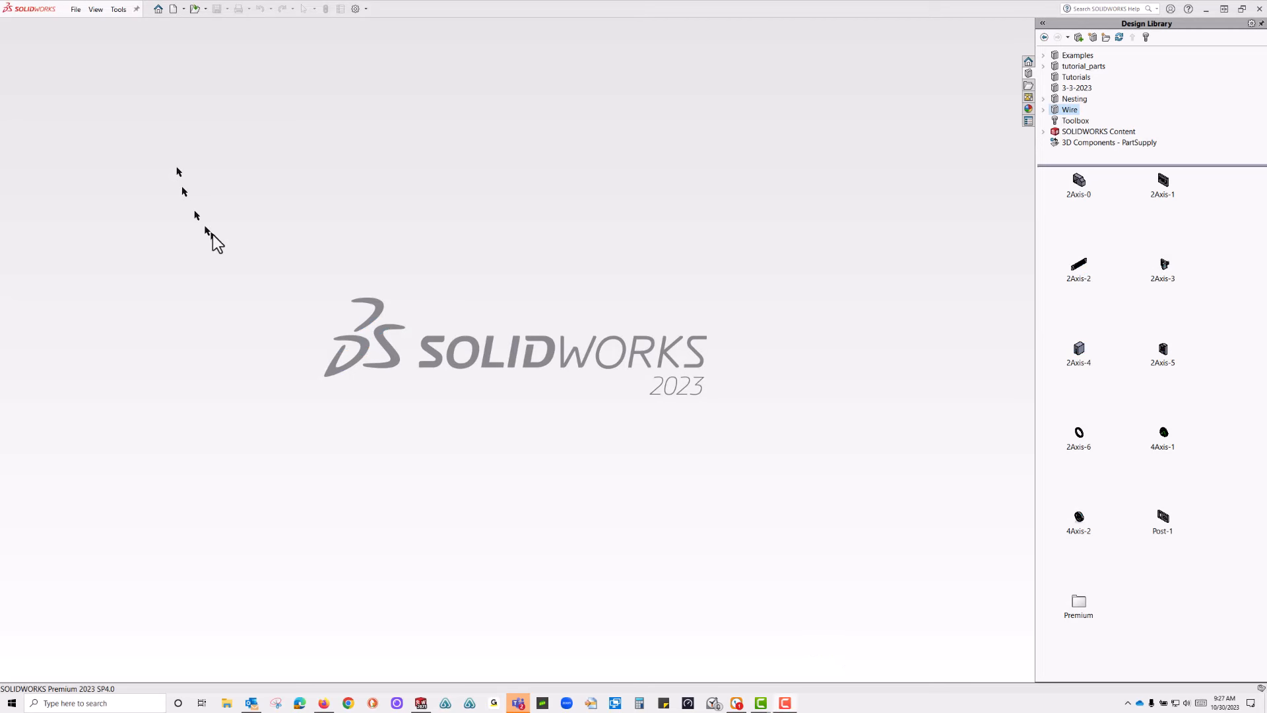
pyautogui.moveTo(452, 191)
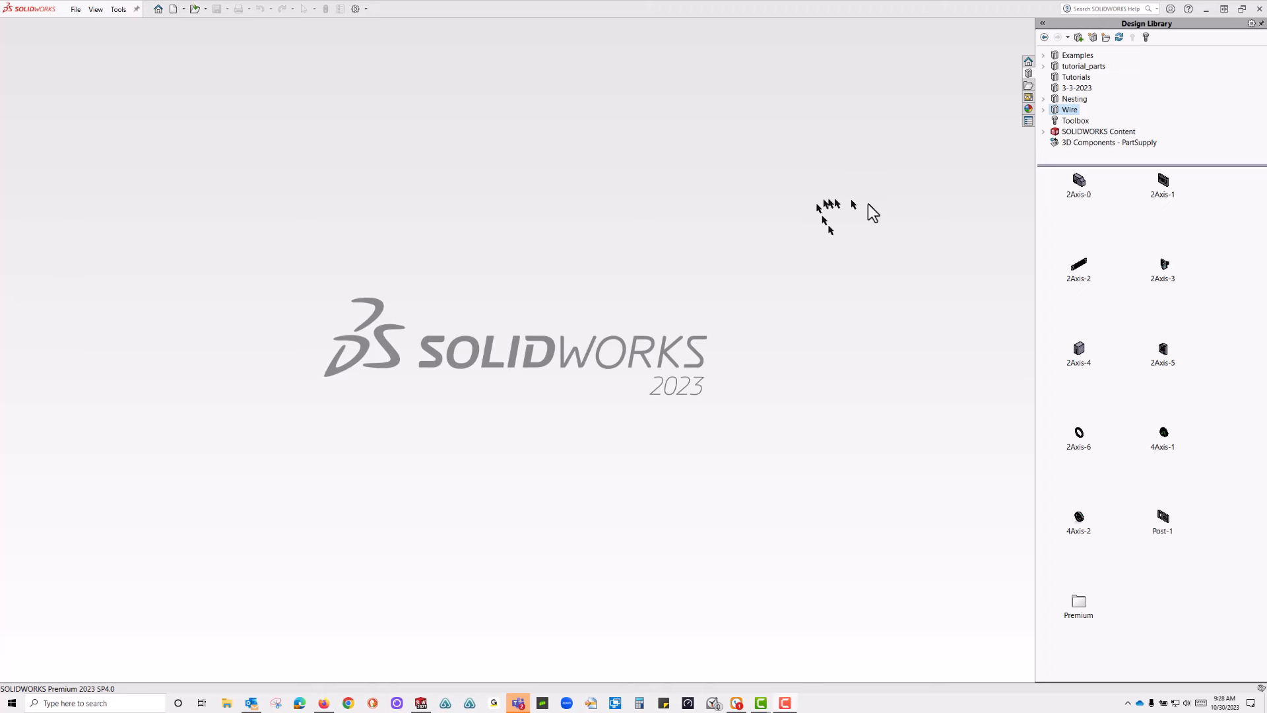
# - Open the 2Axis-0 part from the Wire folder of the Design Library
pyautogui.click(1078, 184)
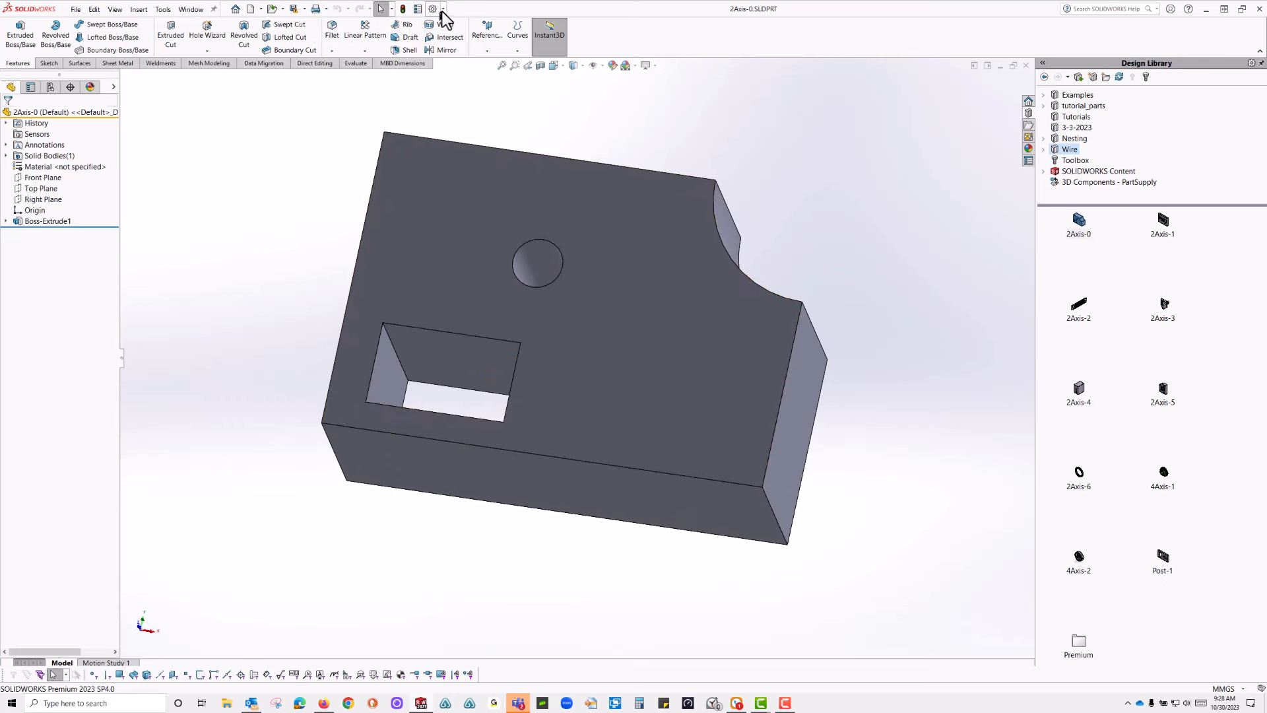
# - Enable the CAMWorks WireEDM Pro 2023 add-in from the Add-Ins list
pyautogui.click(433, 8)
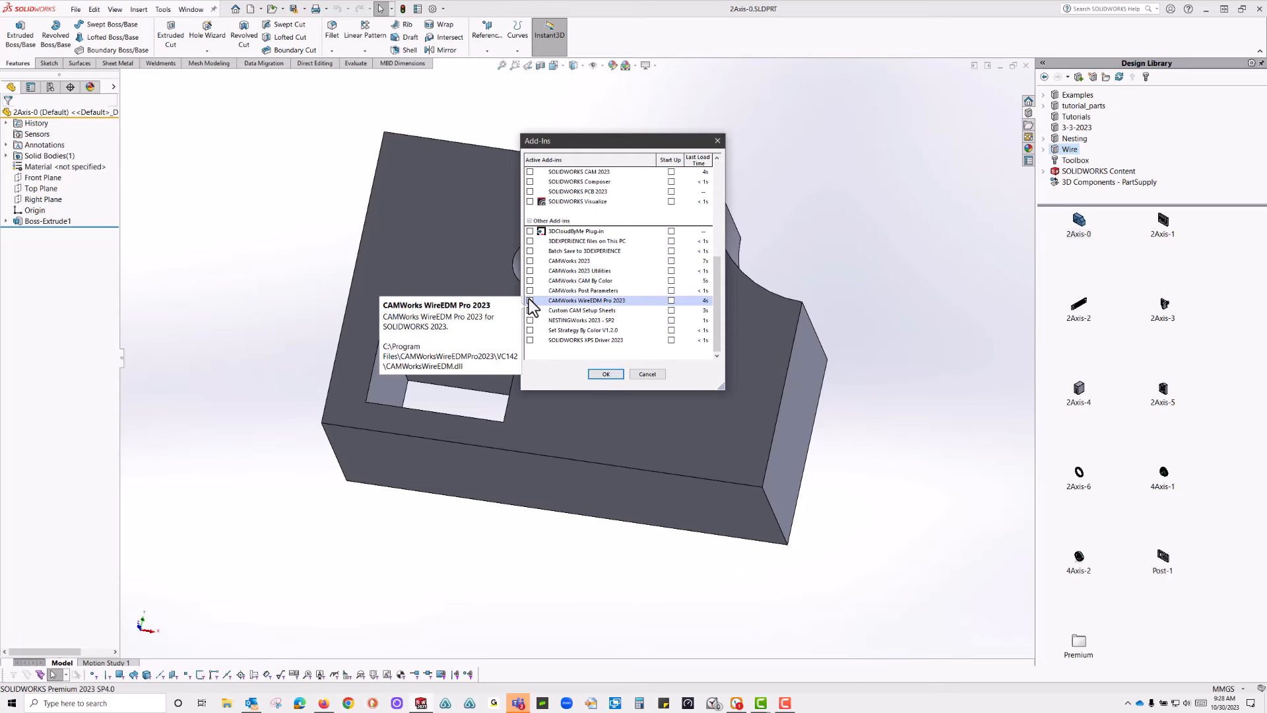
pyautogui.click(530, 301)
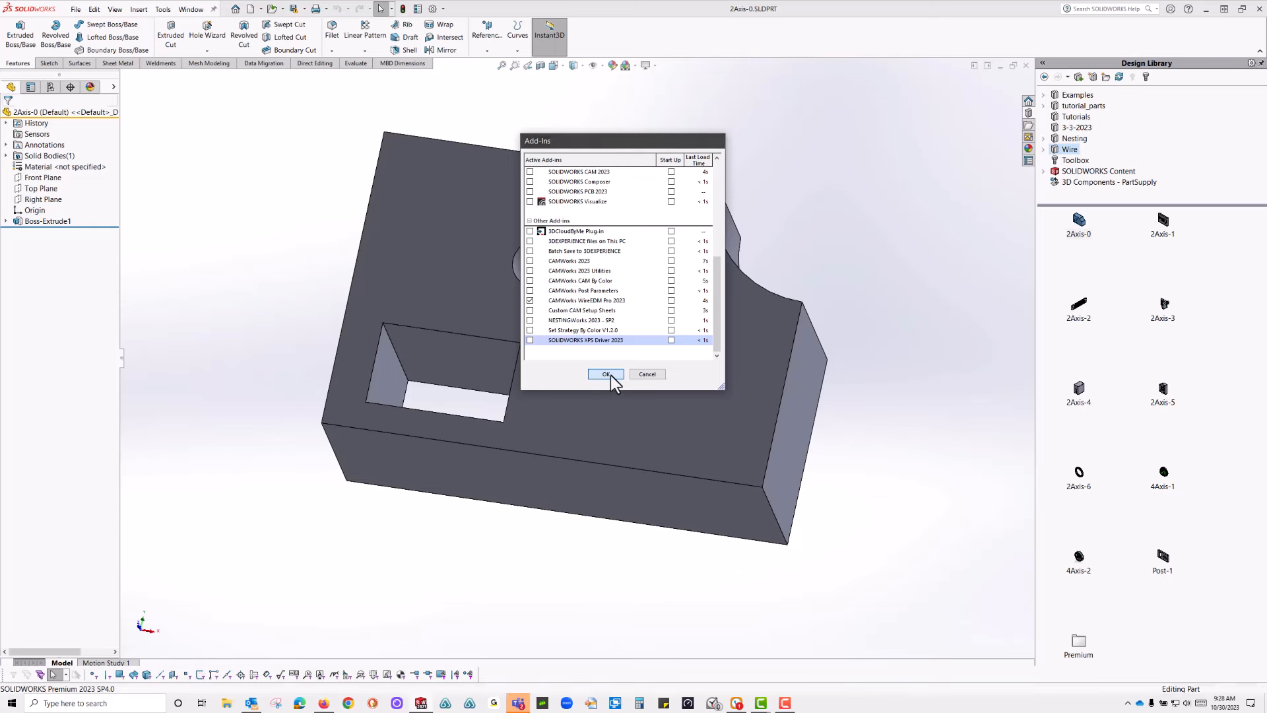
pyautogui.click(606, 374)
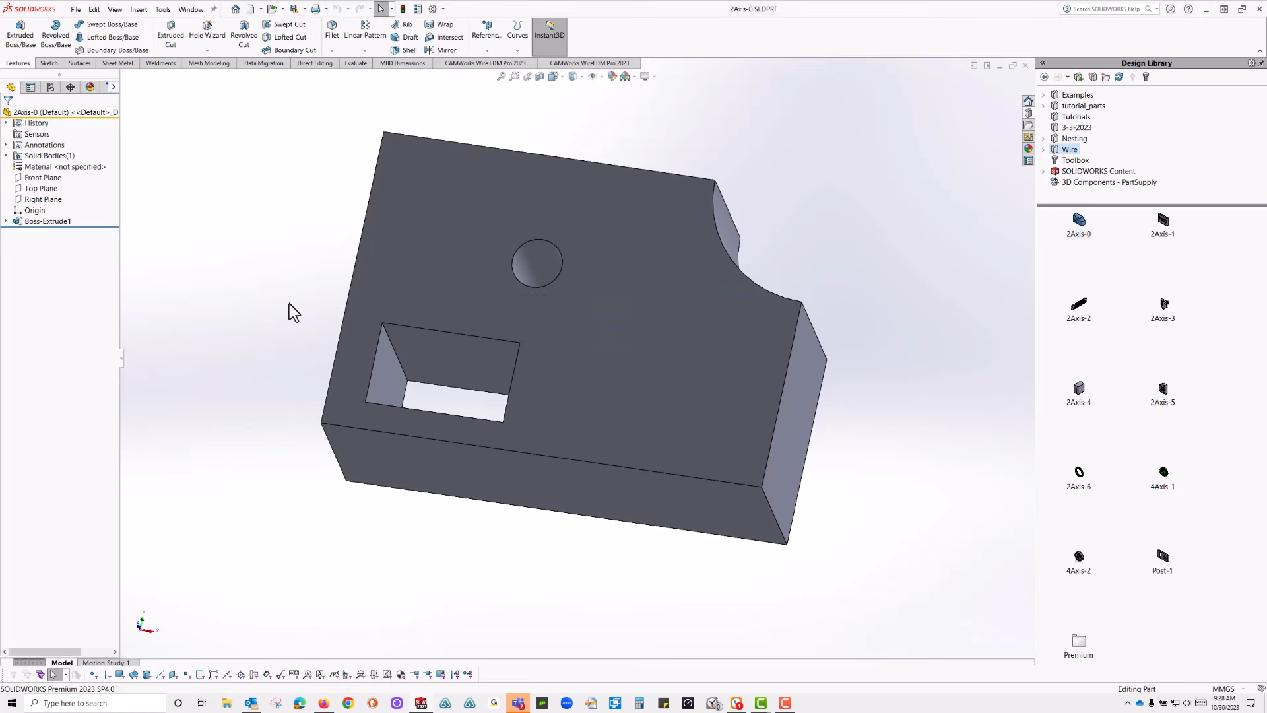
pyautogui.moveTo(68, 95)
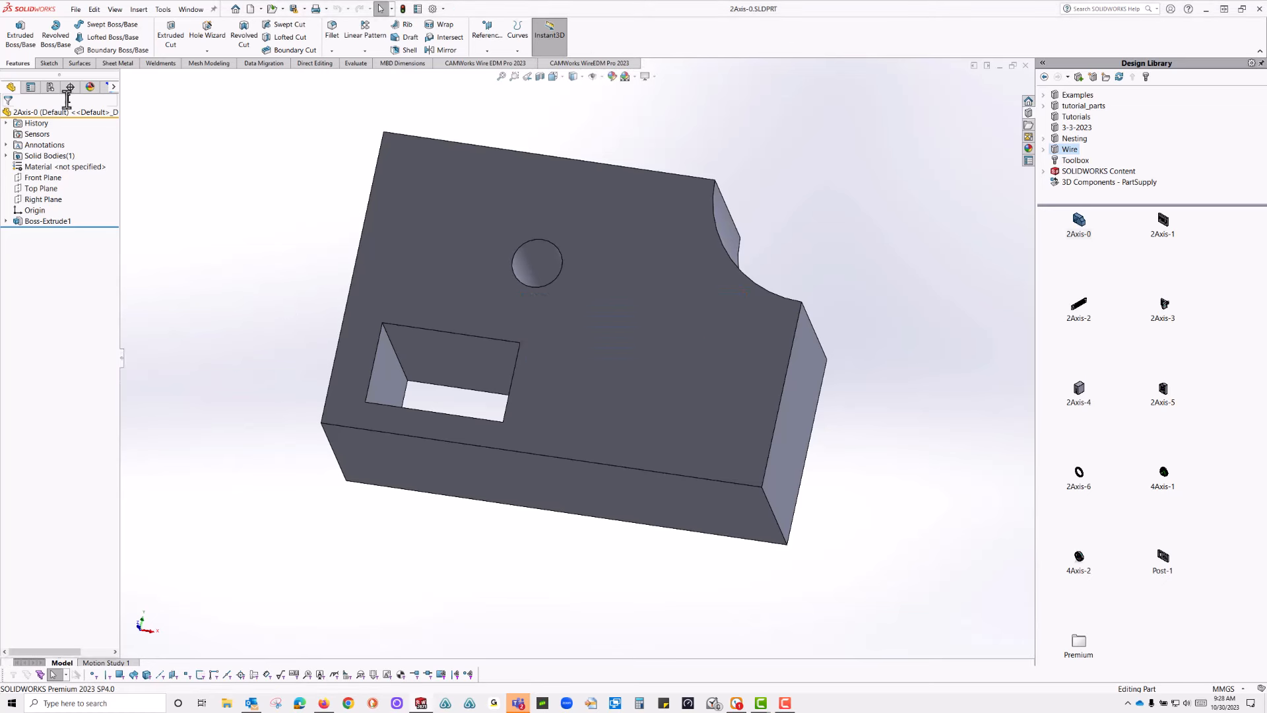
pyautogui.moveTo(398, 50)
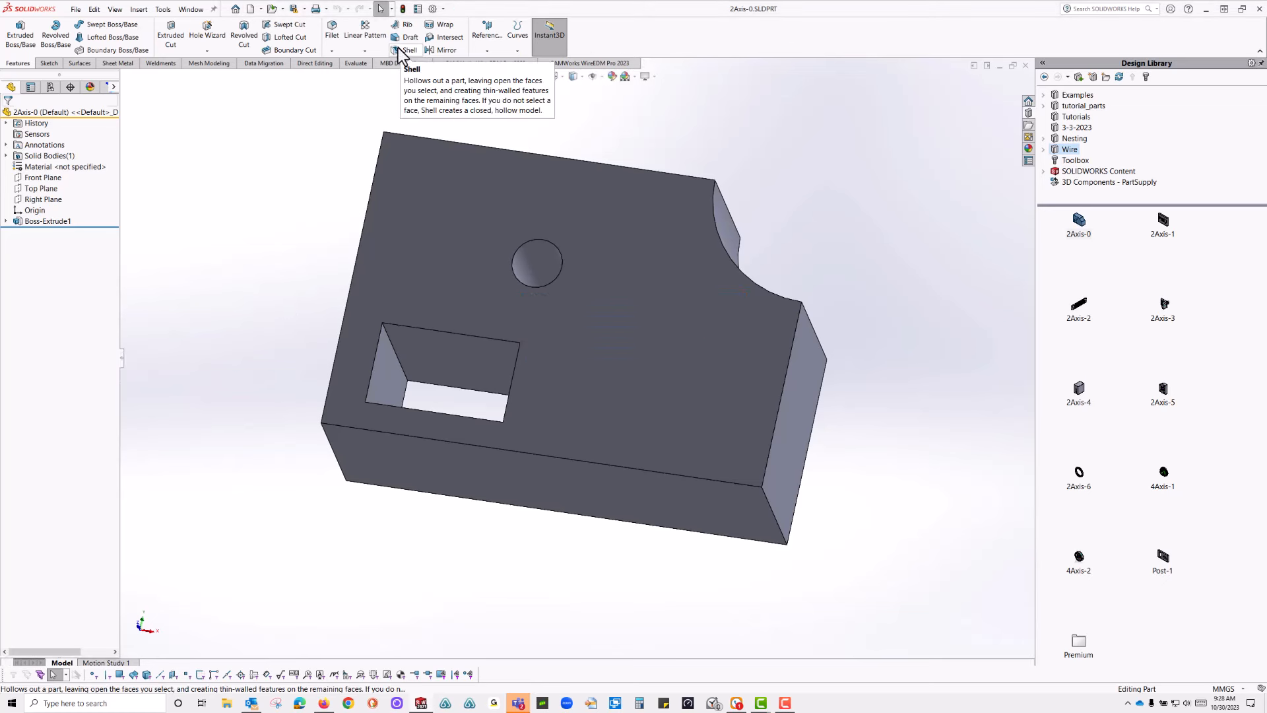
# - Create a coordinate system with its origin at the part's bottom-left front corner vertex
pyautogui.click(486, 35)
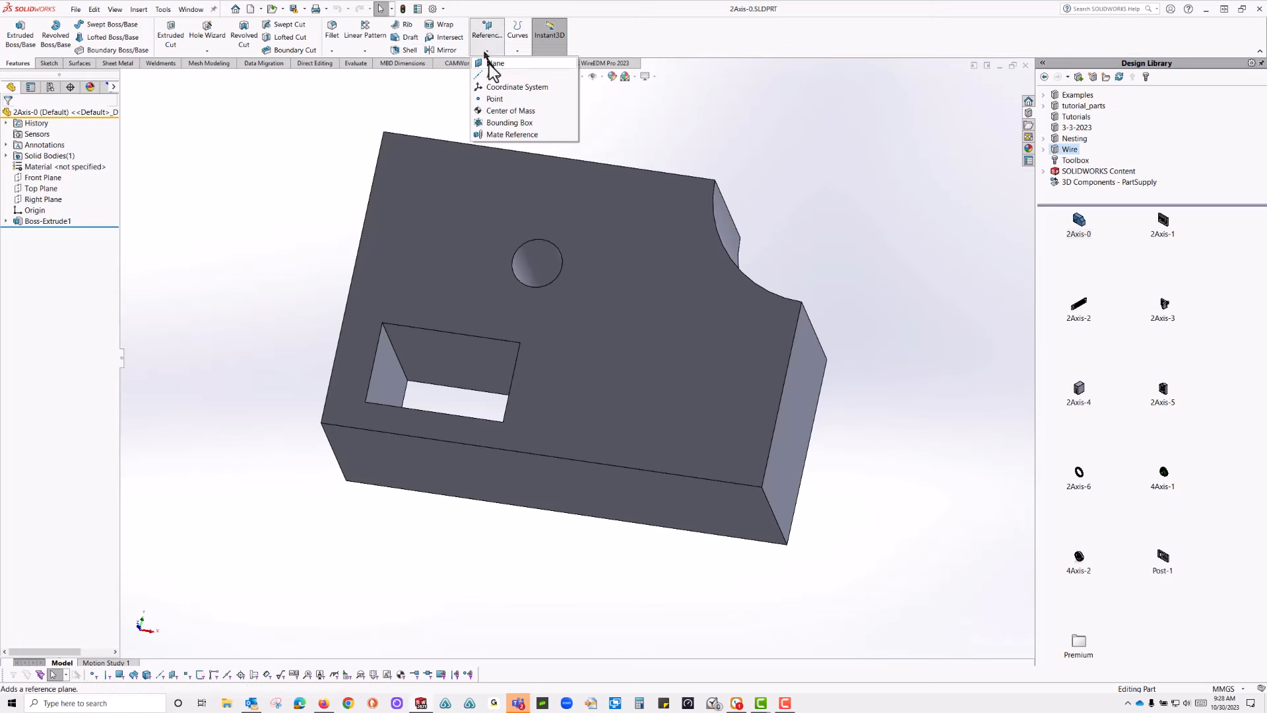
pyautogui.click(515, 87)
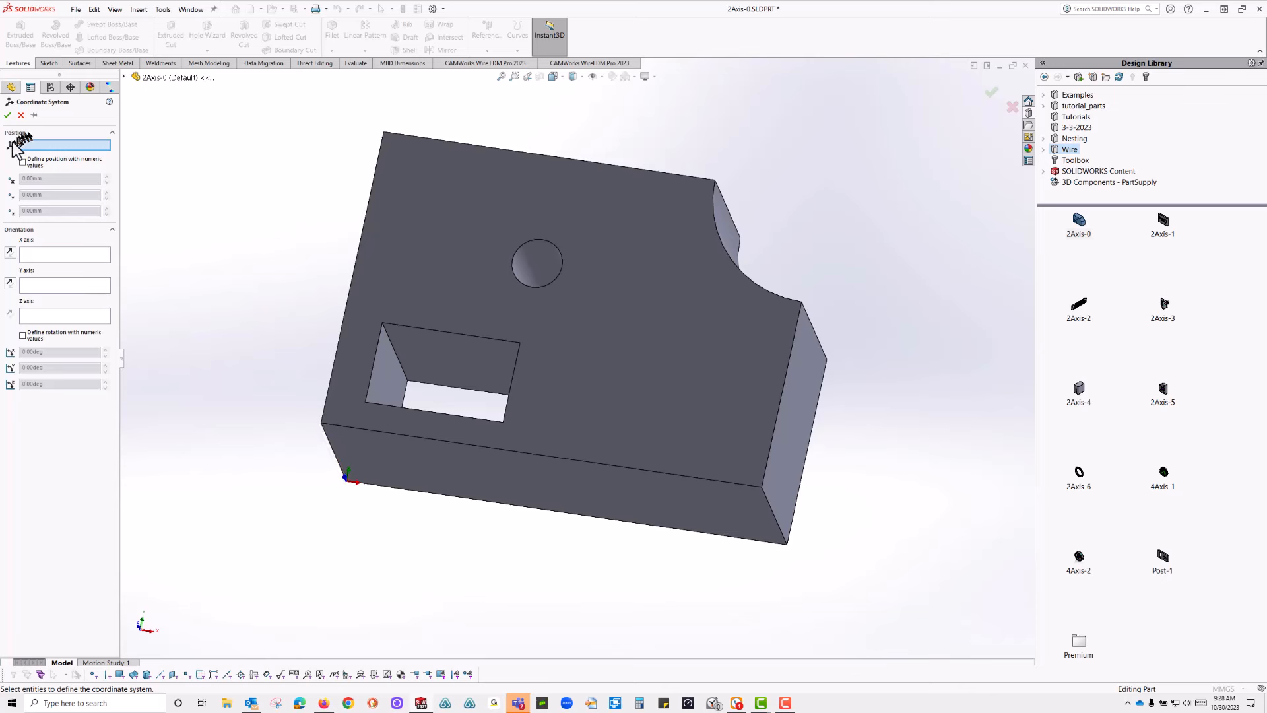
pyautogui.click(14, 116)
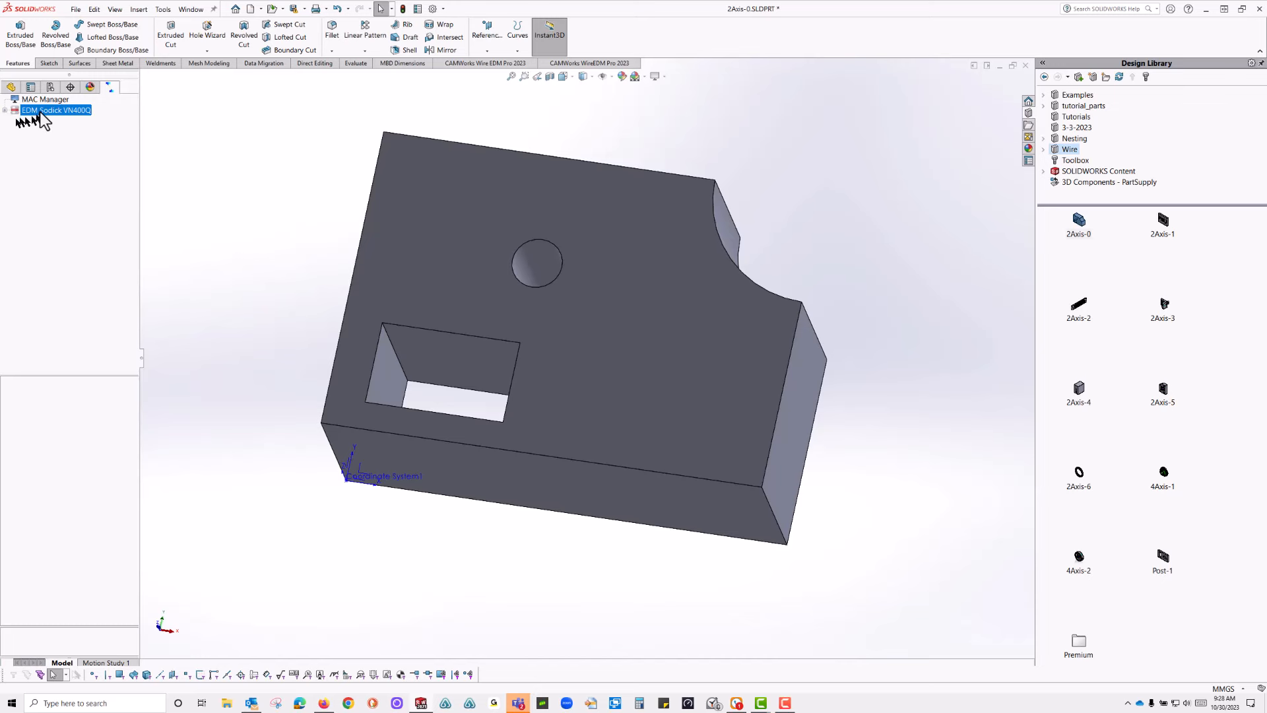
# - Change the wire EDM machine to Agie-Charmilles CUT P350-PRO
pyautogui.rightClick(55, 111)
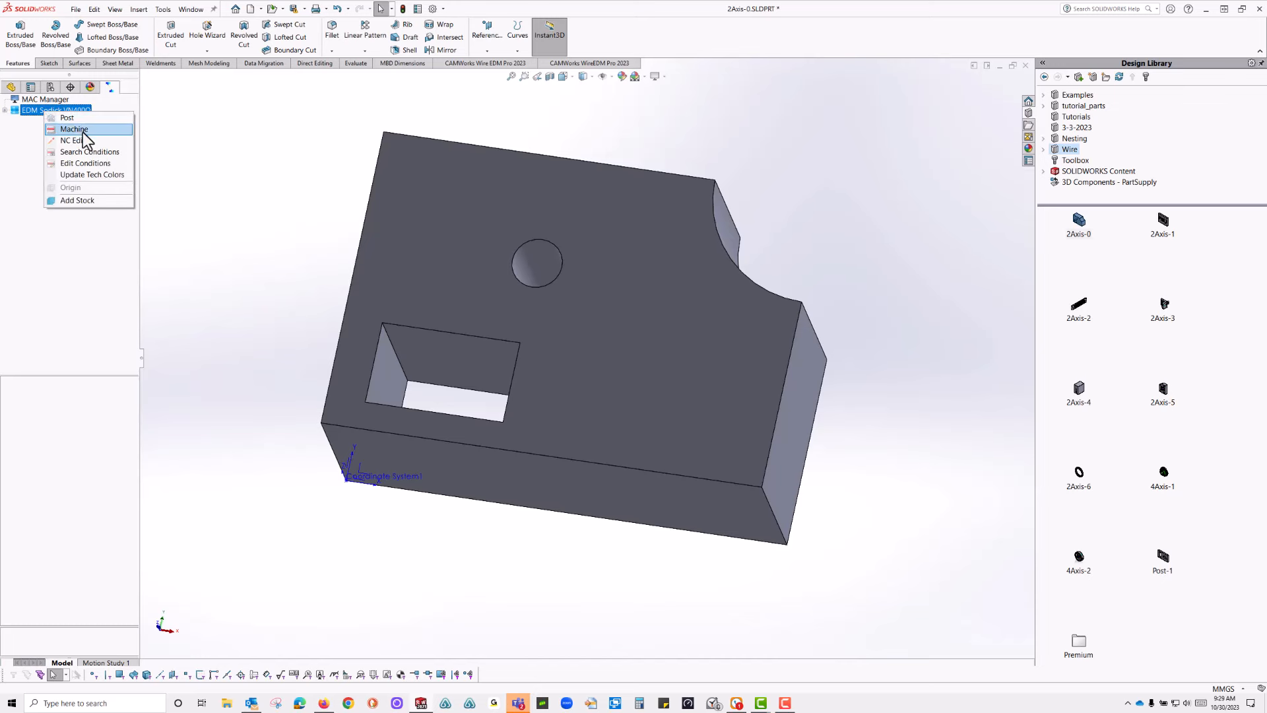
pyautogui.click(72, 130)
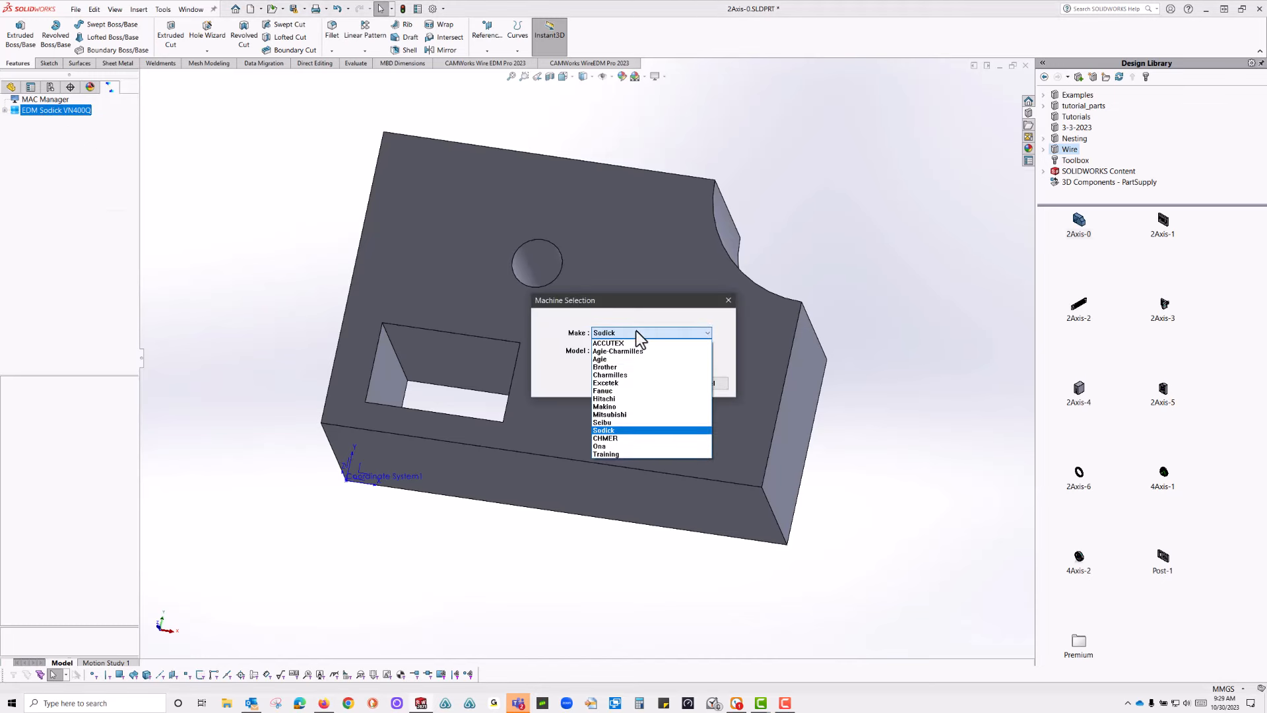
pyautogui.click(618, 351)
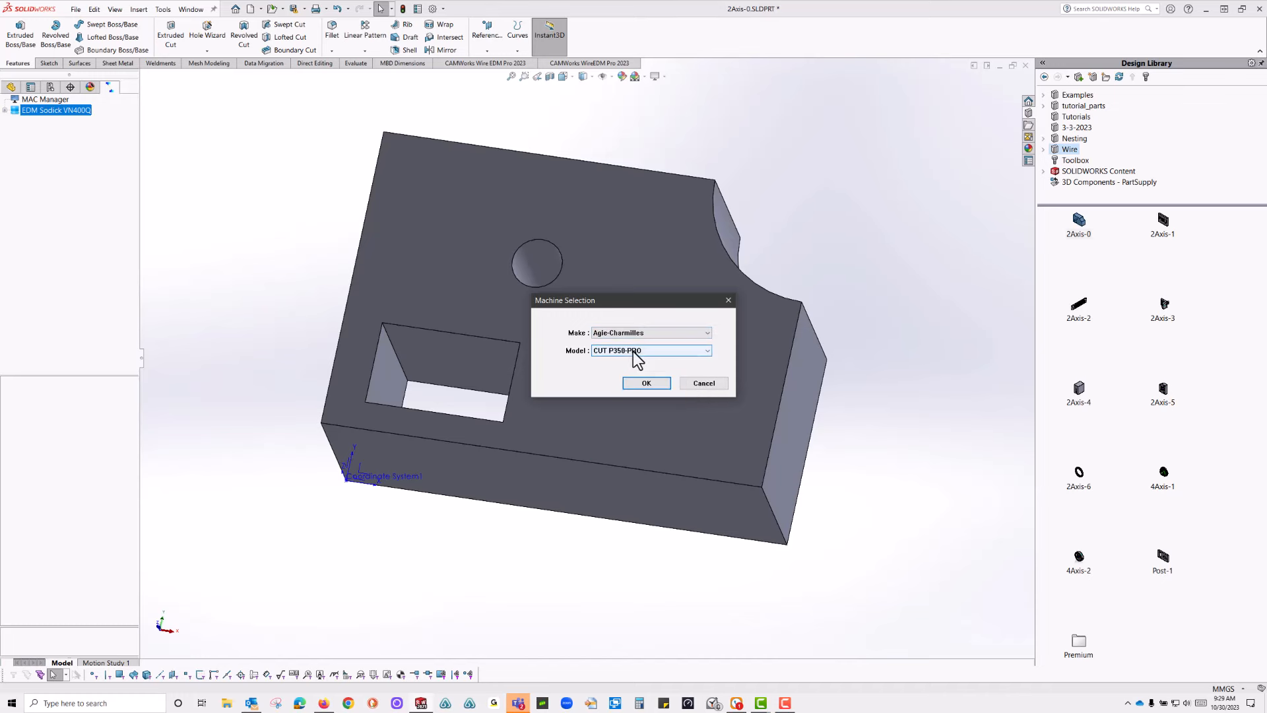
pyautogui.click(647, 382)
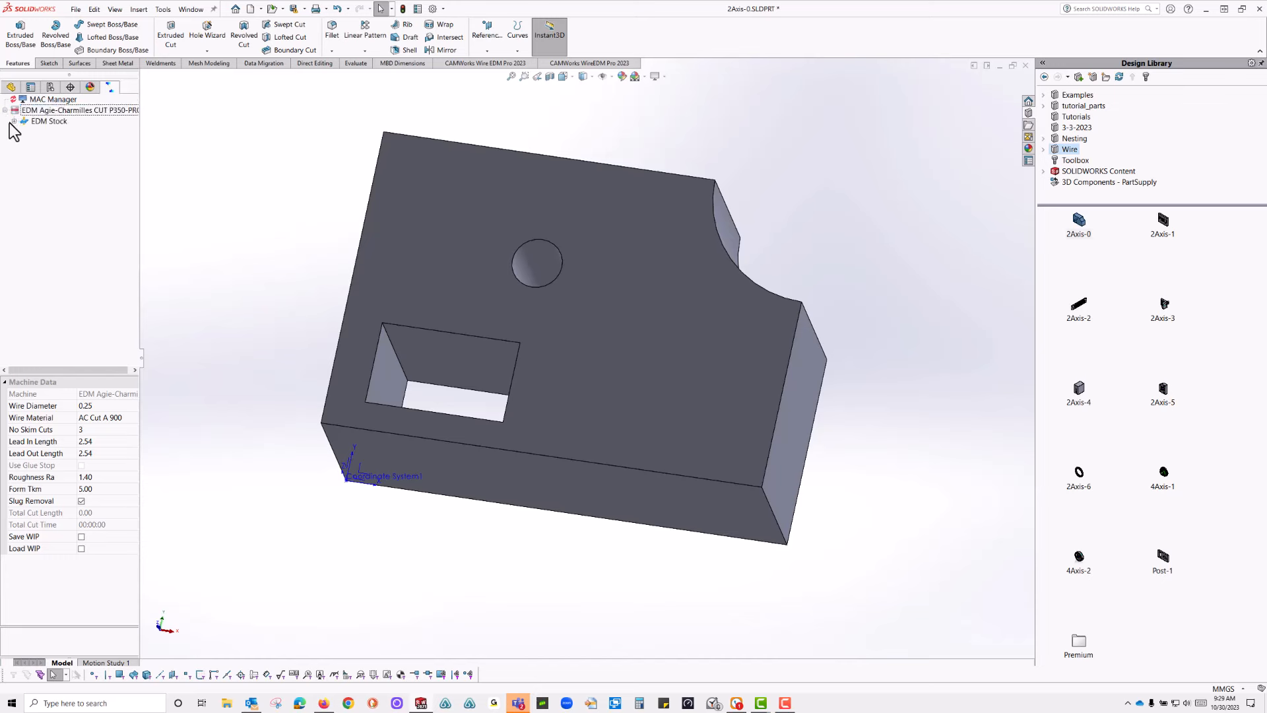
# - Set the EDM Stock's machining plane to use Coordinate System1 as origin
pyautogui.rightClick(53, 131)
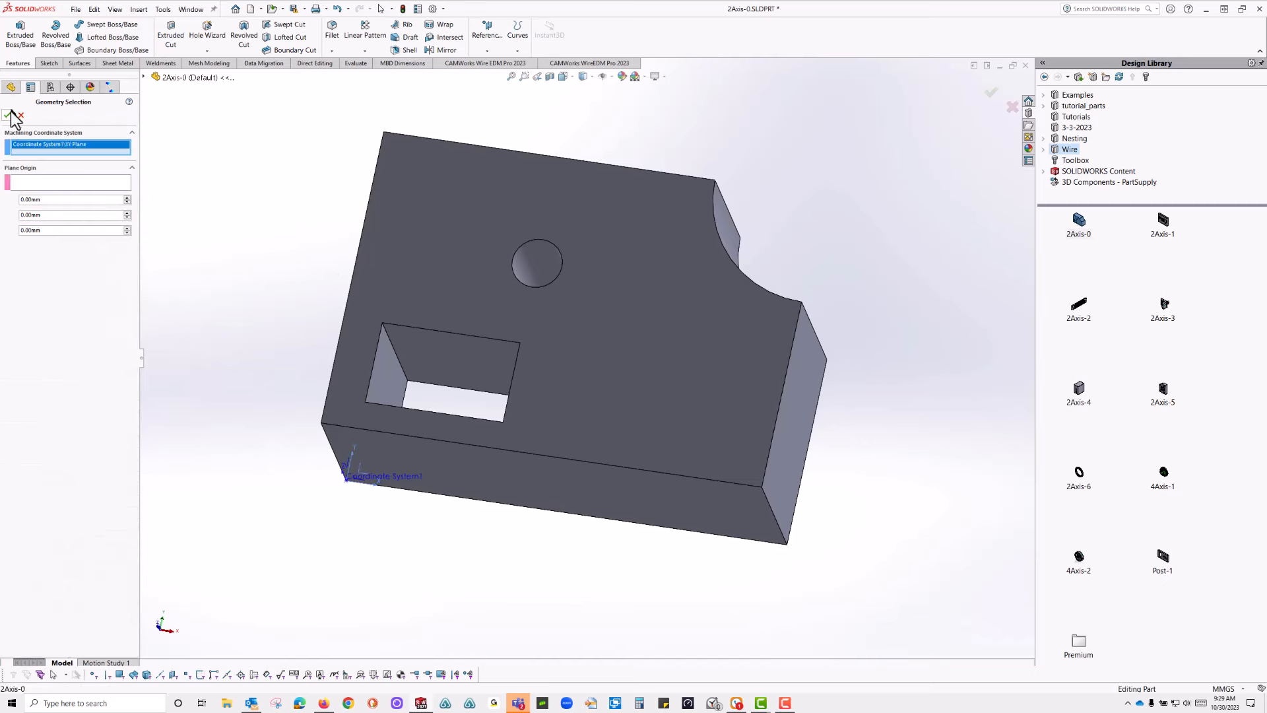
pyautogui.rightClick(40, 120)
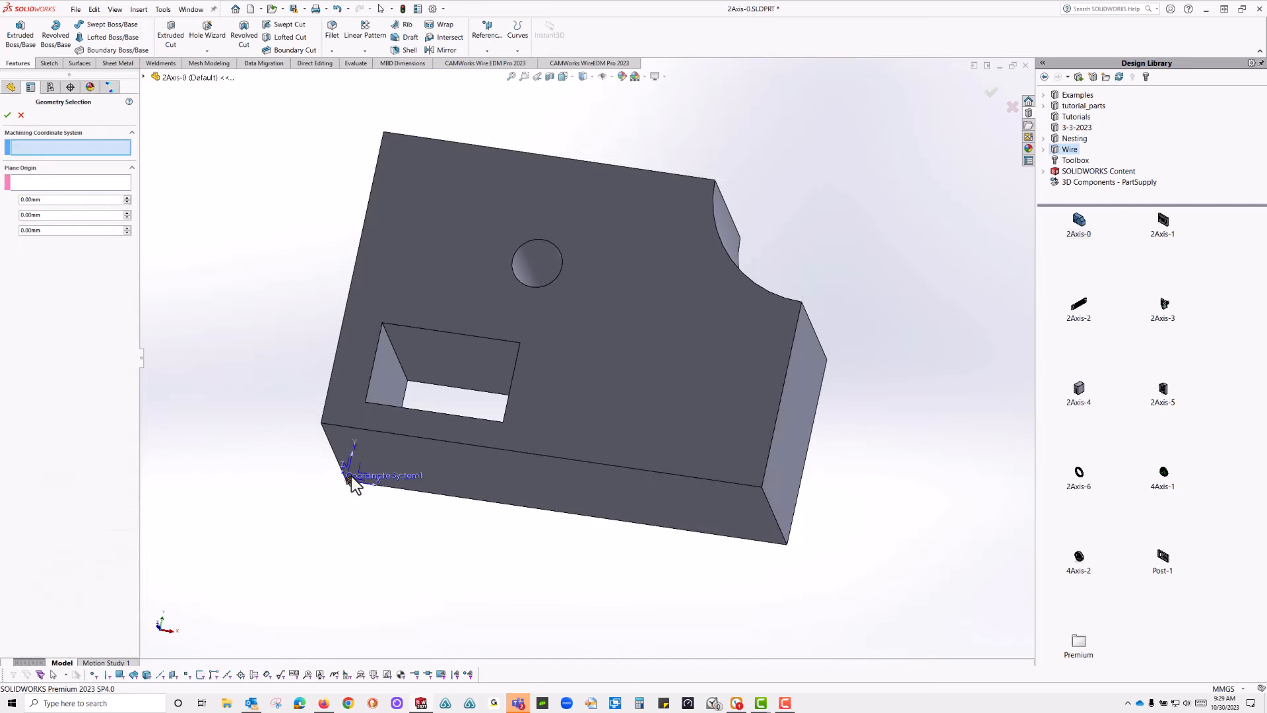
pyautogui.click(346, 476)
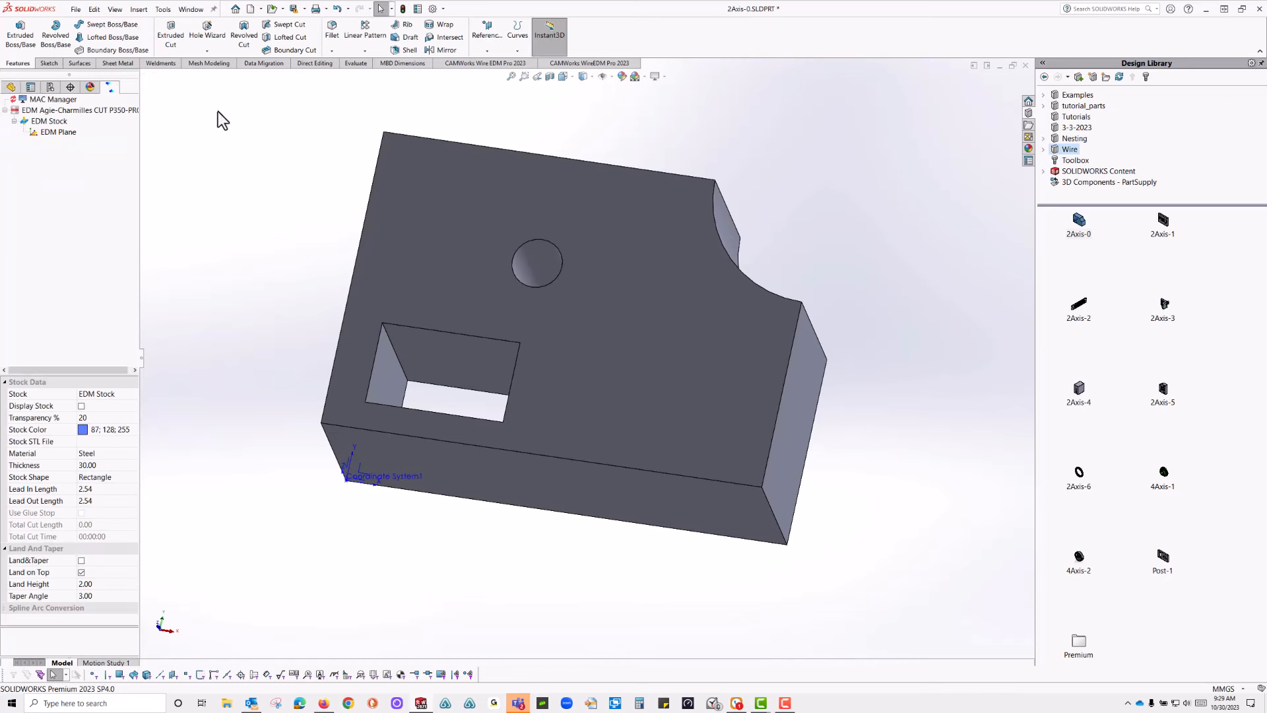
pyautogui.moveTo(224, 142)
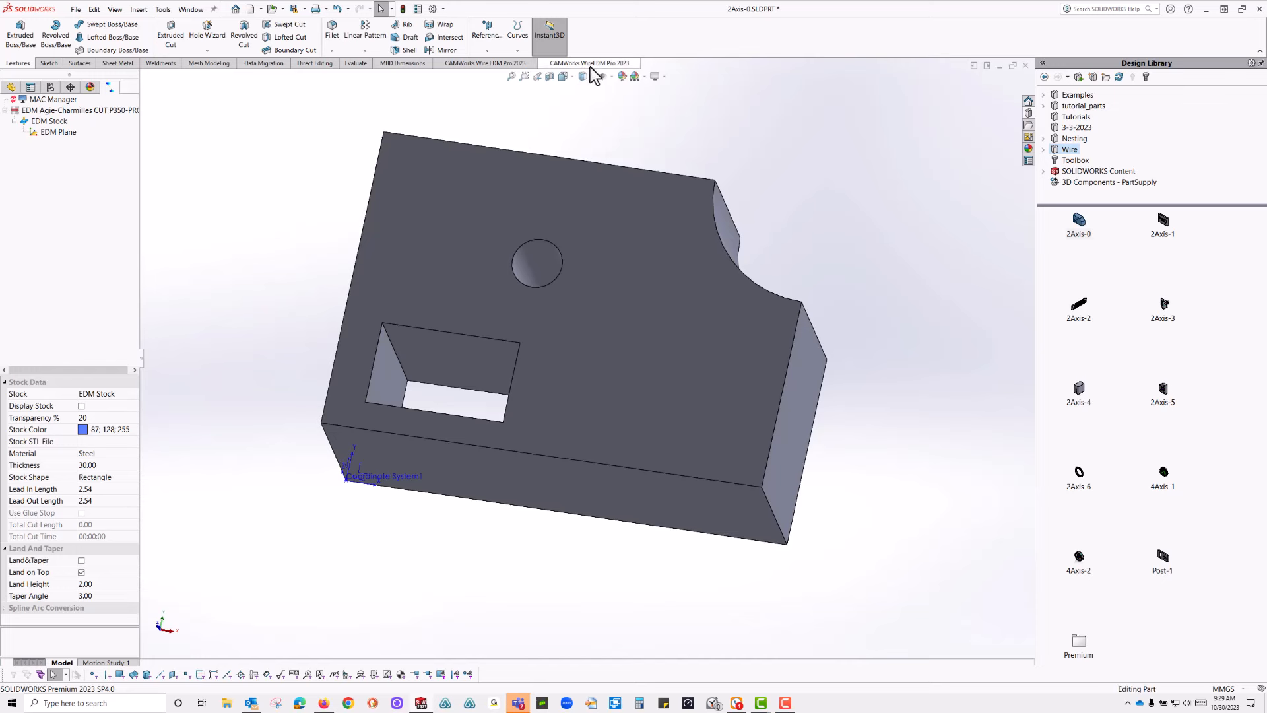
# - Post the NC code for the CUT P350-PRO and scroll through the output in the NC editor
pyautogui.click(589, 62)
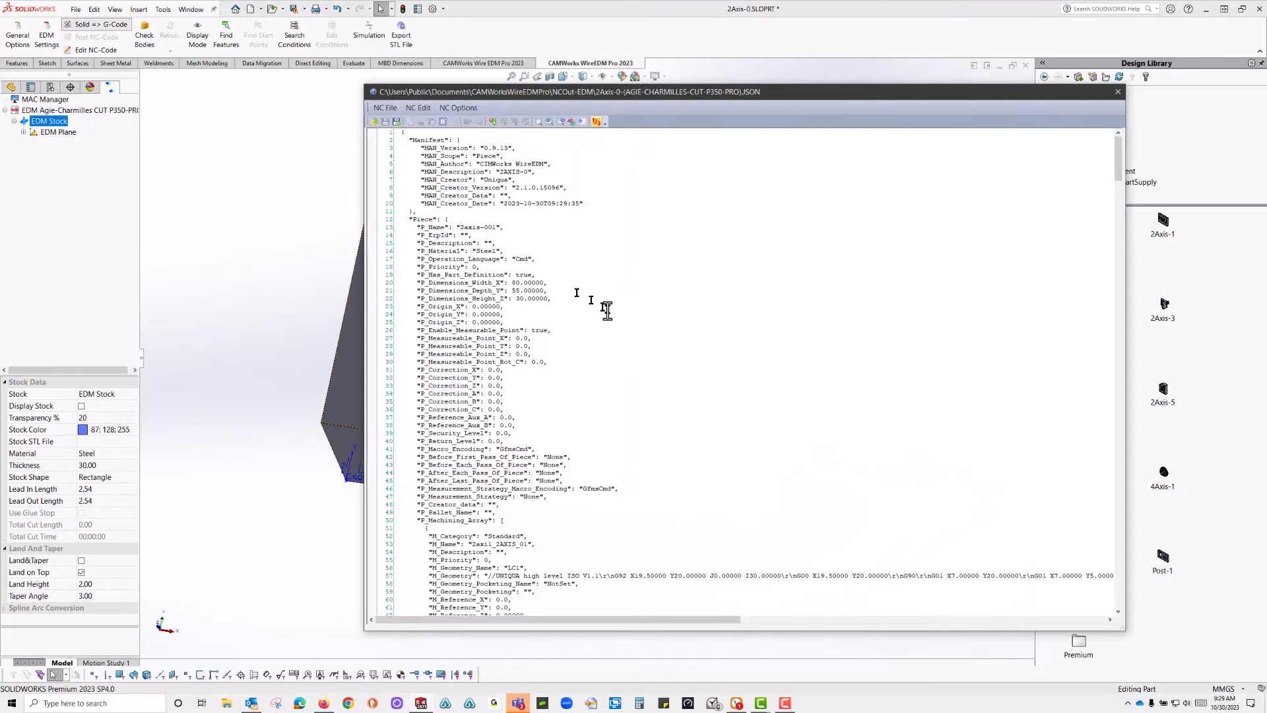
pyautogui.moveTo(637, 308)
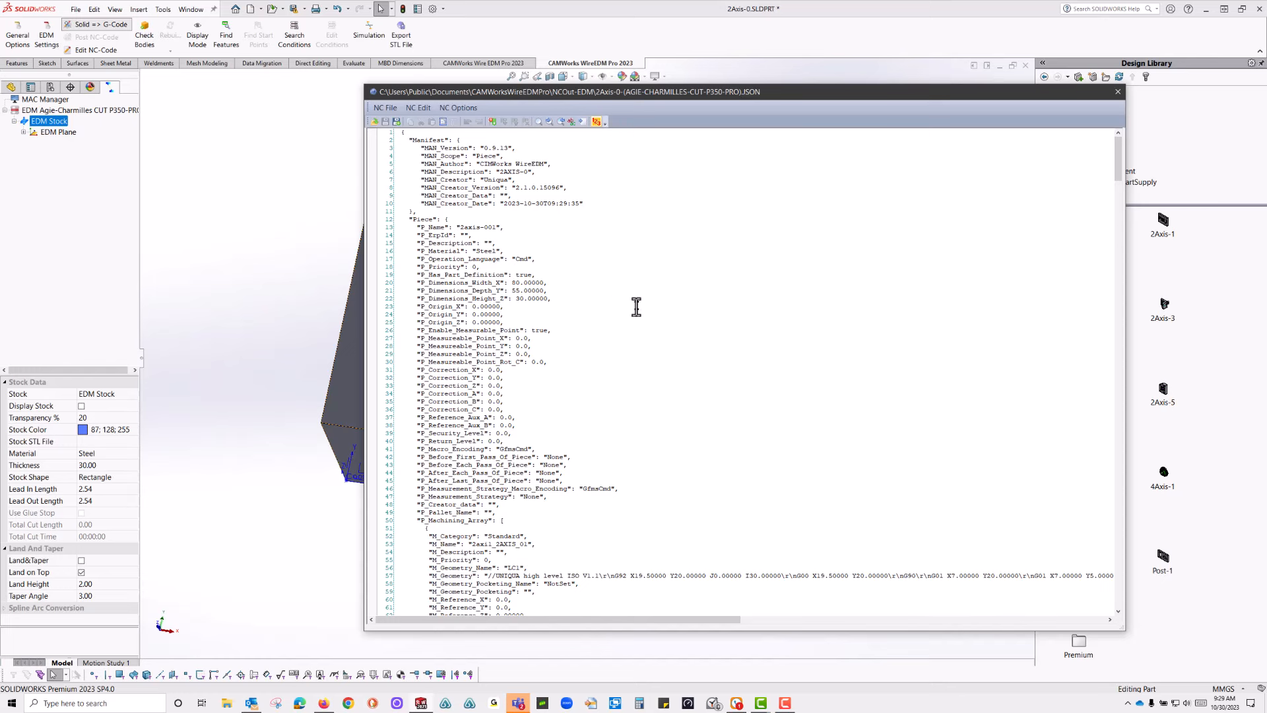
pyautogui.moveTo(745, 111)
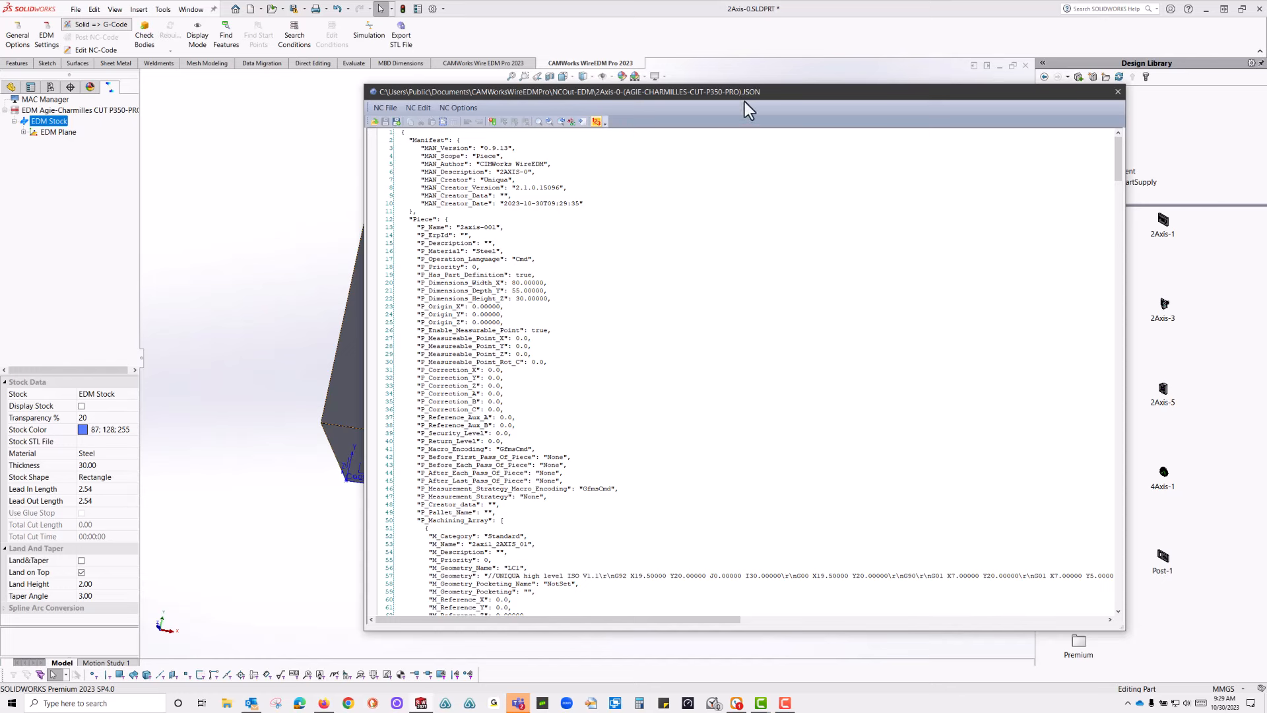
pyautogui.moveTo(687, 266)
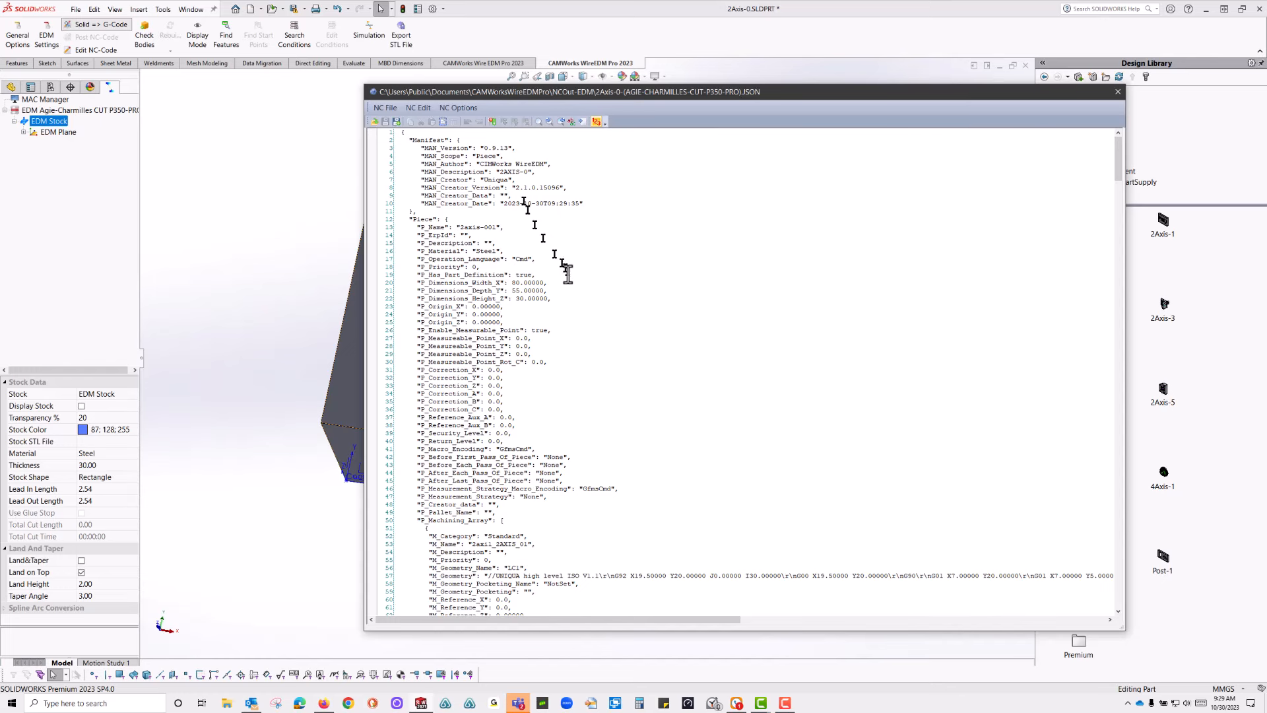
pyautogui.scroll(-3)
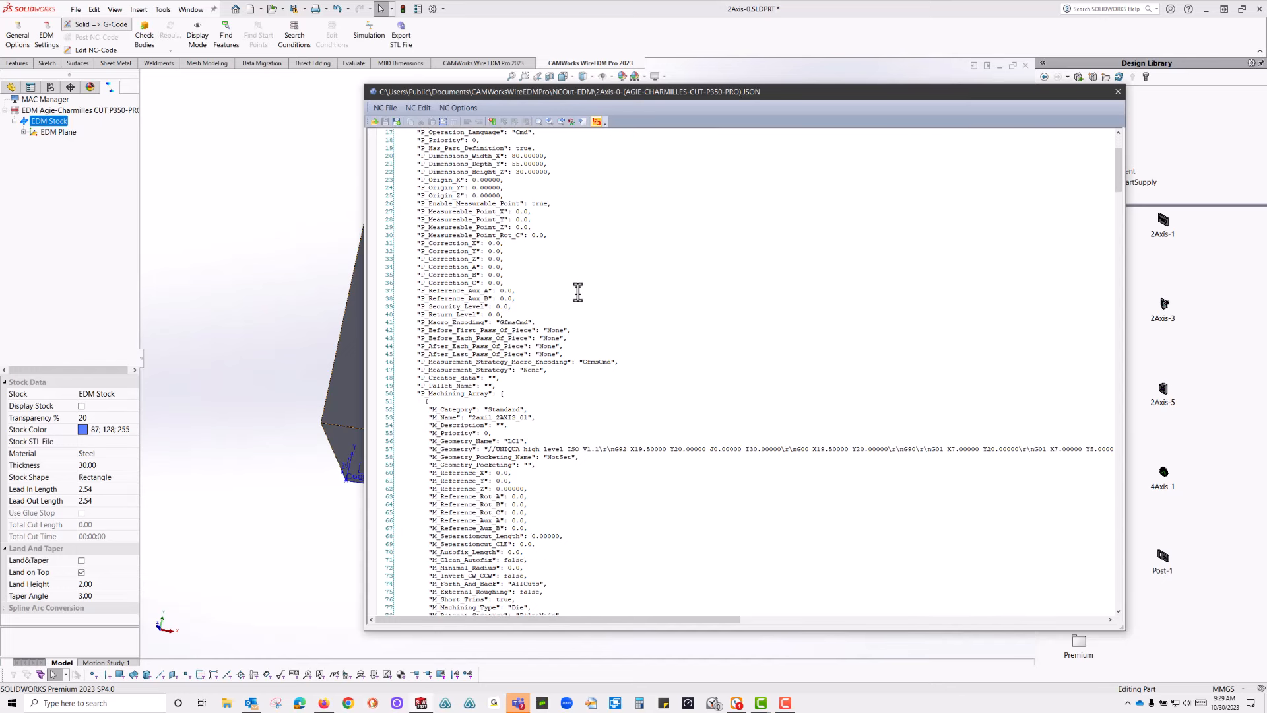
pyautogui.scroll(-3)
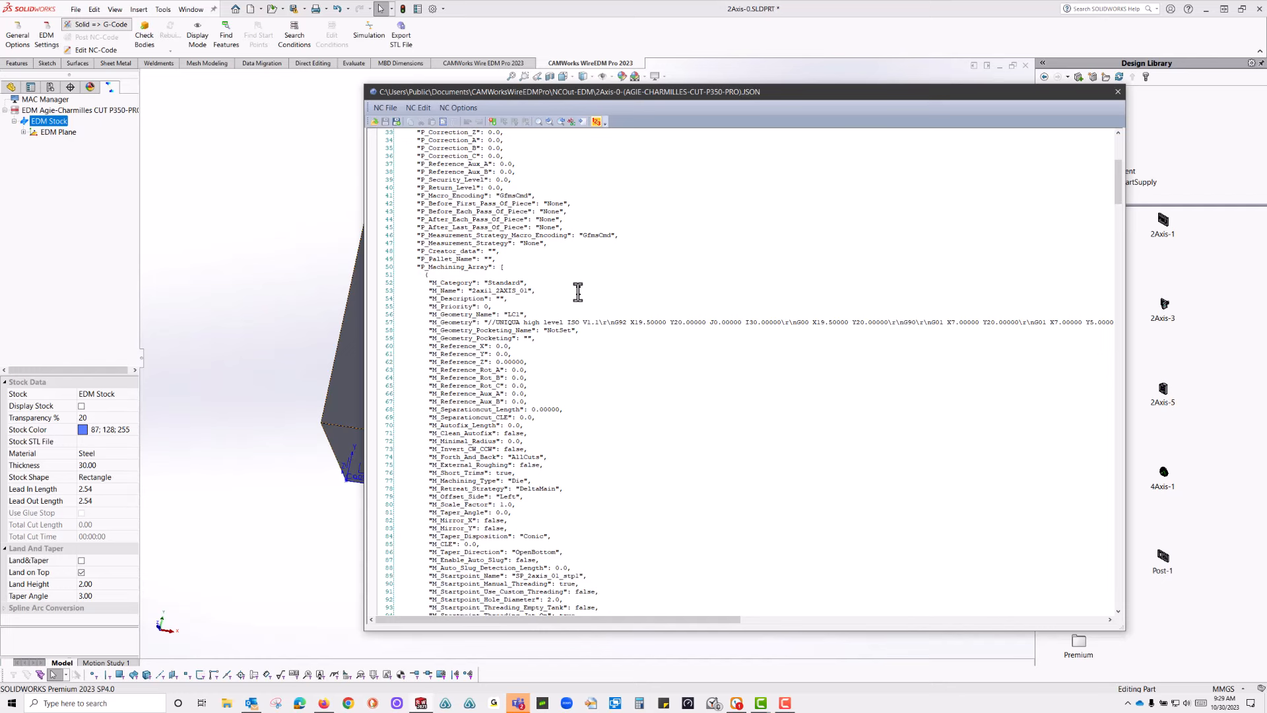
pyautogui.moveTo(565, 349)
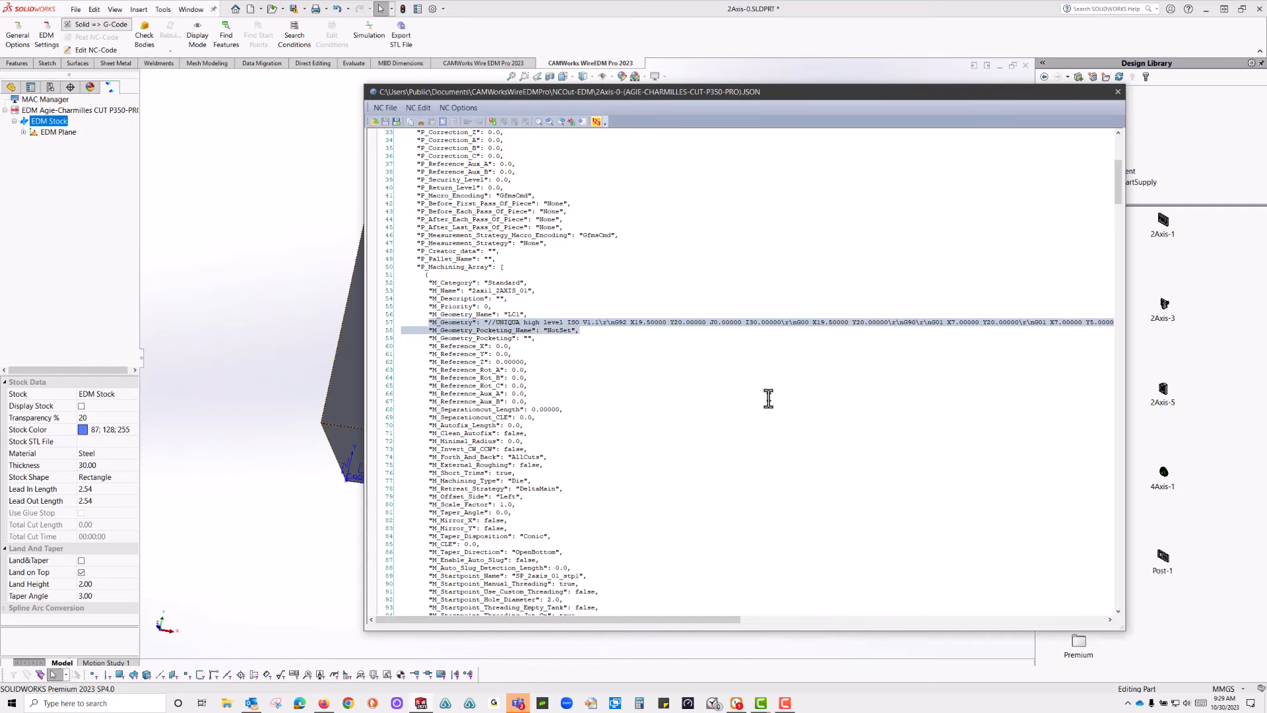
pyautogui.moveTo(1112, 101)
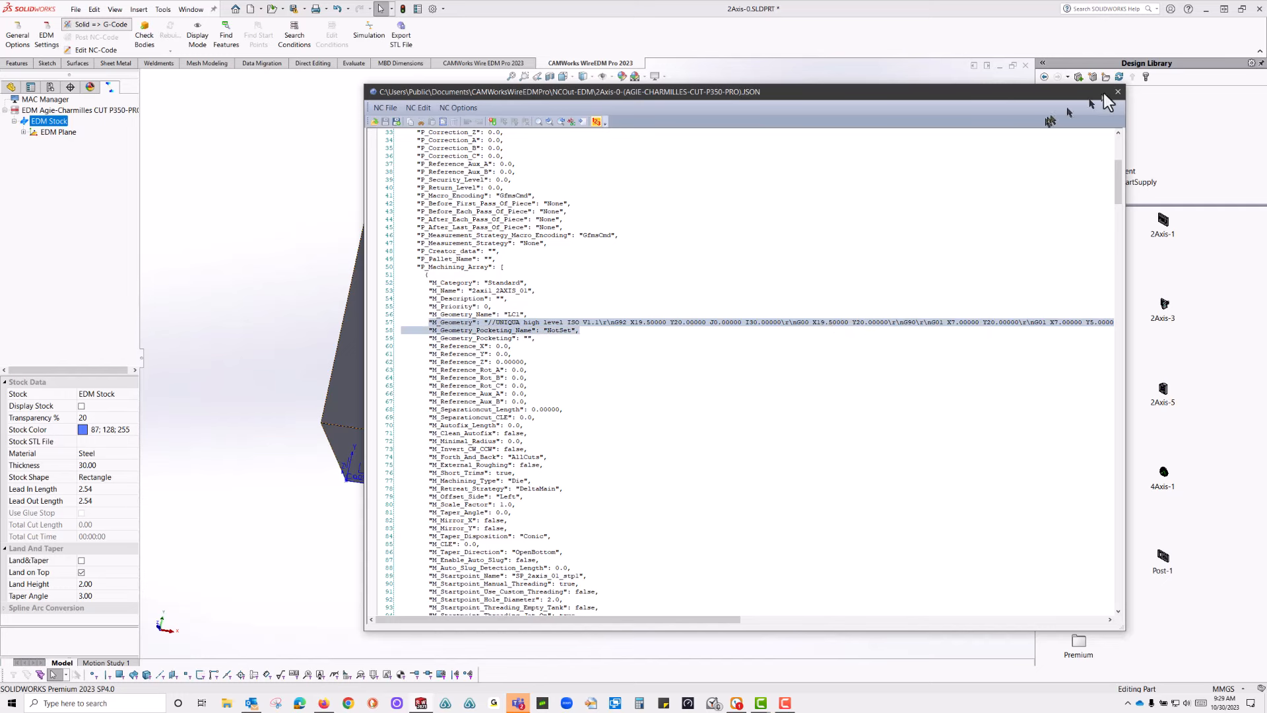
# - Close the NC editor and review the machine selection, cancelling without changes
pyautogui.click(1119, 91)
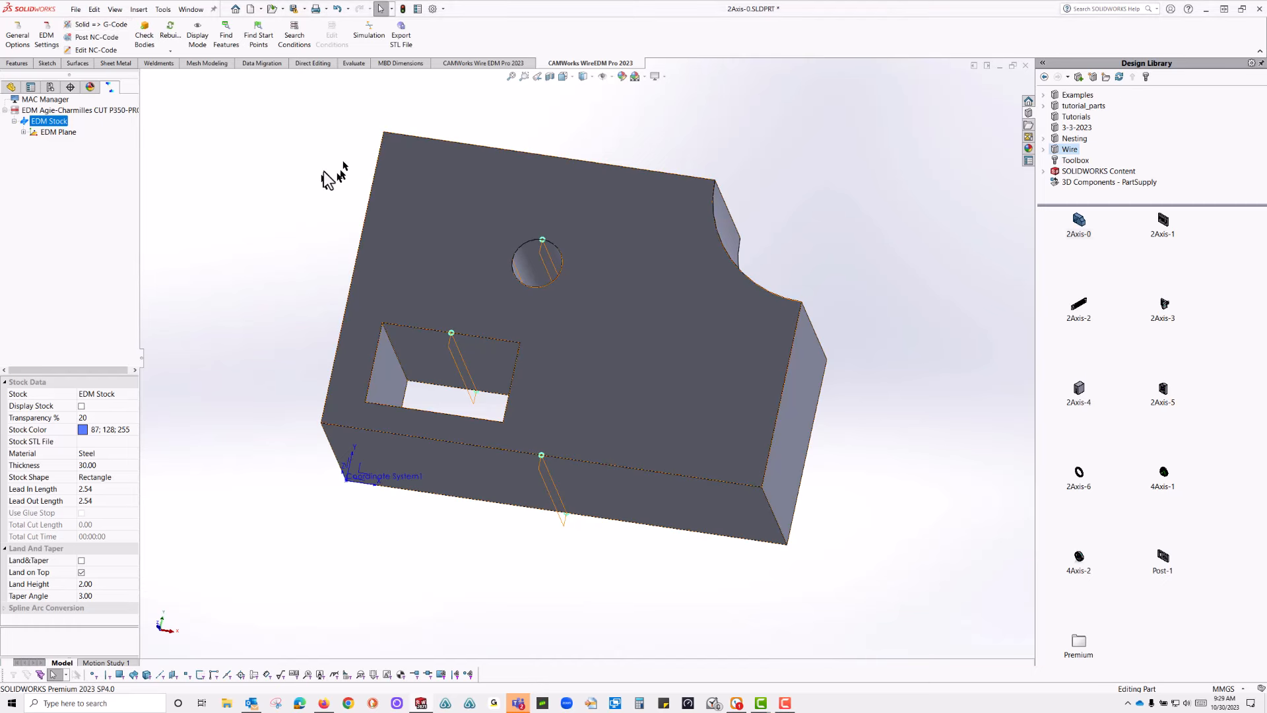
pyautogui.rightClick(79, 109)
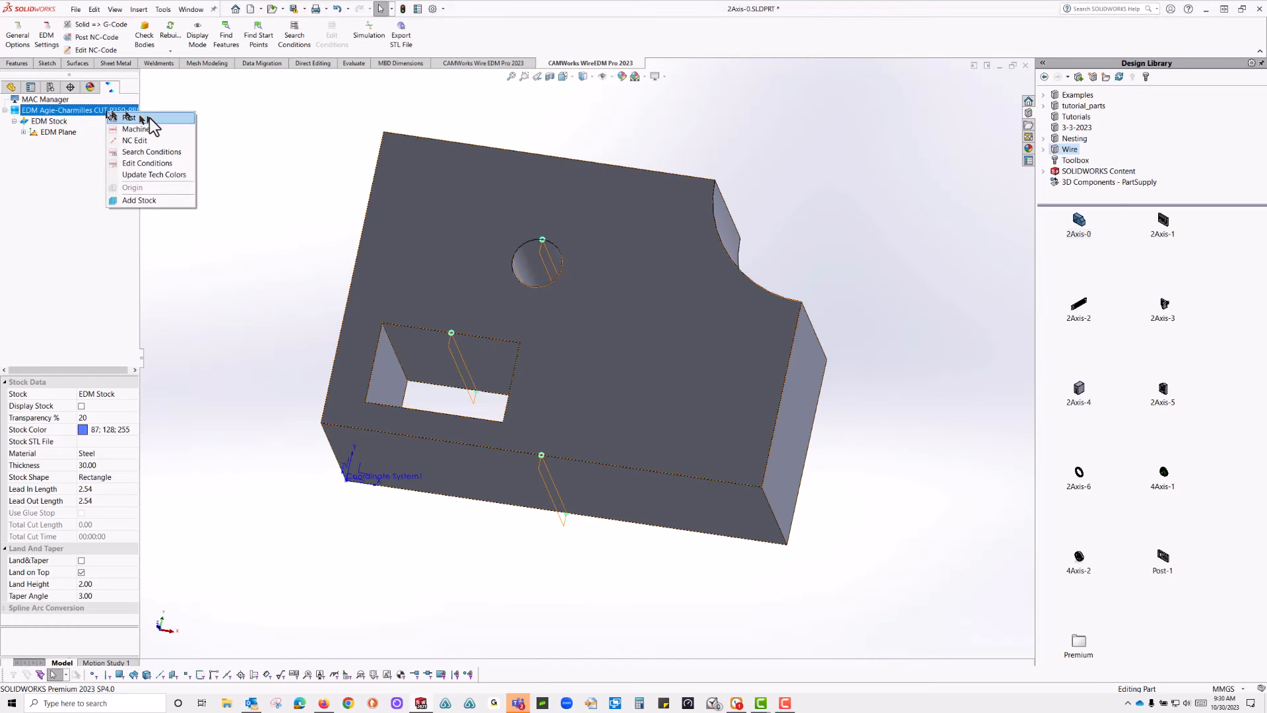
pyautogui.click(136, 129)
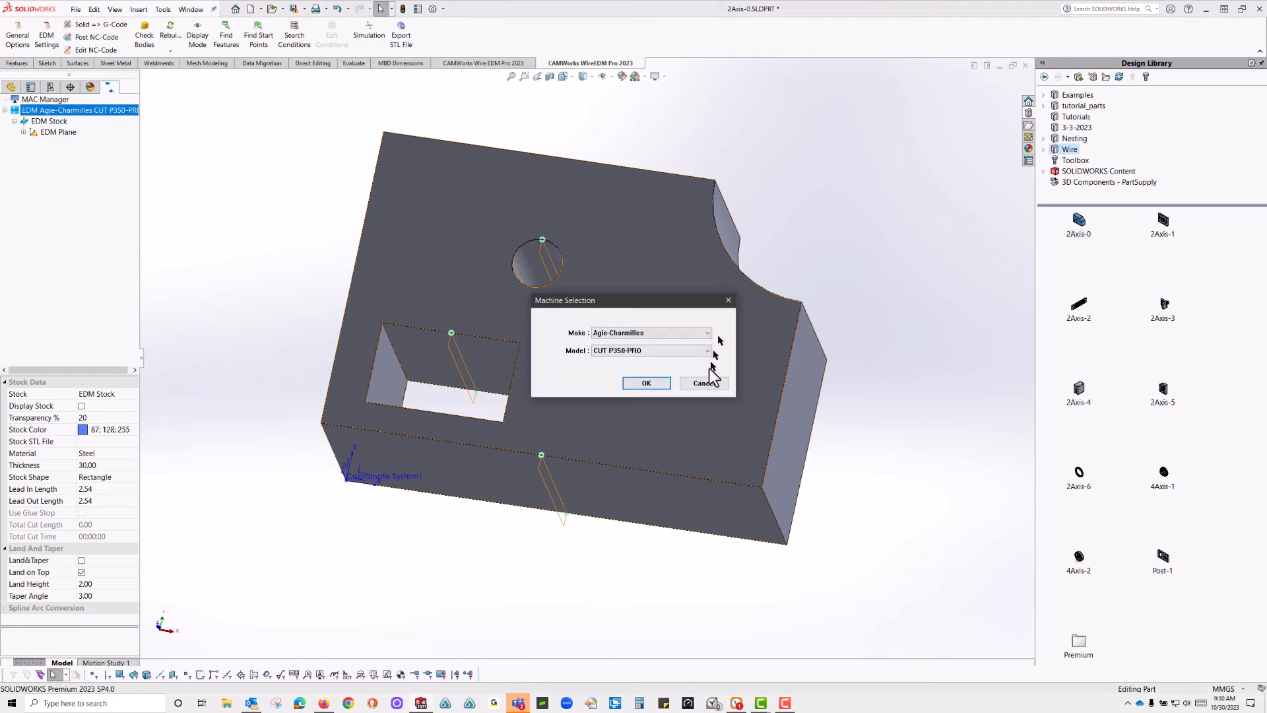
pyautogui.click(647, 383)
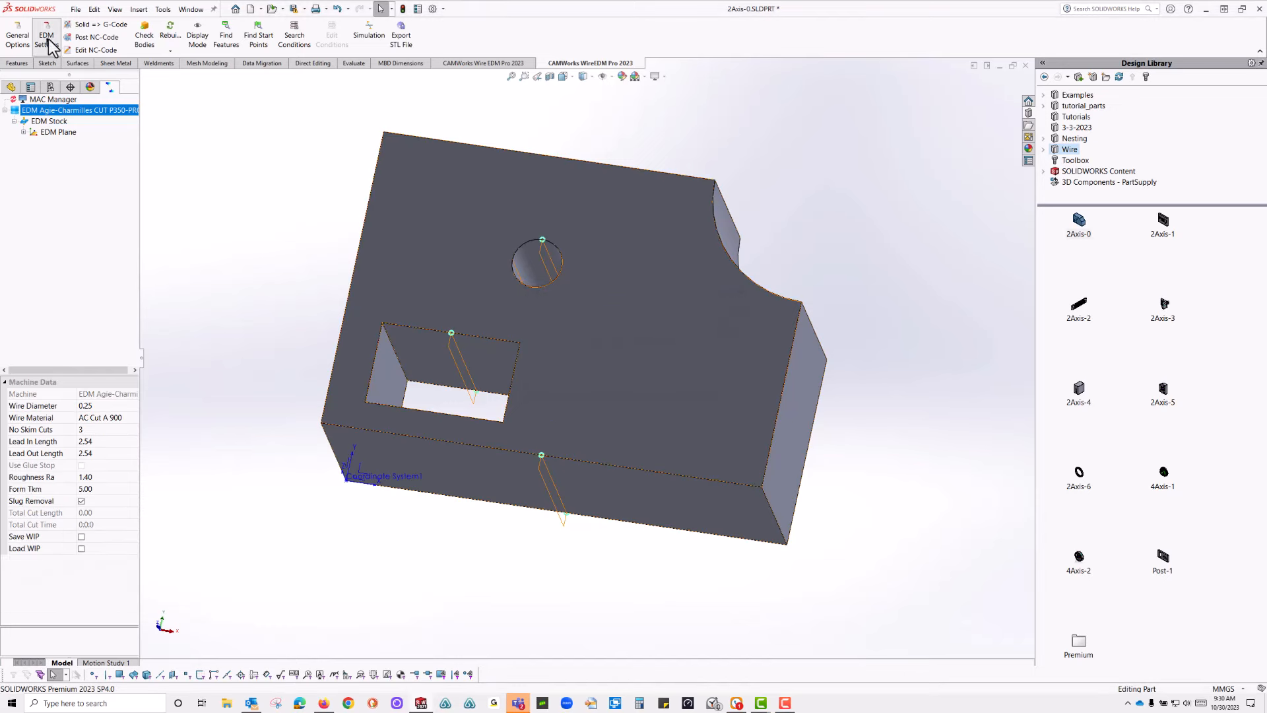
# - In EDM Settings Machine Setup, set Output type to 4Axis Entities and move to the EDM Setup page
pyautogui.click(43, 37)
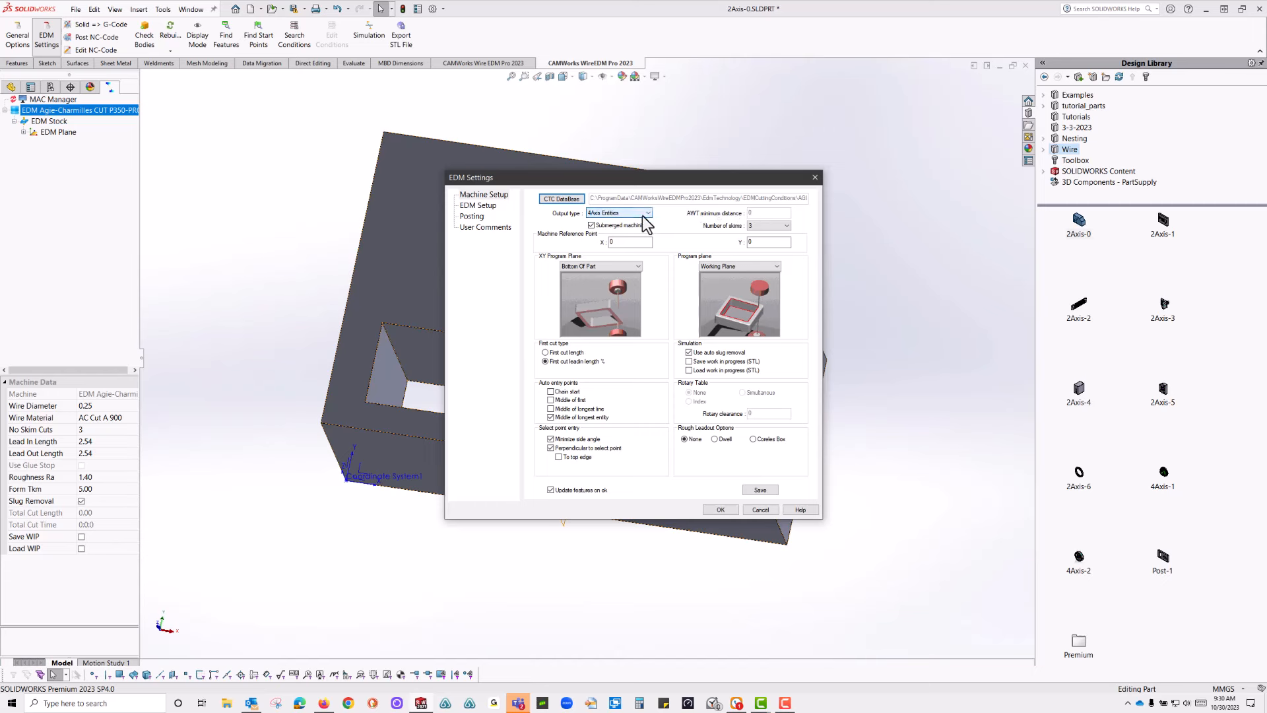
pyautogui.click(648, 213)
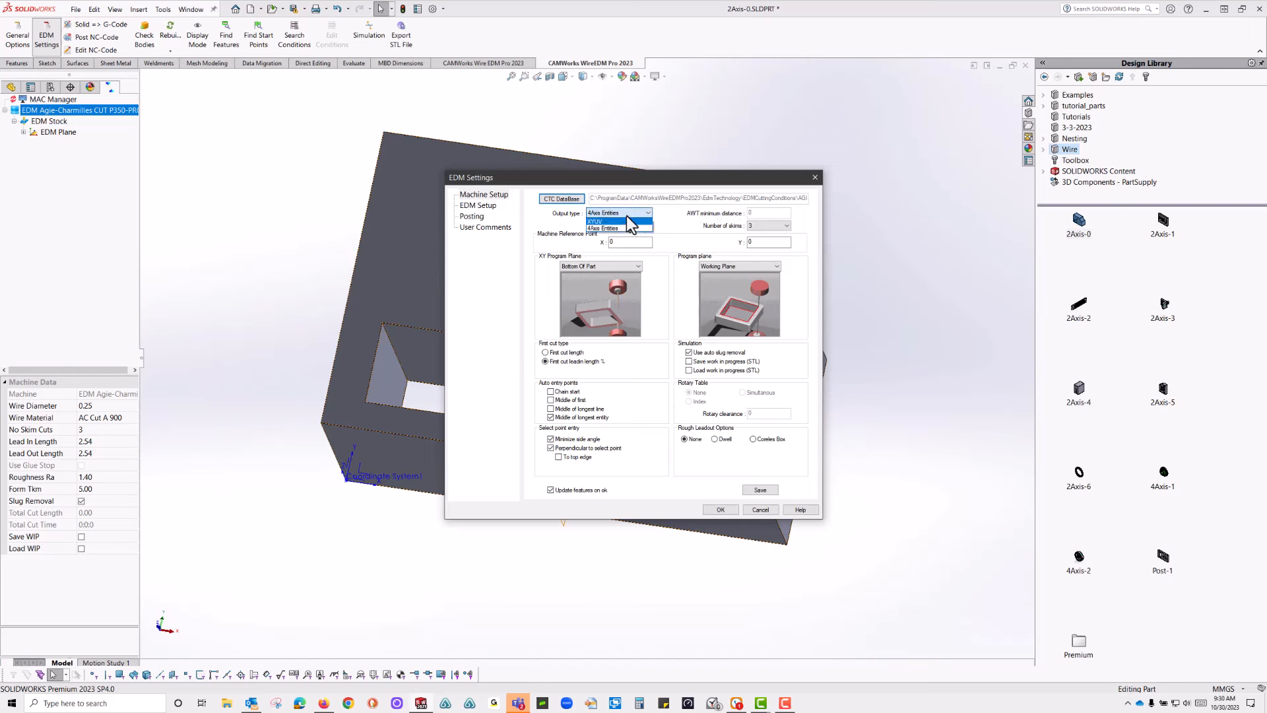
pyautogui.click(610, 227)
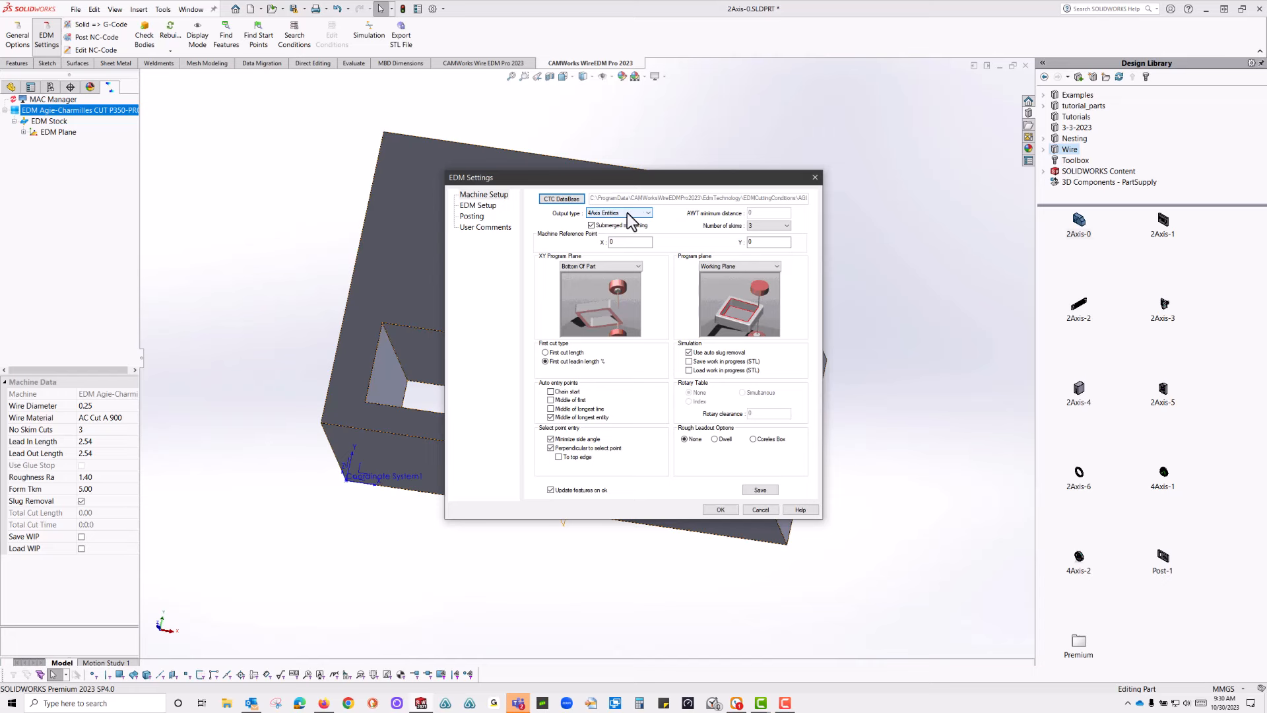
pyautogui.click(647, 212)
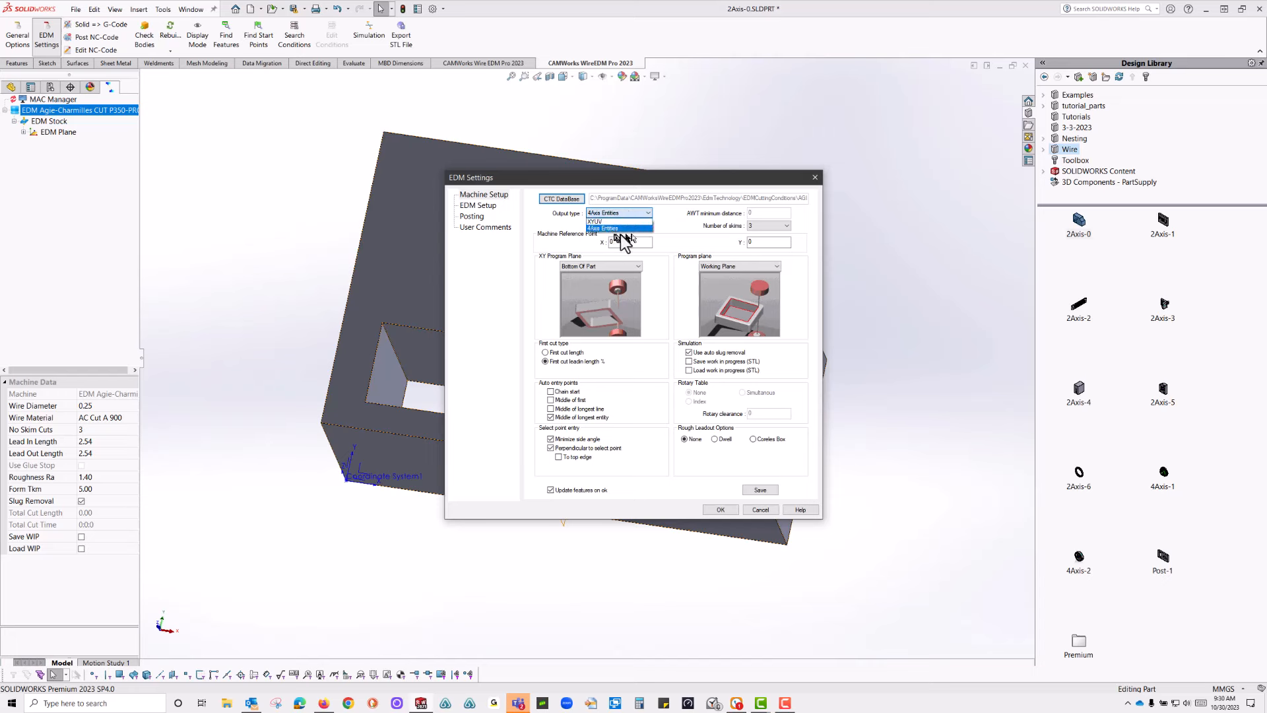
pyautogui.click(619, 227)
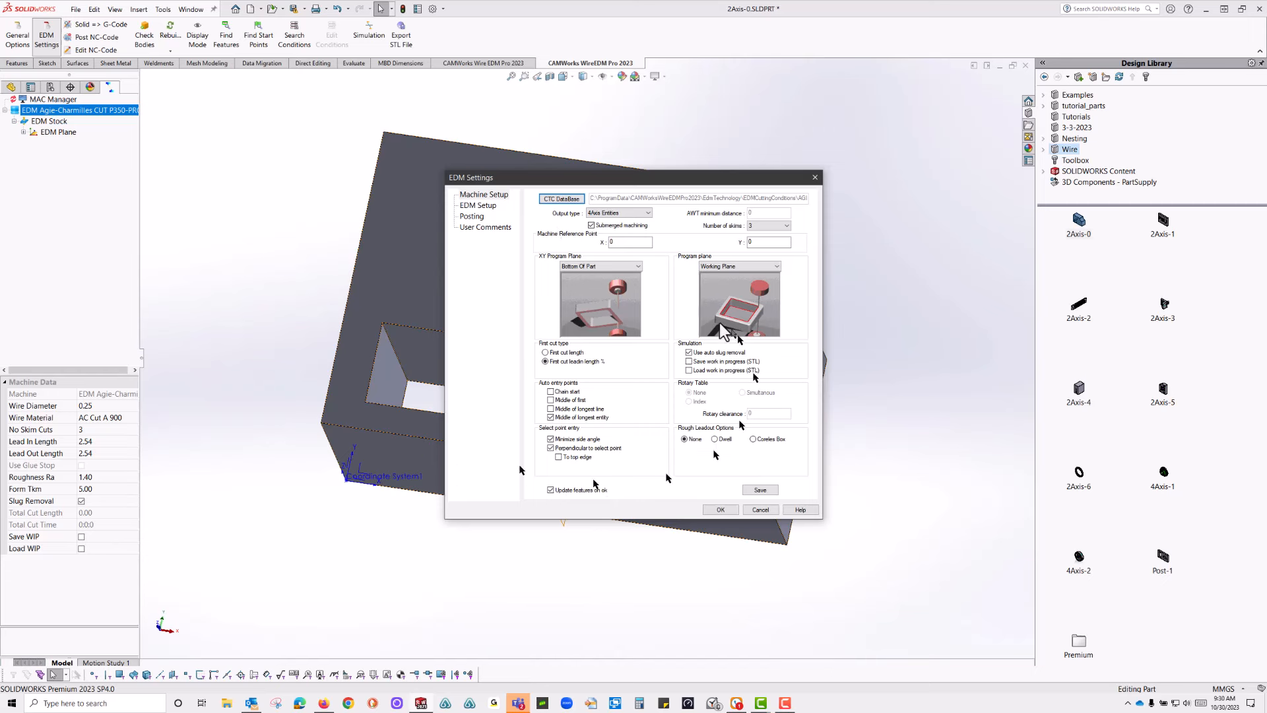
pyautogui.click(477, 205)
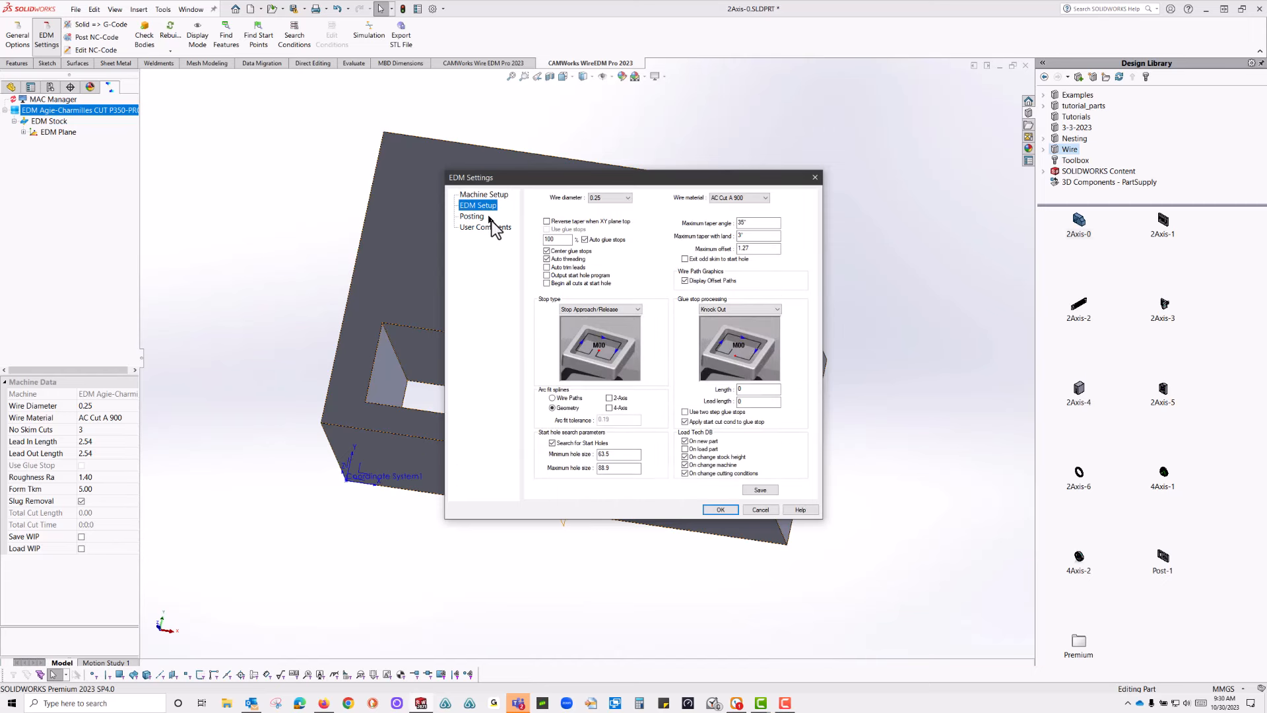
pyautogui.moveTo(529, 344)
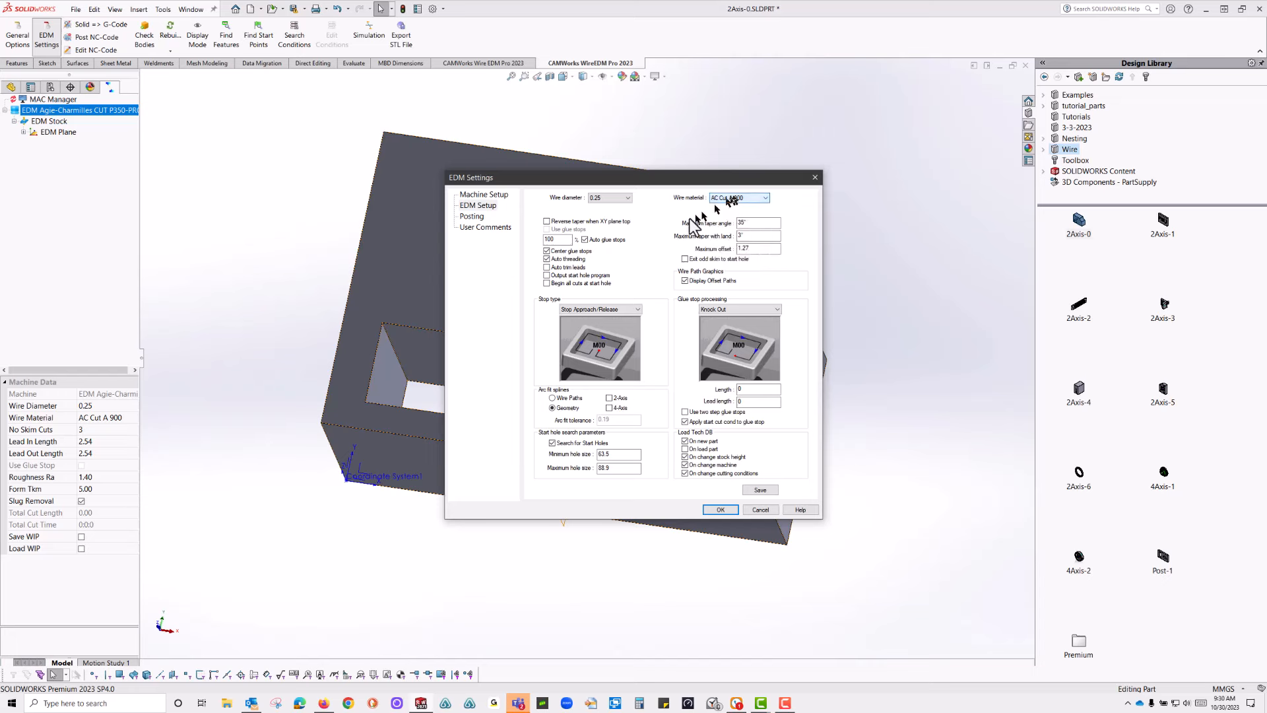
# - Keep AC Cut A 900 wire and Stop Approach/Release stop type, set glue stop processing to Stop Approach/Release, and go to Posting
pyautogui.click(767, 199)
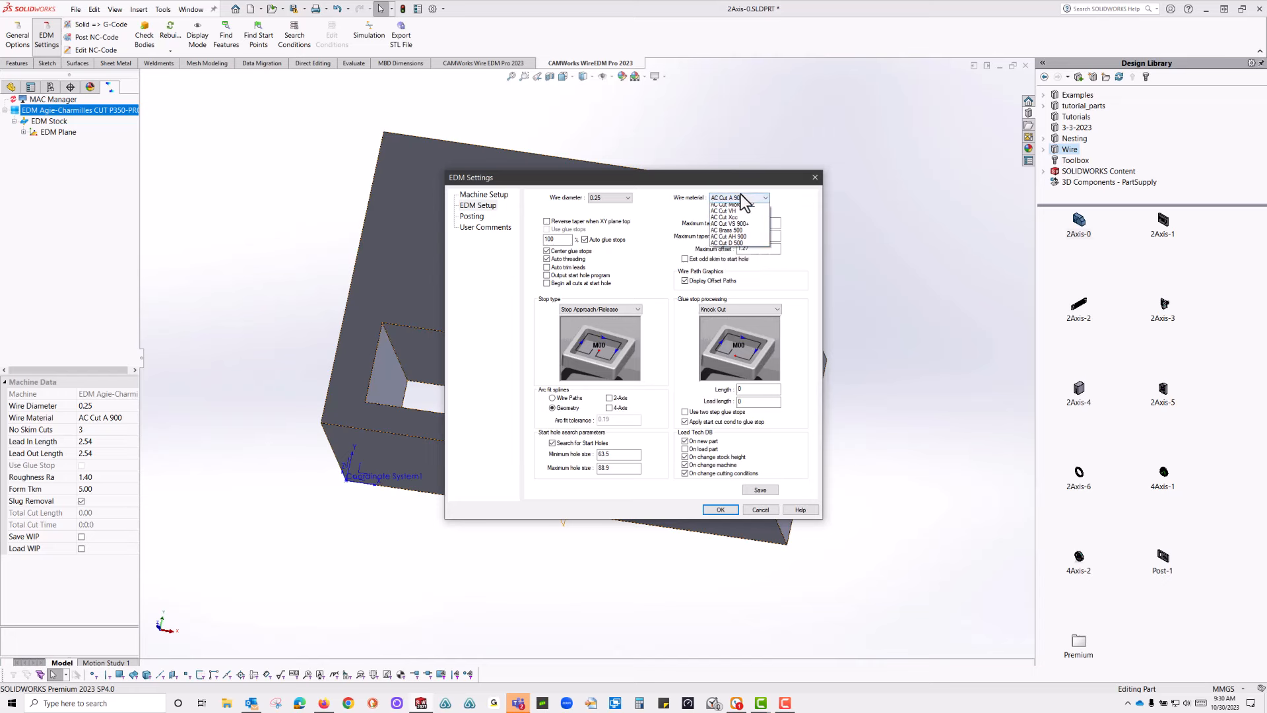
pyautogui.click(729, 198)
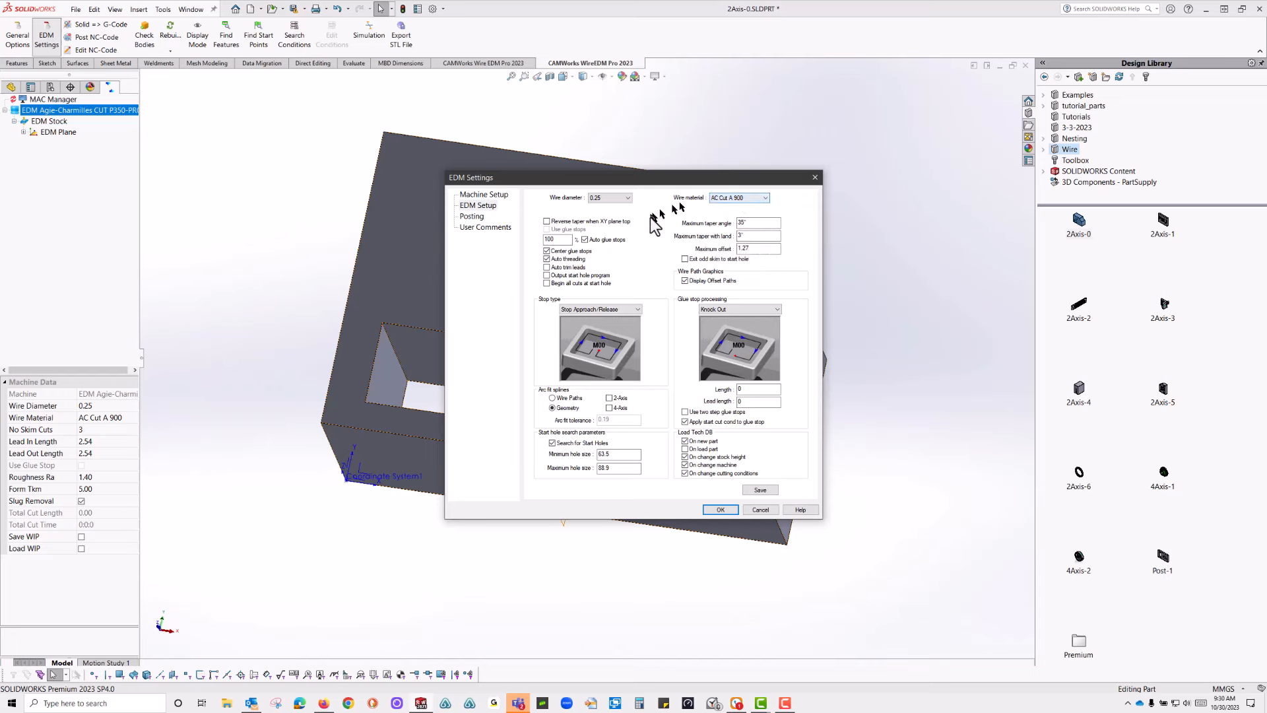
pyautogui.moveTo(660, 227)
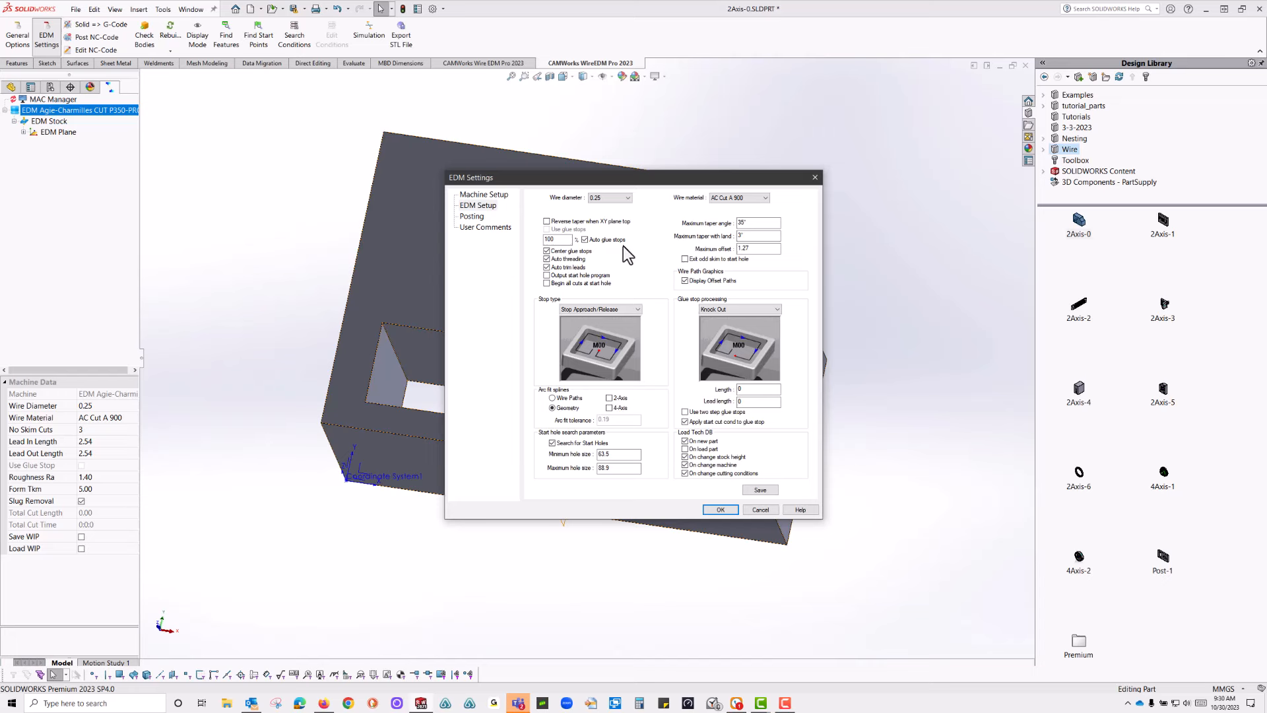
pyautogui.moveTo(751, 251)
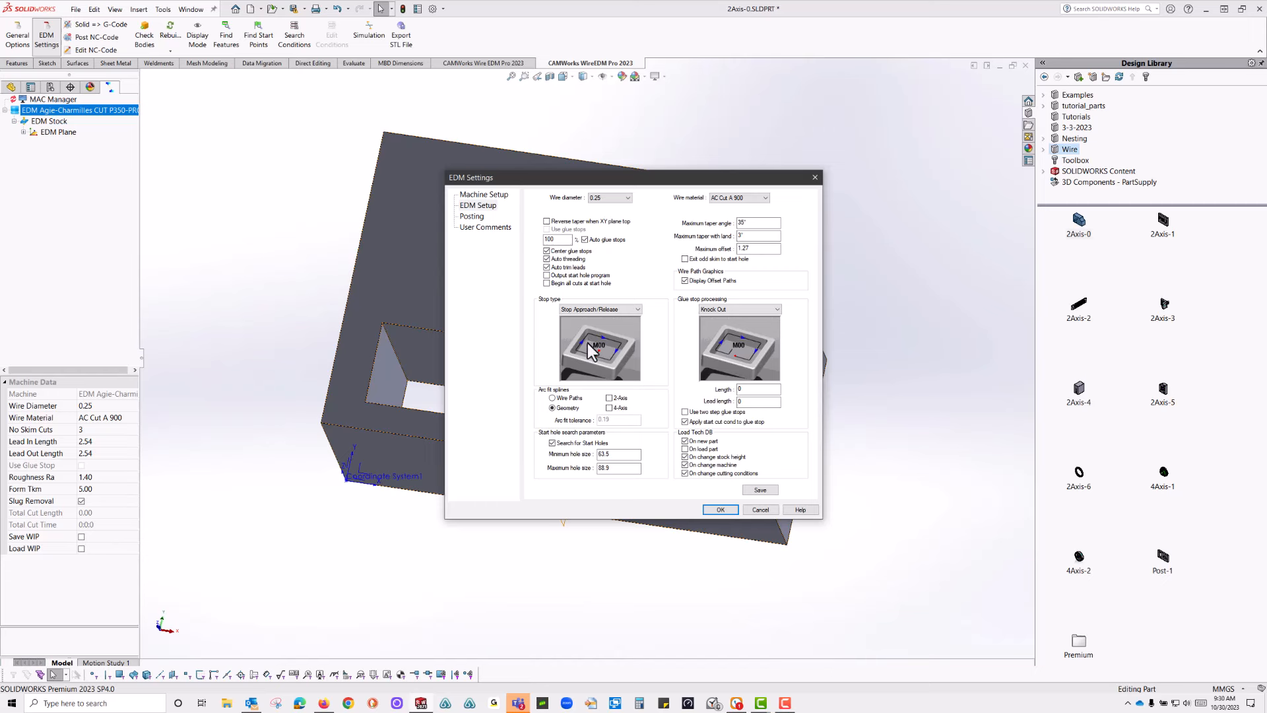
pyautogui.click(635, 309)
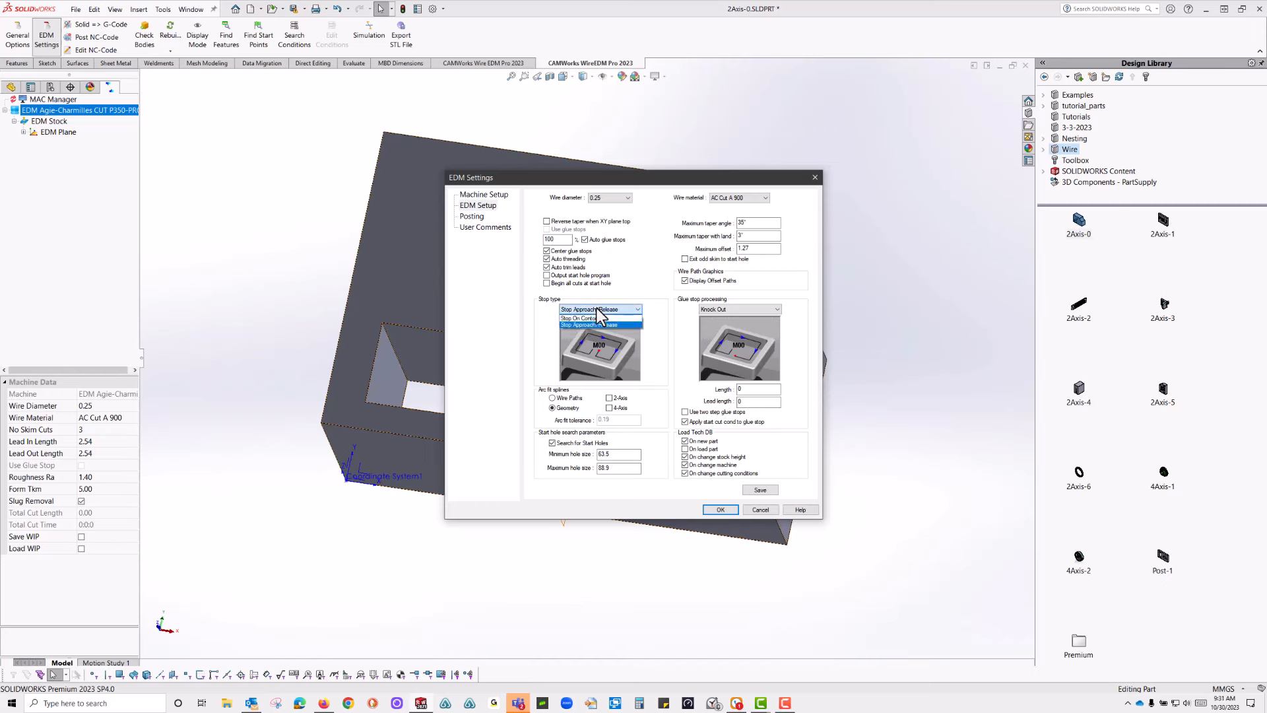
pyautogui.click(601, 325)
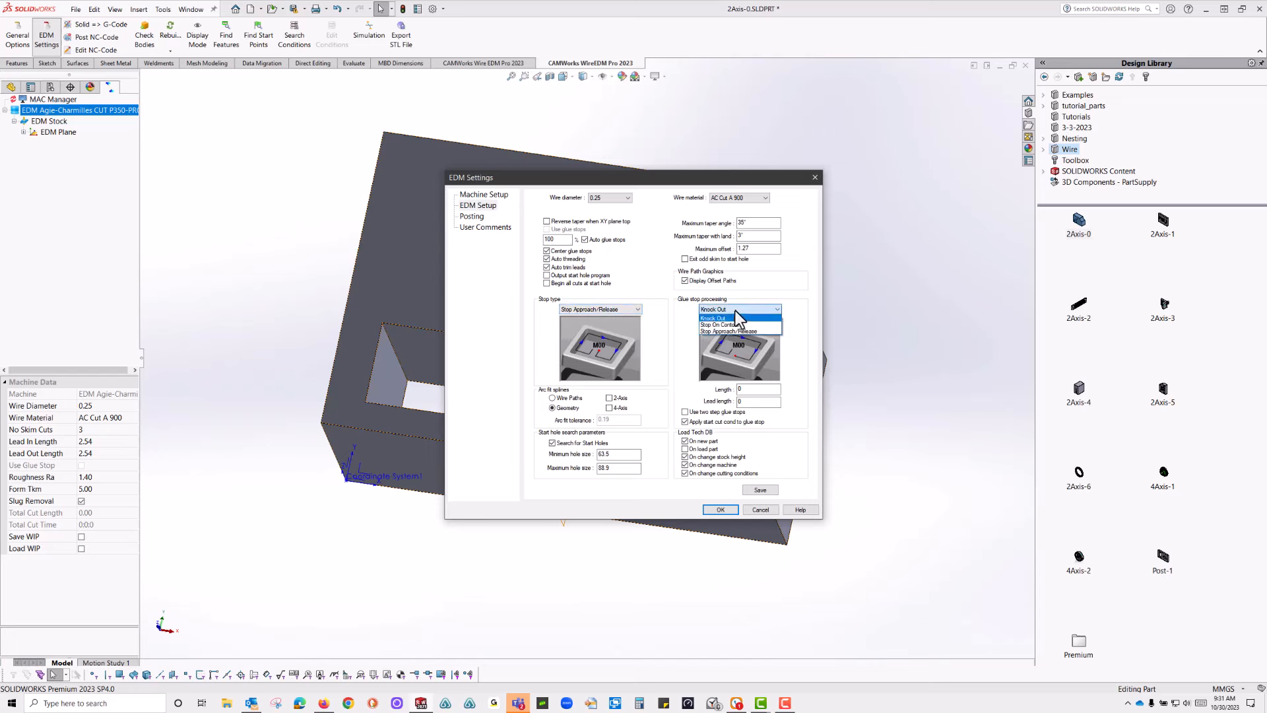
pyautogui.click(730, 330)
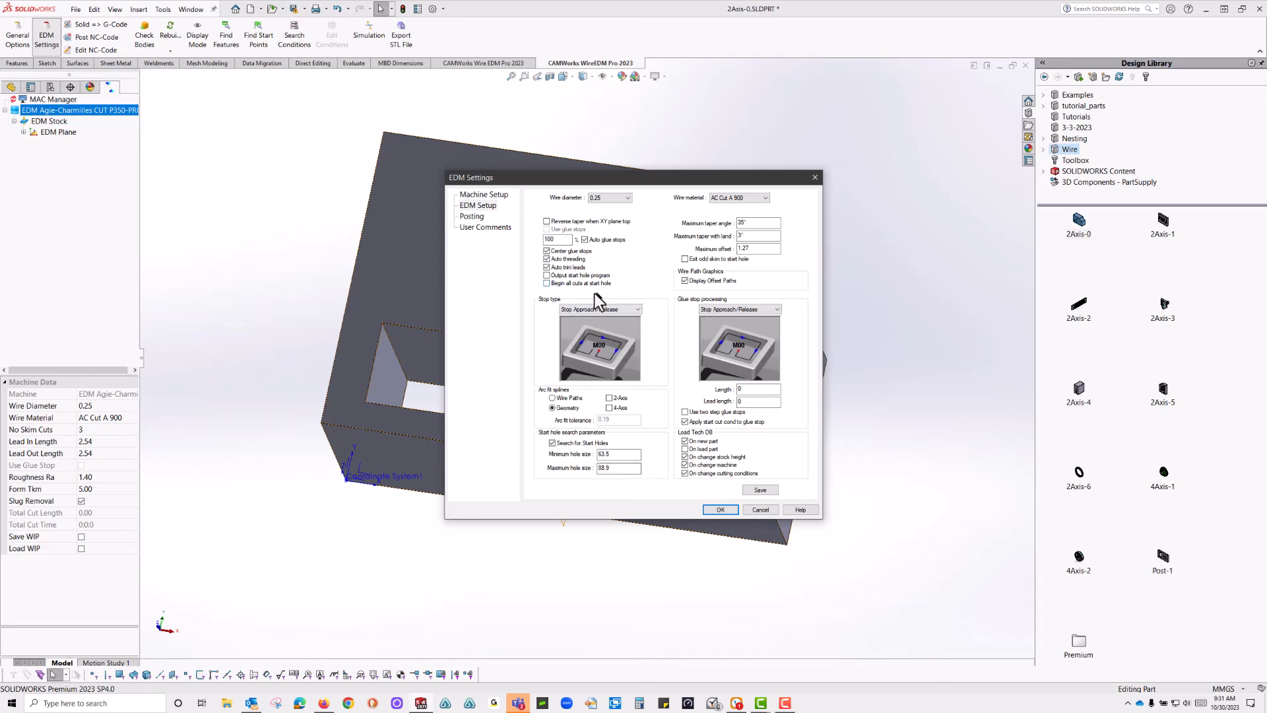
pyautogui.click(471, 217)
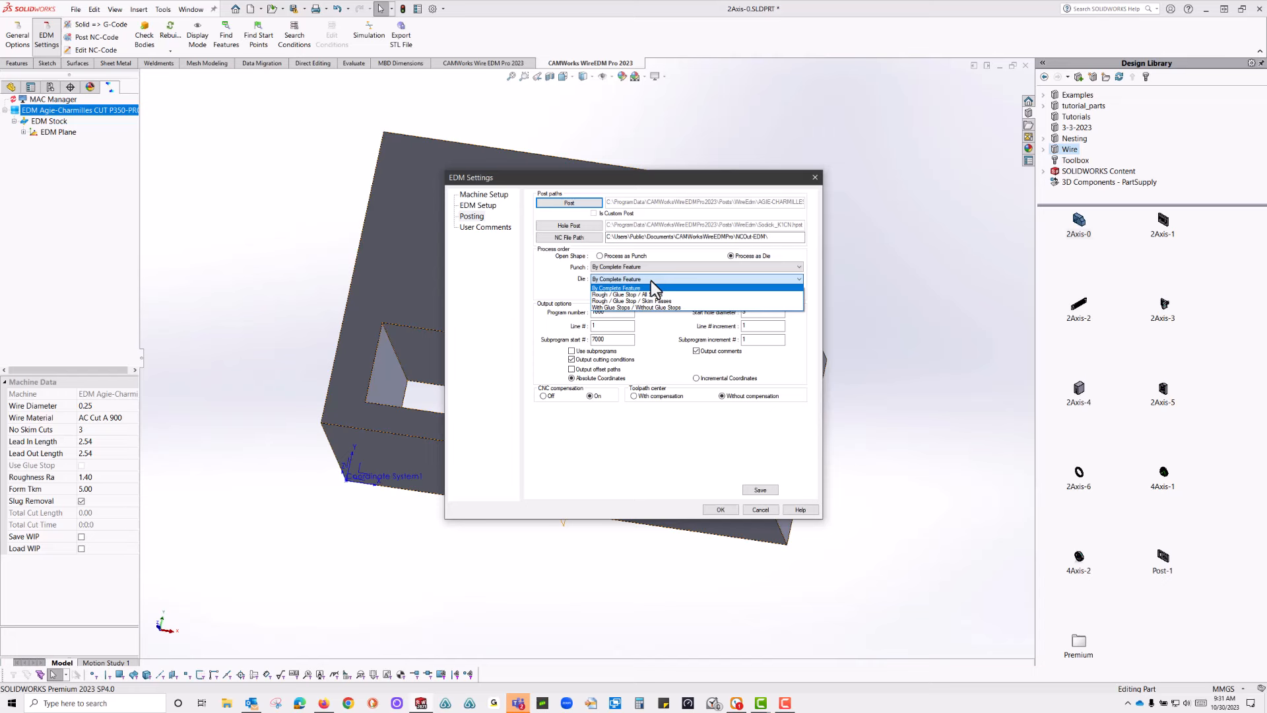
# - Leave Die process order as By Complete Feature and show the User Comments page
pyautogui.click(615, 288)
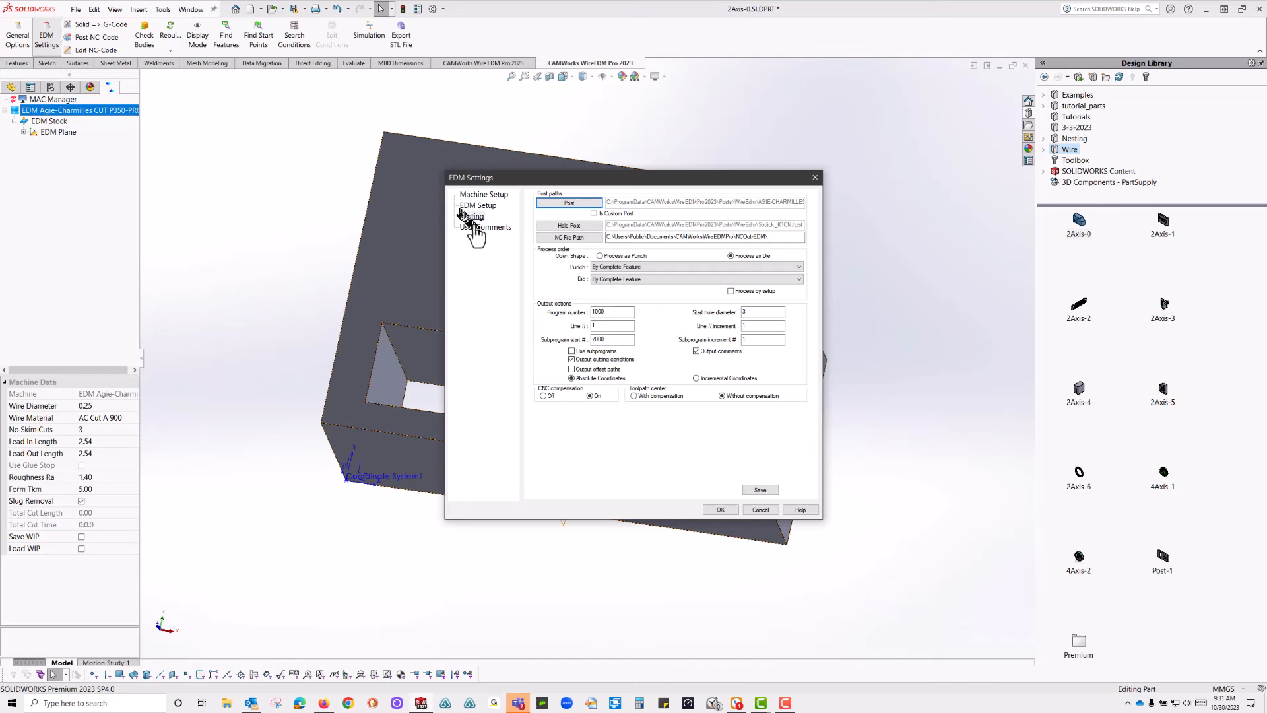
pyautogui.click(486, 228)
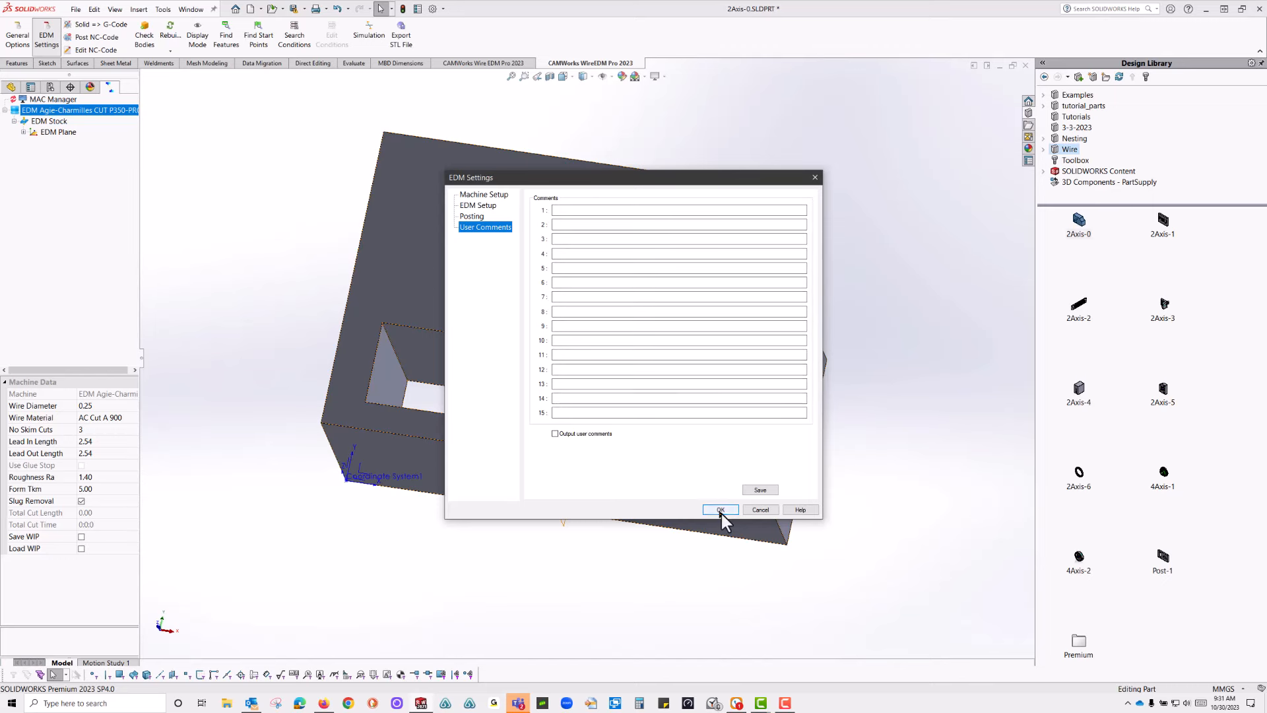
# - Accept the EDM settings, expand EDM Plane and edit the definition of feature 2X Inside 01
pyautogui.click(721, 509)
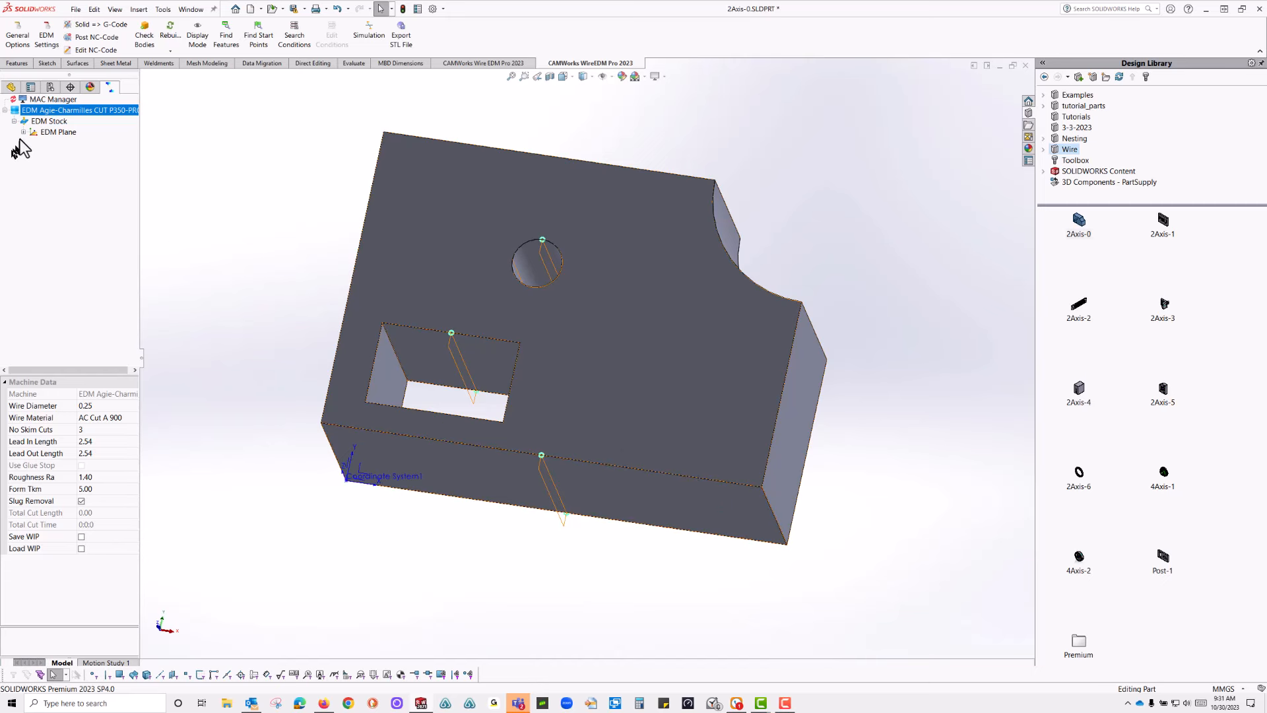
pyautogui.click(25, 133)
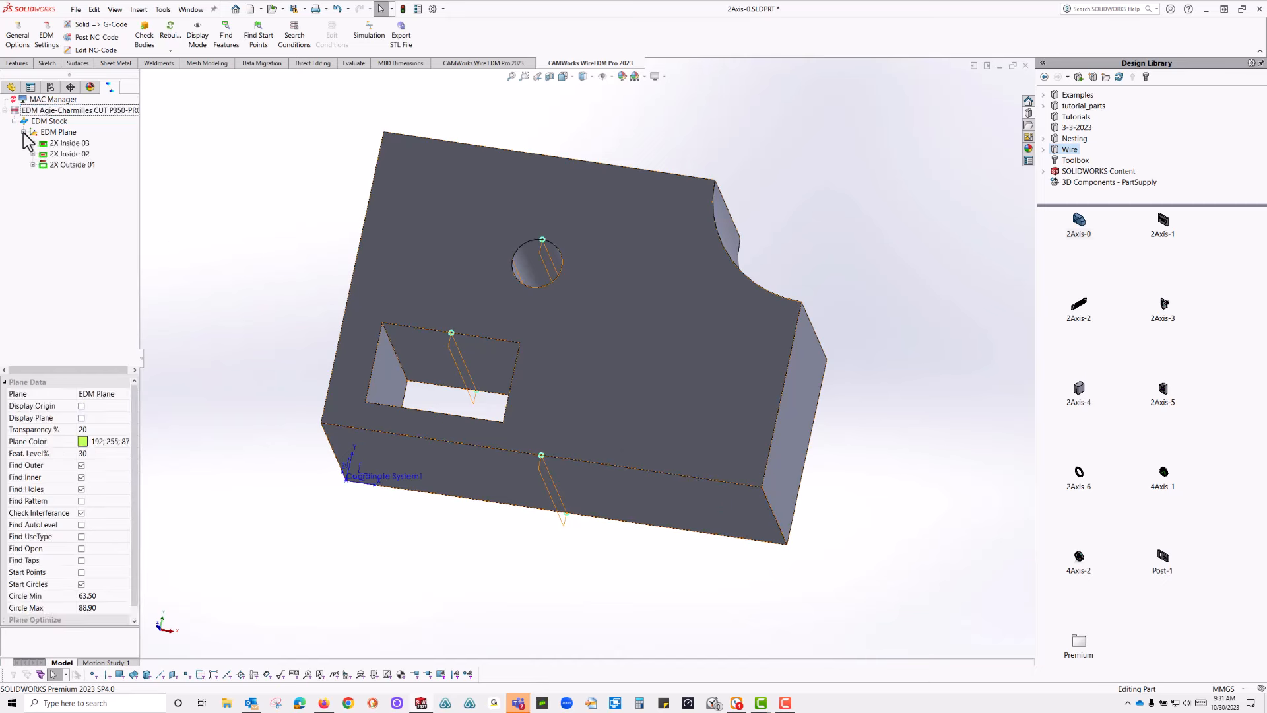
pyautogui.rightClick(59, 142)
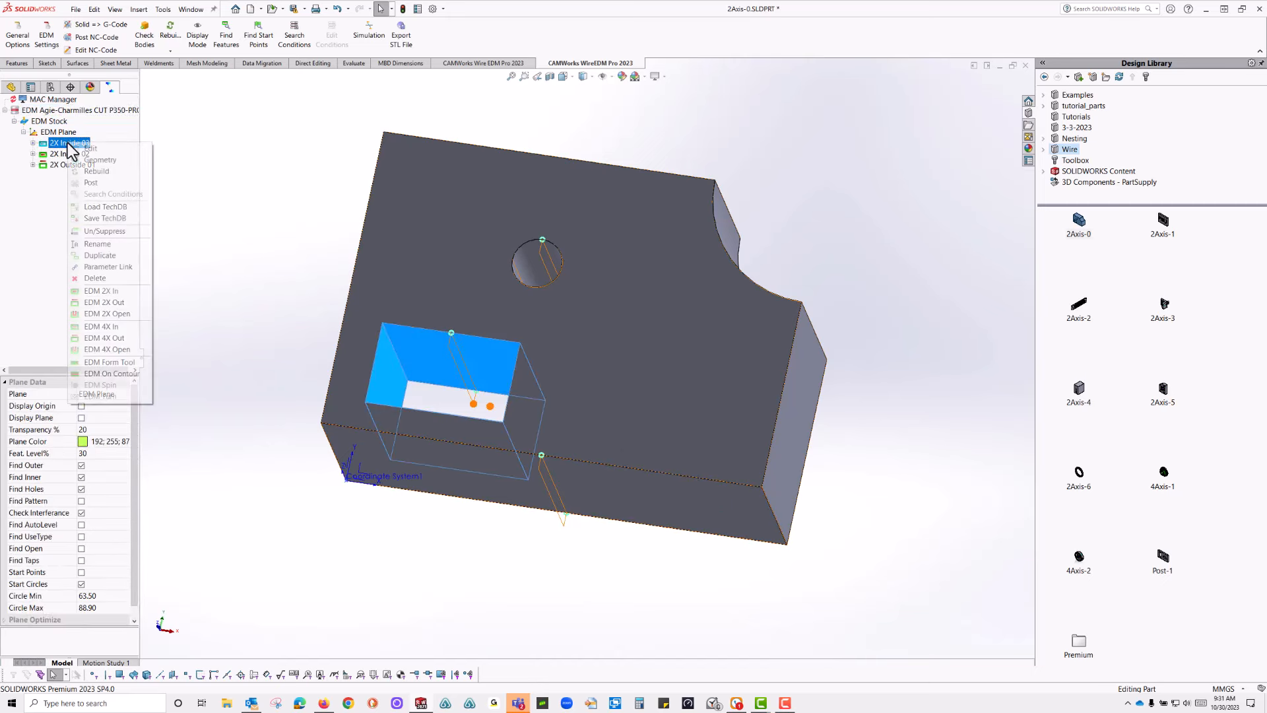
pyautogui.click(266, 200)
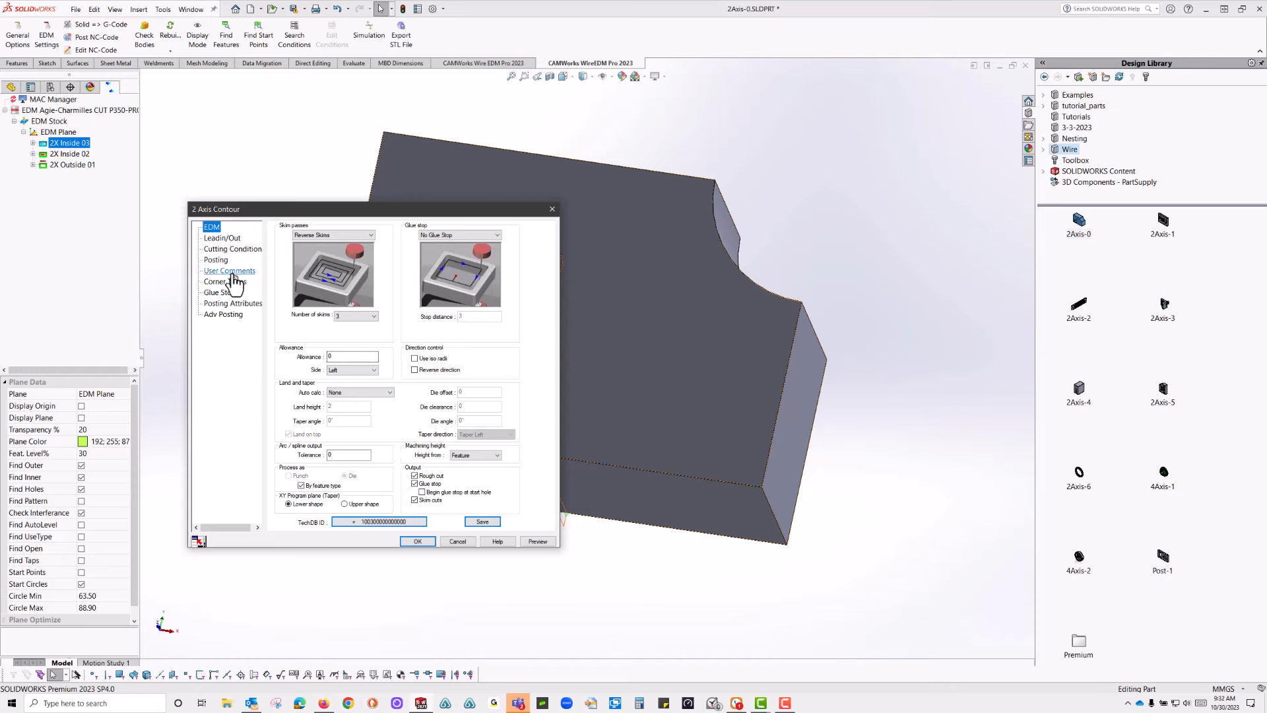
# - Browse 2X Inside 01's User Comments, main EDM parameters and cutting condition pages
pyautogui.click(230, 270)
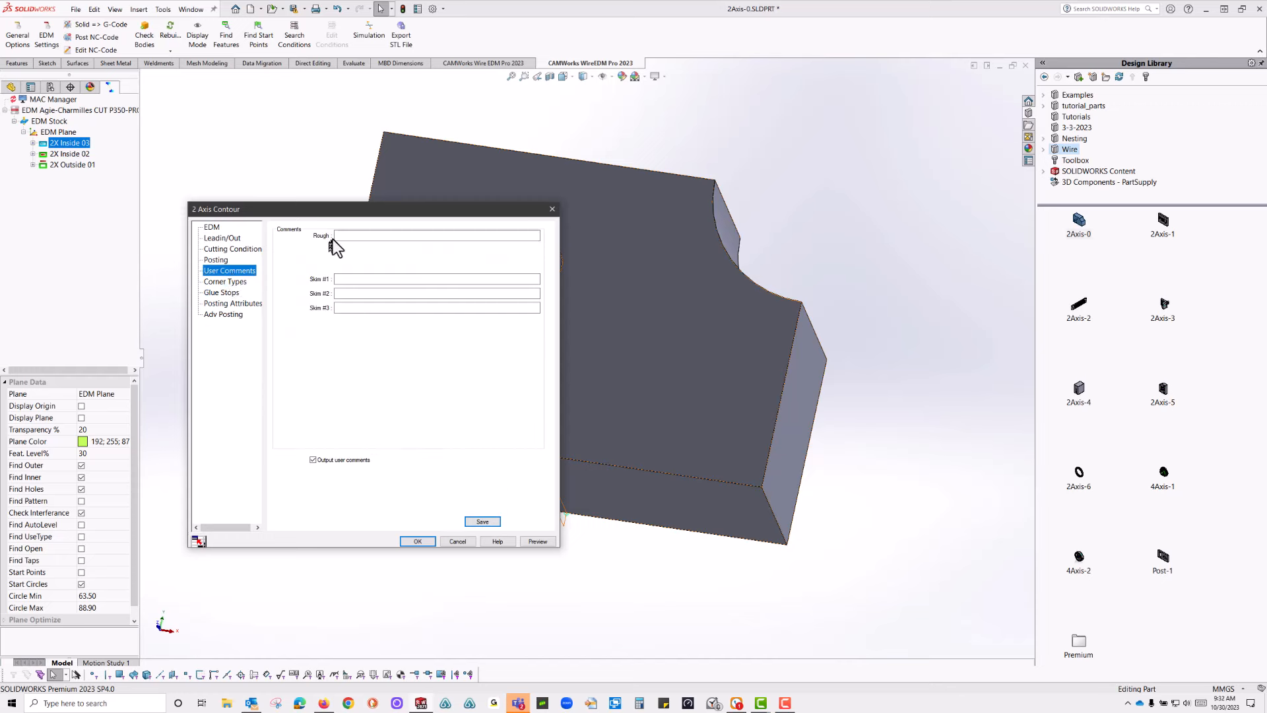
pyautogui.click(436, 278)
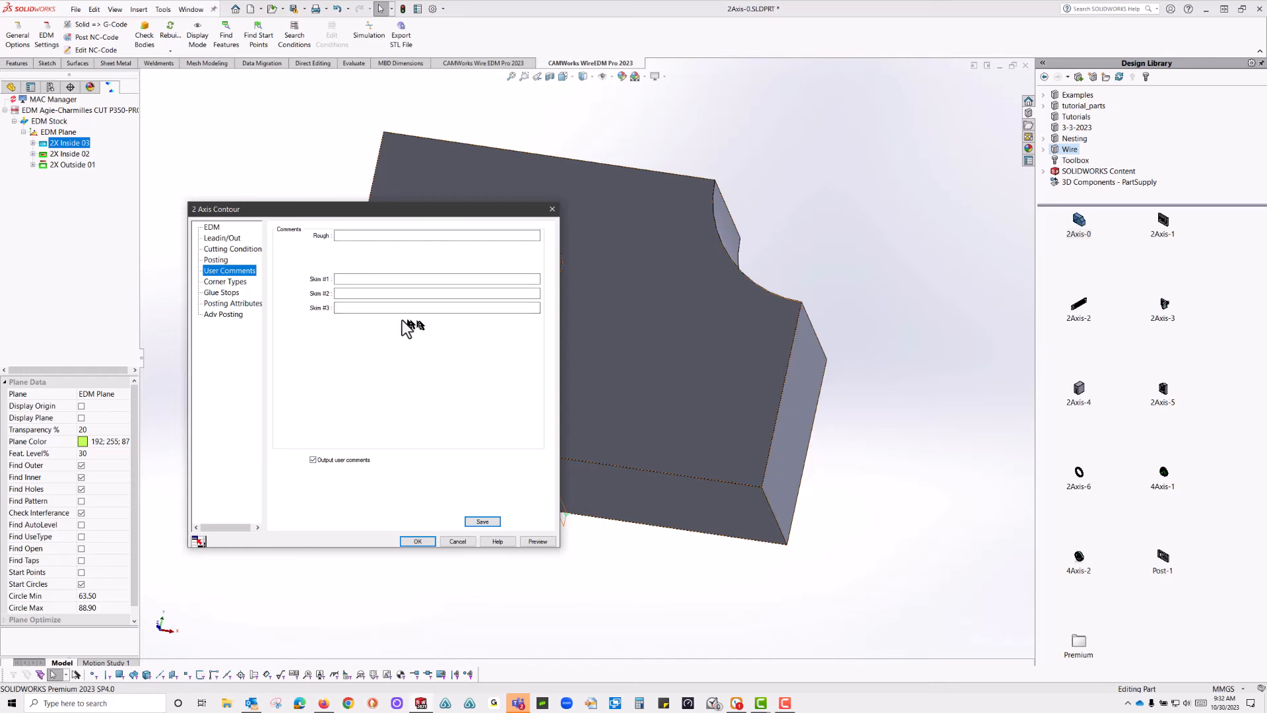
pyautogui.click(211, 227)
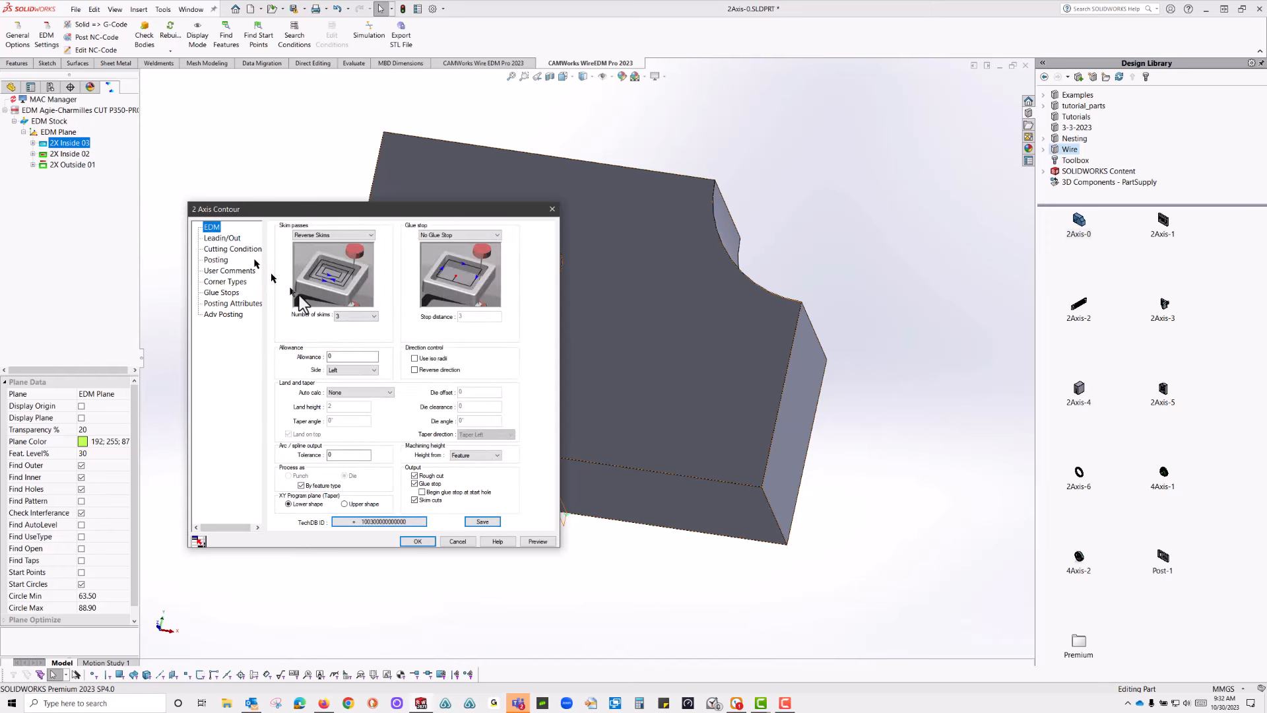
pyautogui.moveTo(486, 358)
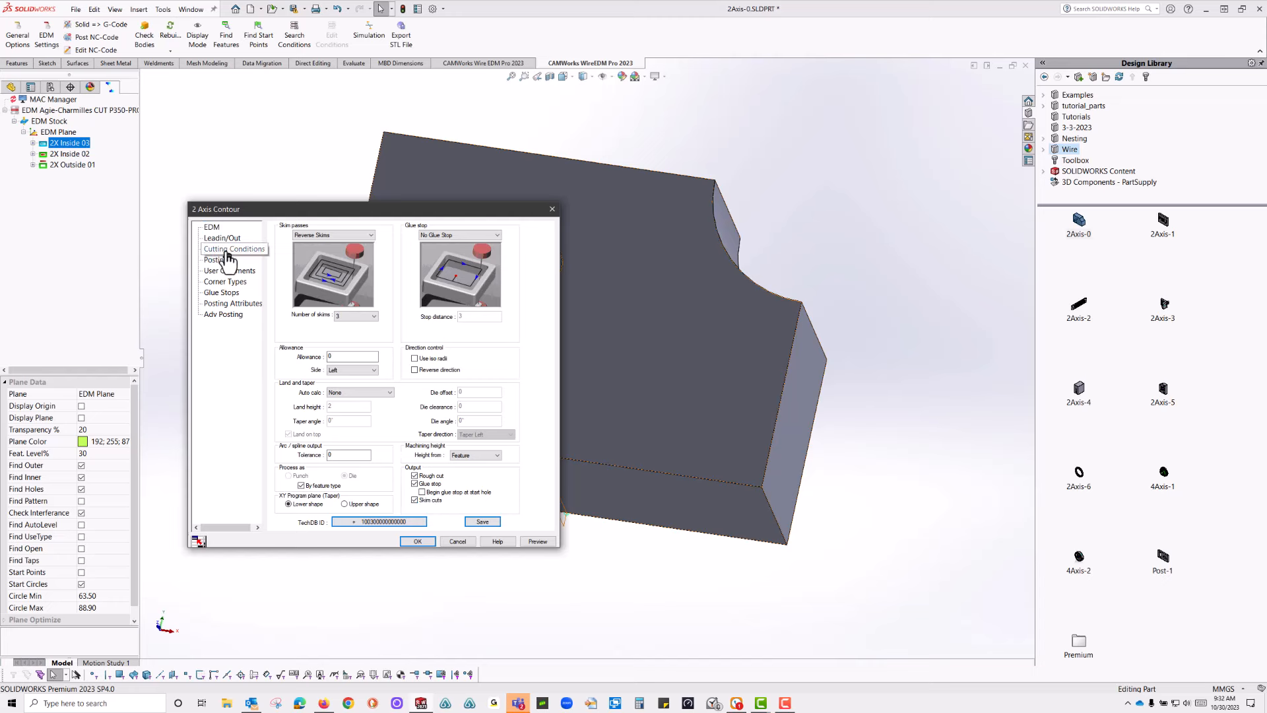
pyautogui.click(234, 248)
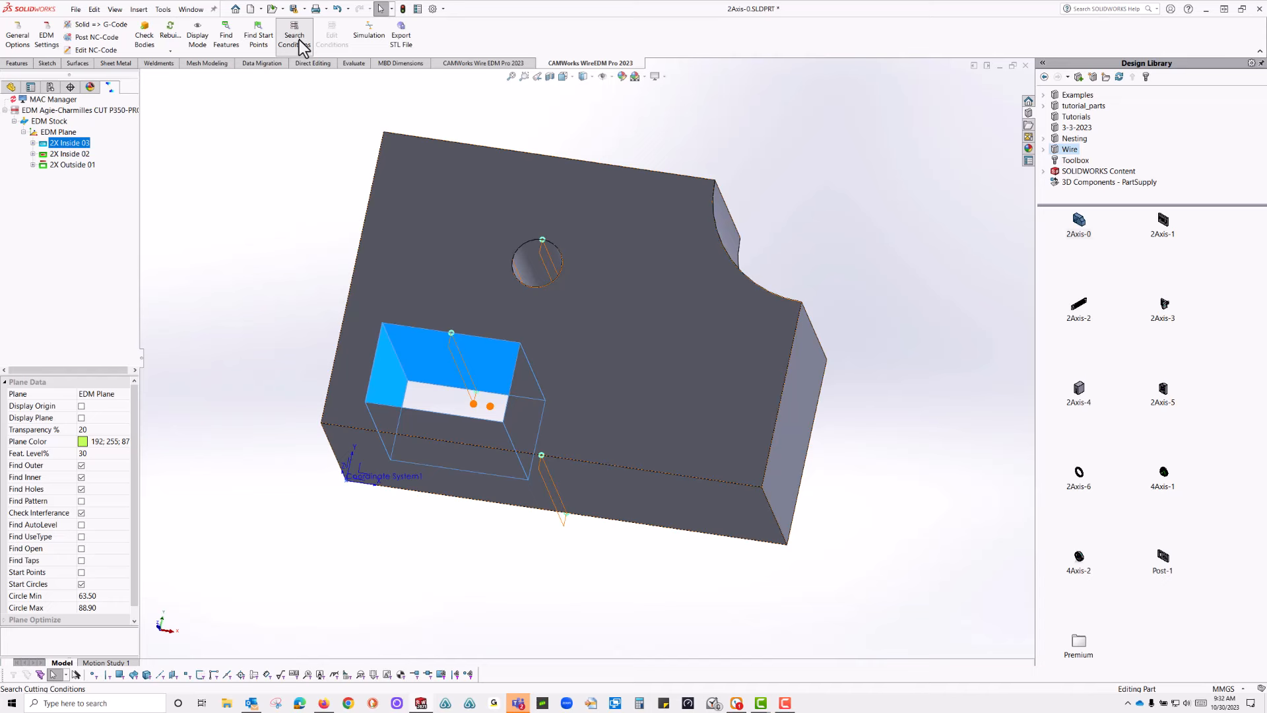
# - Search cutting conditions with Plane parallel vanout and a chosen surface roughness value
pyautogui.click(295, 36)
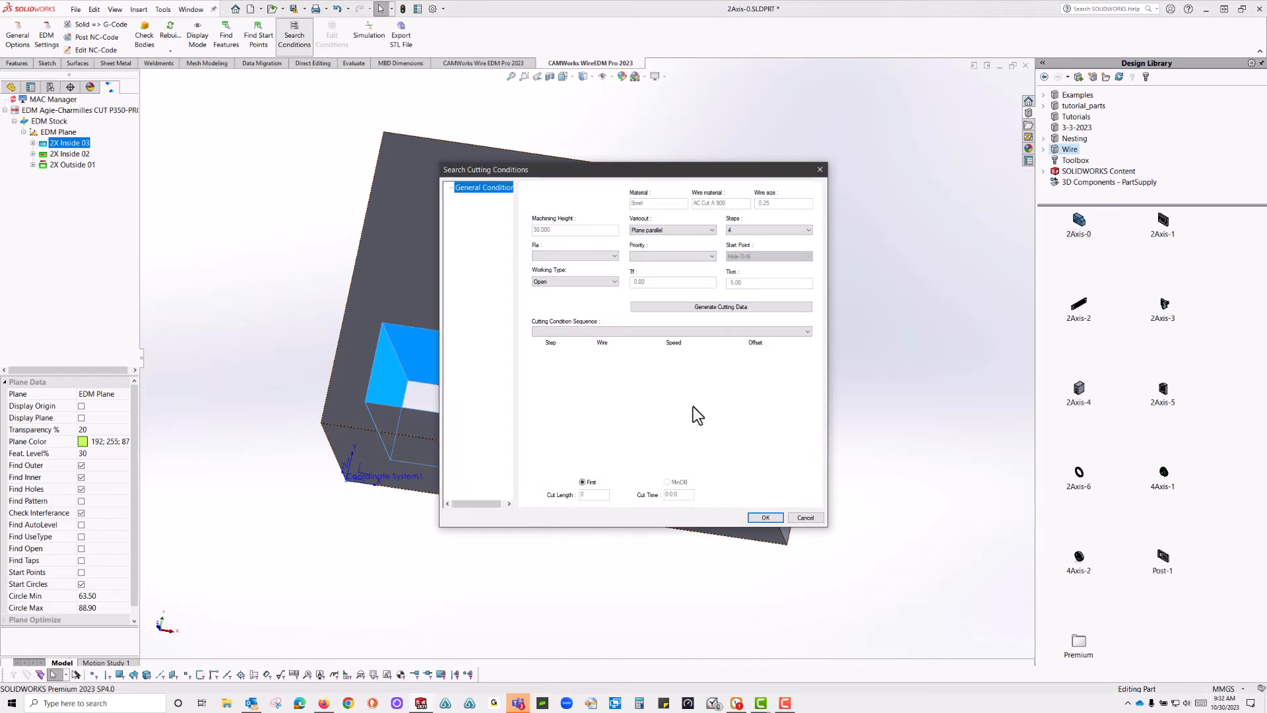
pyautogui.moveTo(677, 391)
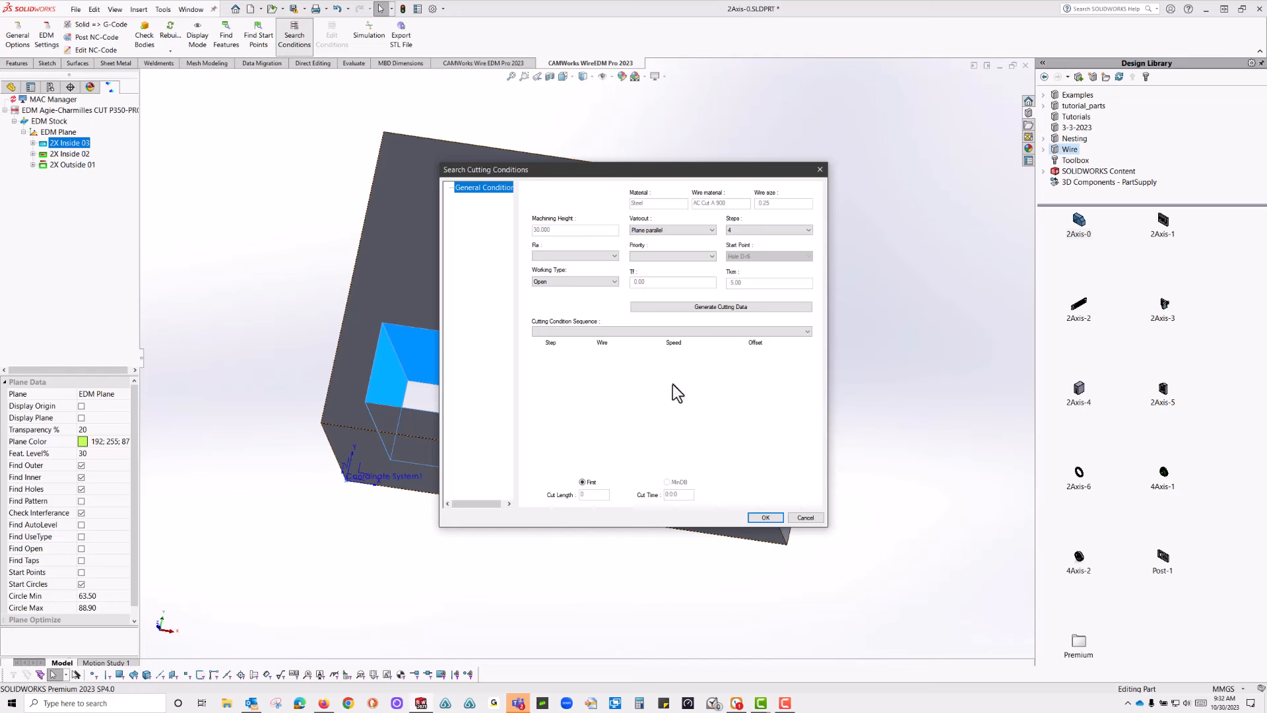
pyautogui.moveTo(571, 251)
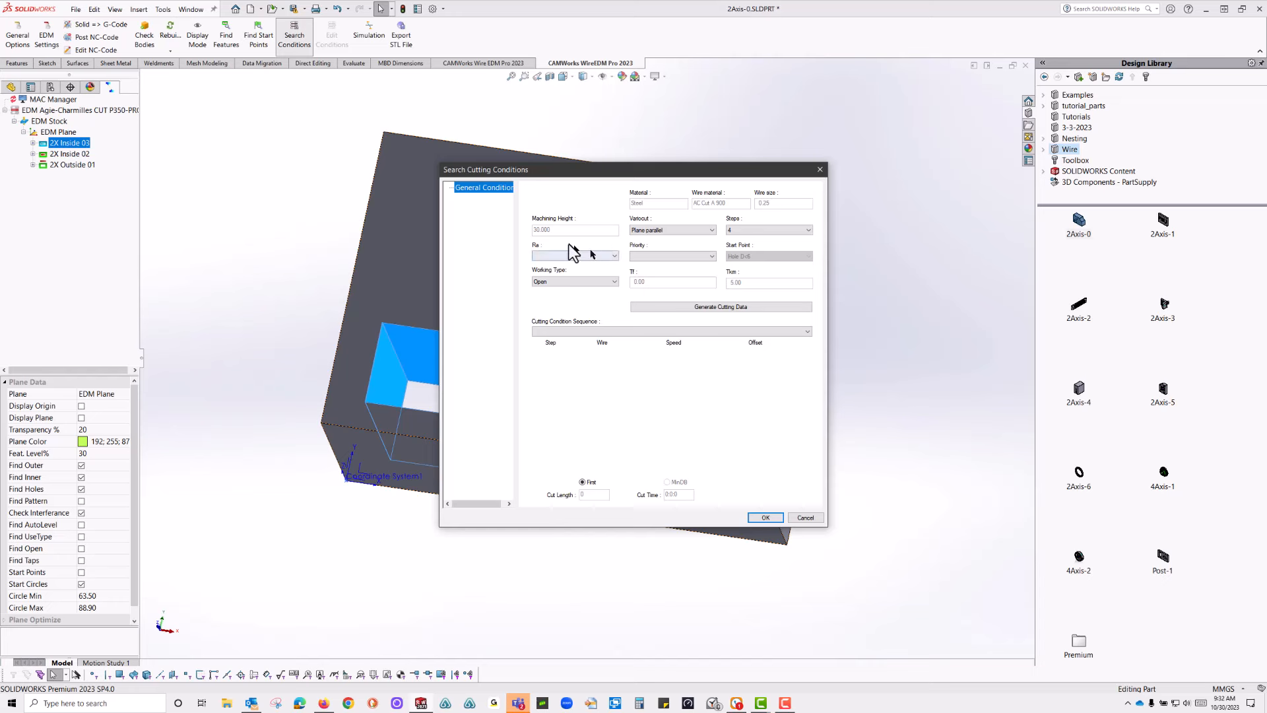
pyautogui.click(709, 229)
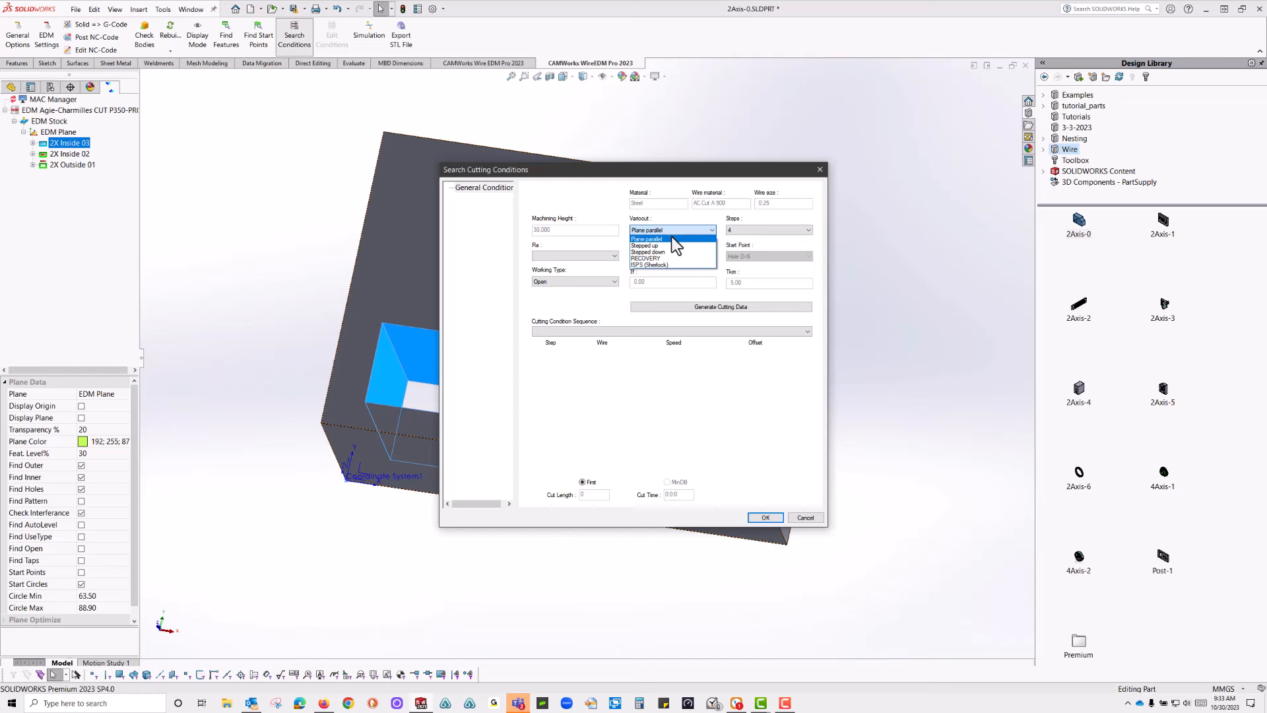
pyautogui.moveTo(752, 235)
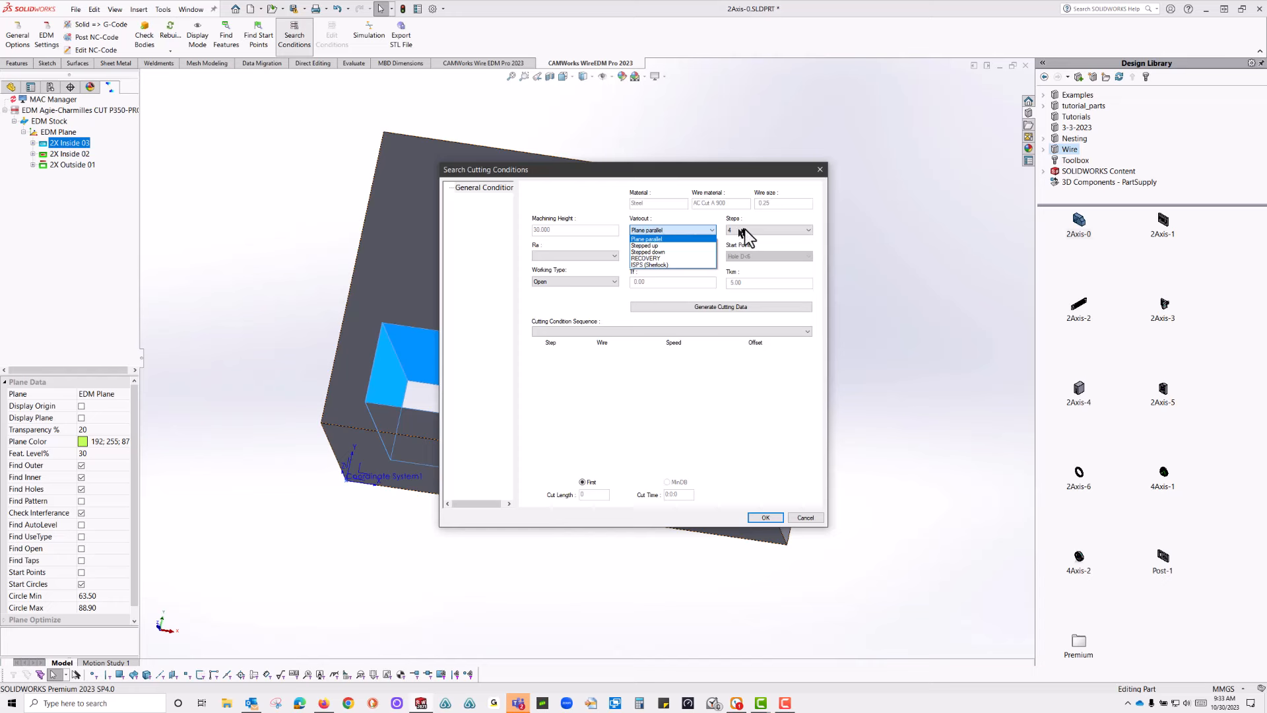
pyautogui.click(672, 238)
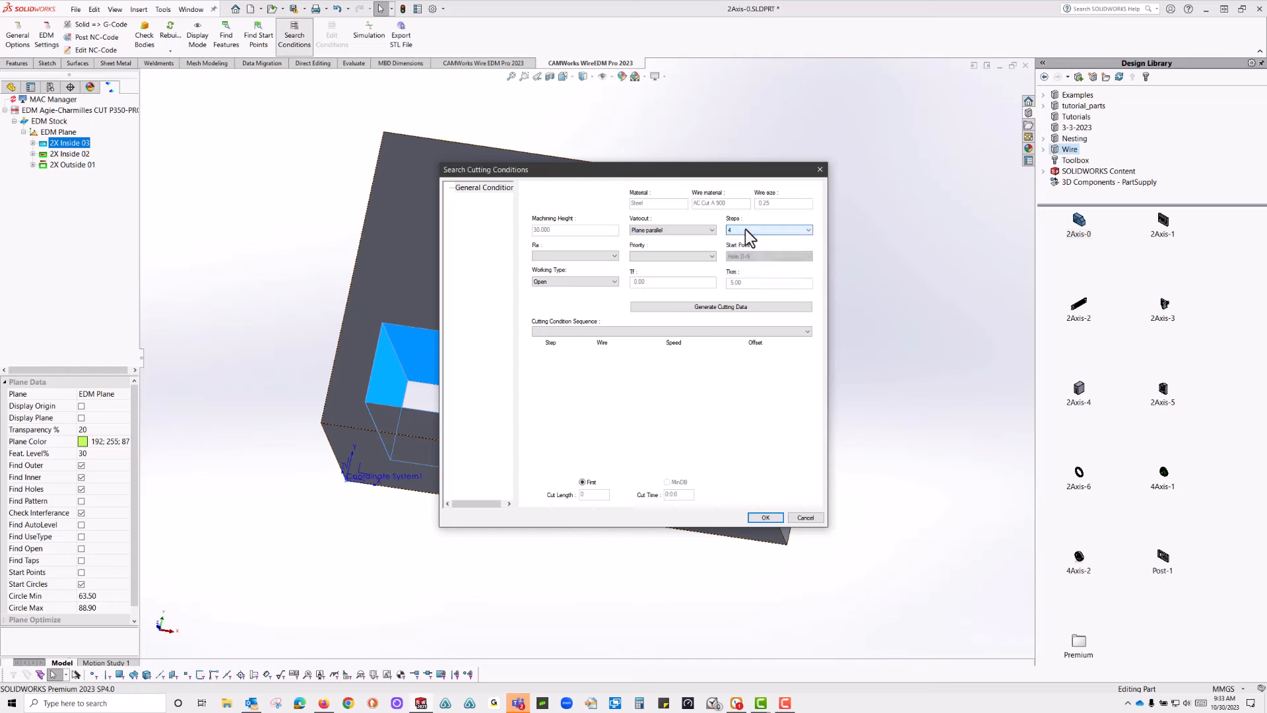
pyautogui.click(612, 256)
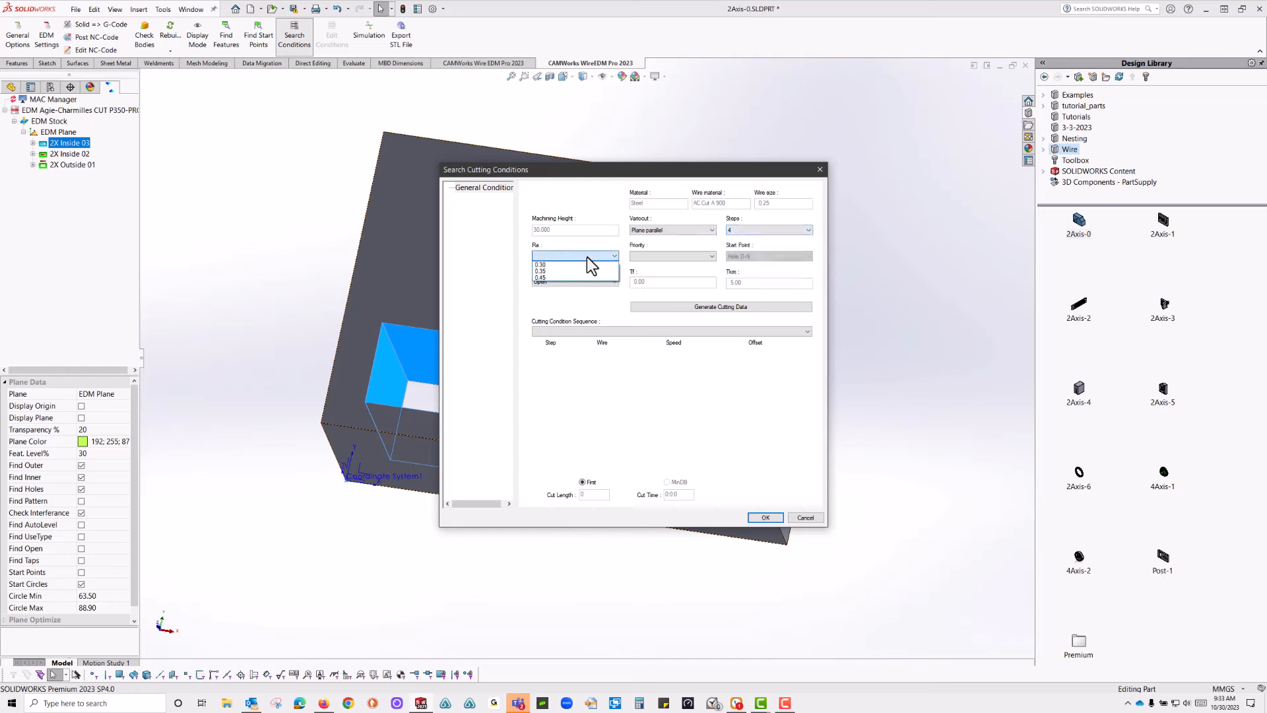
pyautogui.click(541, 264)
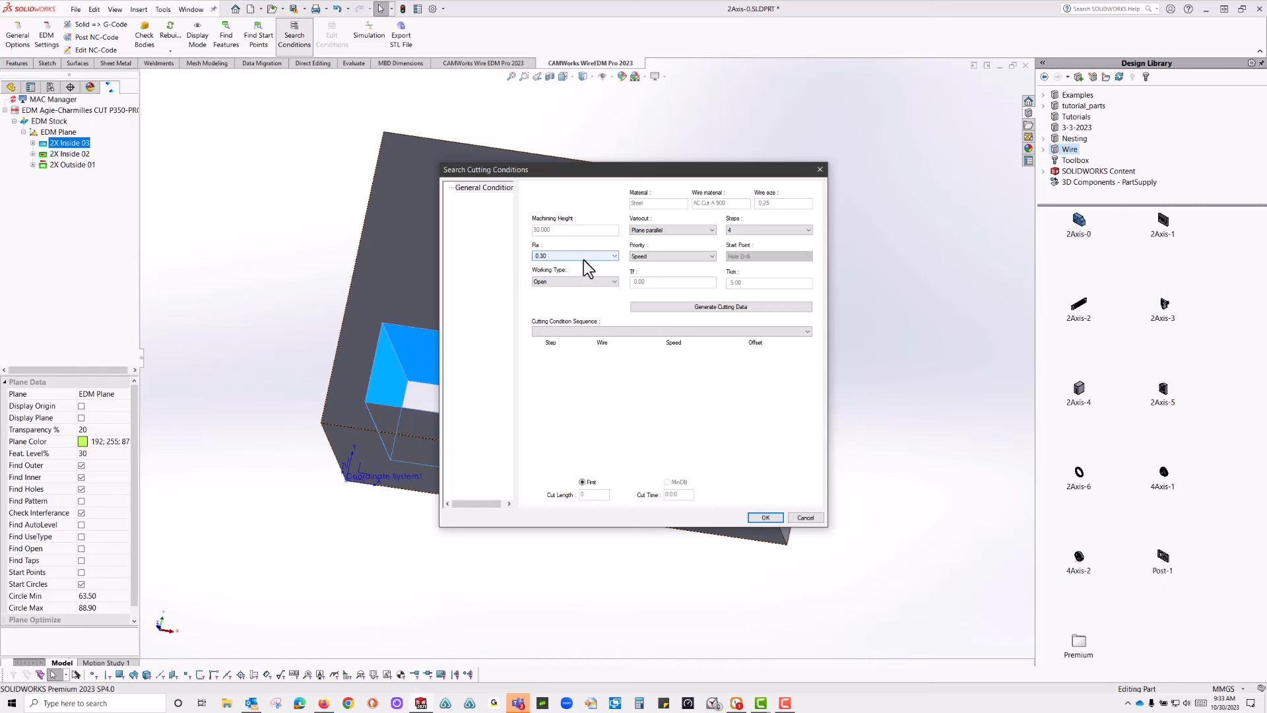
pyautogui.moveTo(685, 277)
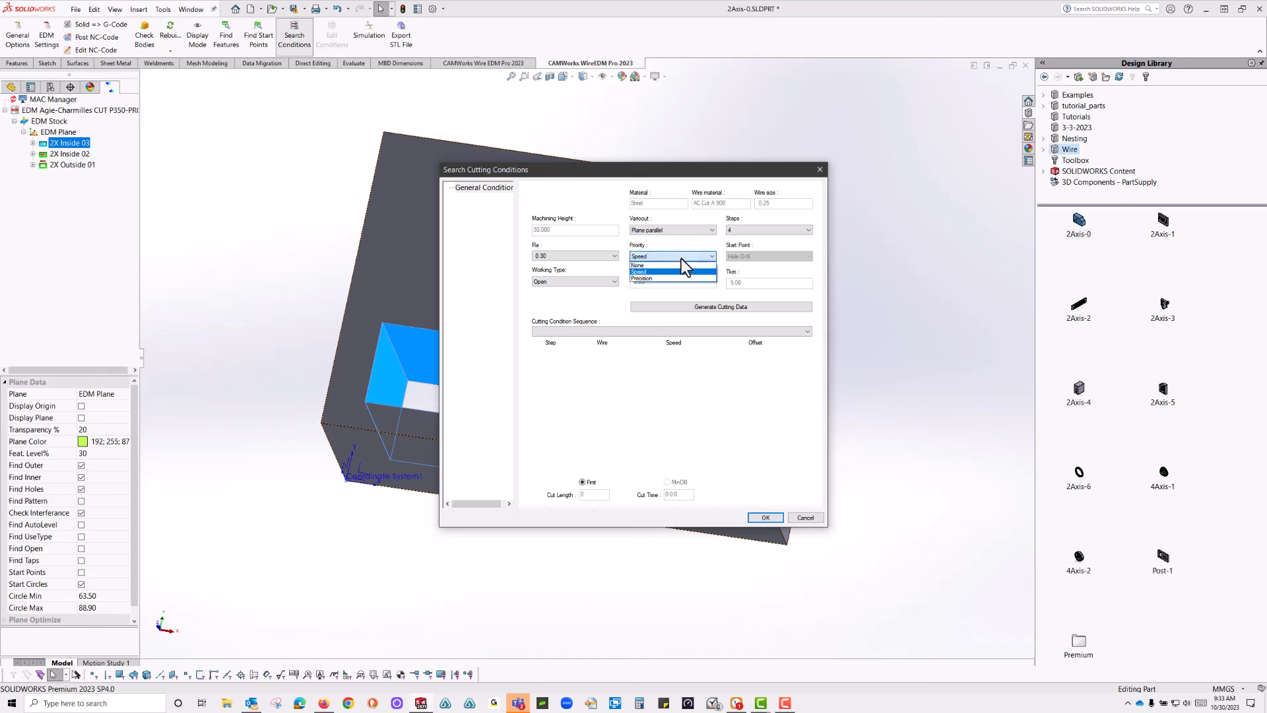
# - Generate cutting data for Speed priority and Open working type, then pick the resulting sequence
pyautogui.click(672, 272)
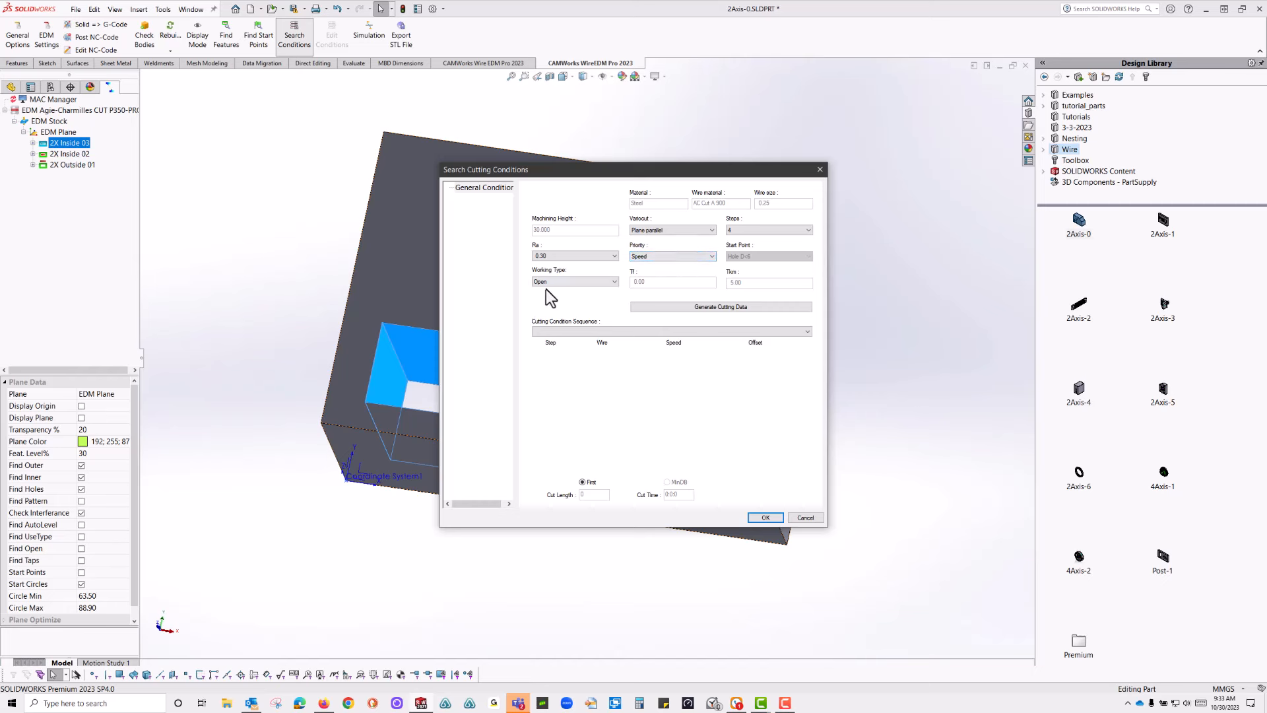
pyautogui.click(612, 281)
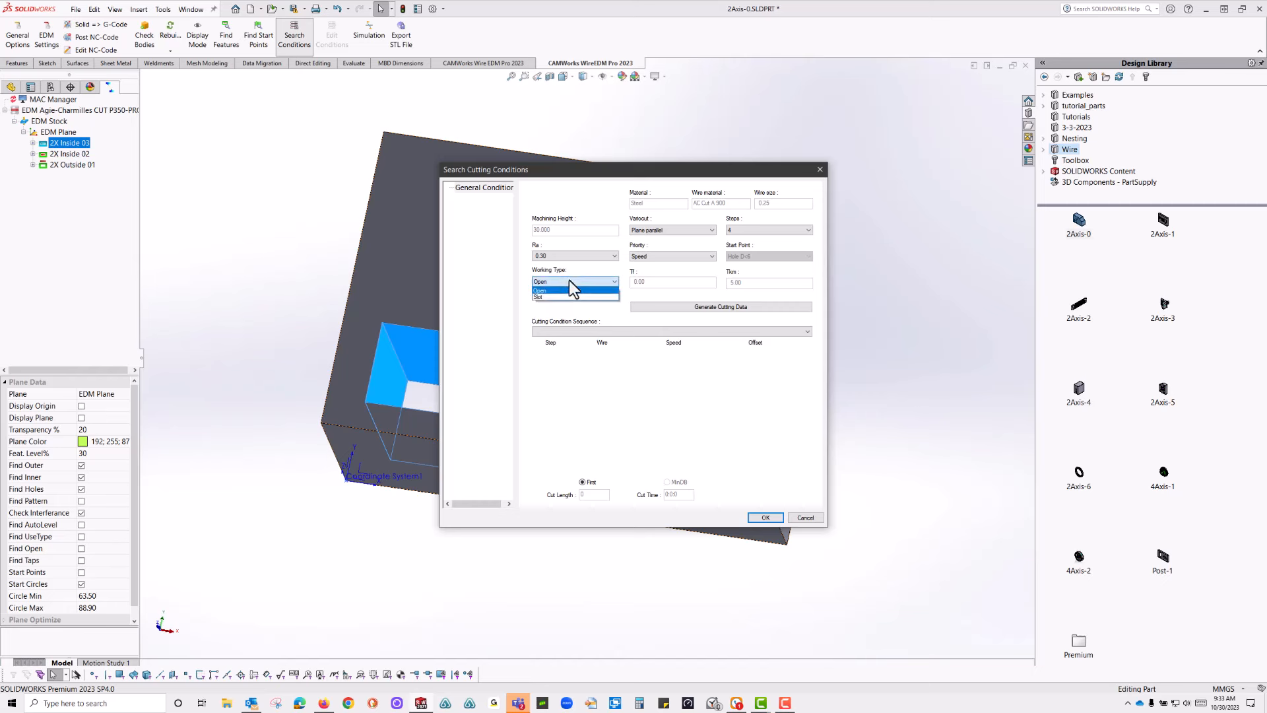
pyautogui.click(573, 289)
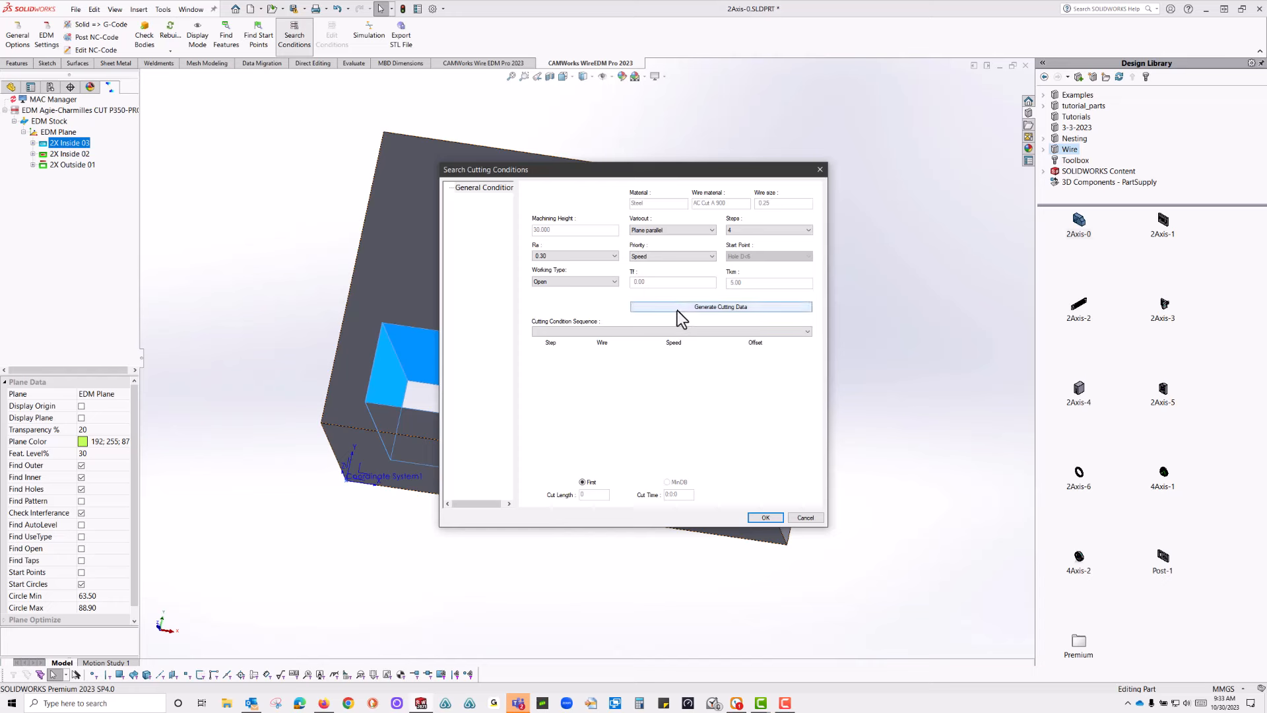
pyautogui.click(721, 306)
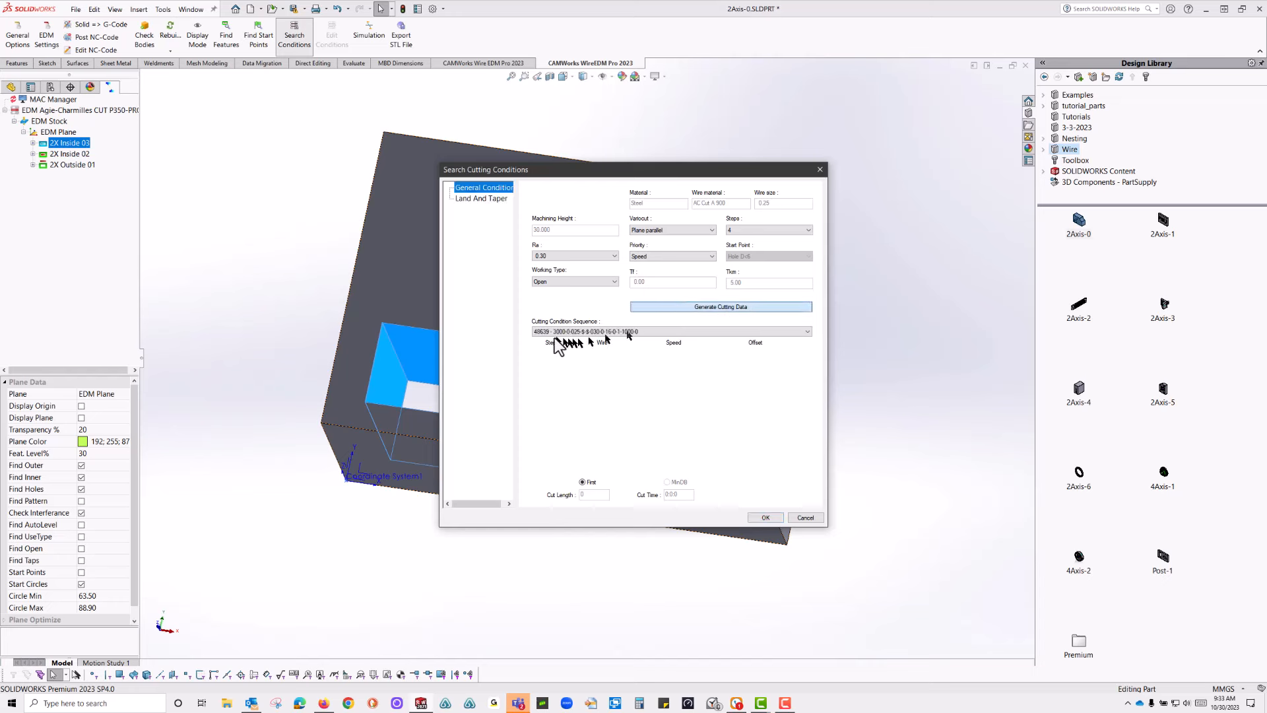
pyautogui.click(721, 306)
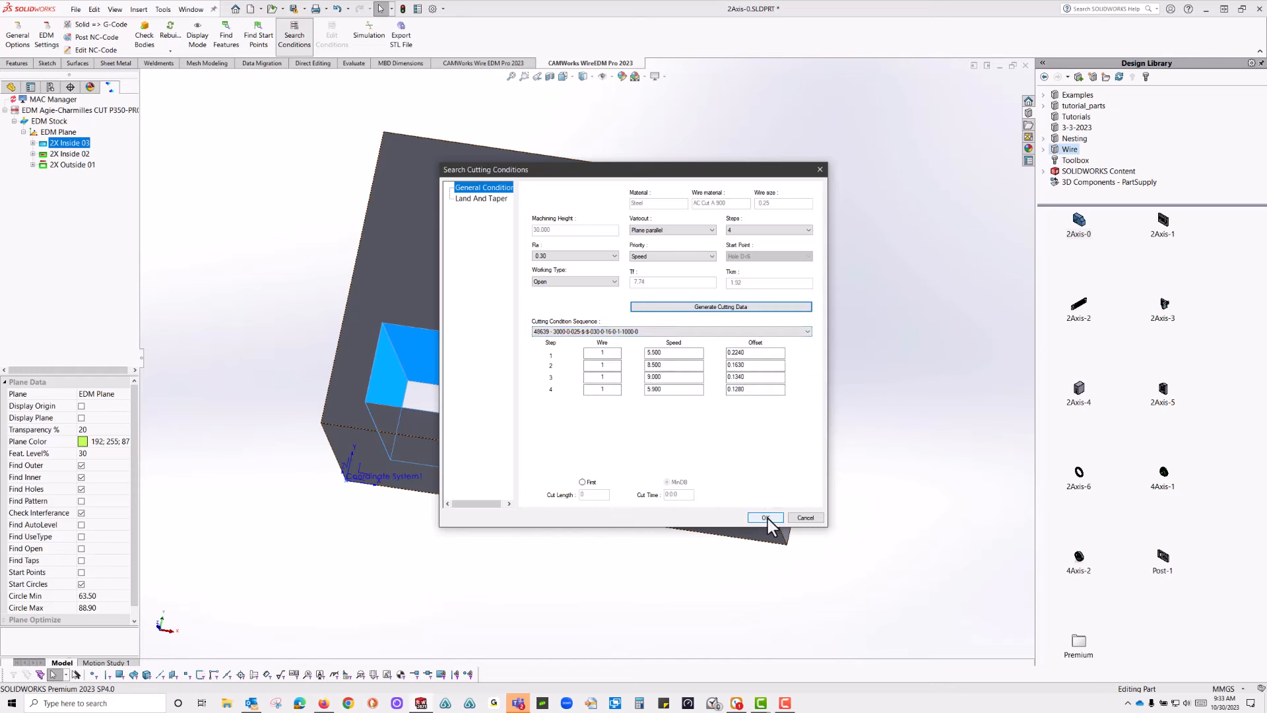
# - Accept the conditions and link the first inside cut's 2 Axis Contour operation to the database
pyautogui.click(766, 517)
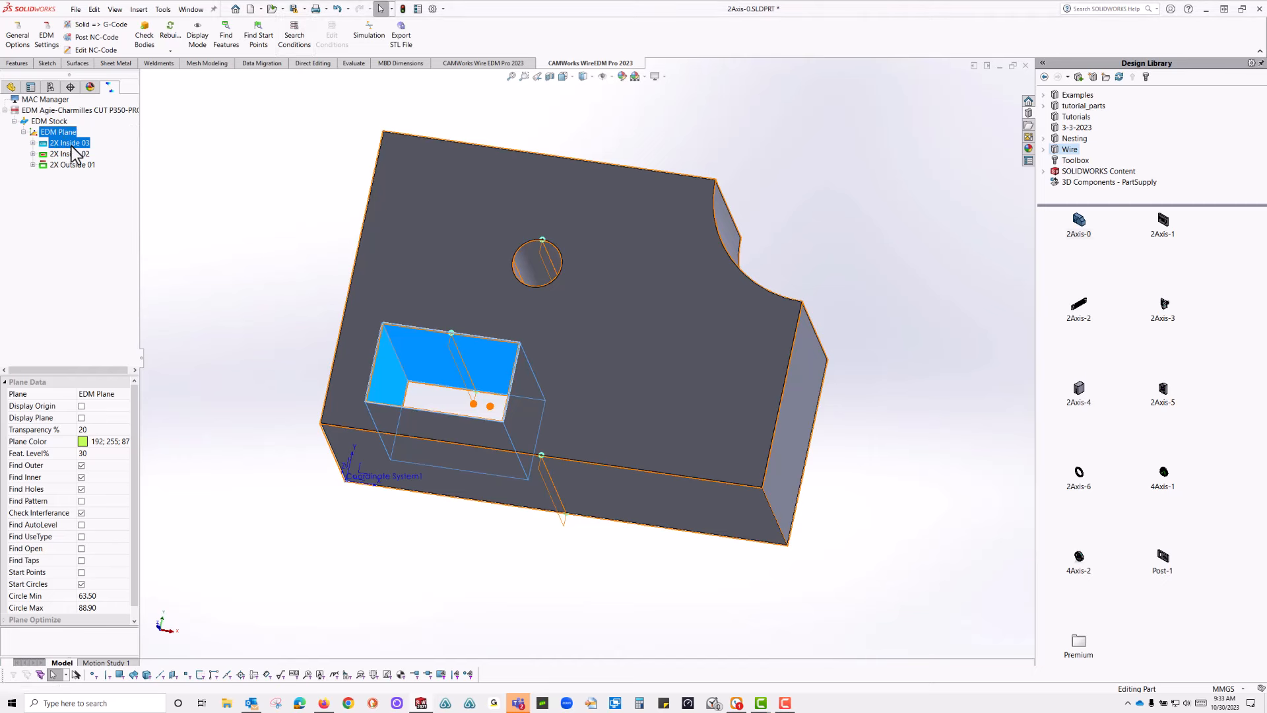
pyautogui.rightClick(63, 143)
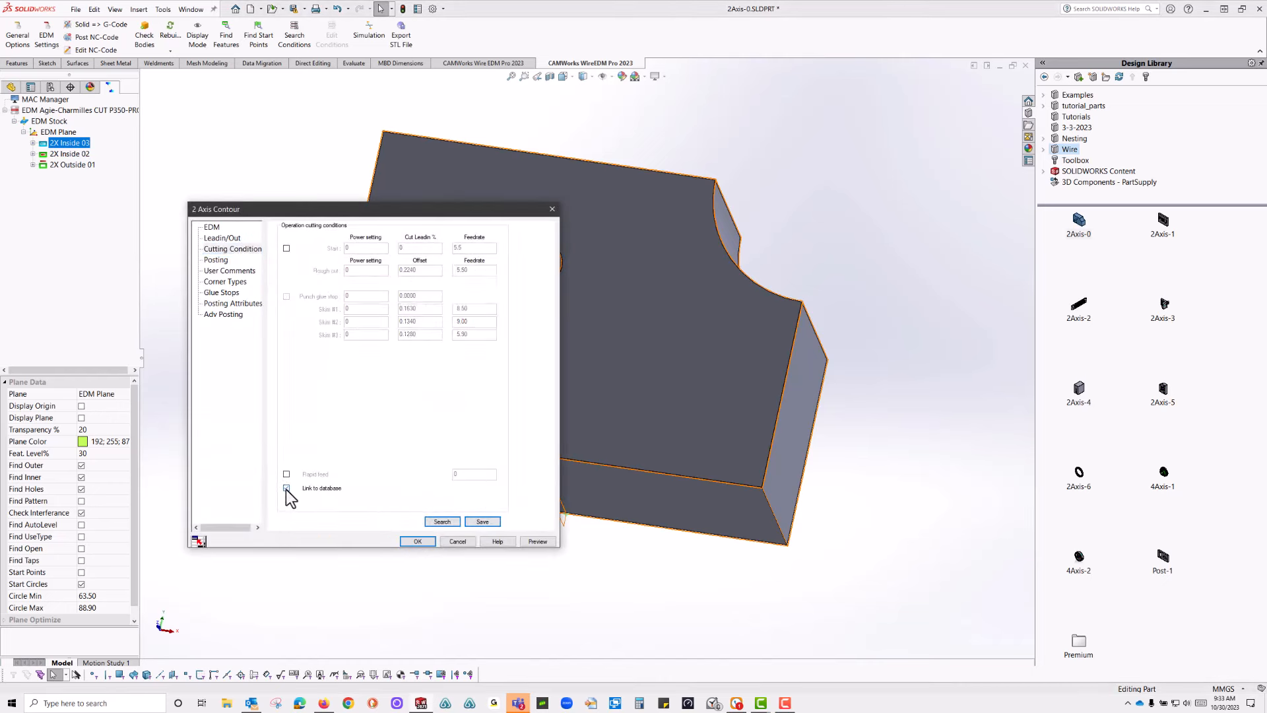
pyautogui.click(287, 489)
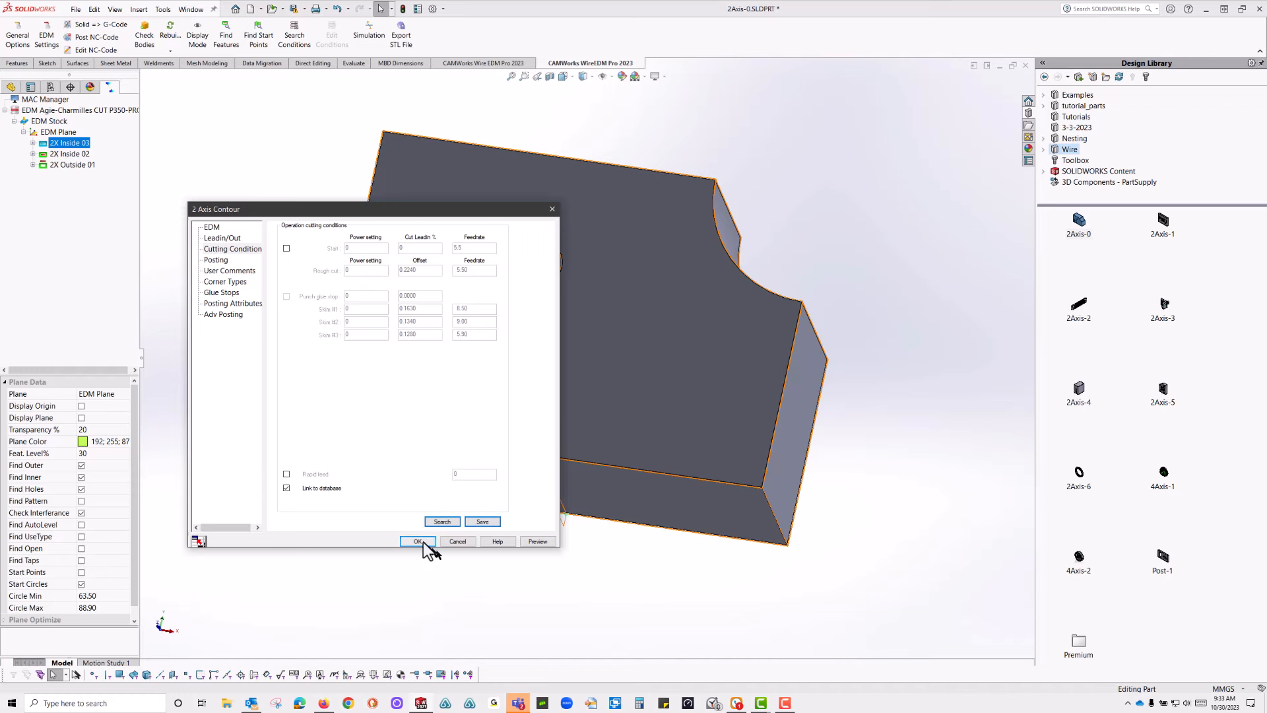
pyautogui.click(417, 542)
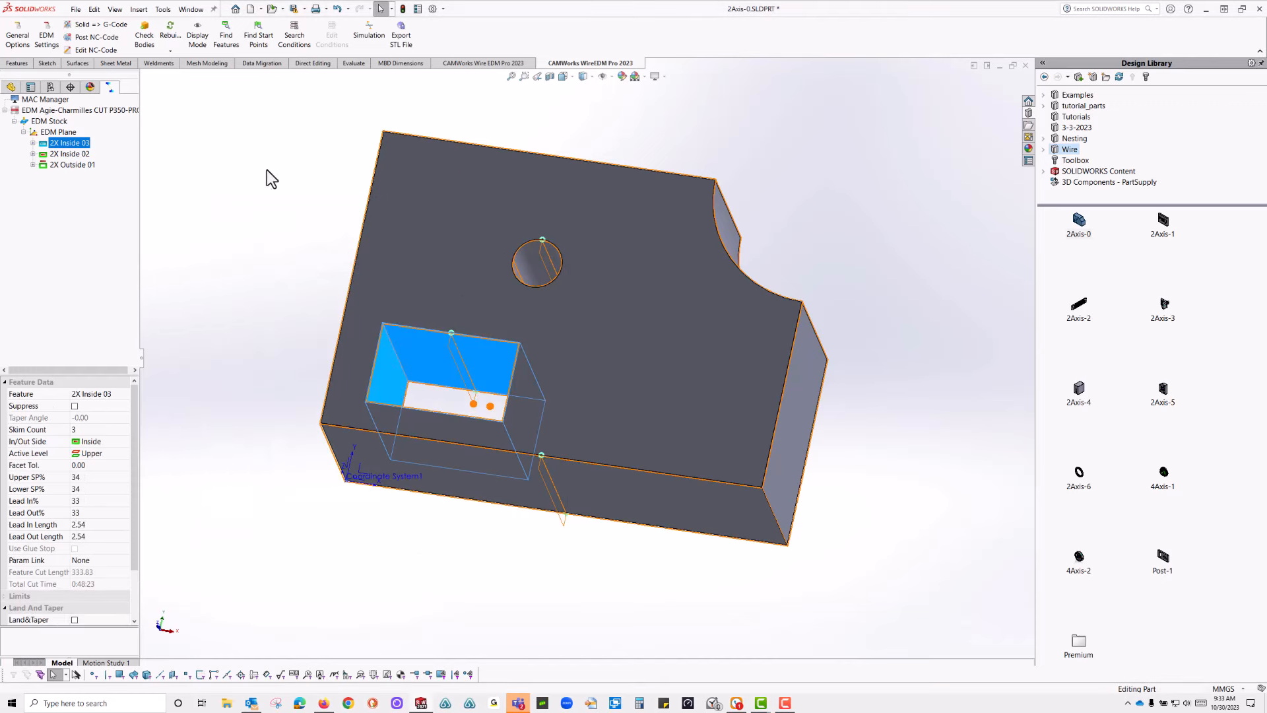
# - Create an EDM 2X Open feature on the part's curved side wall face
pyautogui.click(63, 153)
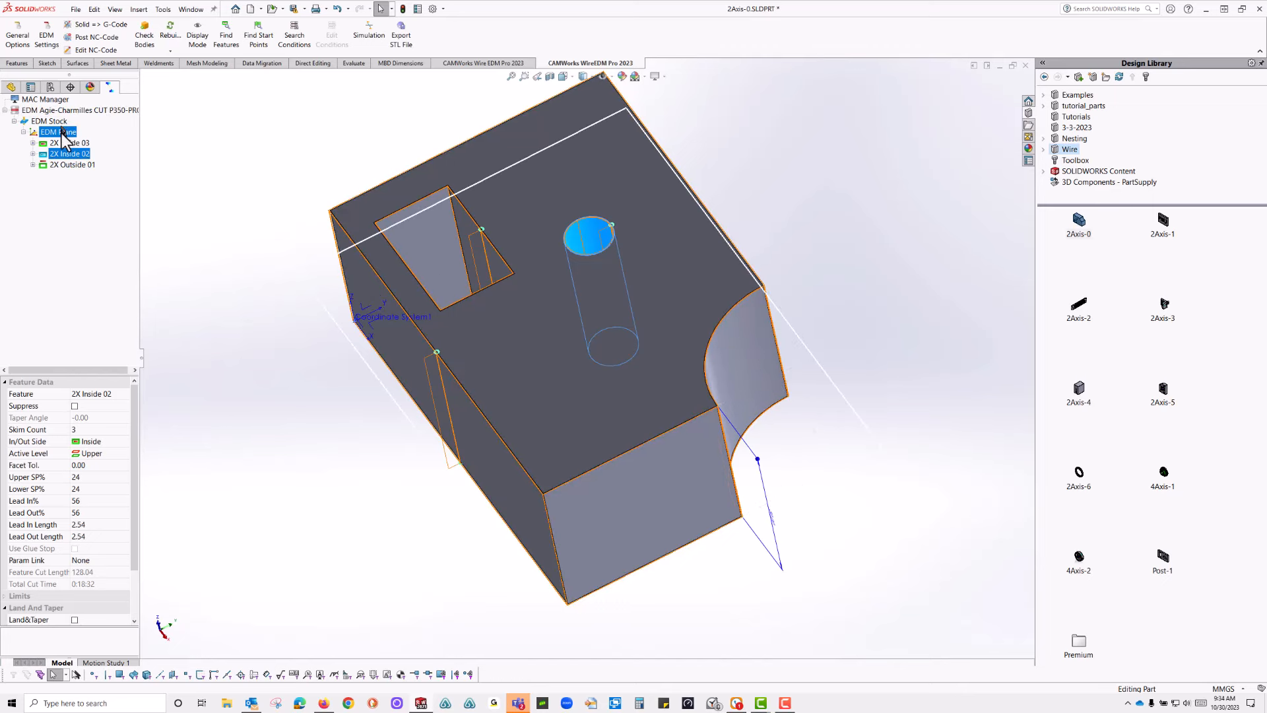
pyautogui.rightClick(56, 131)
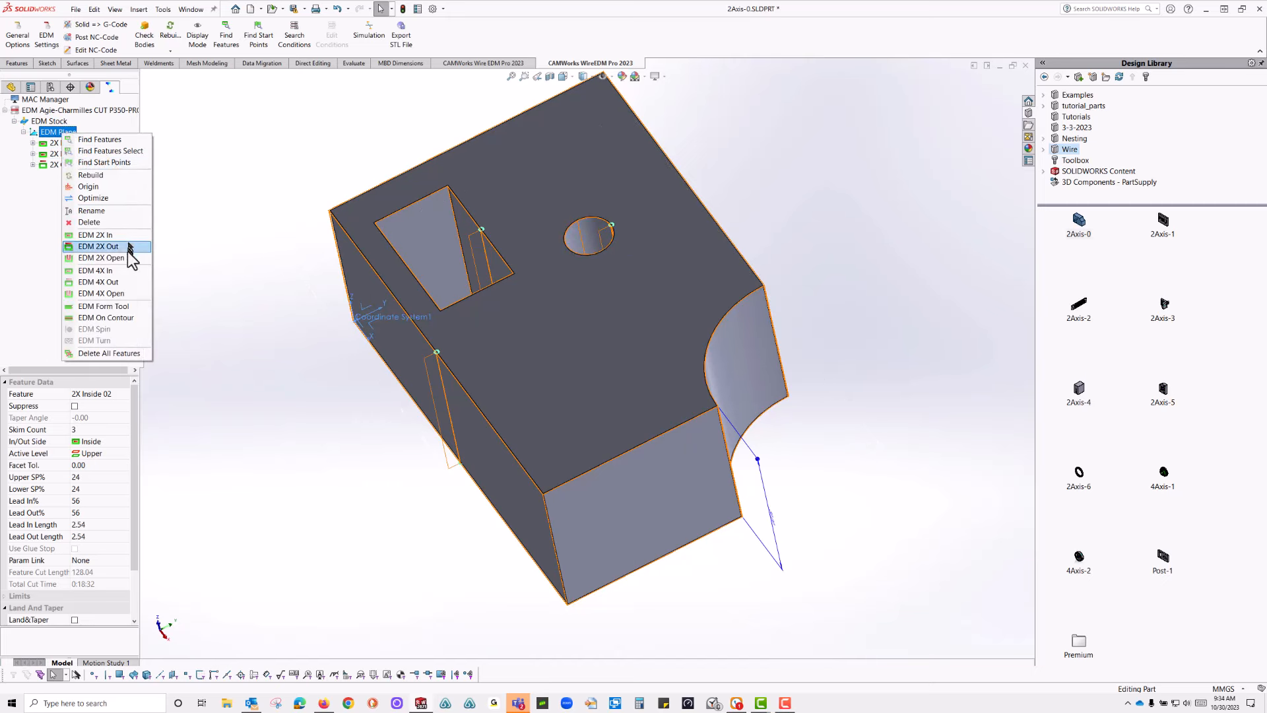
pyautogui.click(101, 257)
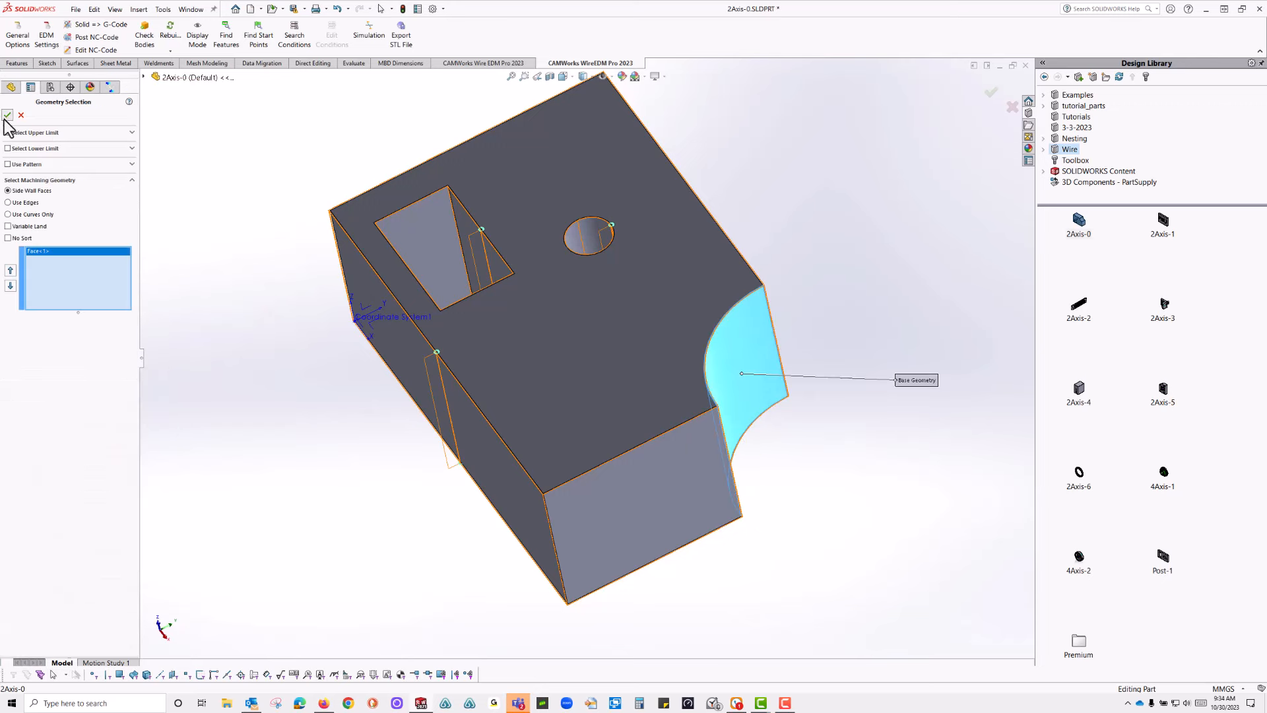
pyautogui.click(8, 115)
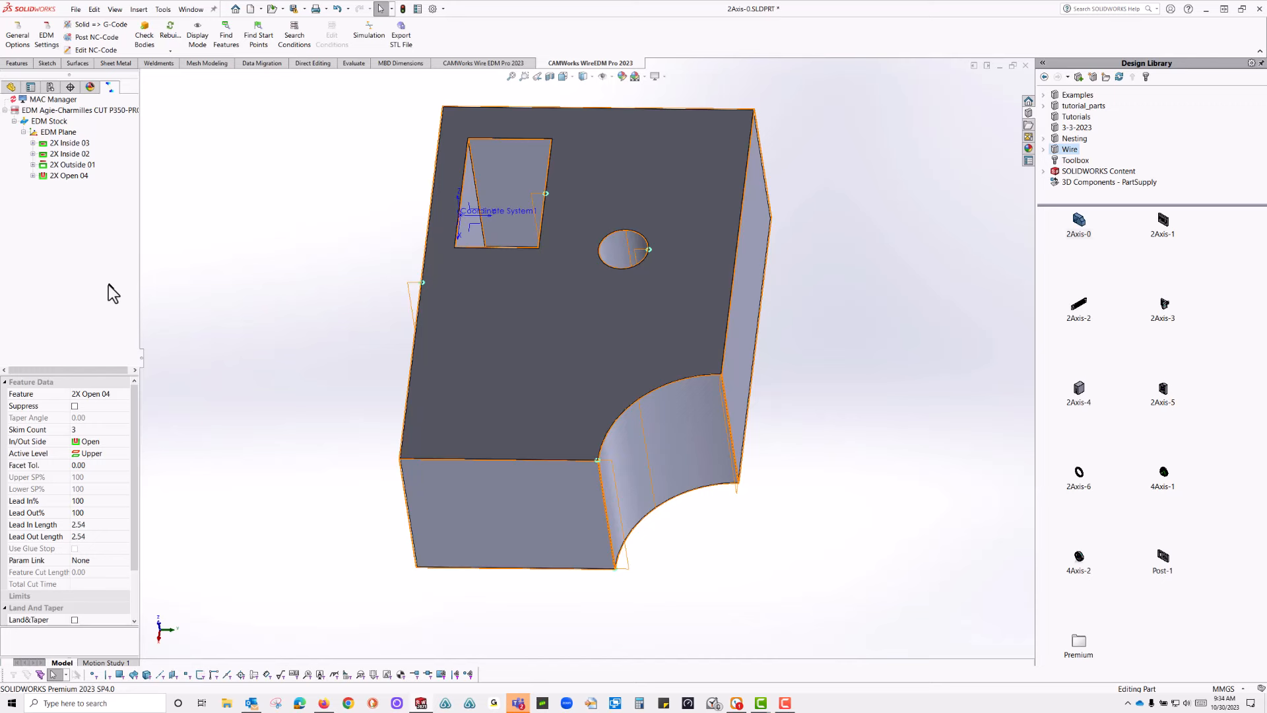
pyautogui.moveTo(233, 361)
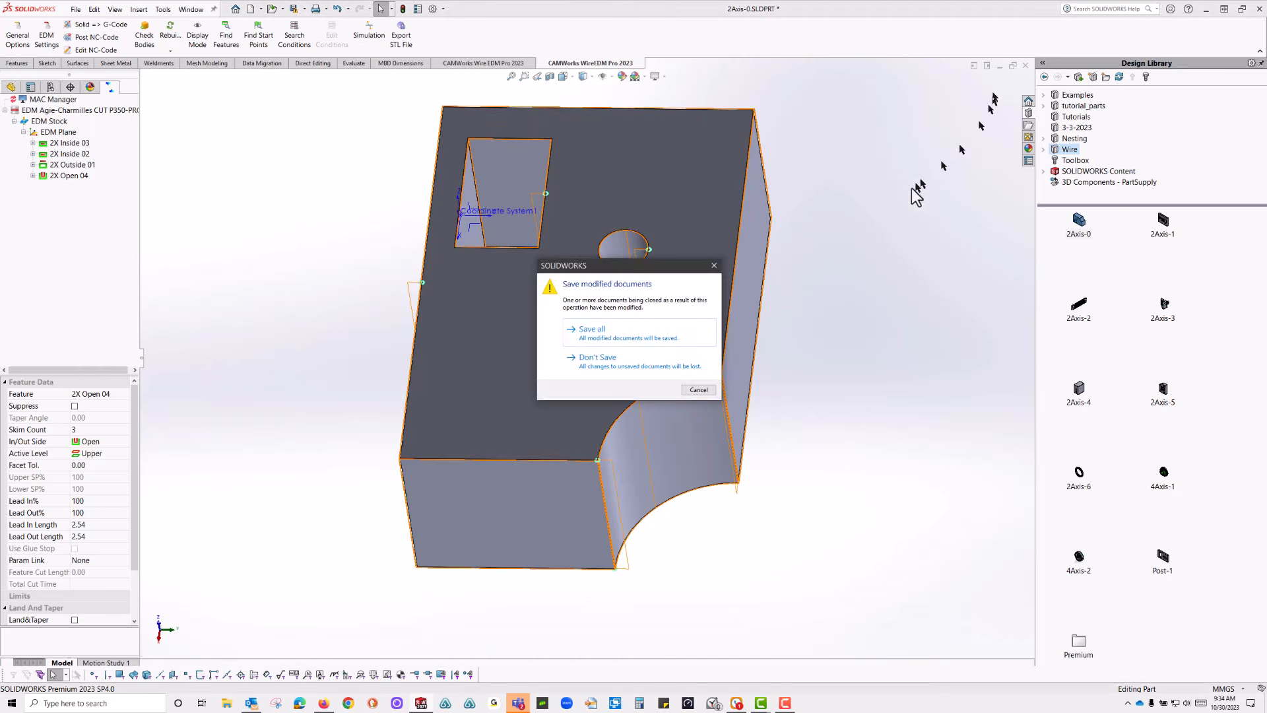
# - Answer the save prompt to close 2Axis-0 and open the 2Axis-6 ring part from the Design Library
pyautogui.click(595, 356)
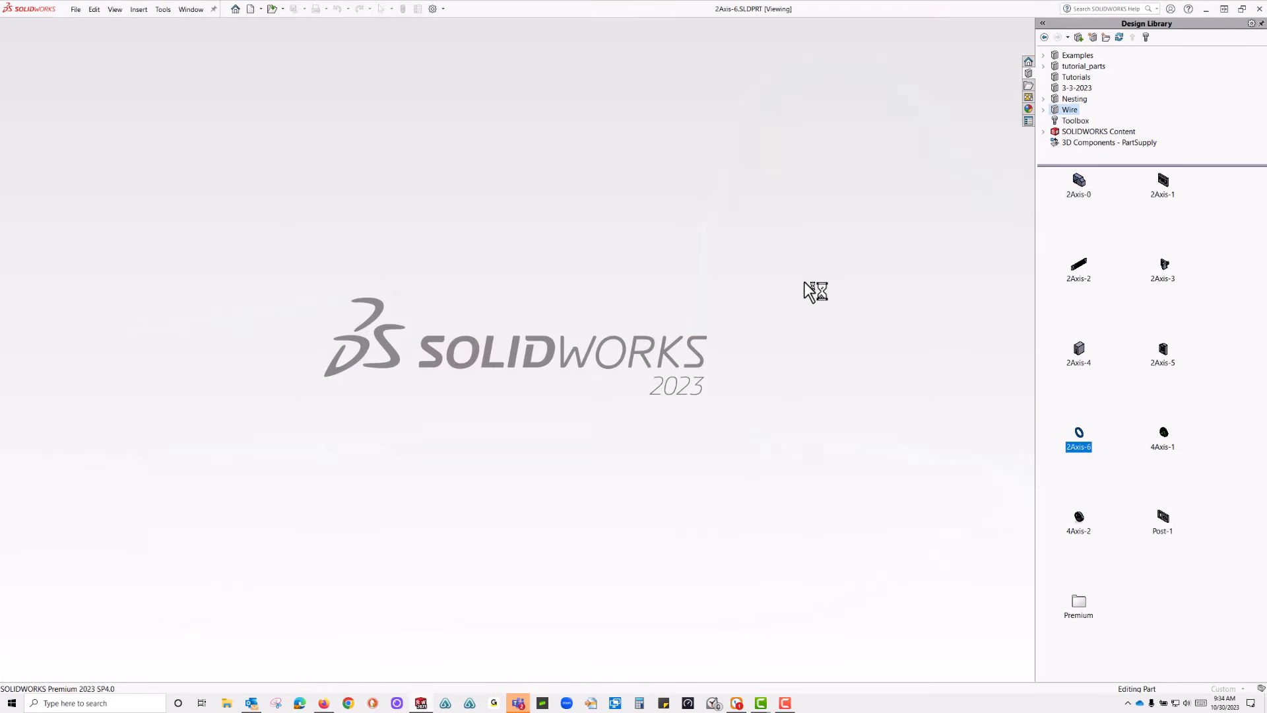
pyautogui.doubleClick(1079, 432)
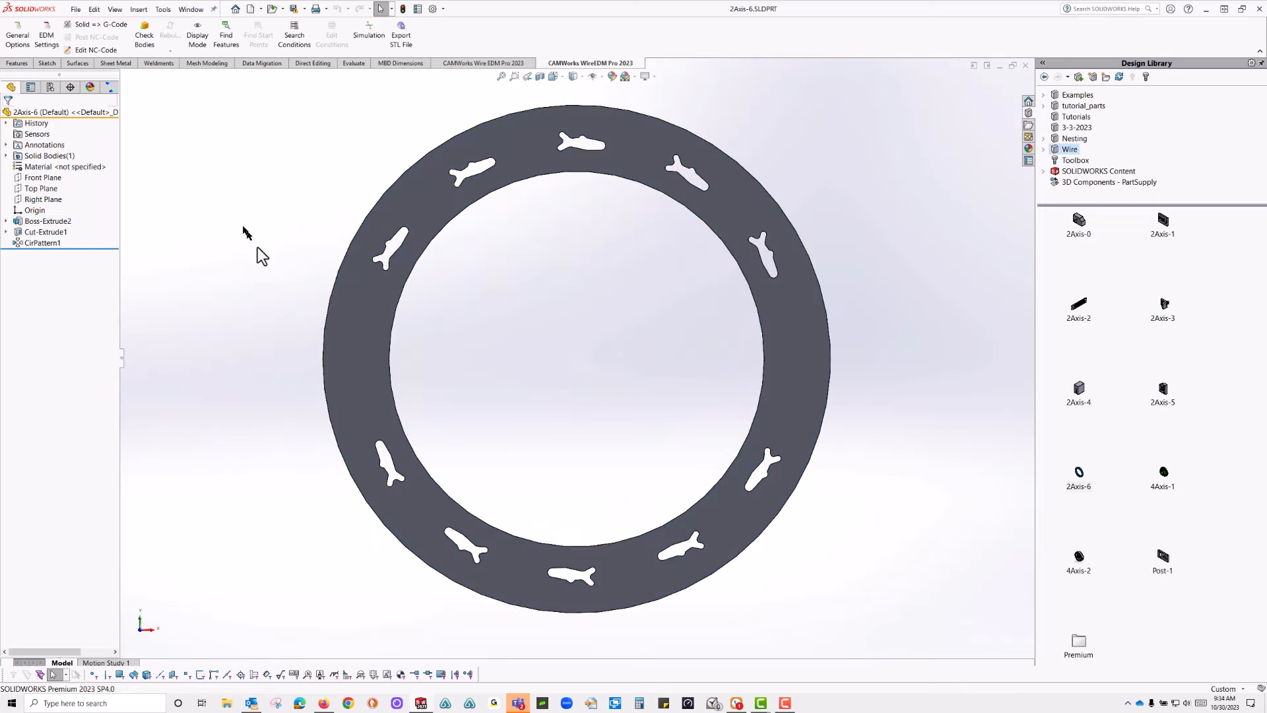
pyautogui.moveTo(260, 283)
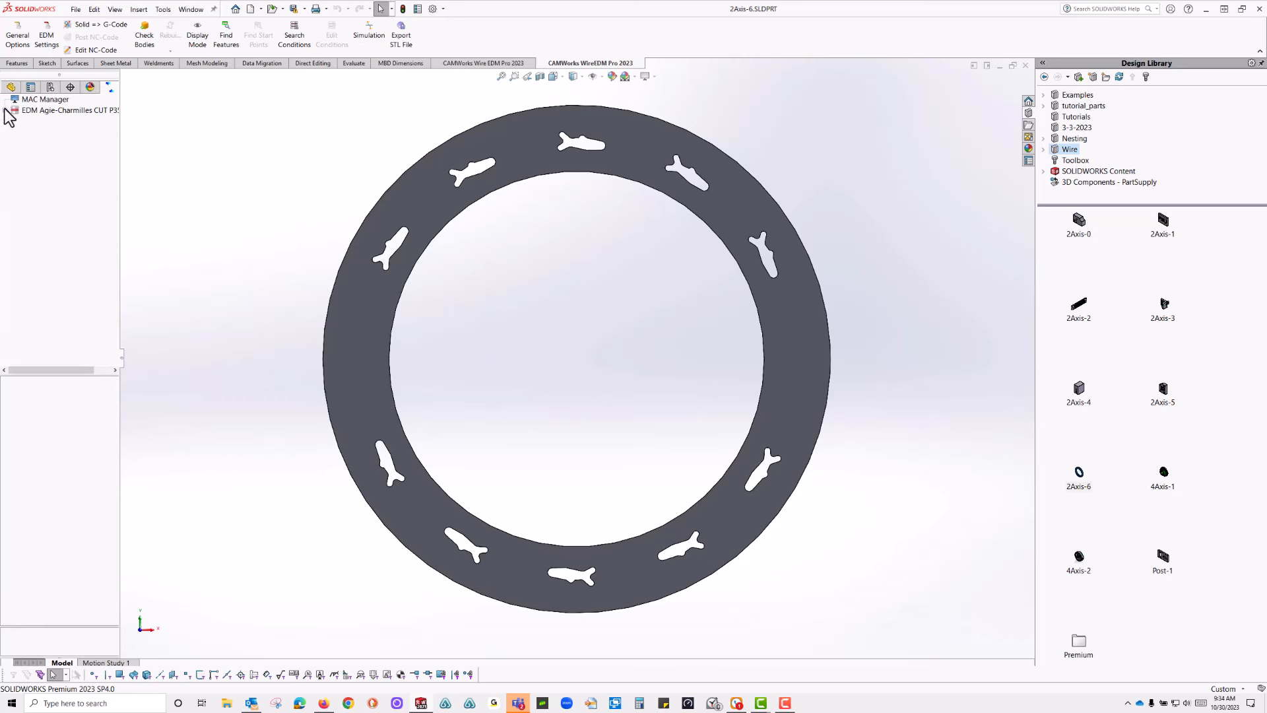
# - Expand the EDM machine tree, find features with pattern detection and inspect 2X Inside 4_cuts_P 03
pyautogui.click(41, 99)
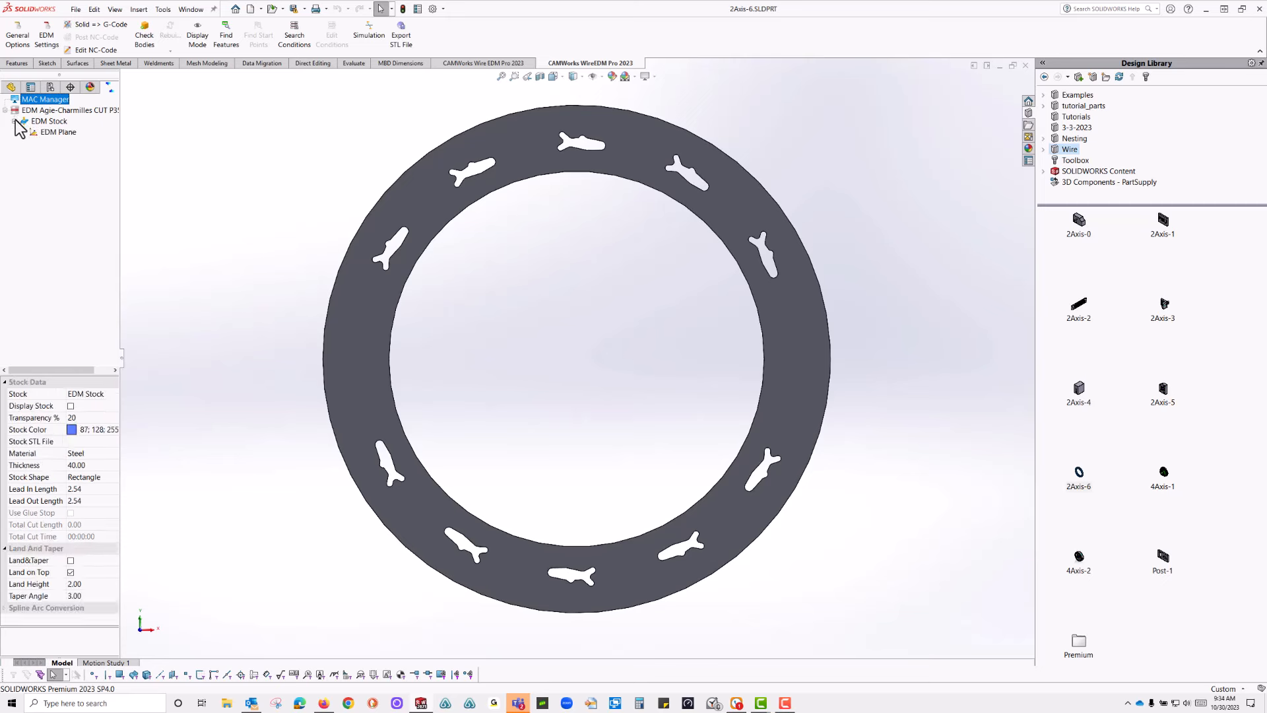
pyautogui.click(58, 132)
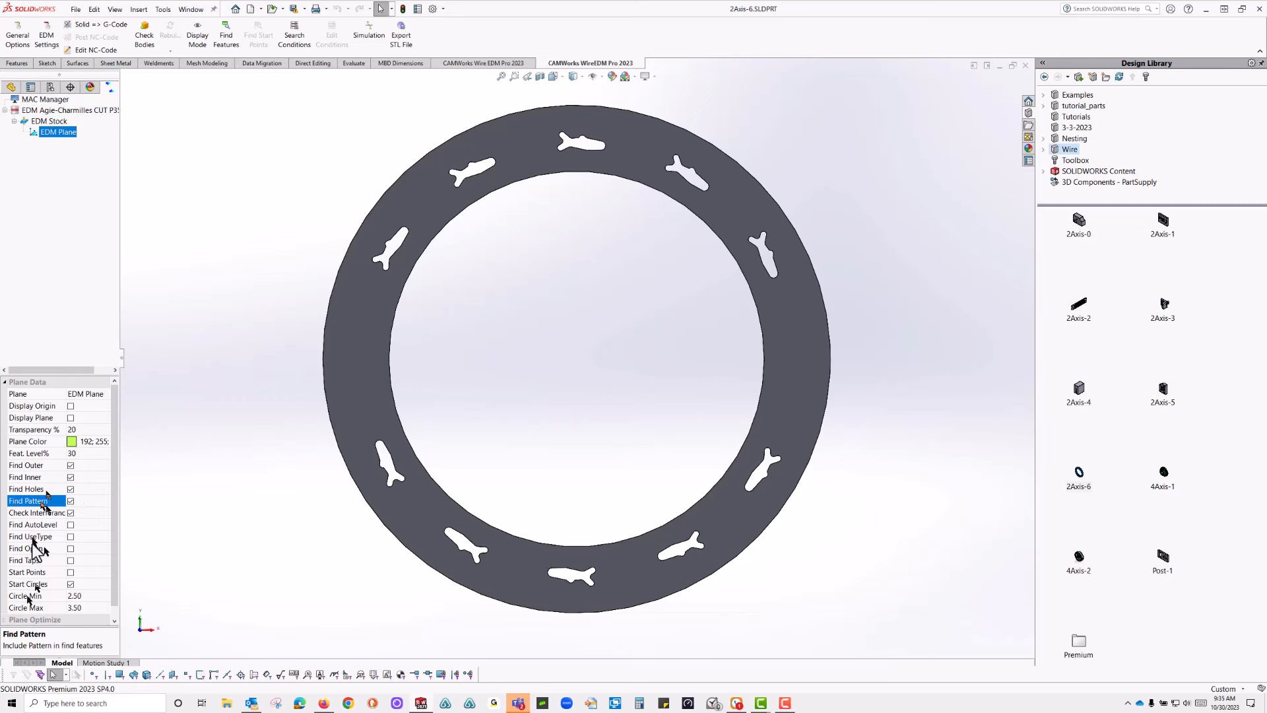
pyautogui.moveTo(235, 515)
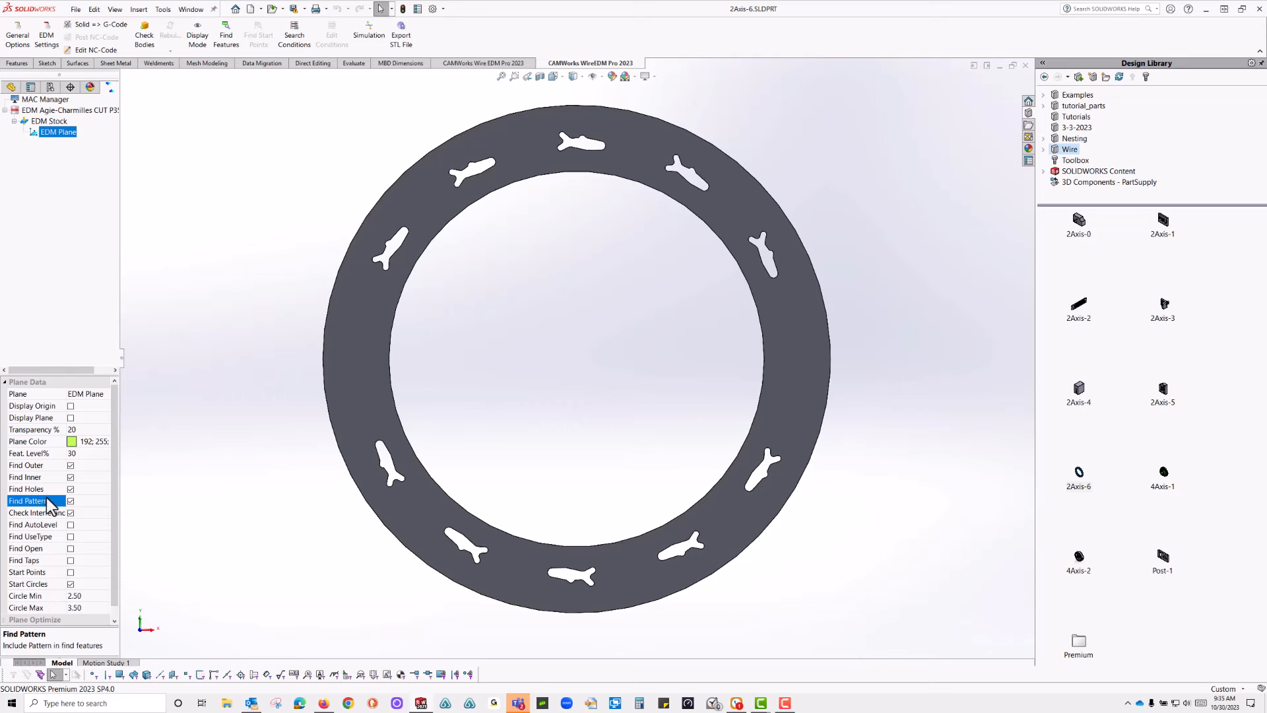
pyautogui.moveTo(201, 490)
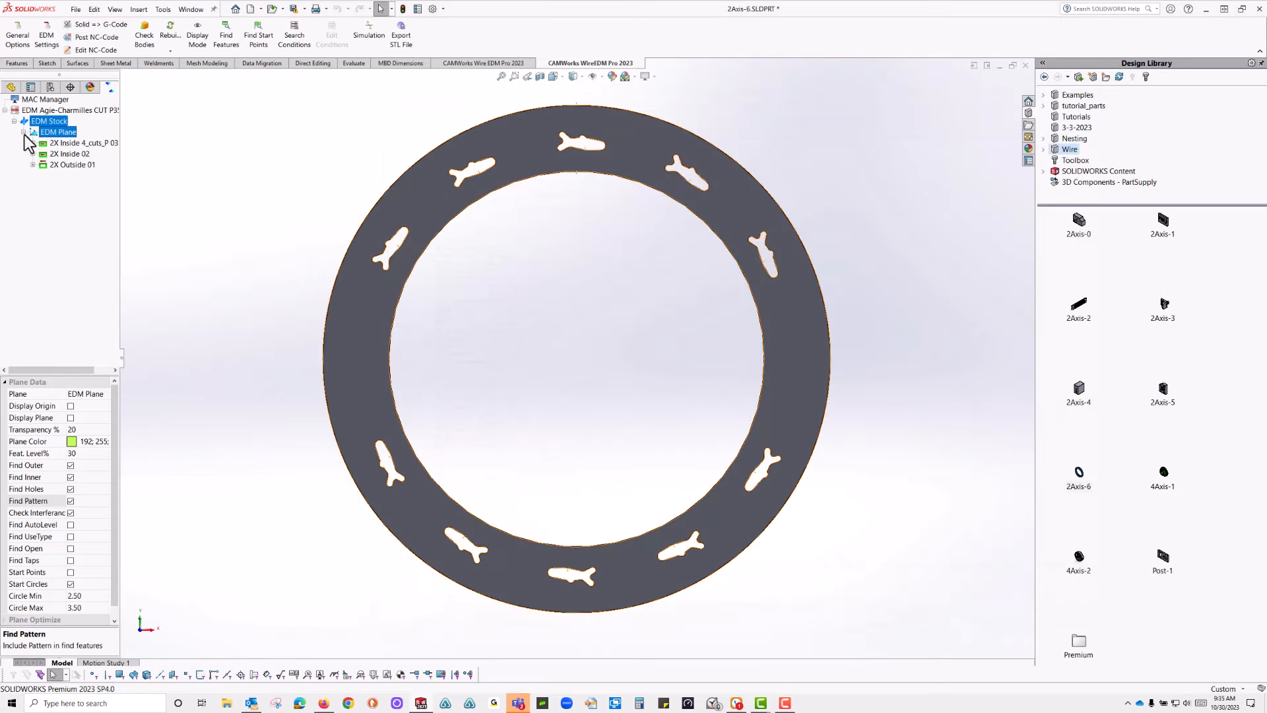
pyautogui.click(73, 142)
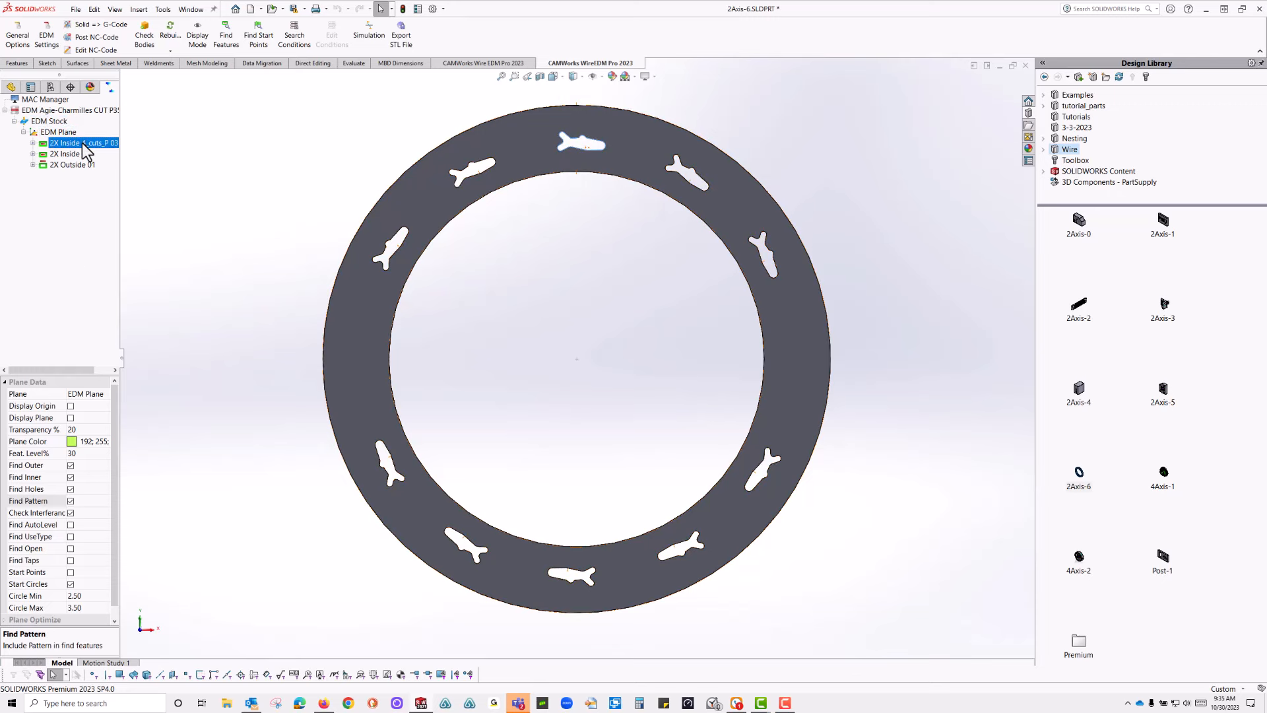
pyautogui.click(74, 142)
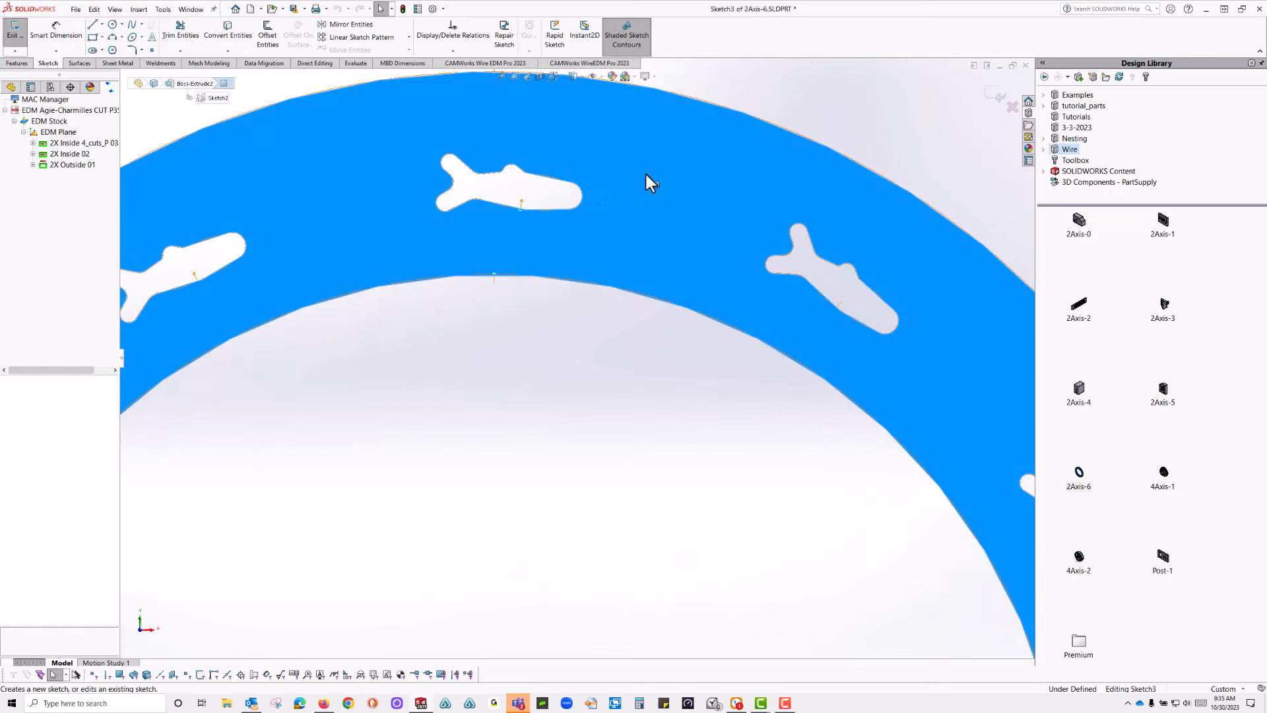
# - Sketch a circle at the top fish slot's right tip and dimension its diameter to 2.50
pyautogui.click(16, 64)
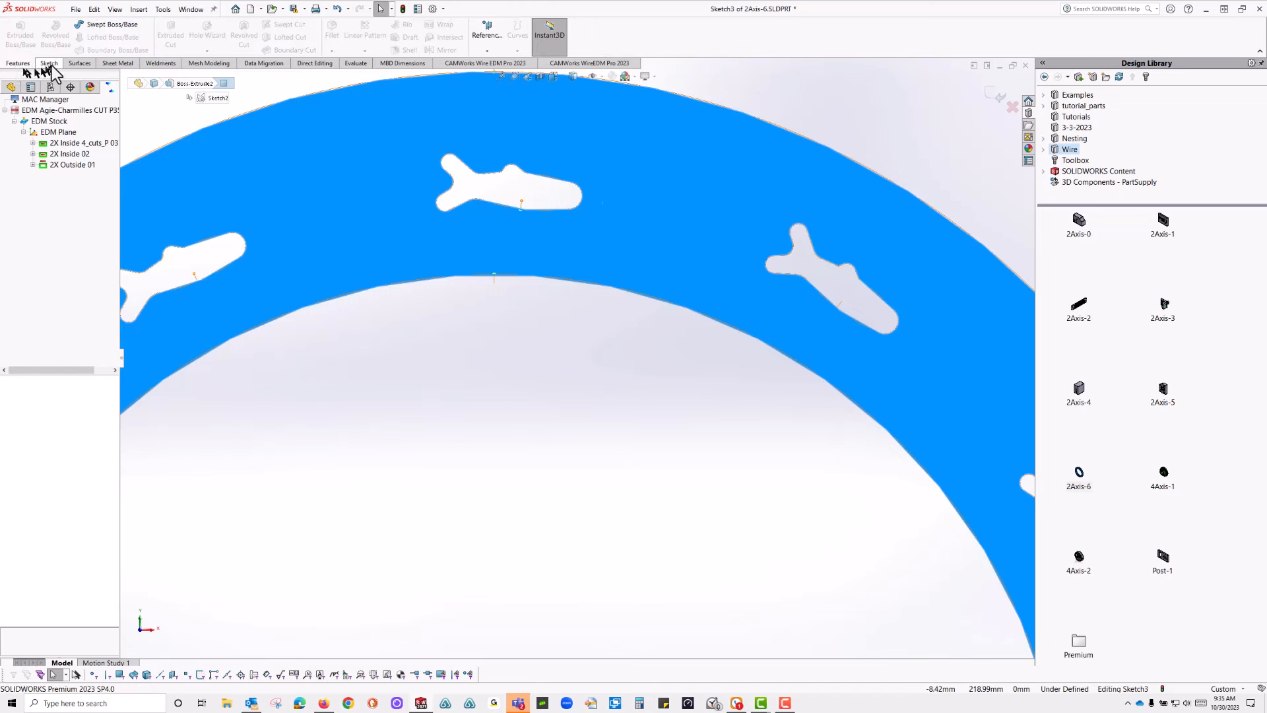
pyautogui.click(48, 63)
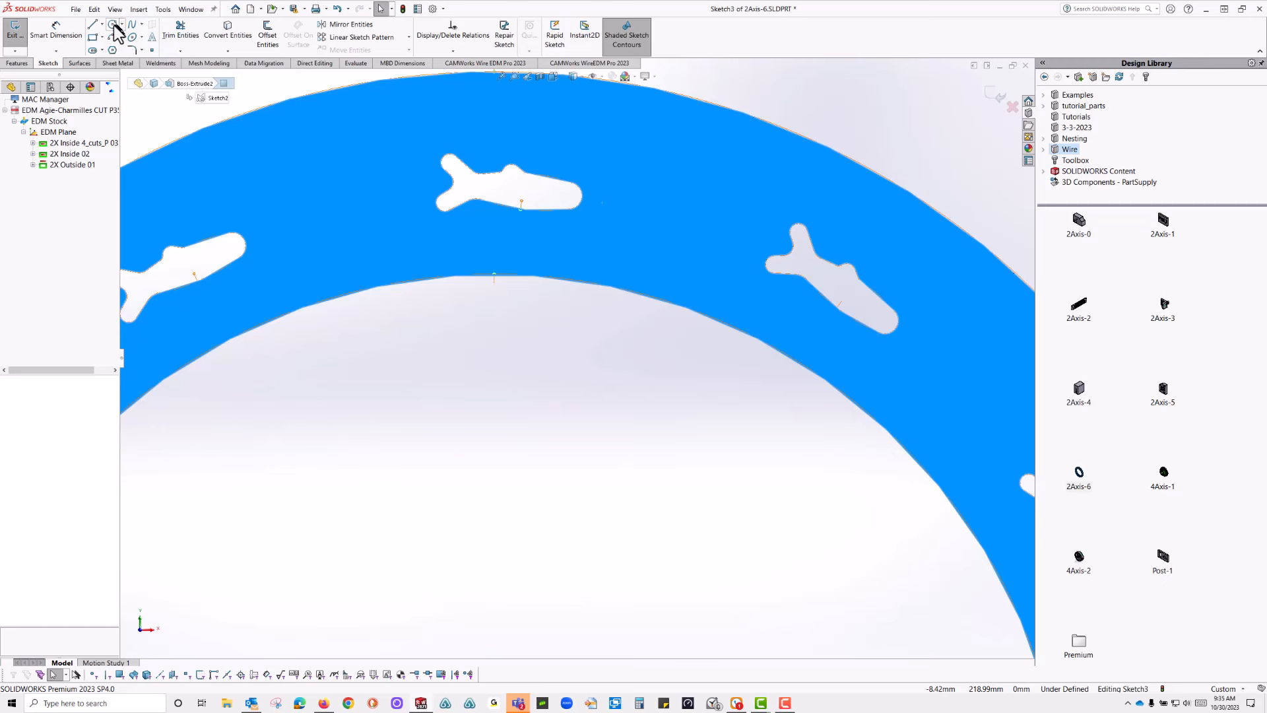
pyautogui.click(92, 24)
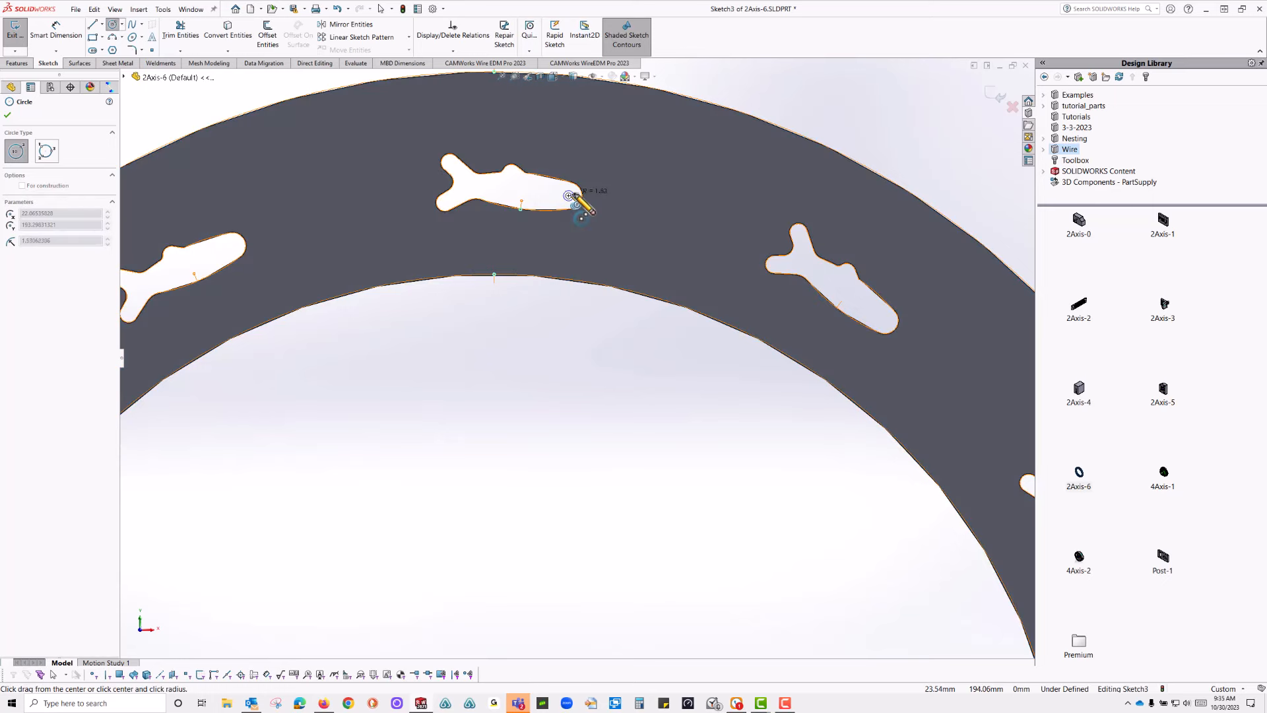
pyautogui.click(566, 196)
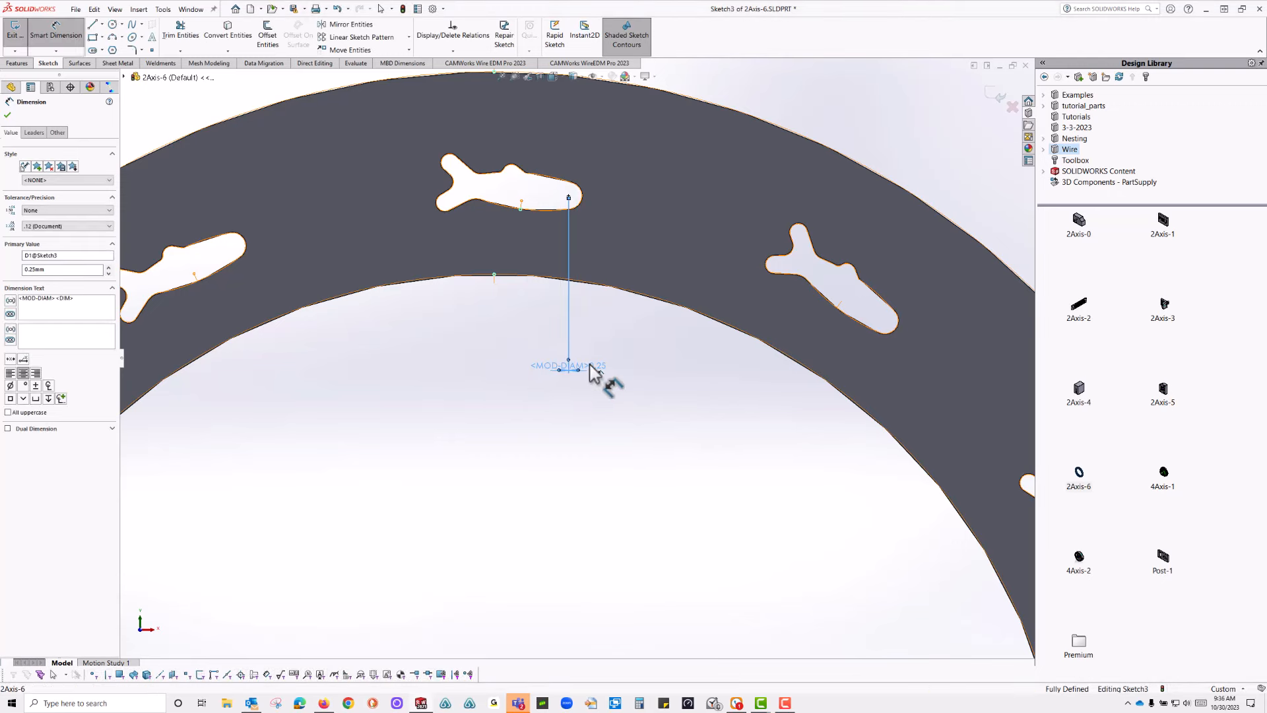
pyautogui.click(573, 366)
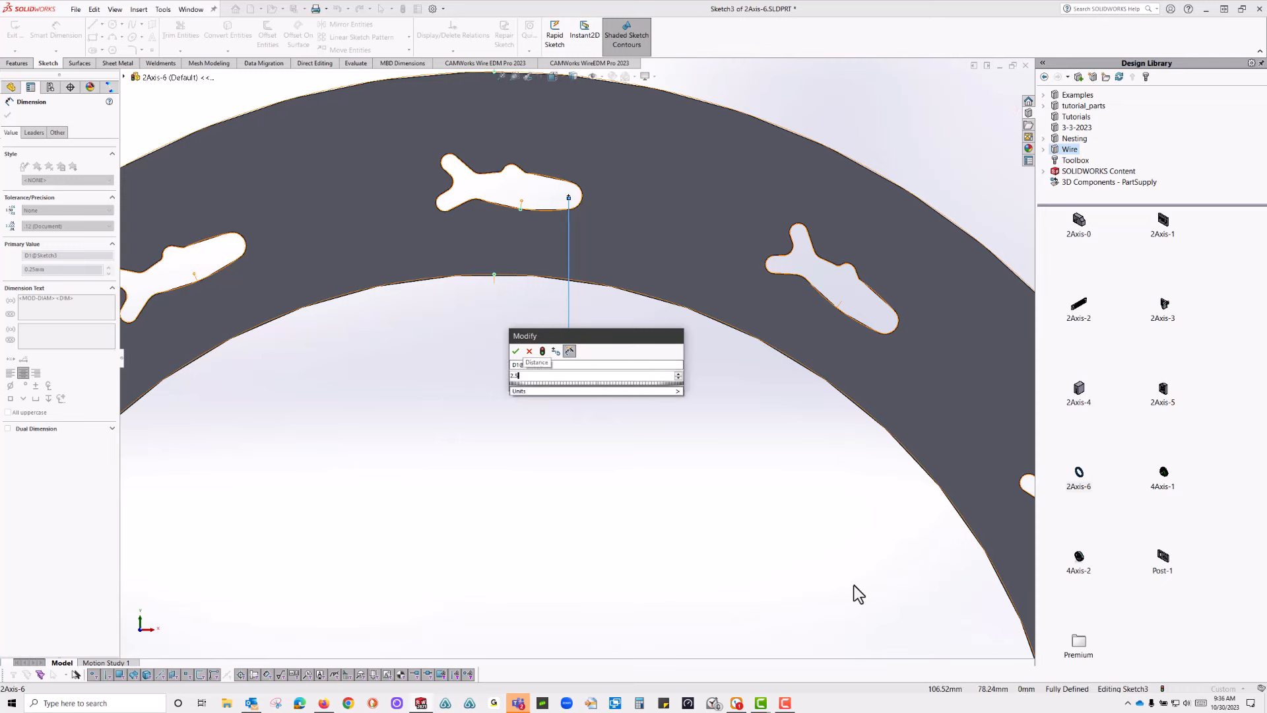
pyautogui.click(517, 351)
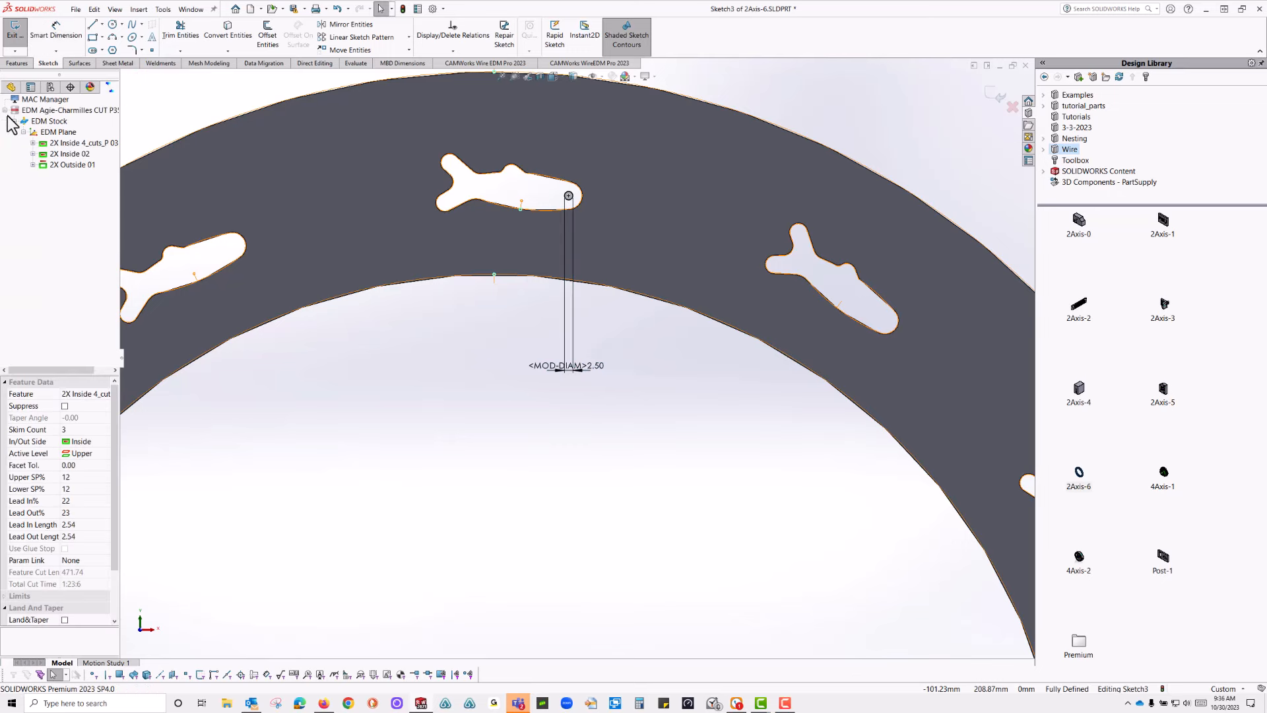
# - Set EDM Plane Circle Min to 2.0, then view and close the generated NC code
pyautogui.click(47, 120)
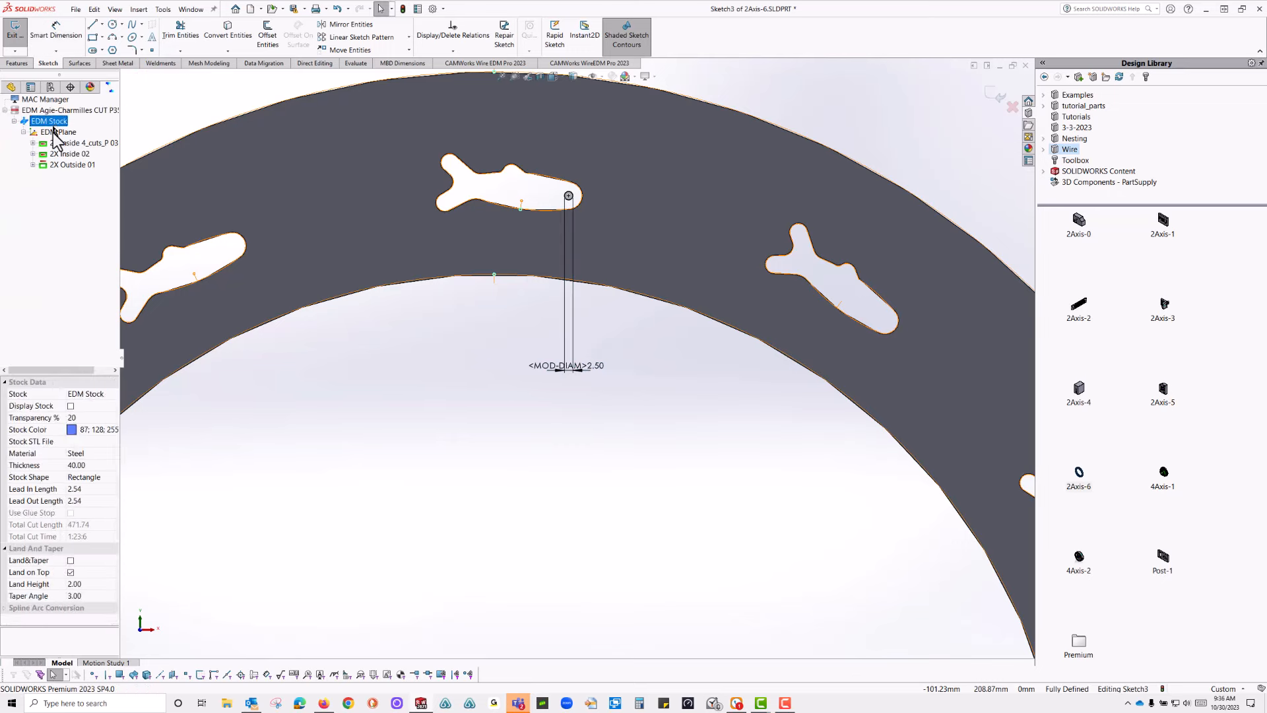
pyautogui.click(56, 130)
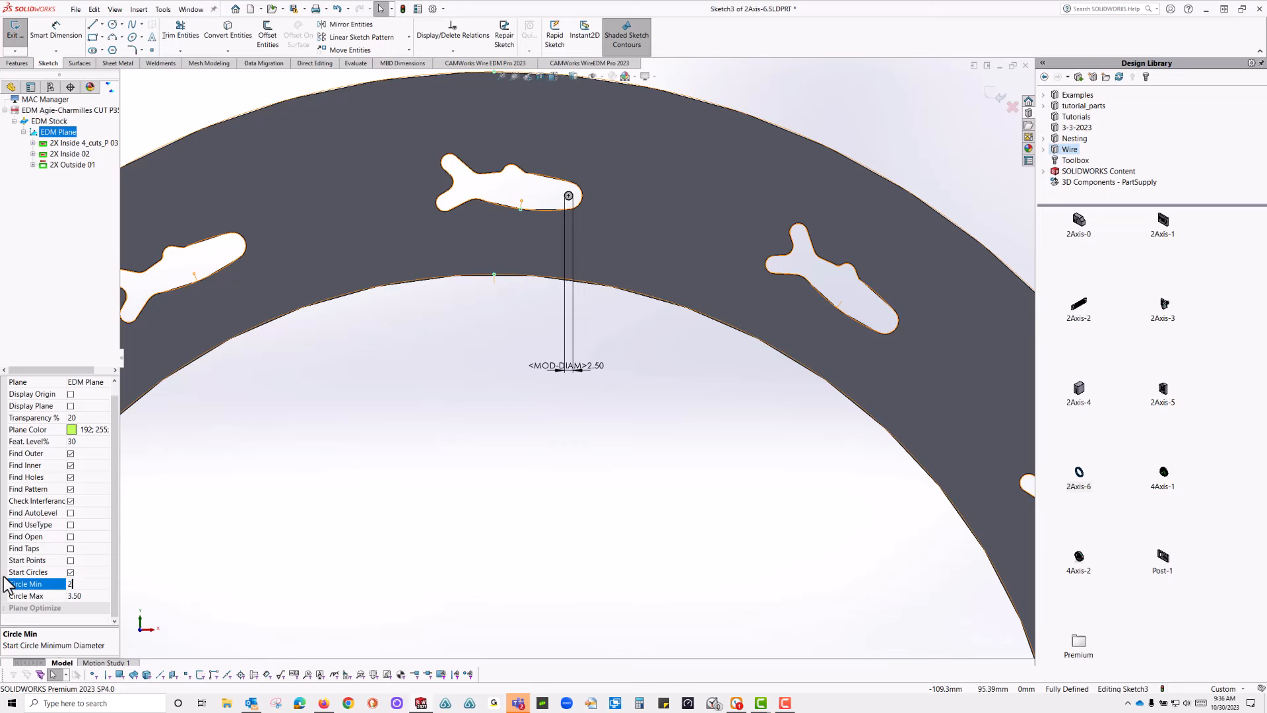
pyautogui.write('2.00')
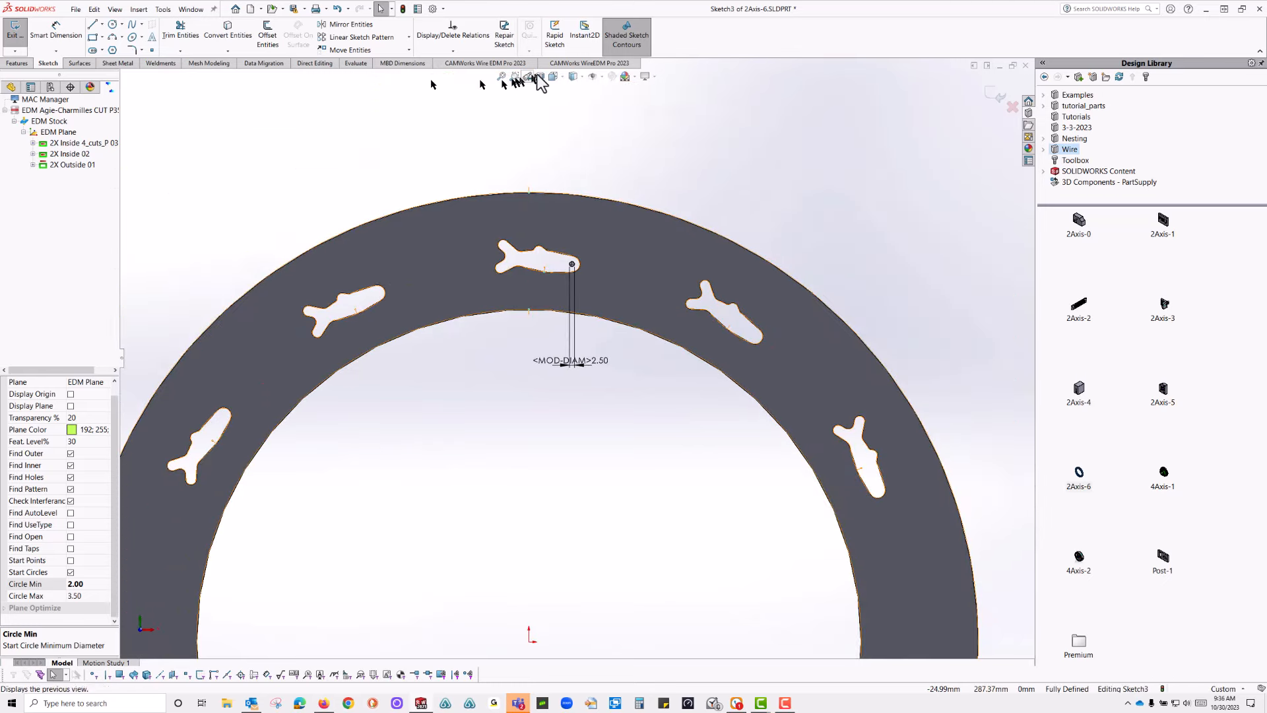
pyautogui.click(589, 62)
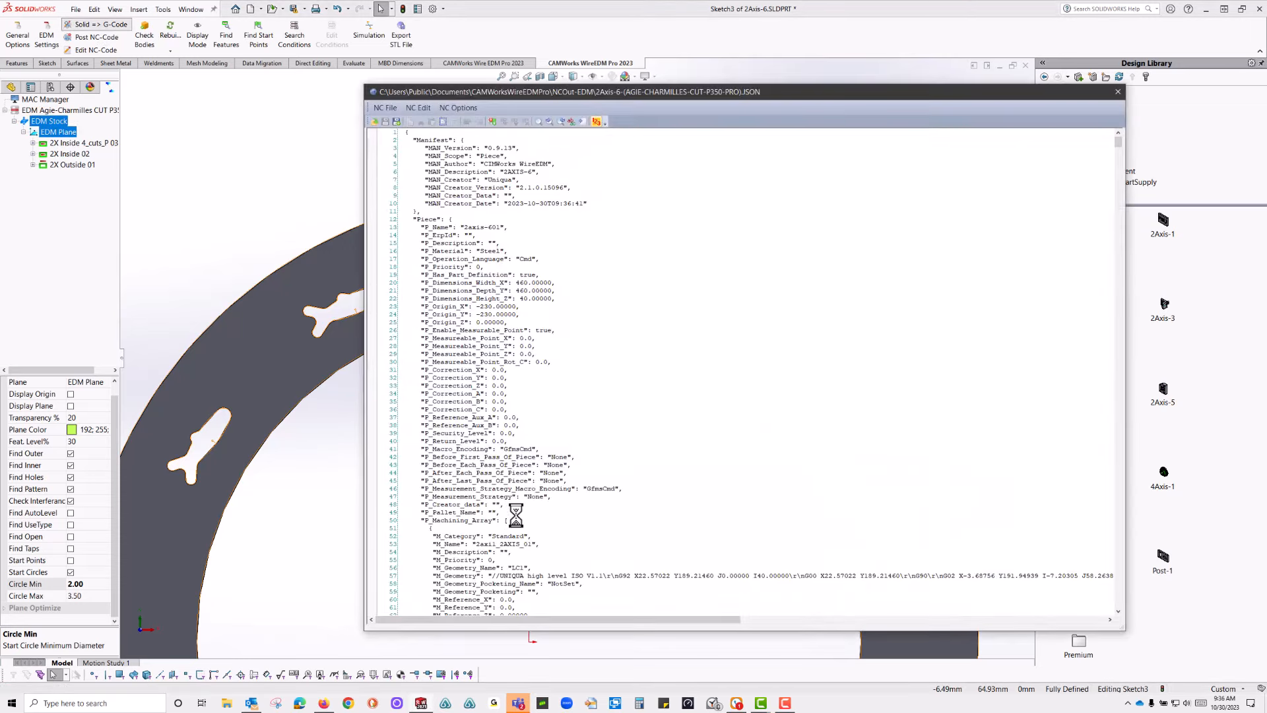
pyautogui.click(1117, 91)
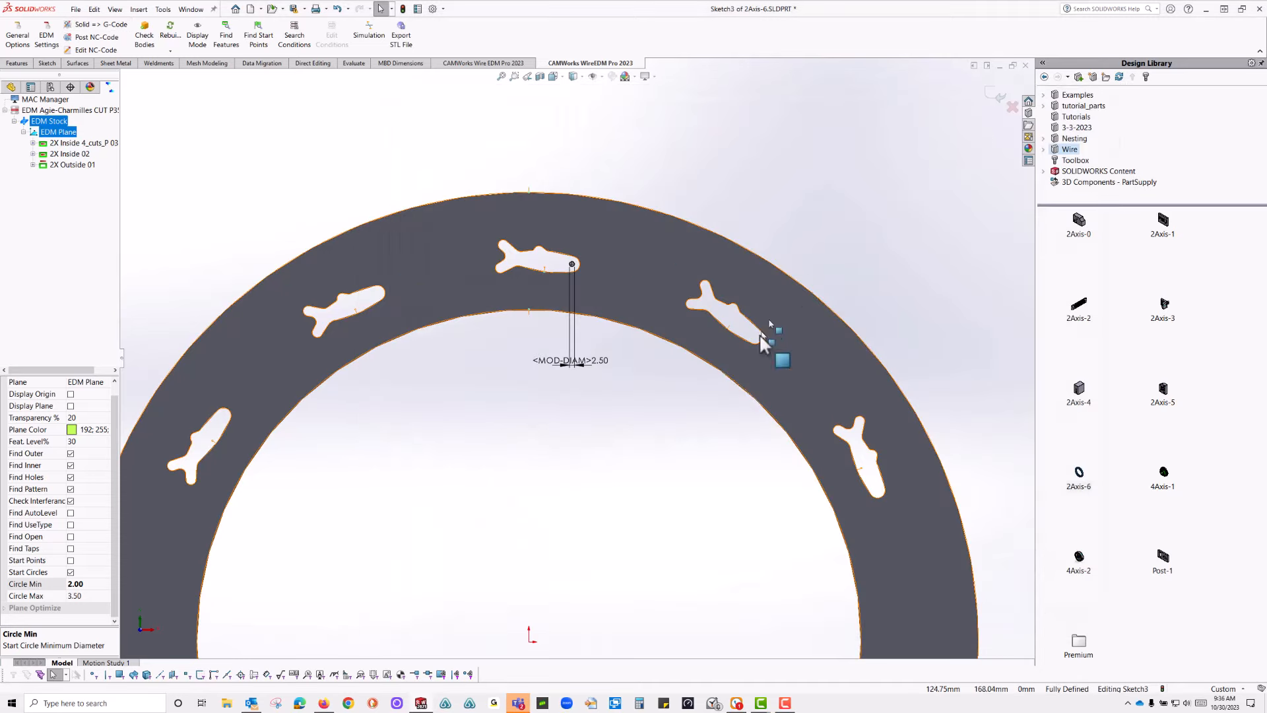
pyautogui.moveTo(617, 309)
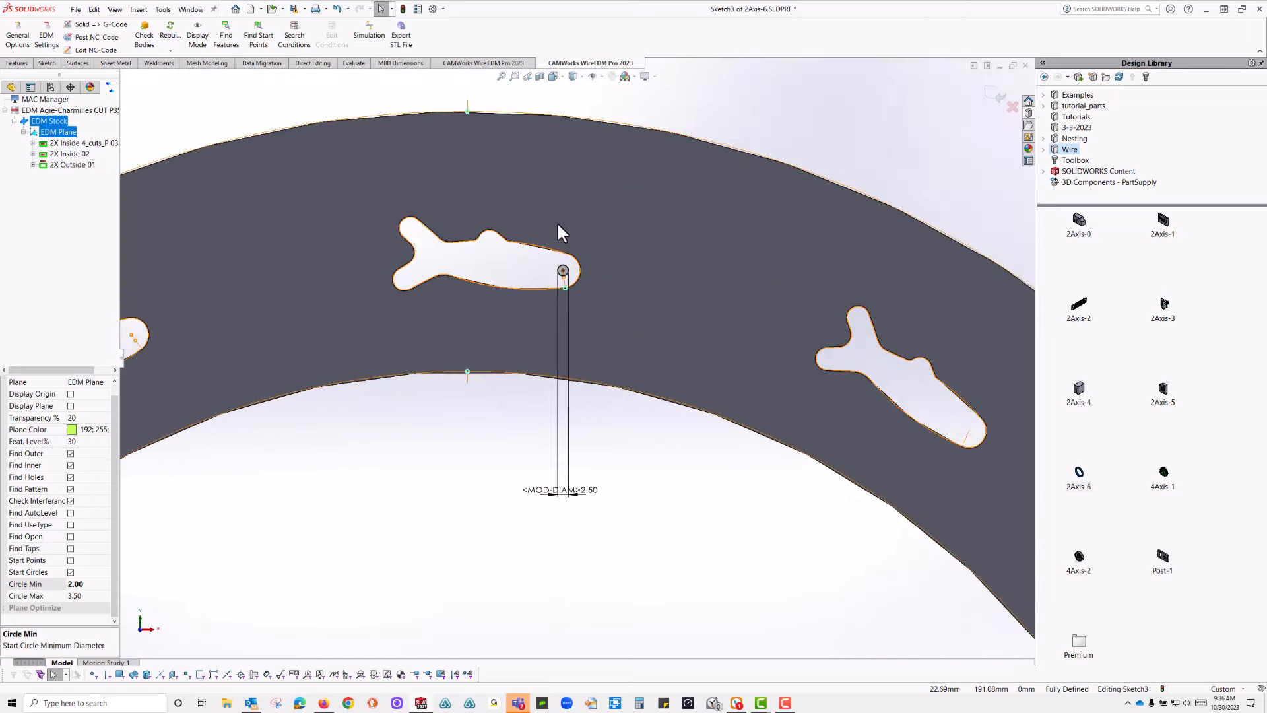
pyautogui.moveTo(476, 269)
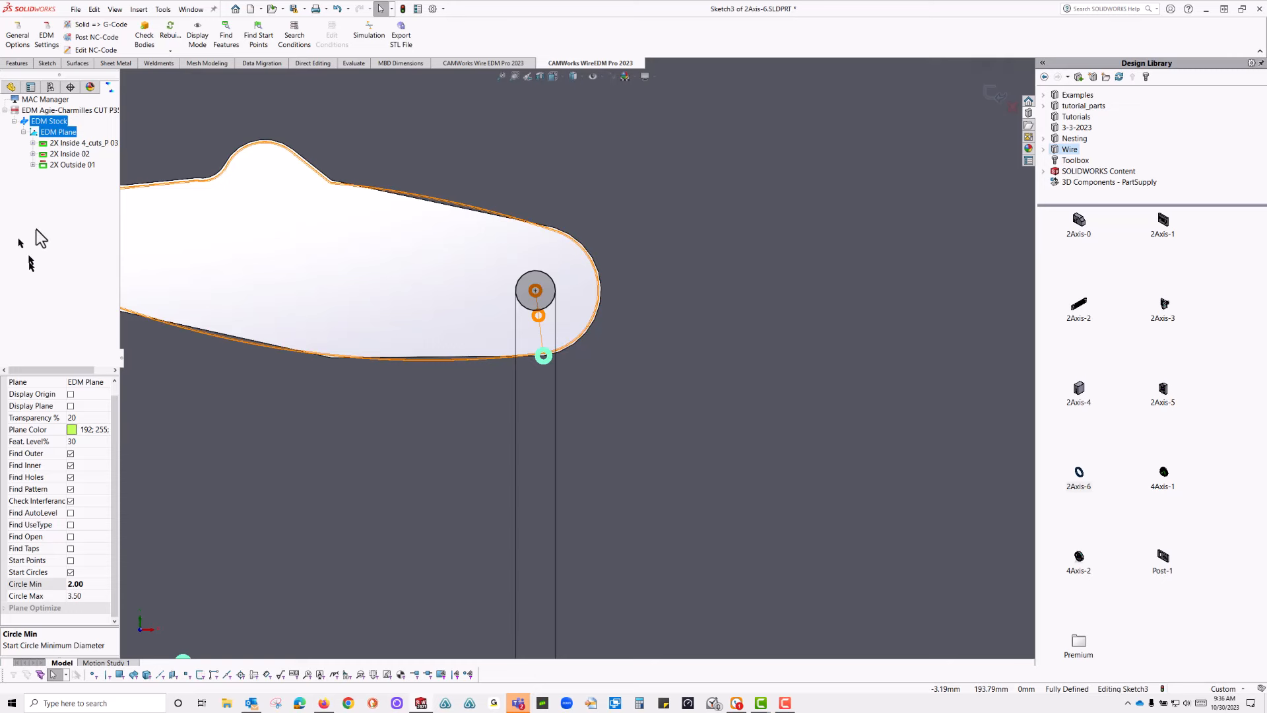
# - Open the inside slot contour's Leadin/Out settings and choose a blended perpendicular leader
pyautogui.rightClick(55, 142)
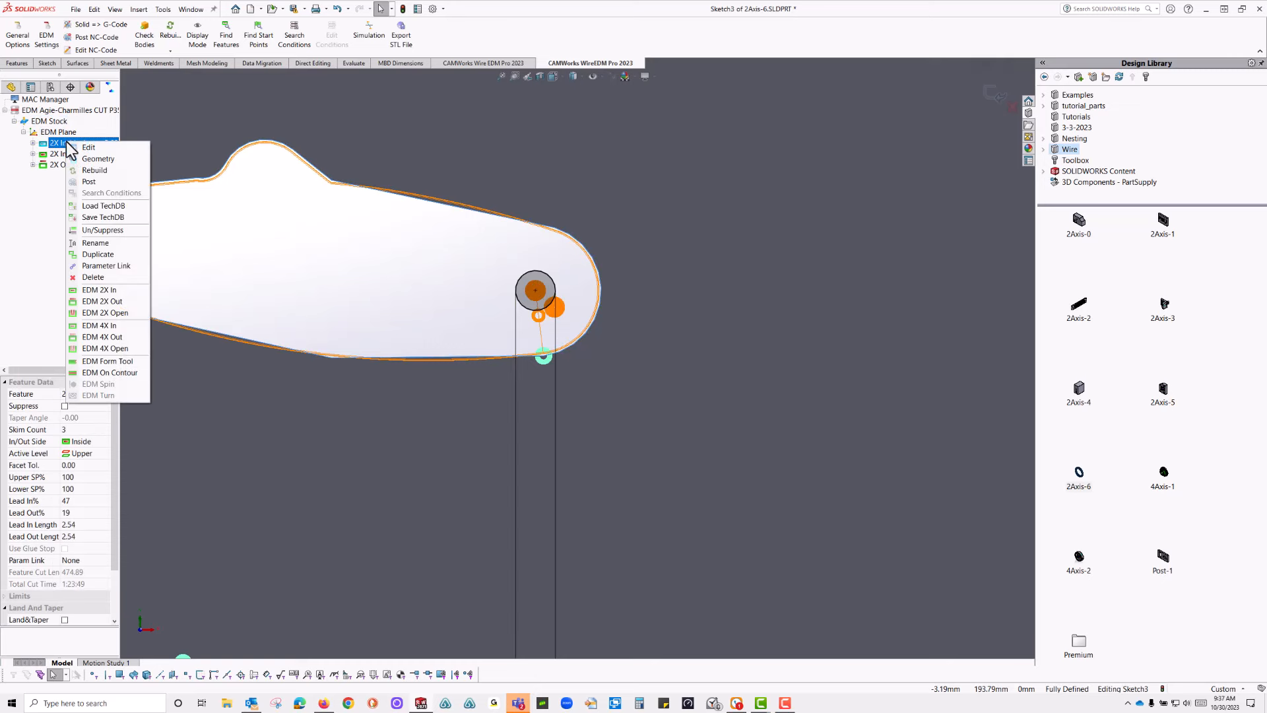
pyautogui.click(95, 243)
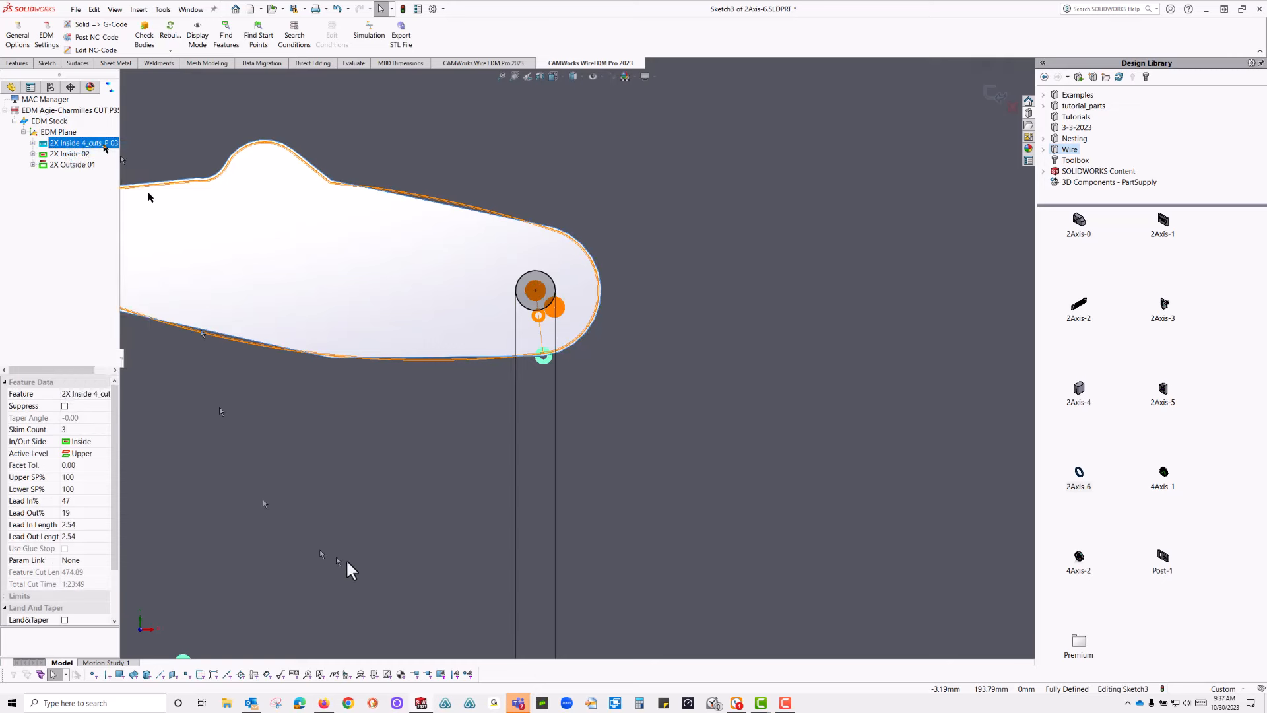
pyautogui.doubleClick(85, 143)
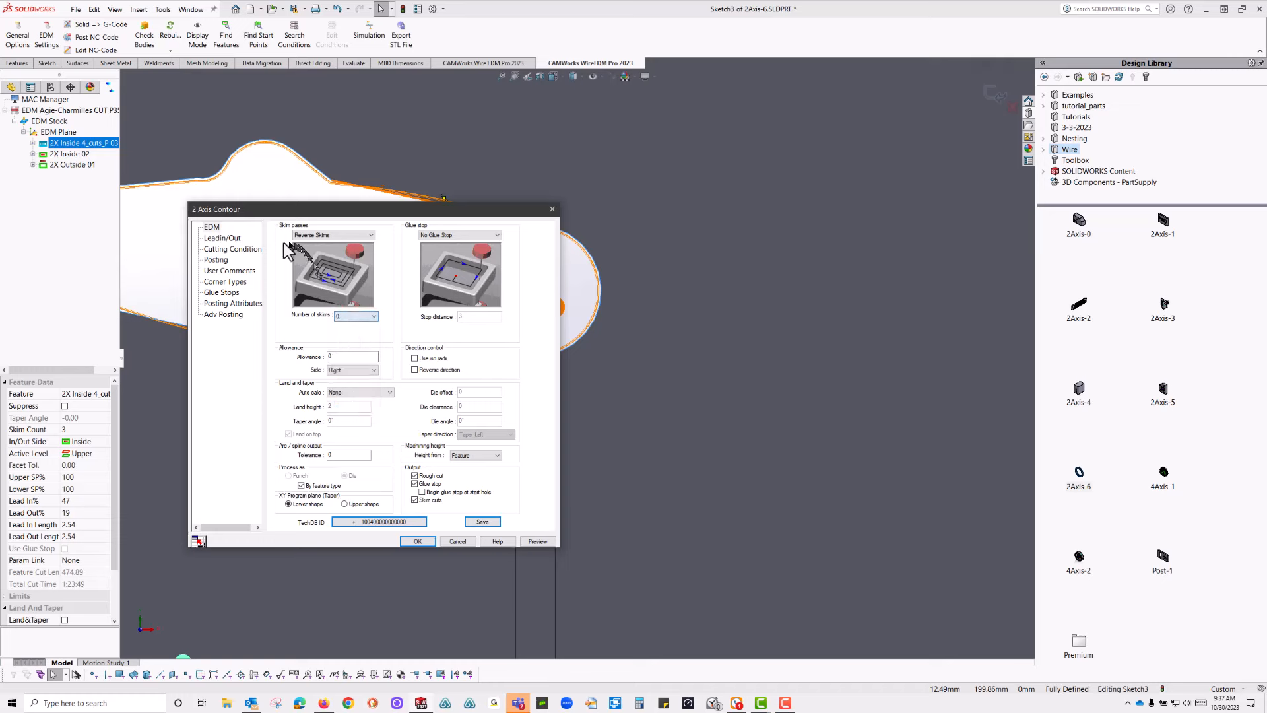
pyautogui.click(222, 238)
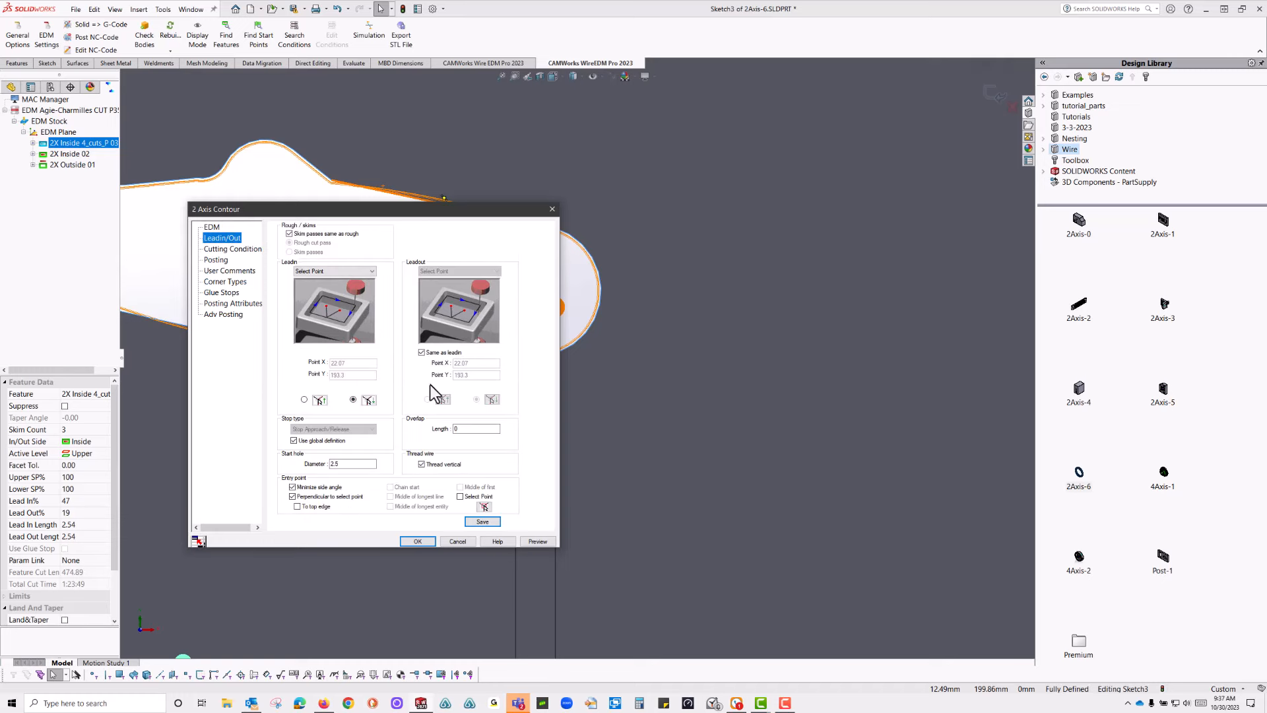
pyautogui.moveTo(314, 289)
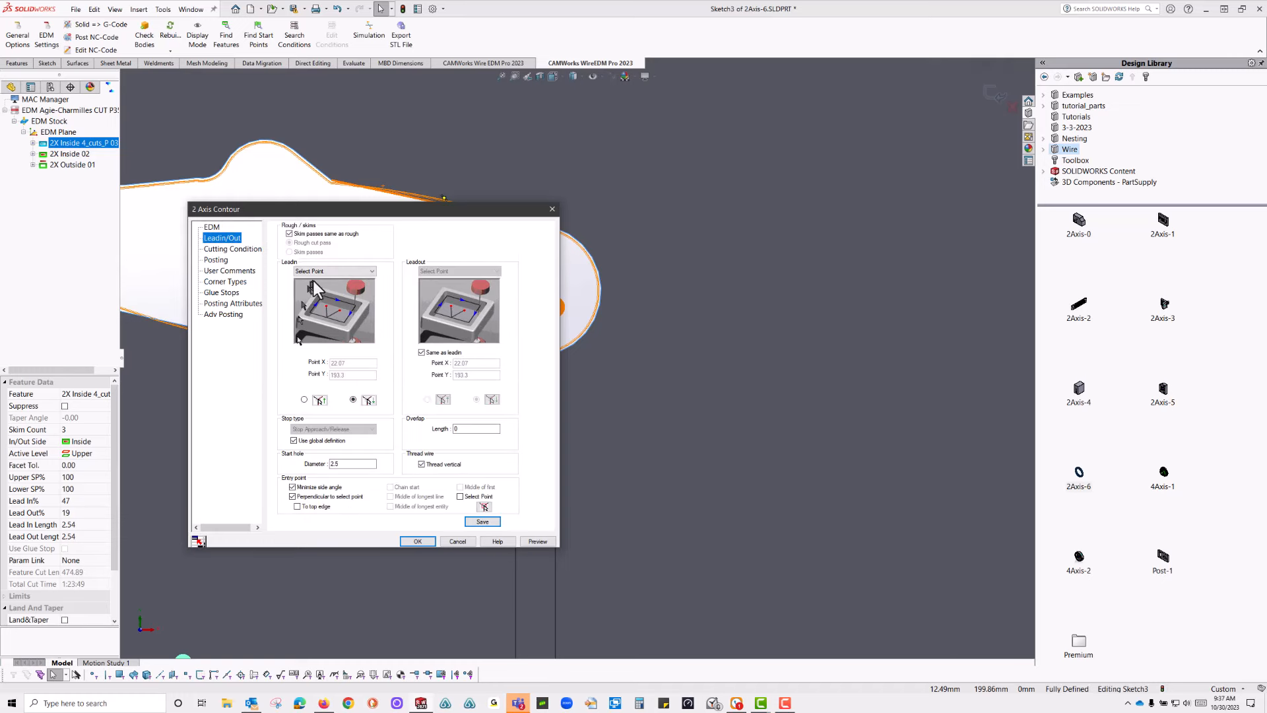
pyautogui.click(371, 270)
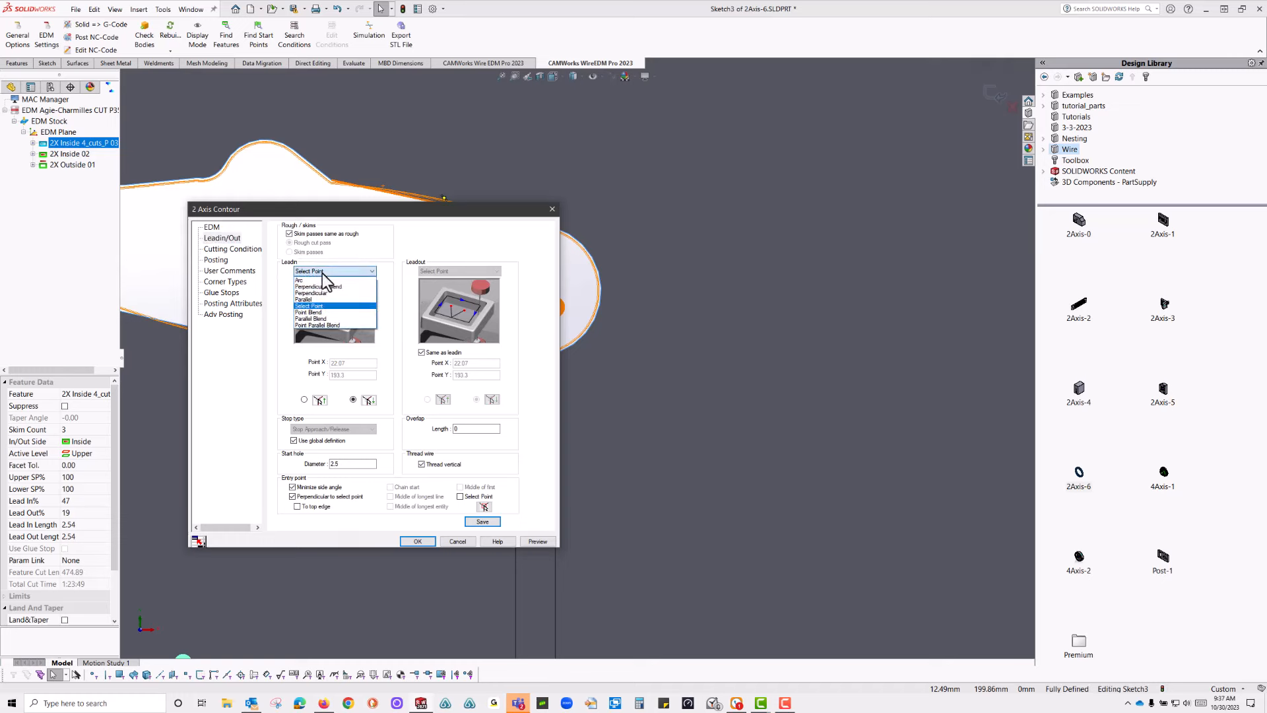
pyautogui.click(318, 293)
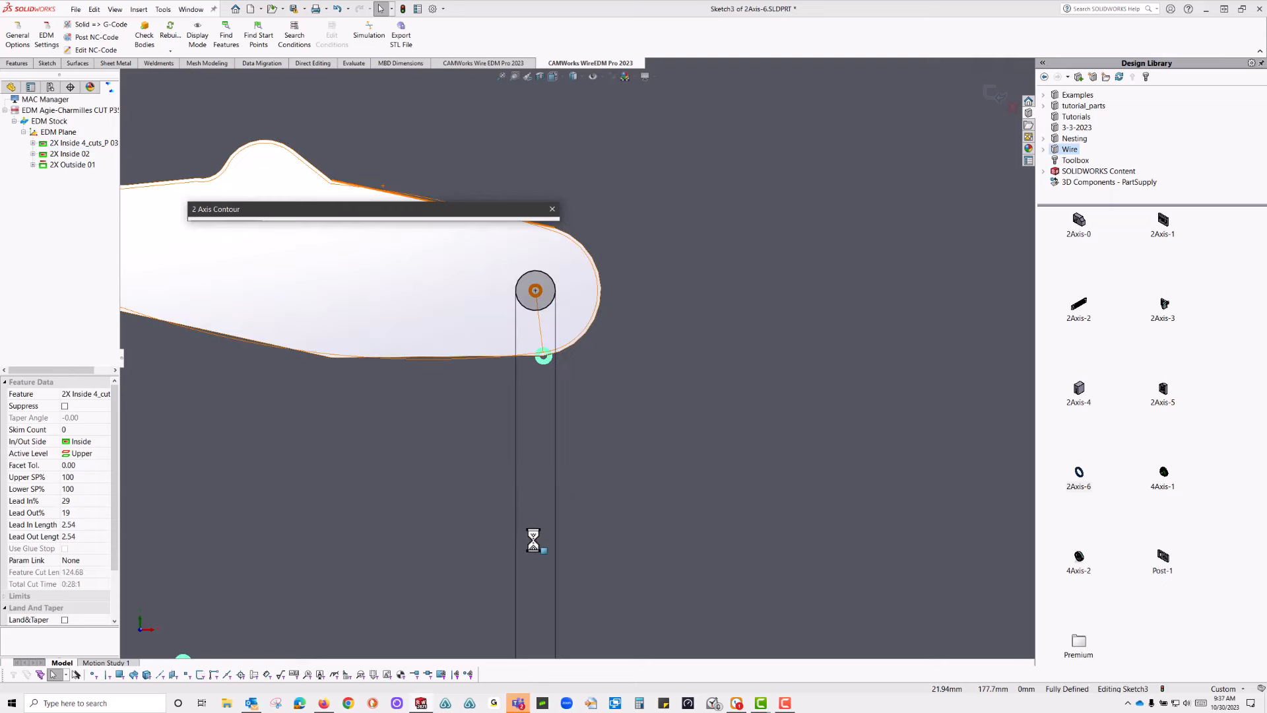
pyautogui.moveTo(552, 208)
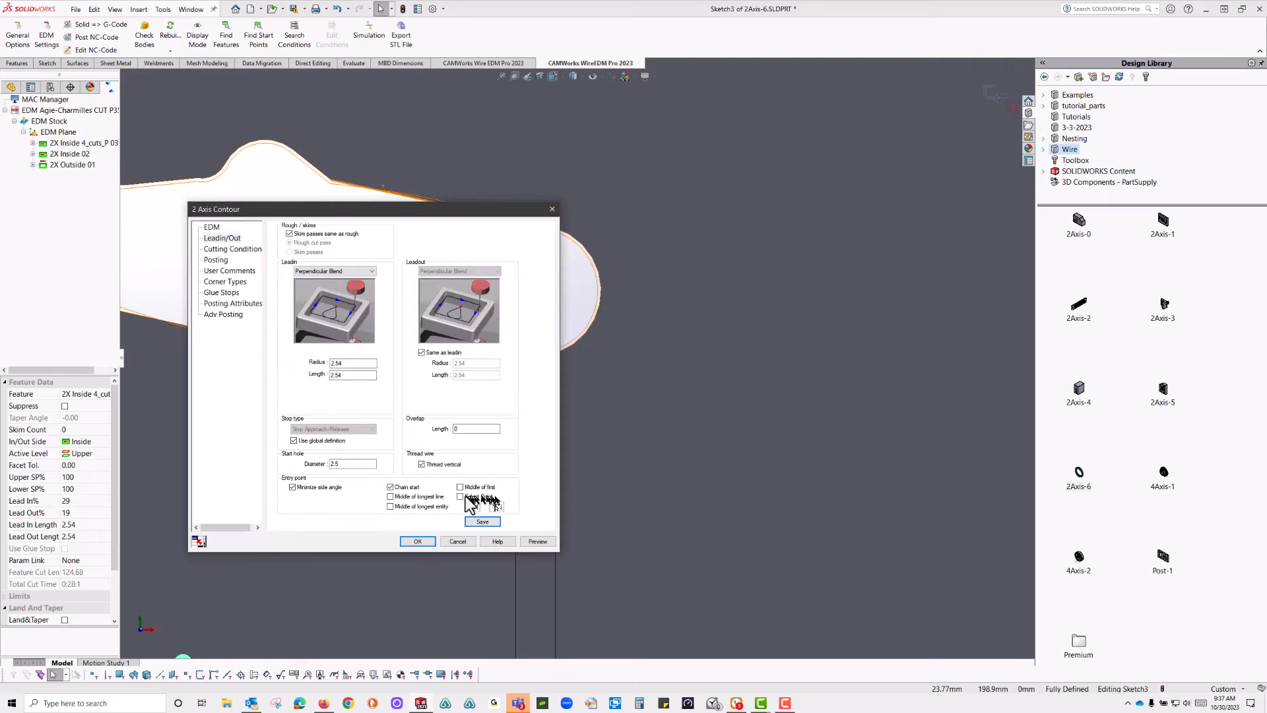
# - Pick the entry point at the slot tip, switch the leader to Point Blend and preview the lead-in
pyautogui.click(459, 496)
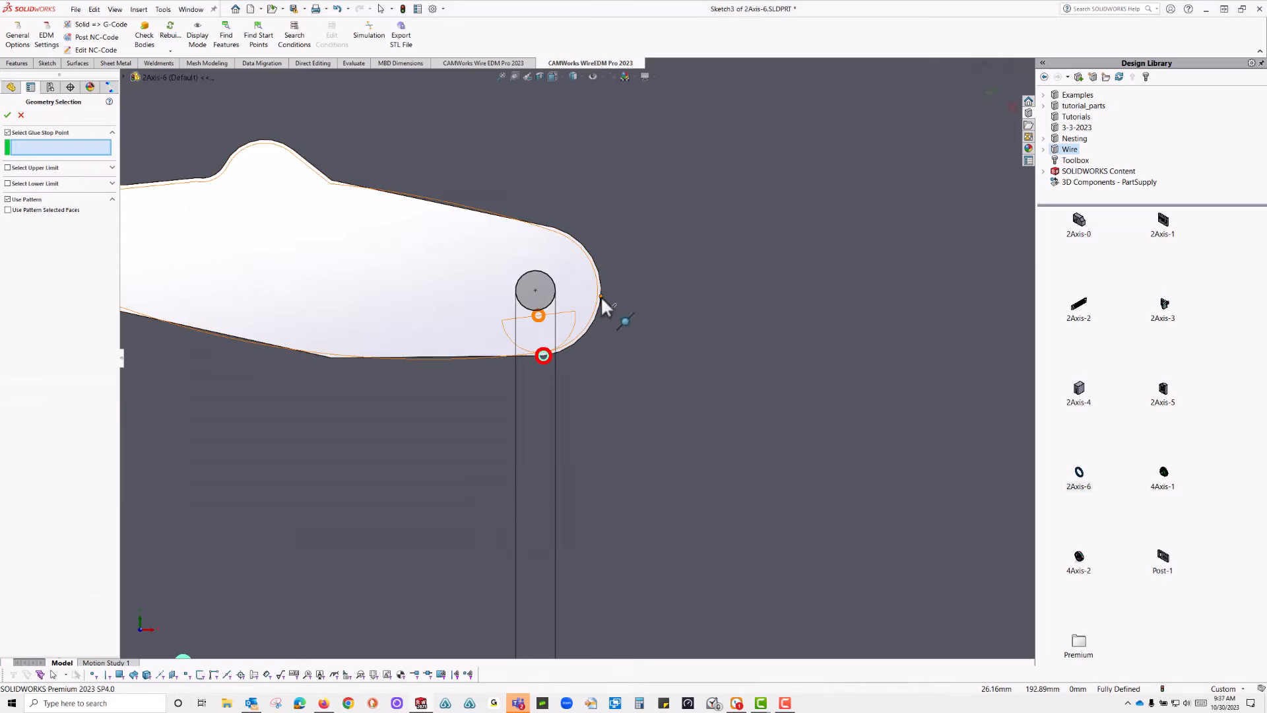
pyautogui.click(602, 296)
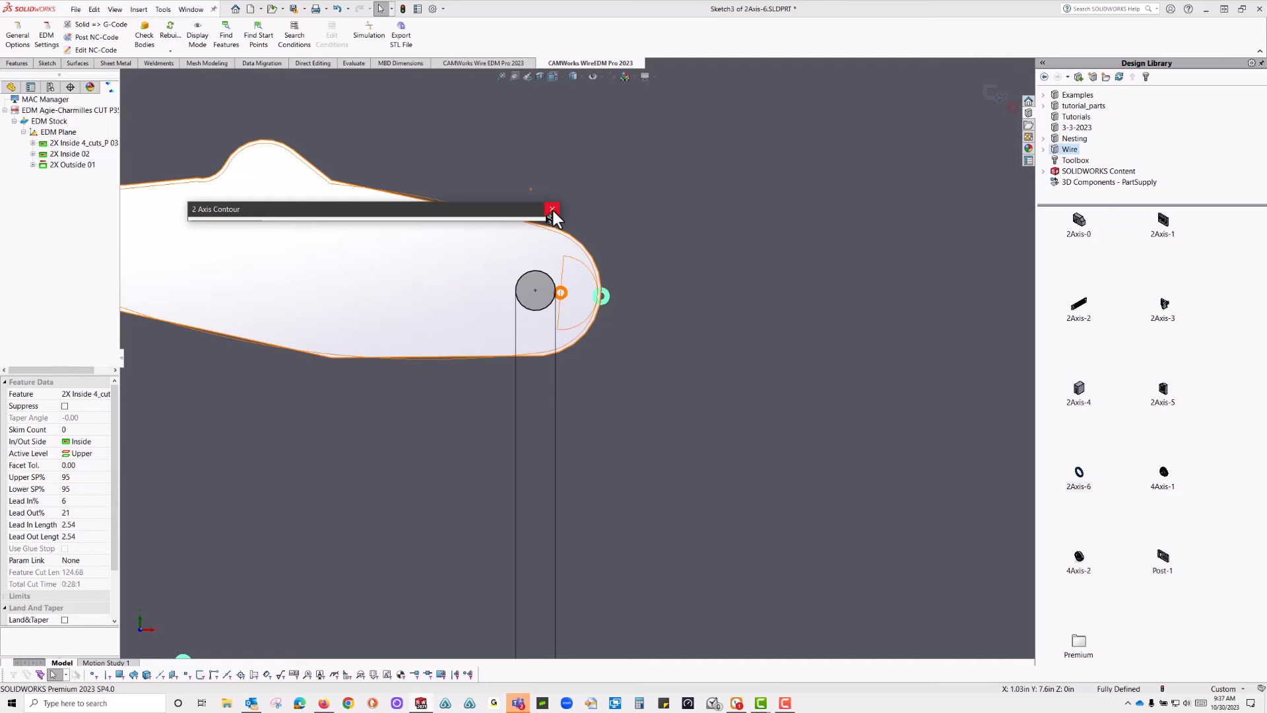
pyautogui.click(334, 272)
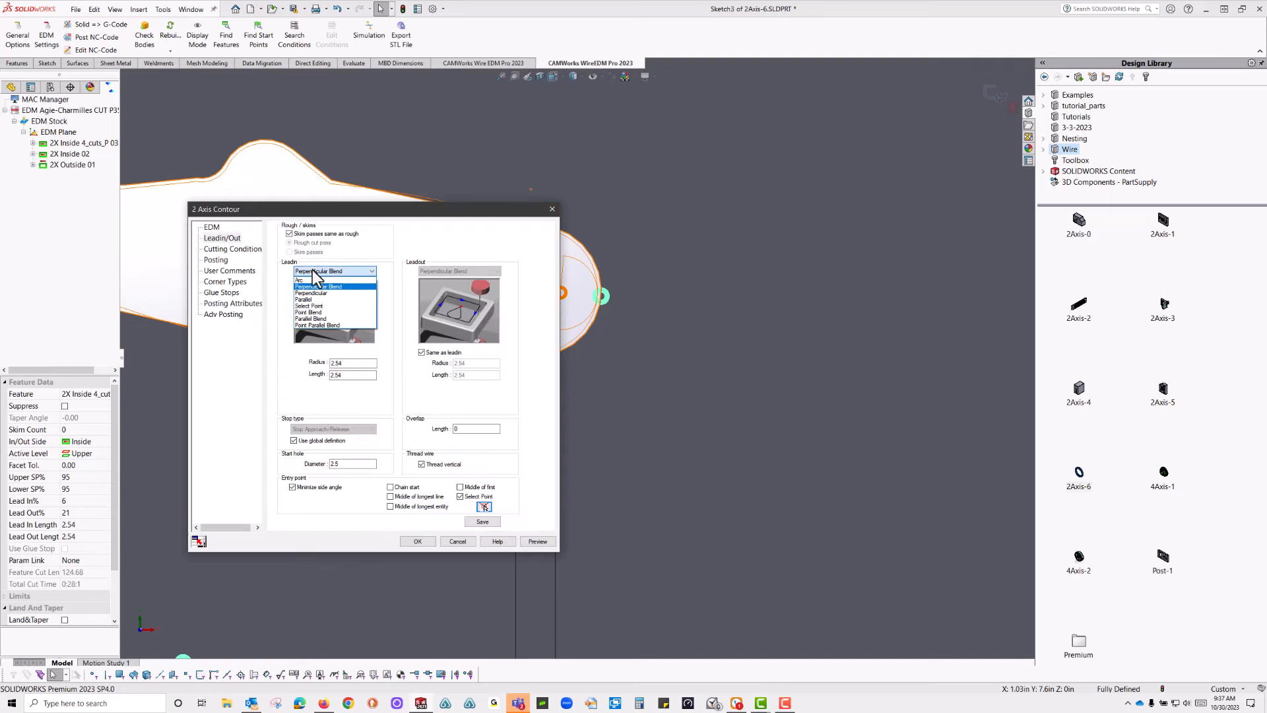
pyautogui.moveTo(327, 311)
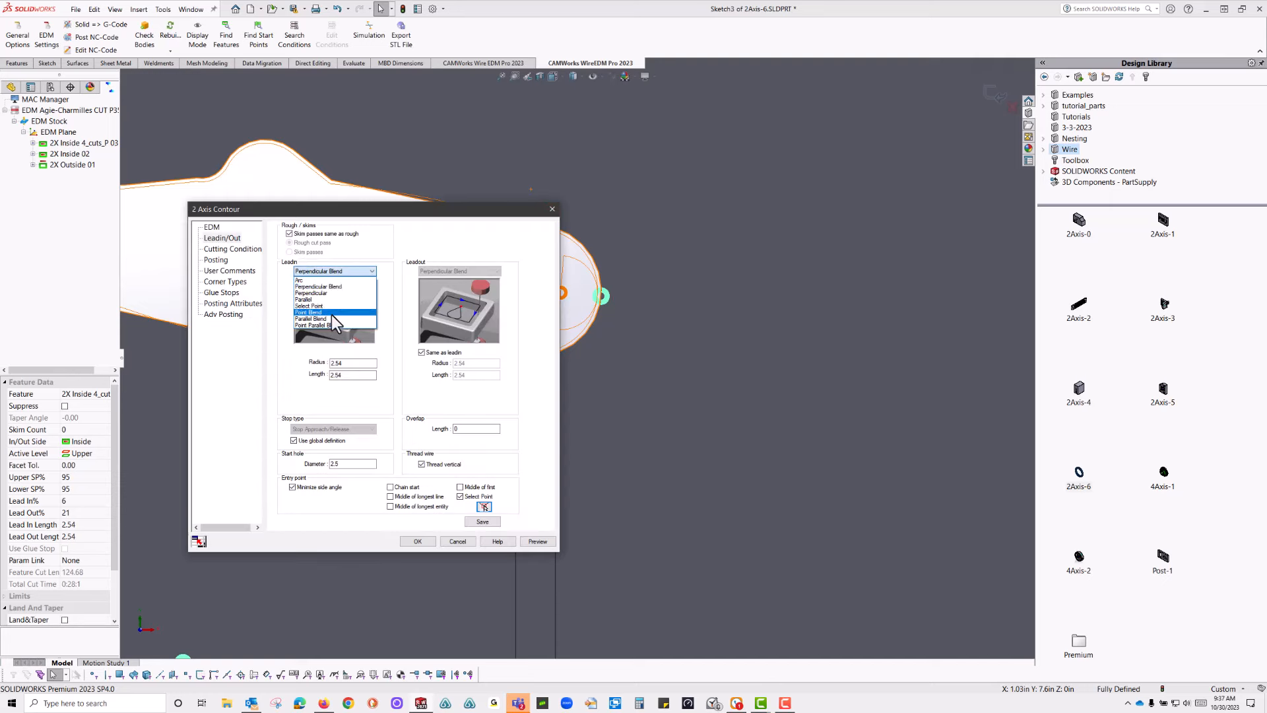
pyautogui.click(308, 312)
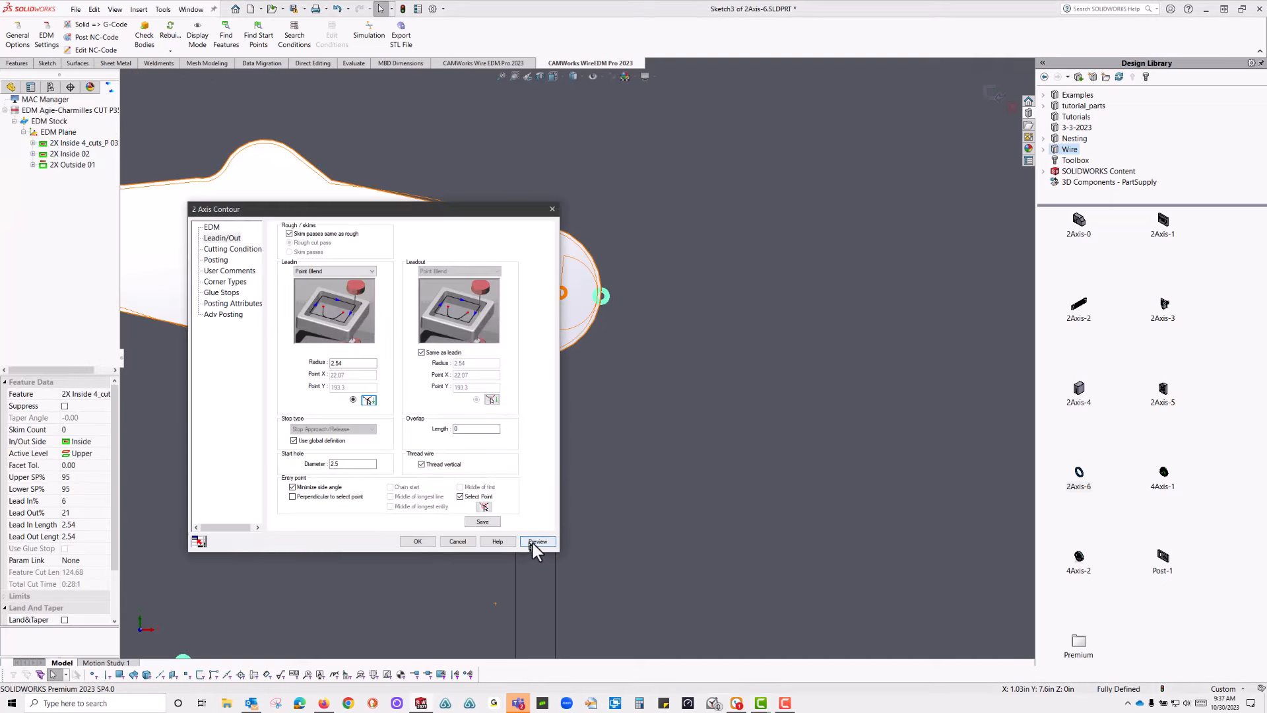
pyautogui.click(538, 541)
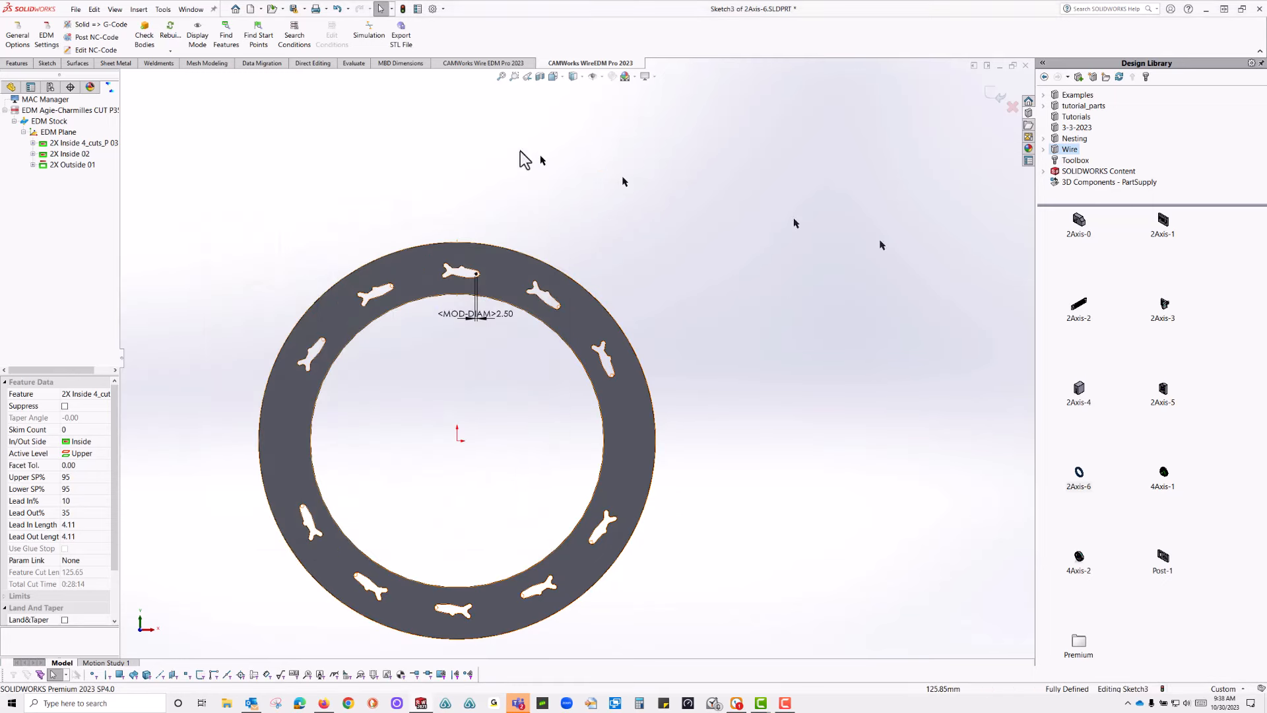
# - Change the wire EDM machine to make Mitsubishi, model MV1200R
pyautogui.rightClick(59, 111)
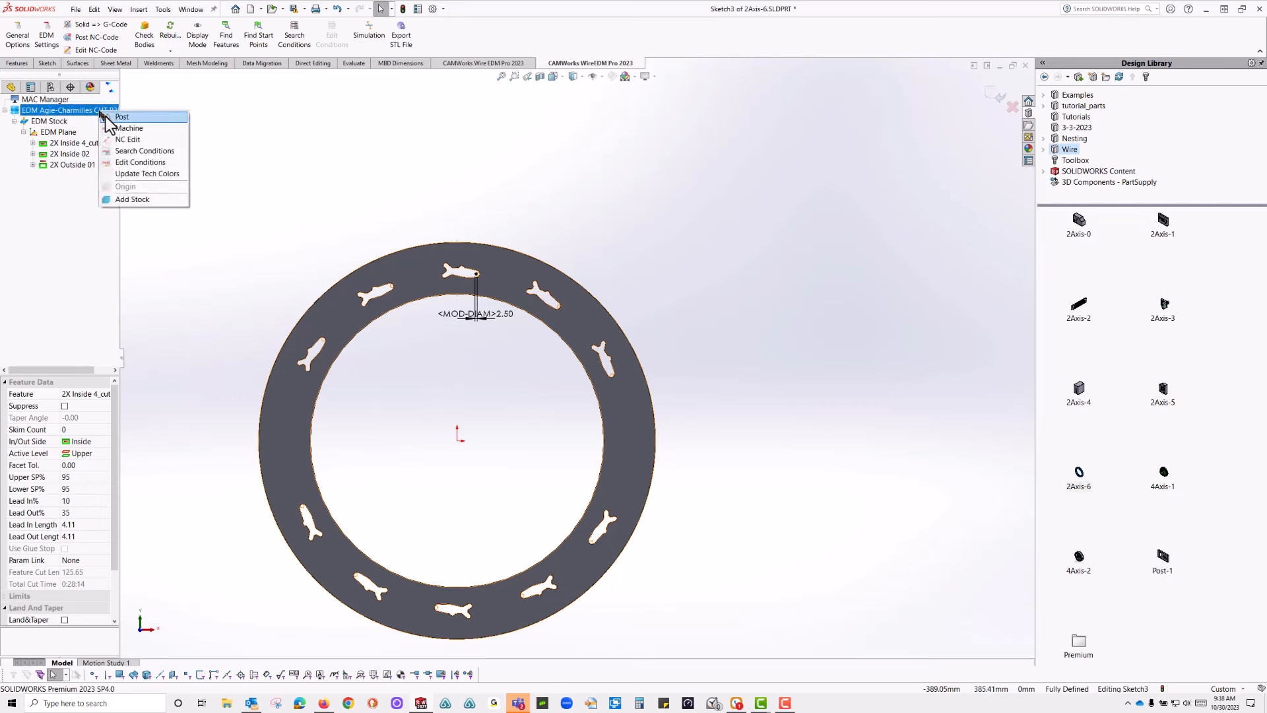
pyautogui.moveTo(130, 128)
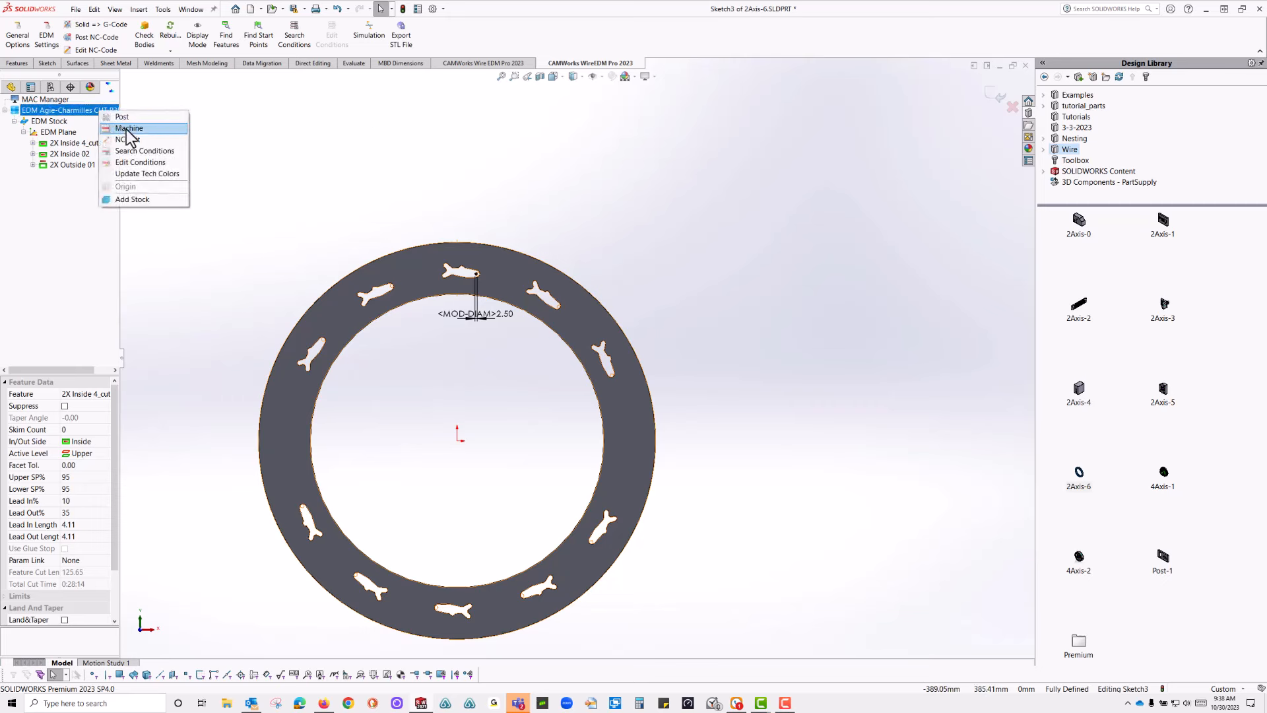
pyautogui.click(129, 128)
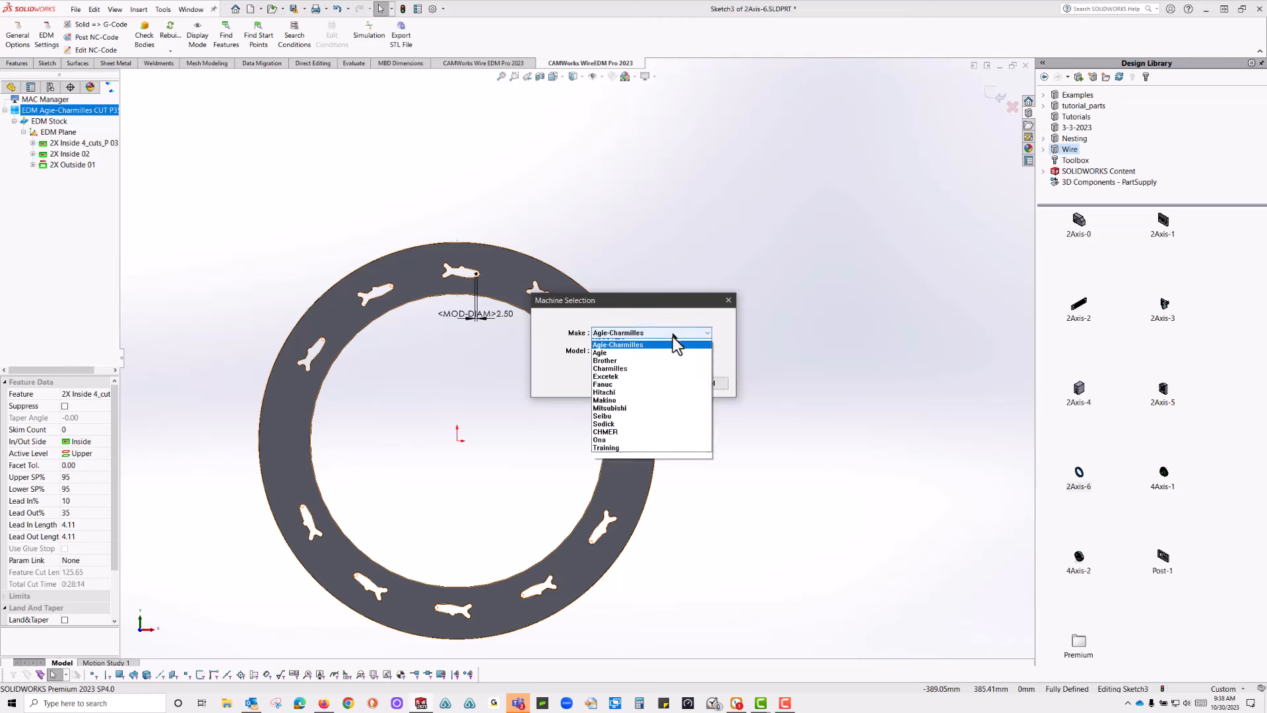
pyautogui.click(610, 408)
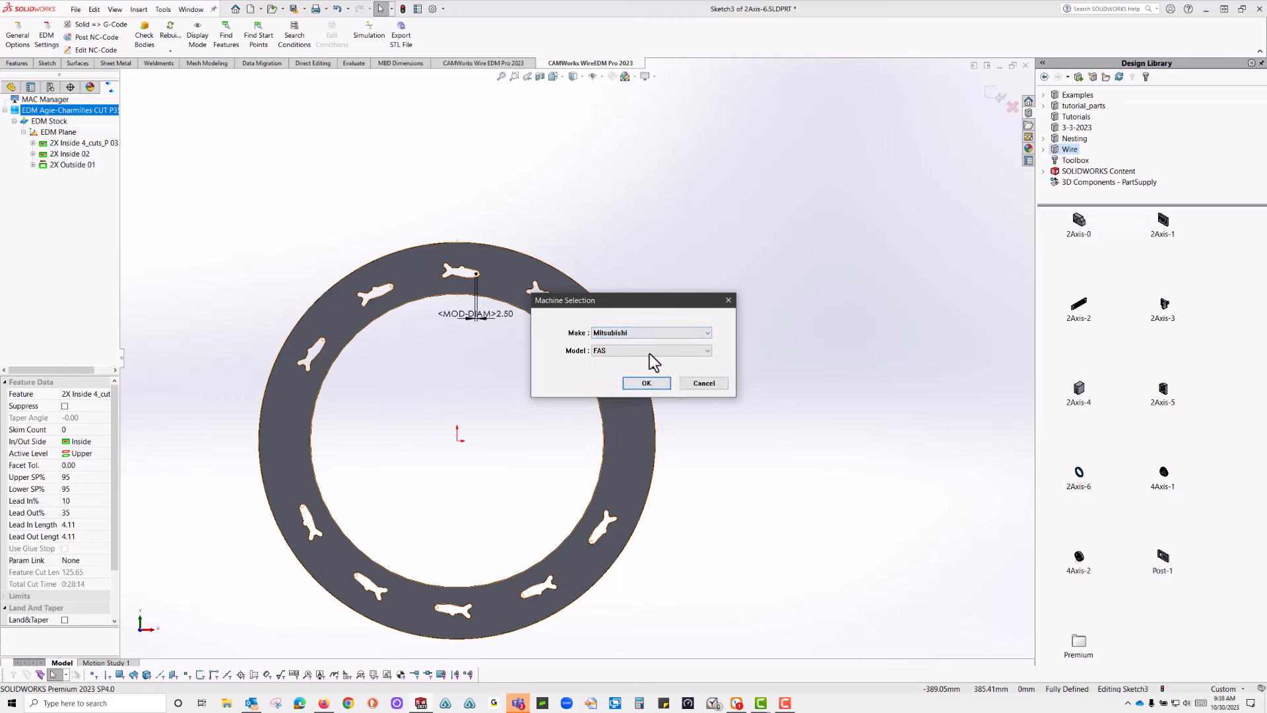
pyautogui.click(705, 351)
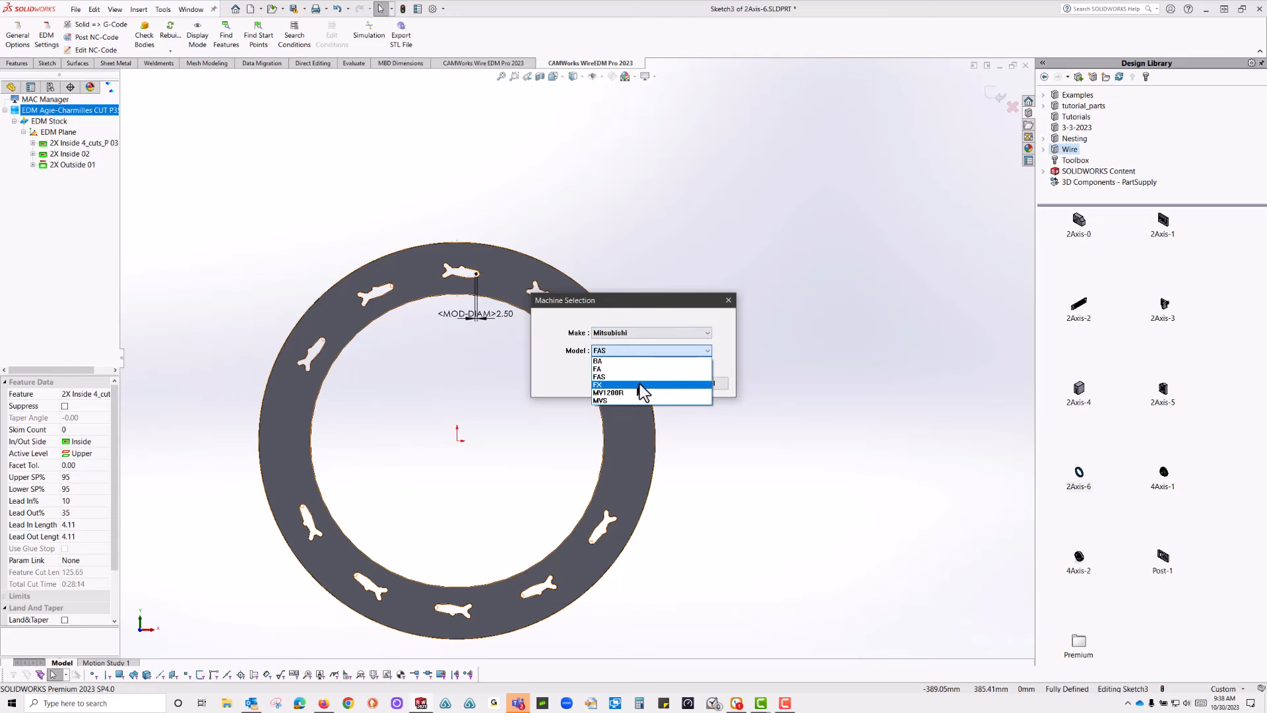
pyautogui.click(619, 391)
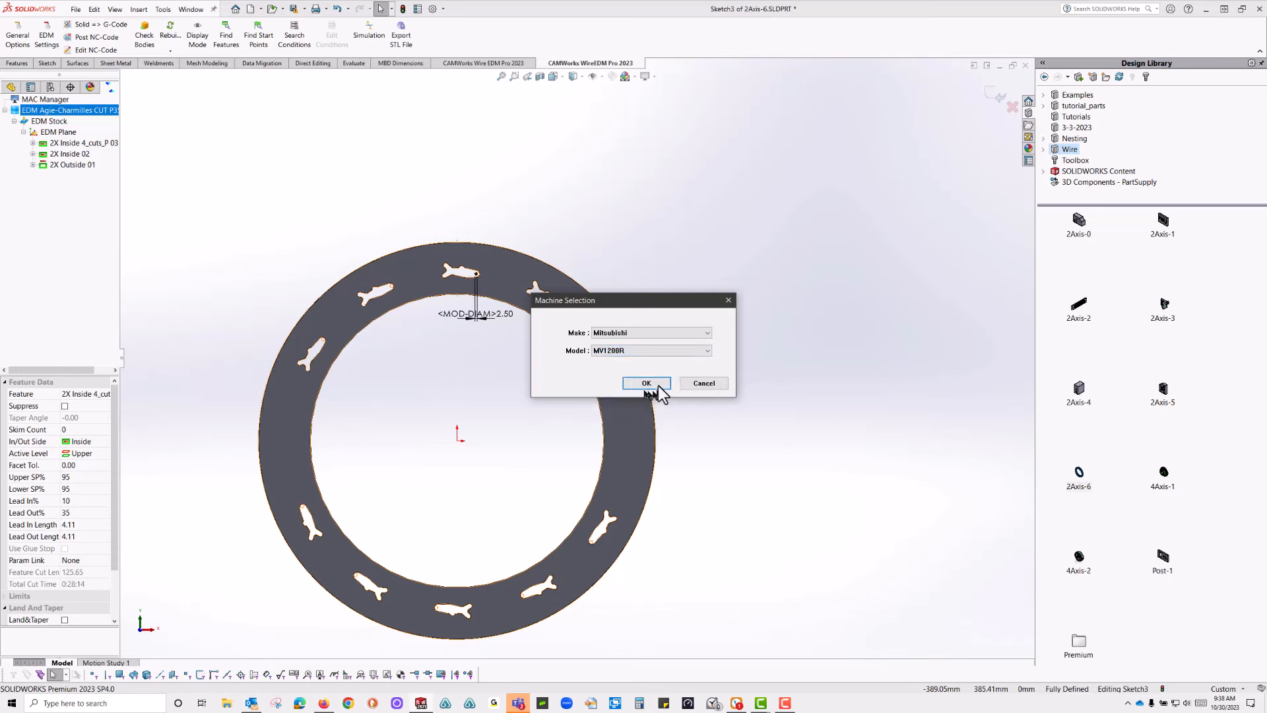
pyautogui.click(647, 382)
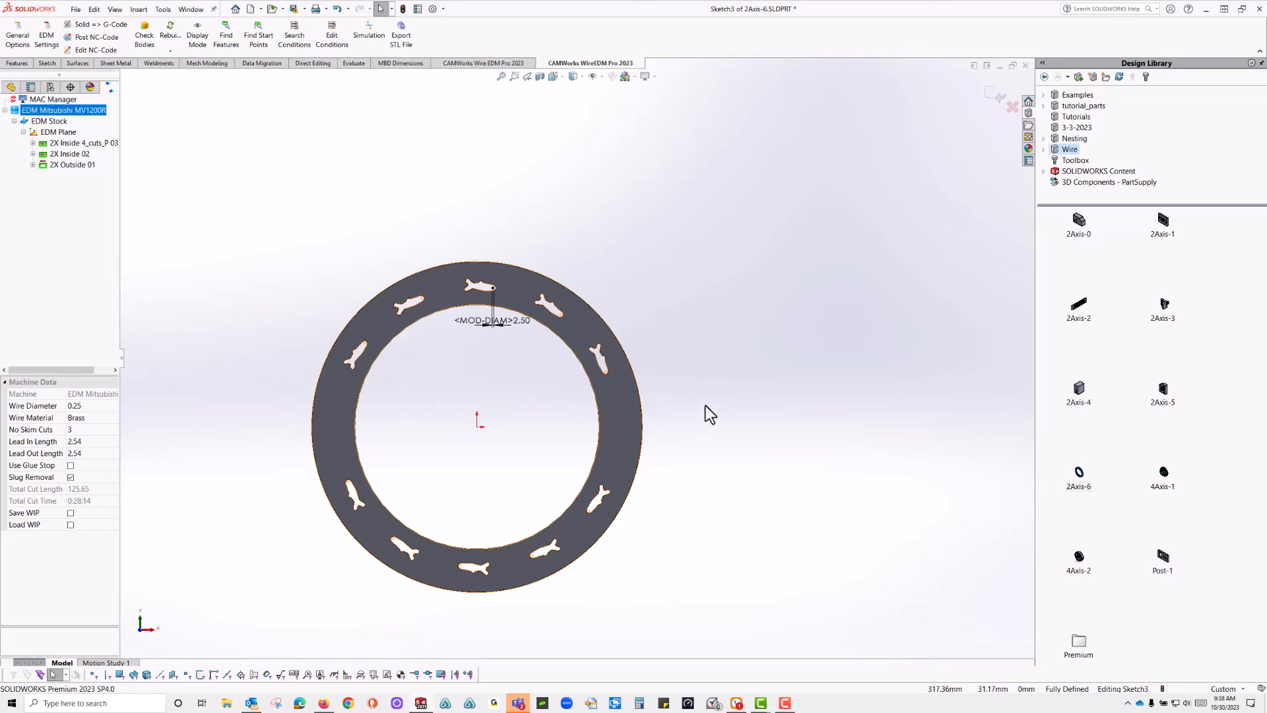
pyautogui.moveTo(1083, 657)
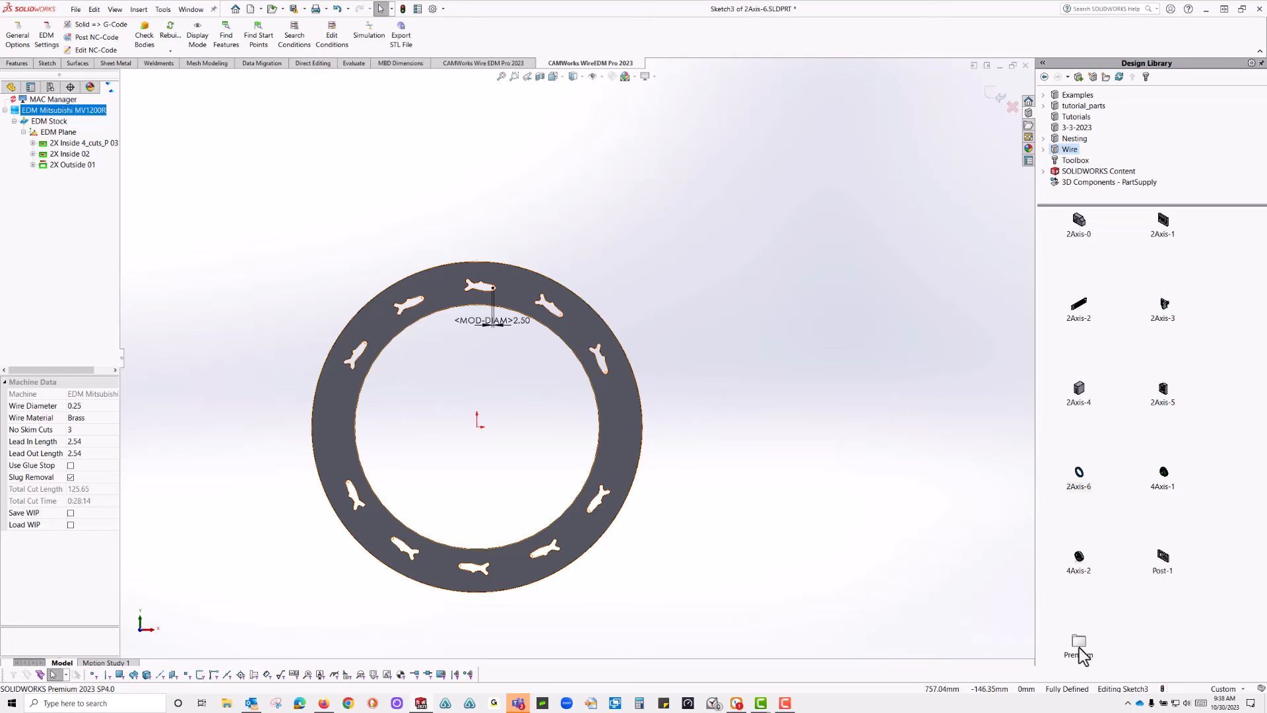
pyautogui.moveTo(984, 90)
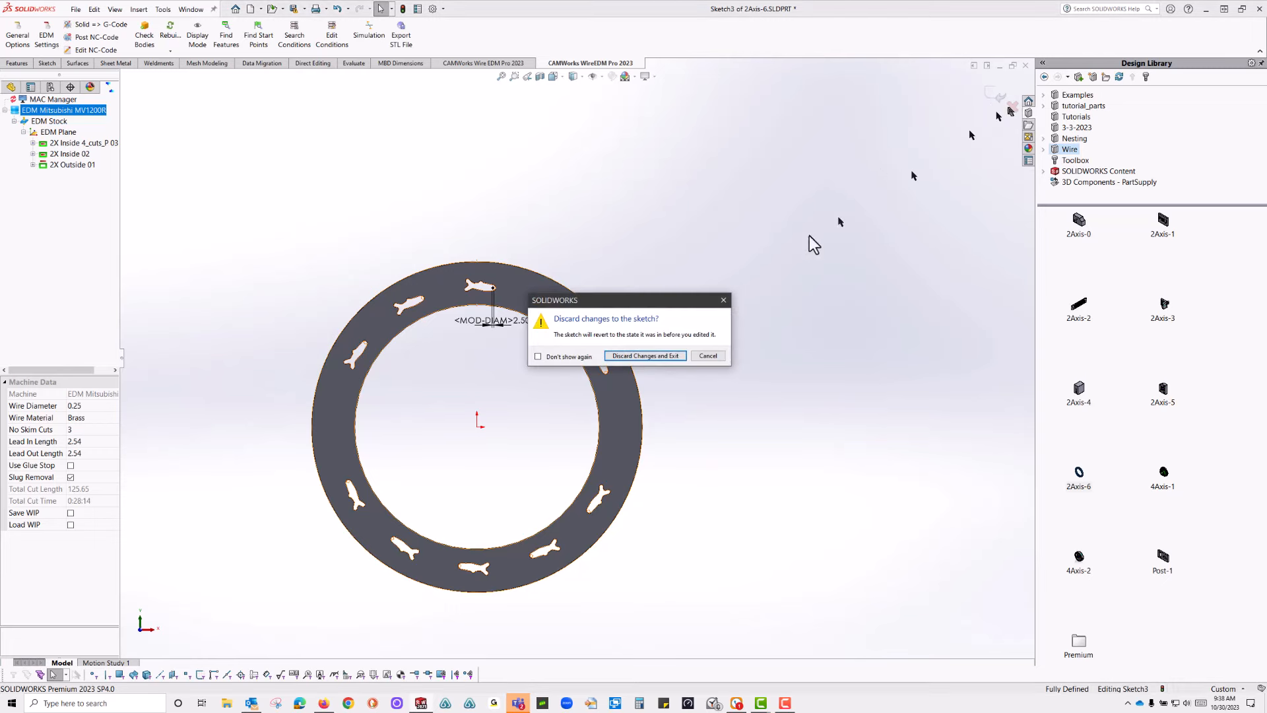
# - Discard changes to close 2Axis-6 and open the Color-1 part from the Premium library
pyautogui.click(645, 356)
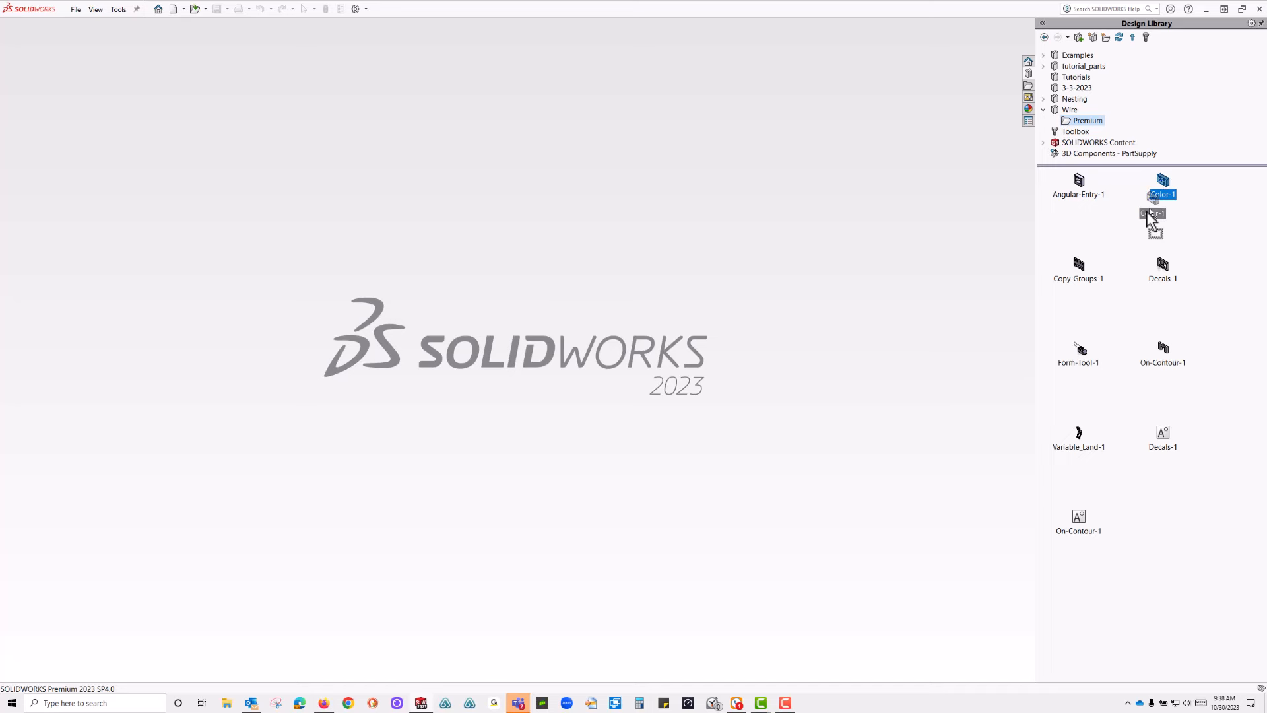
pyautogui.doubleClick(1162, 182)
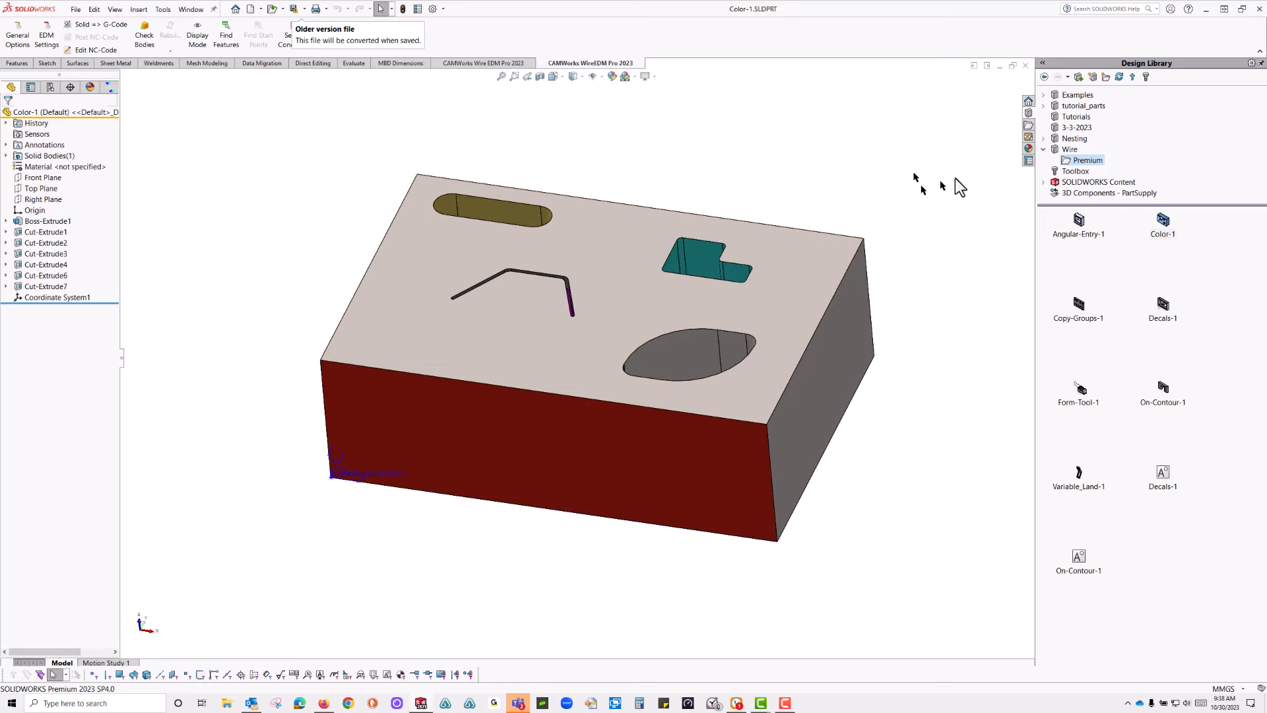
# - Show the Training folder's technology colours in the Appearances pane and preview 1_cut on the part
pyautogui.click(1028, 136)
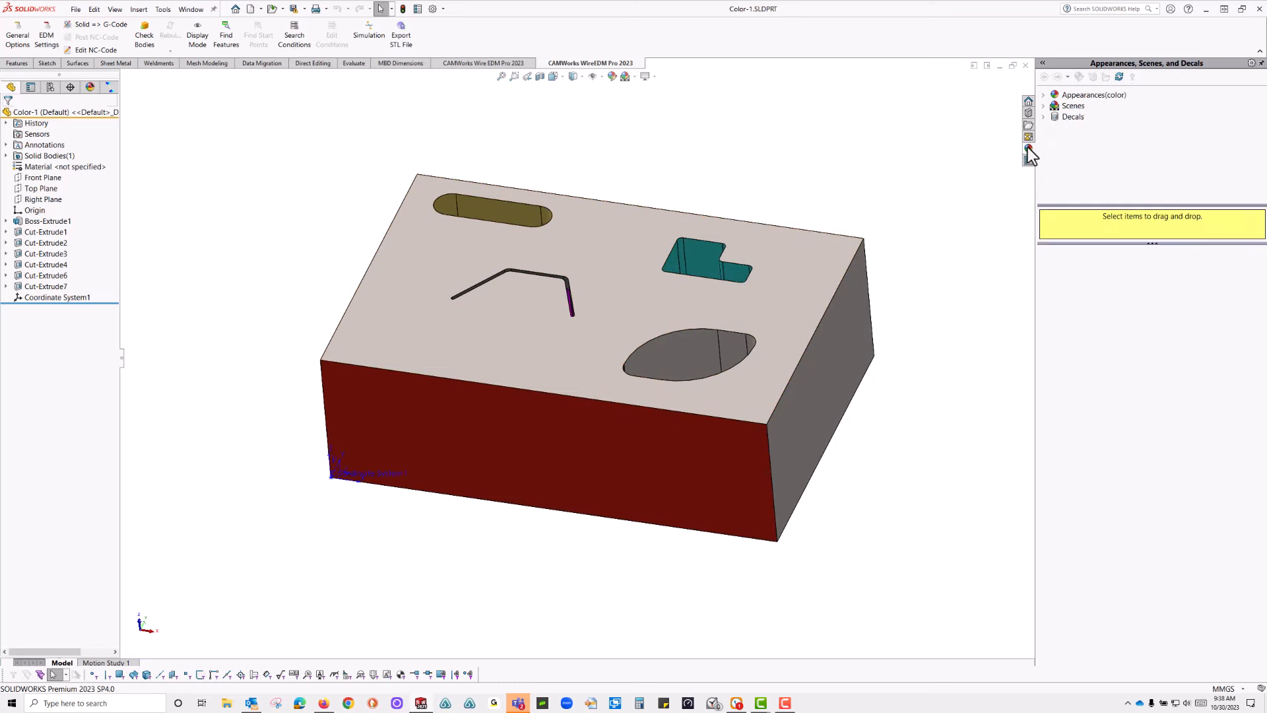
pyautogui.moveTo(1051, 111)
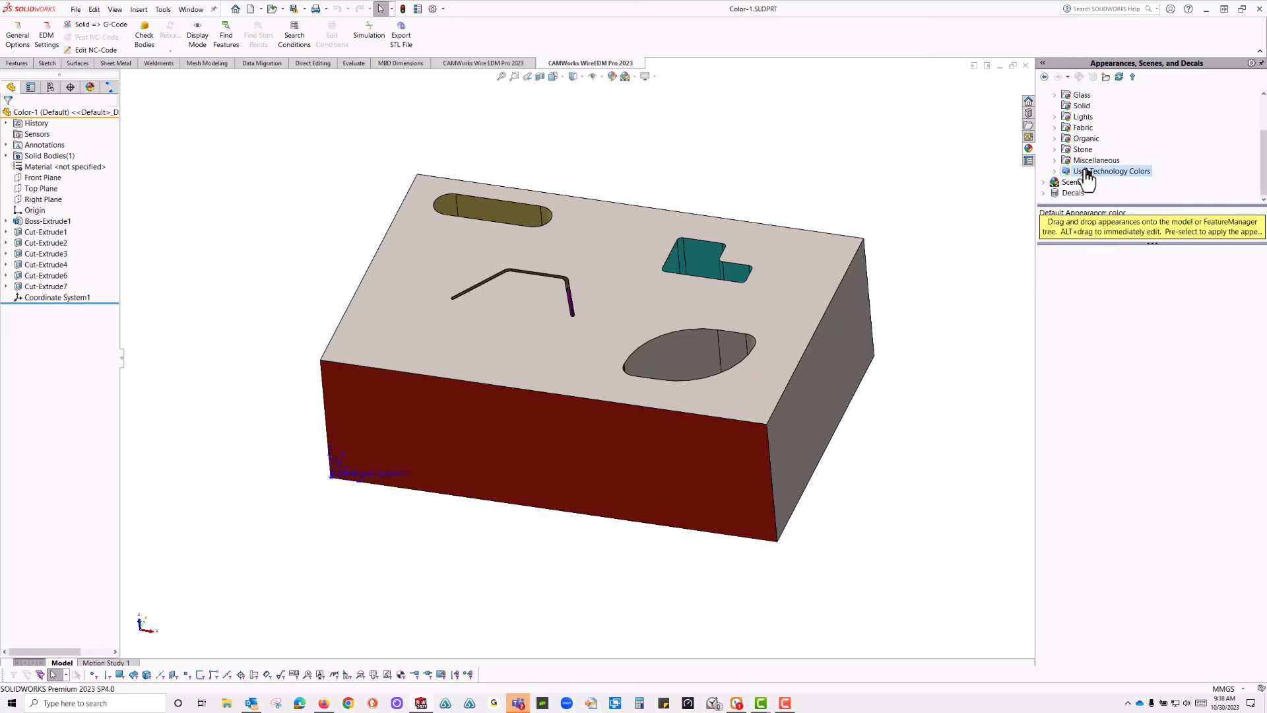
pyautogui.click(1055, 171)
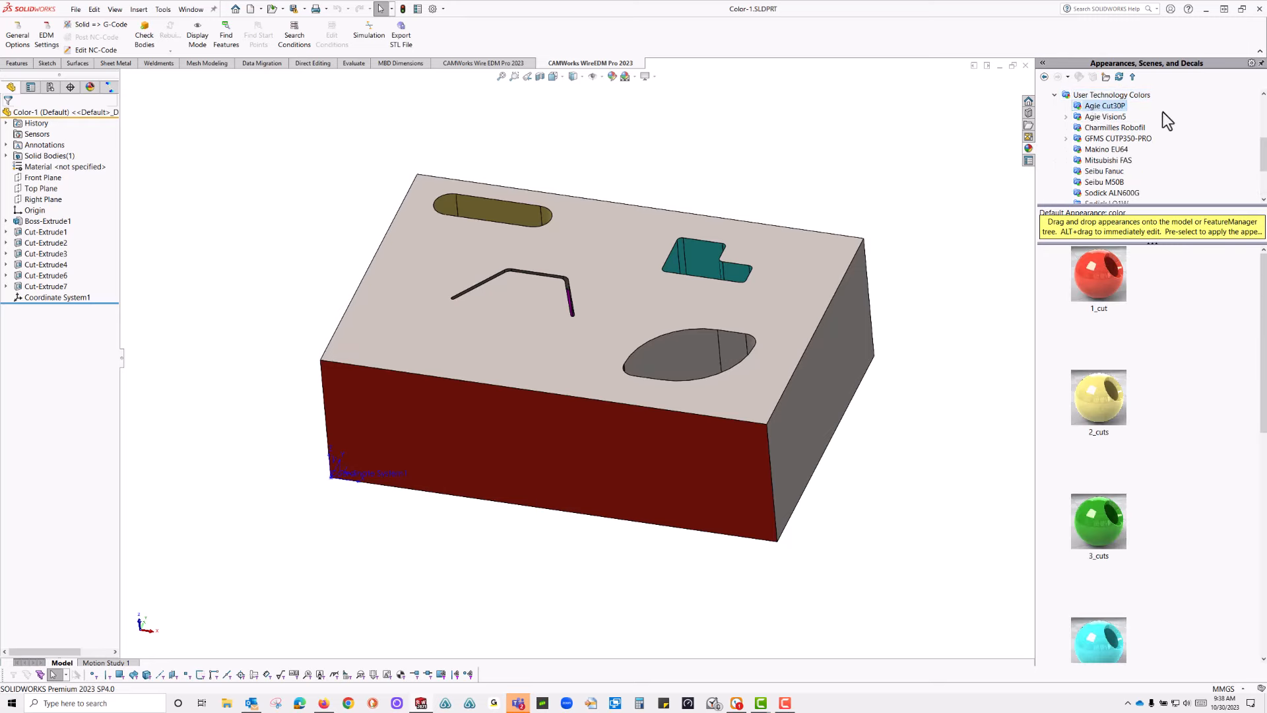
pyautogui.moveTo(1098, 126)
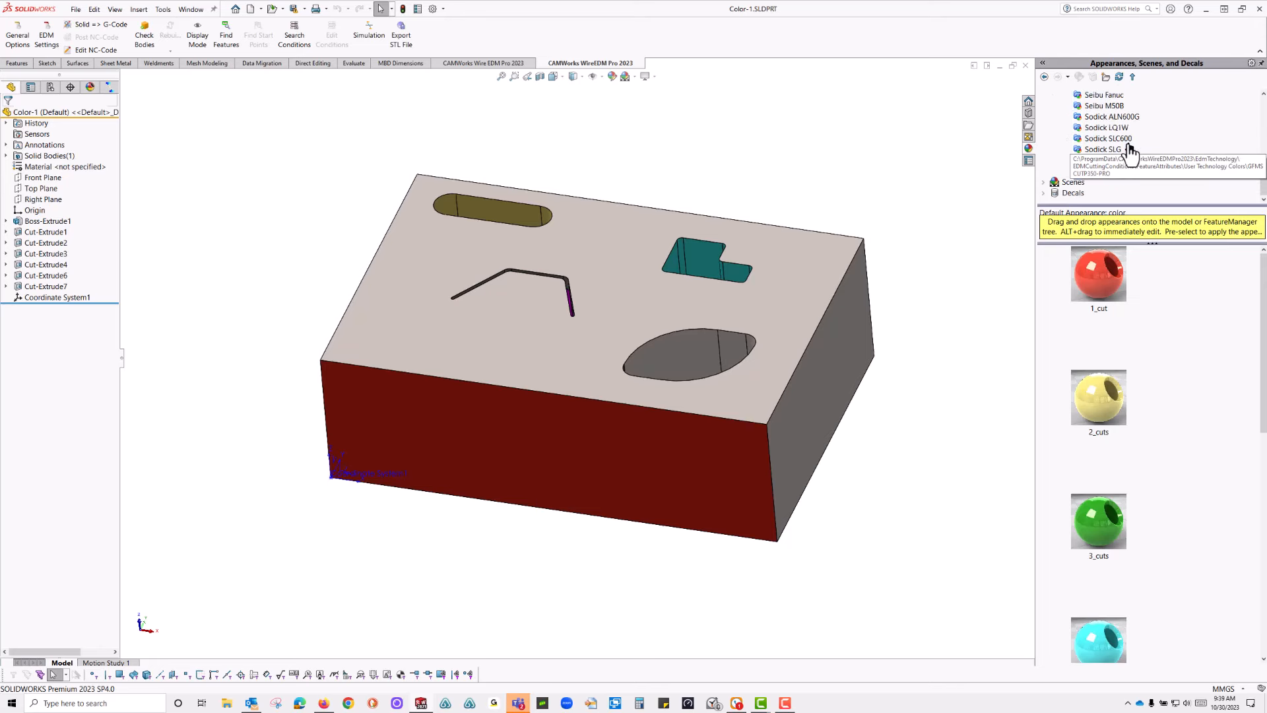
pyautogui.moveTo(1125, 160)
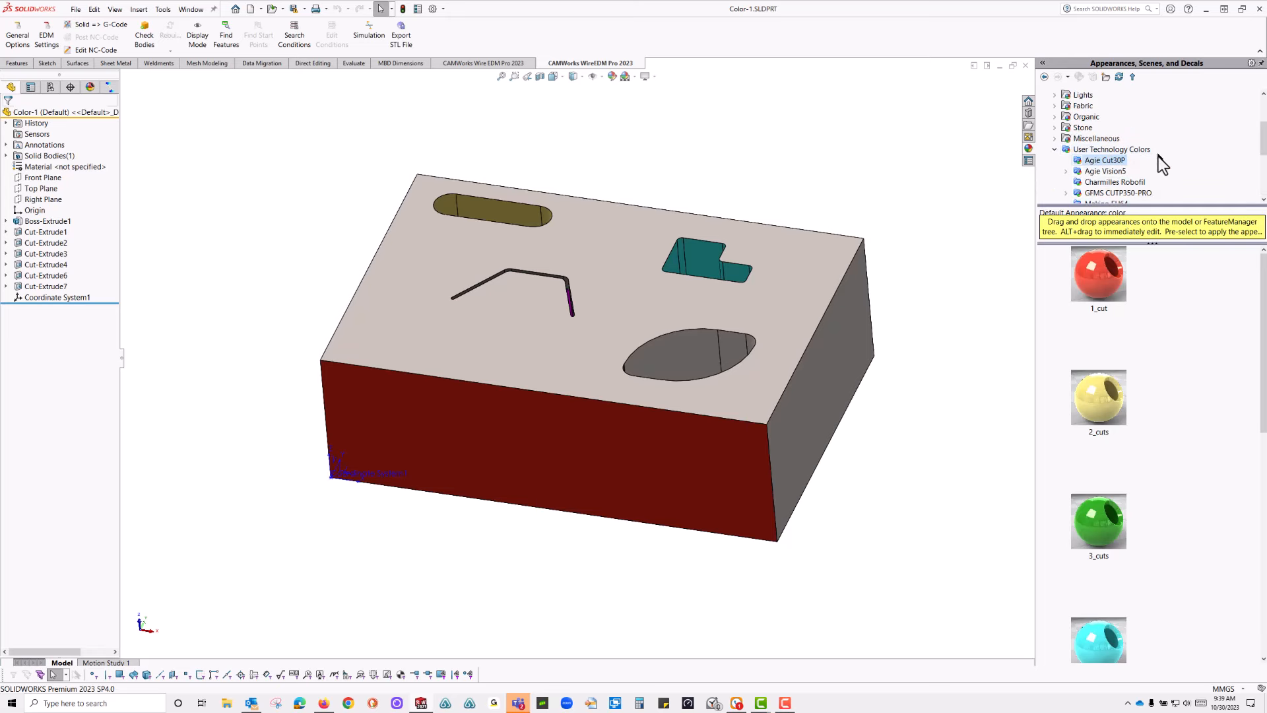
pyautogui.scroll(-3)
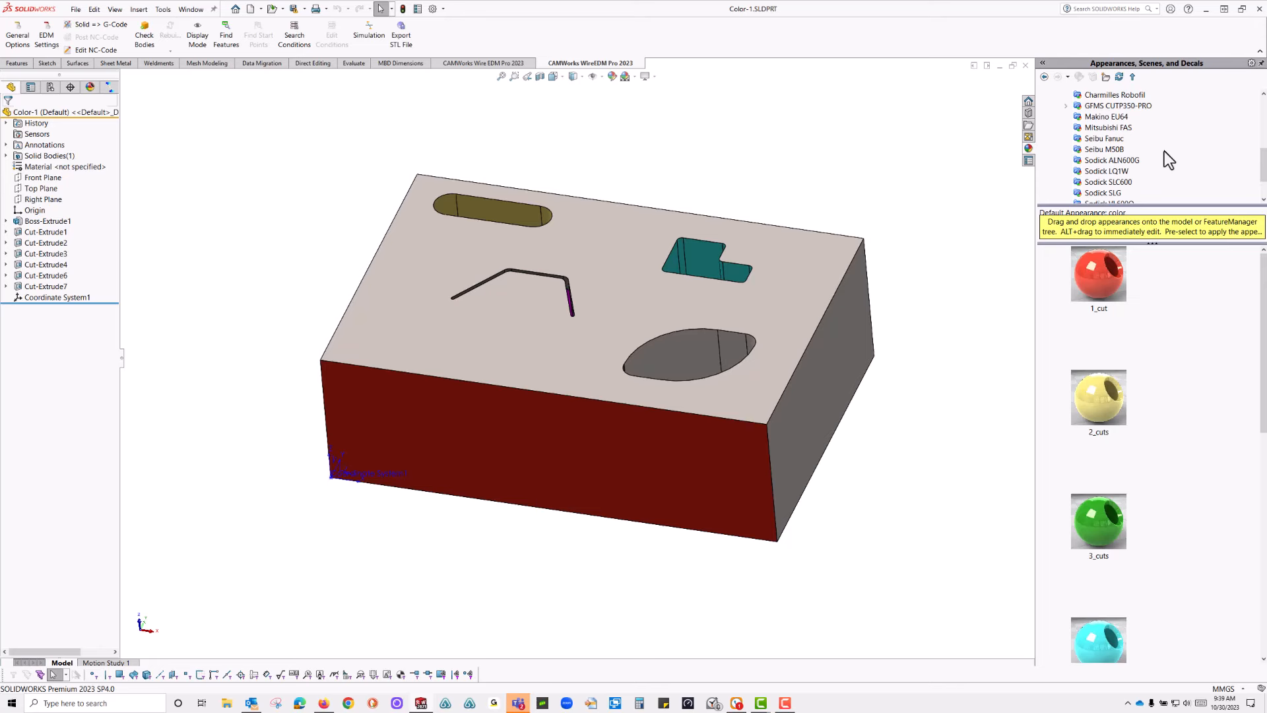
pyautogui.moveTo(1165, 169)
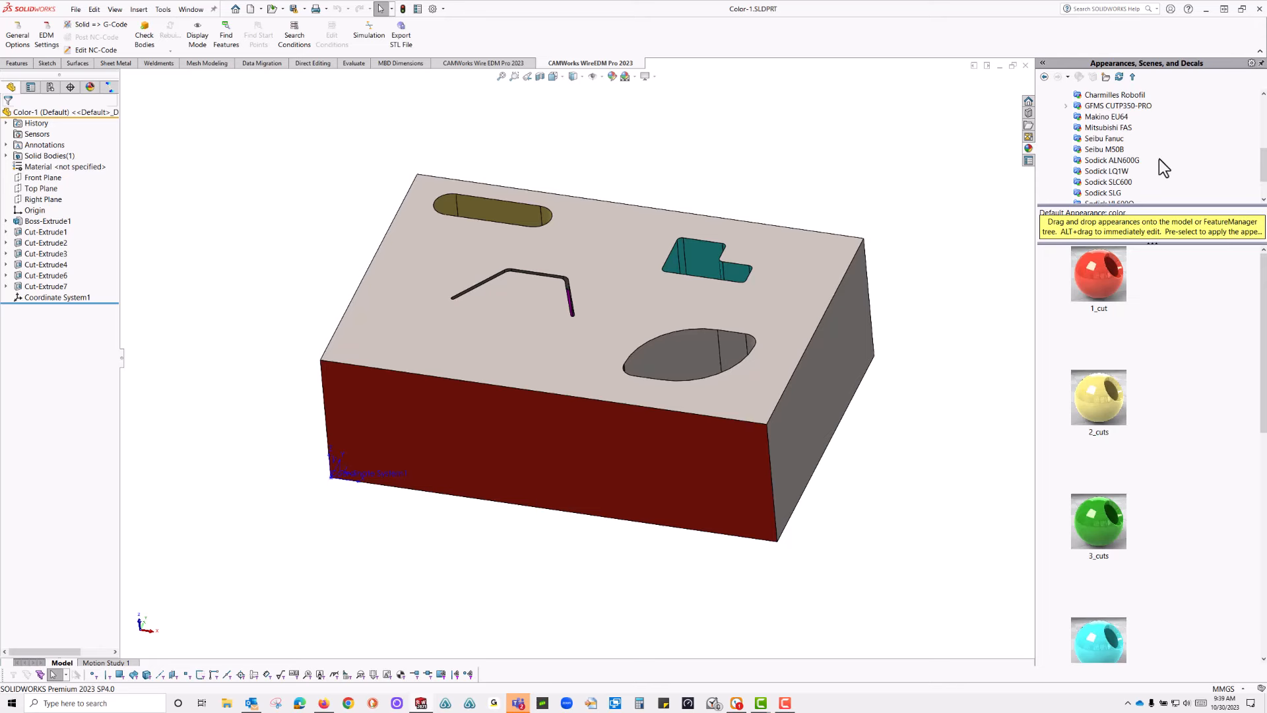
pyautogui.moveTo(1151, 198)
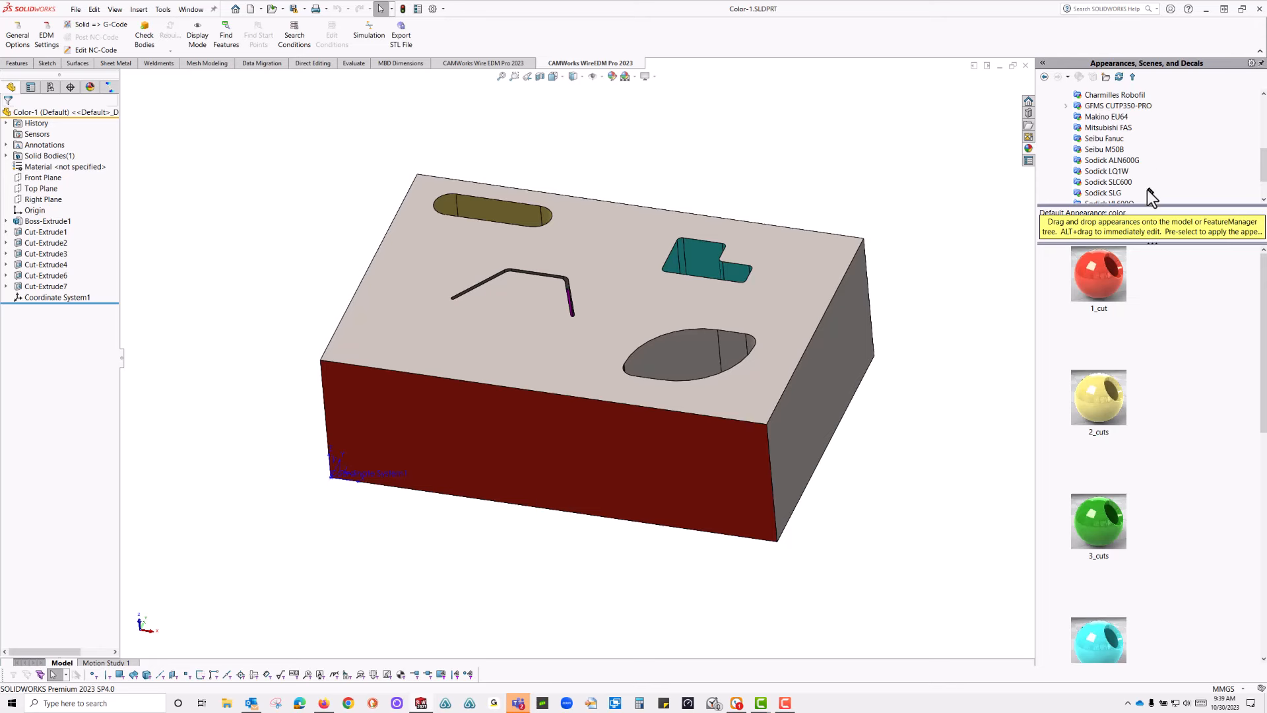
pyautogui.moveTo(1099, 275)
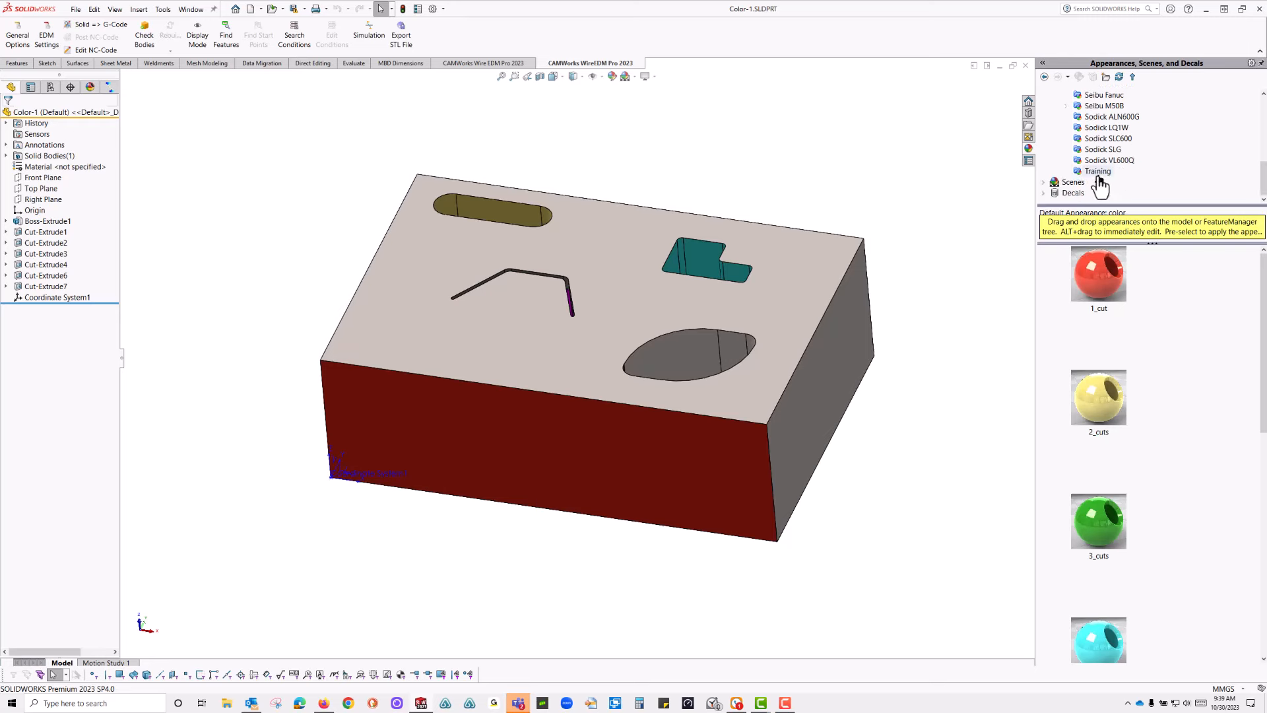
pyautogui.click(1096, 170)
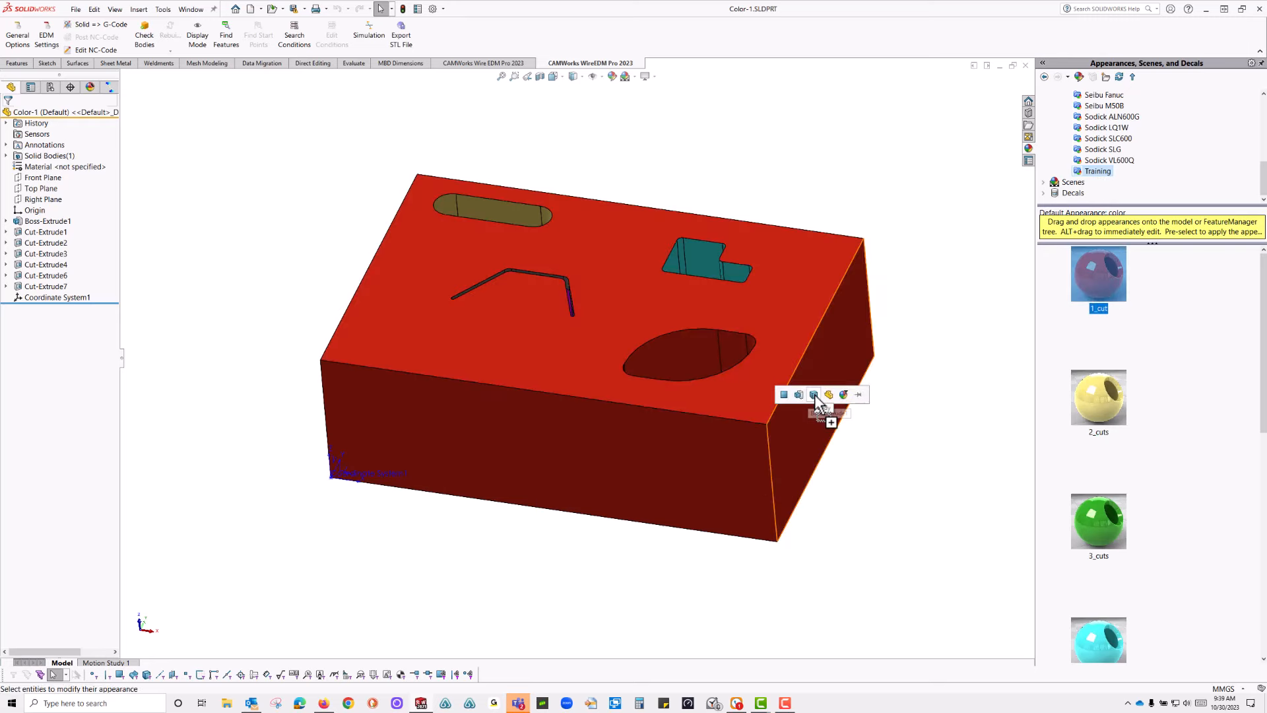
pyautogui.click(783, 394)
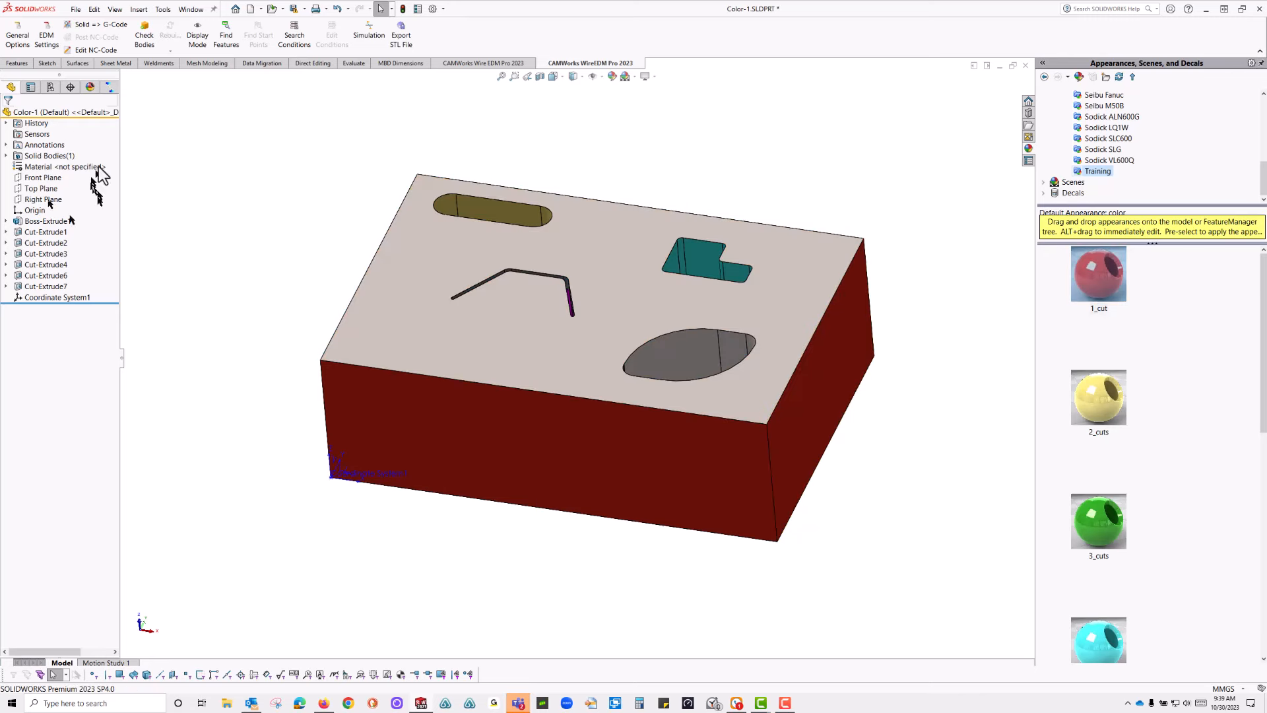
# - Set the machine make to Training in Machine Selection and confirm it
pyautogui.click(73, 87)
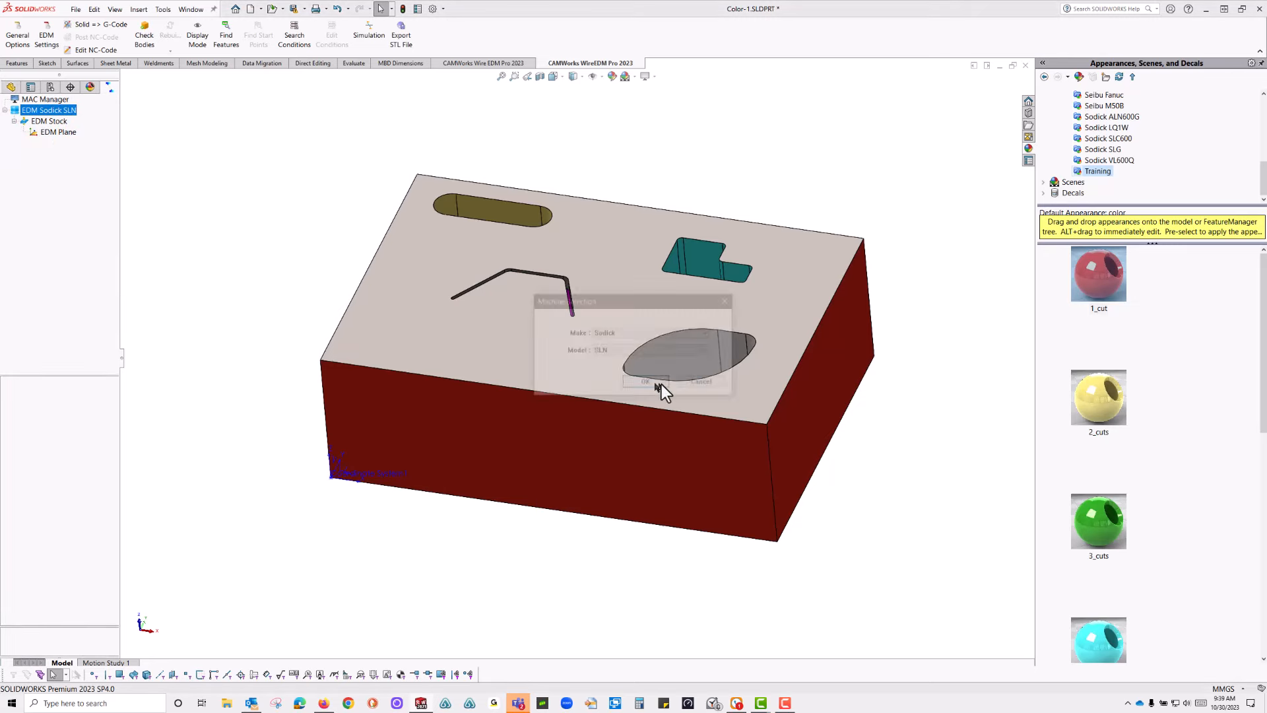
pyautogui.click(650, 332)
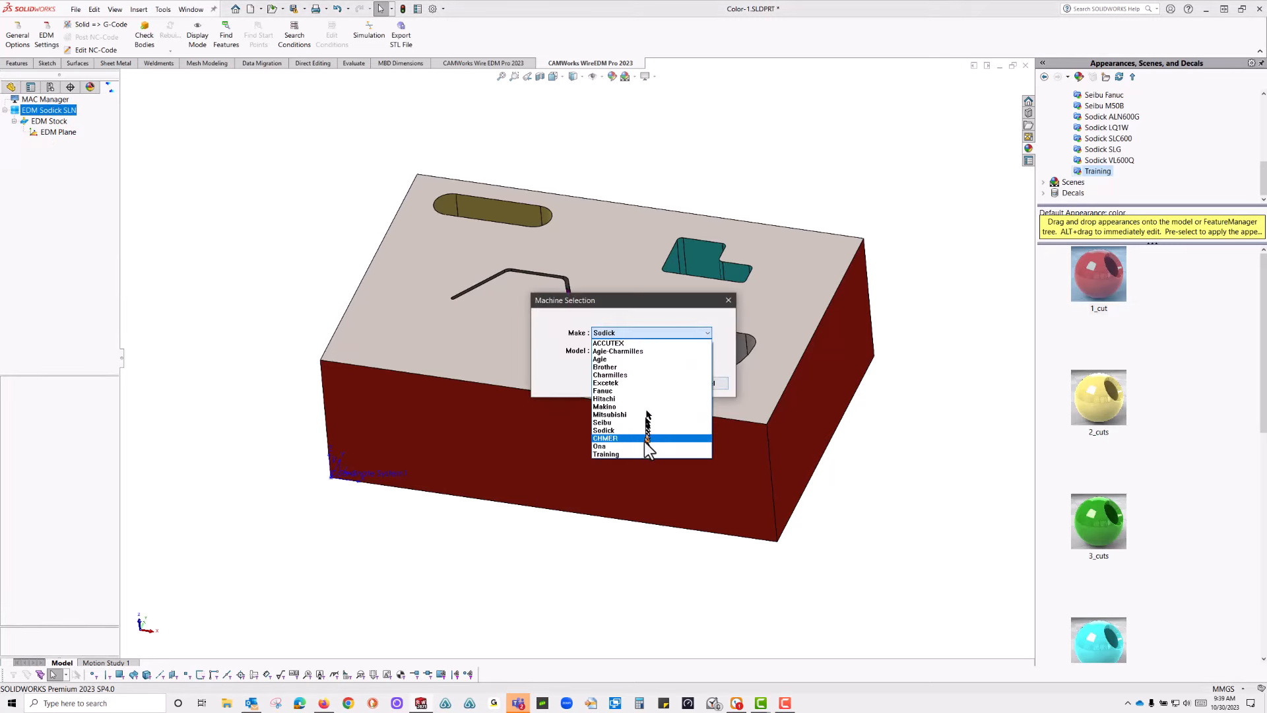
pyautogui.click(605, 454)
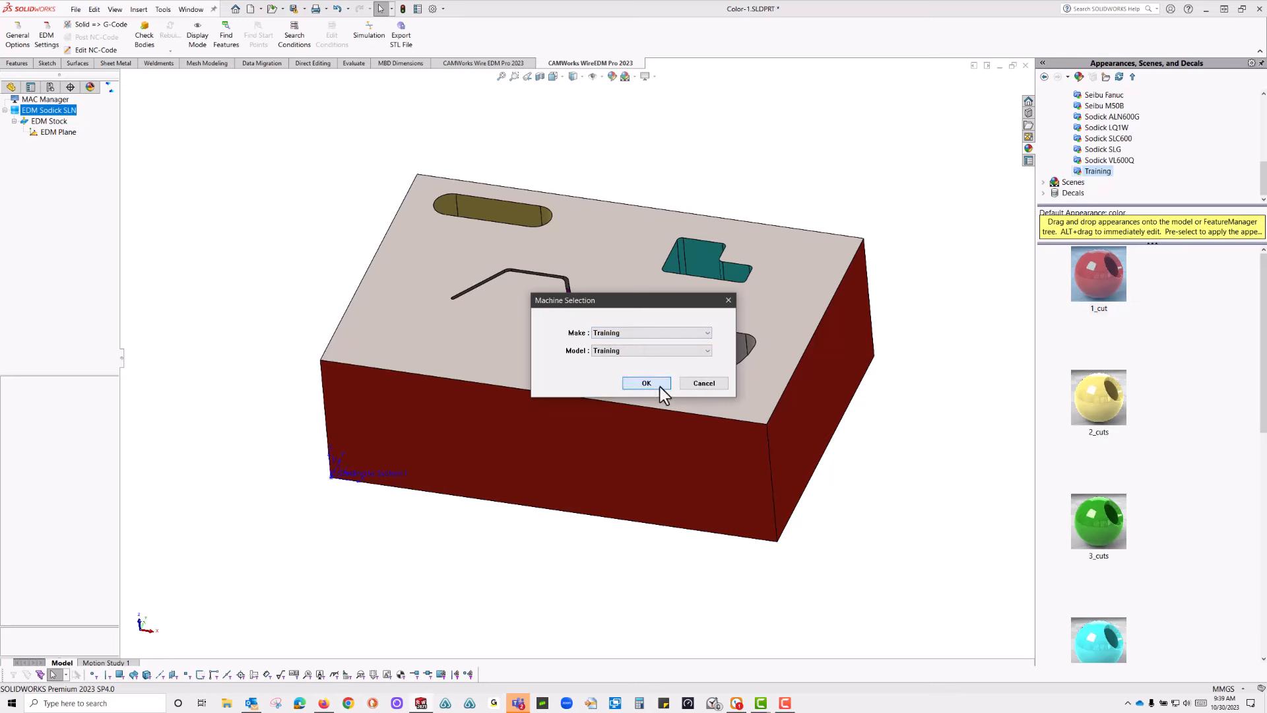
pyautogui.click(647, 383)
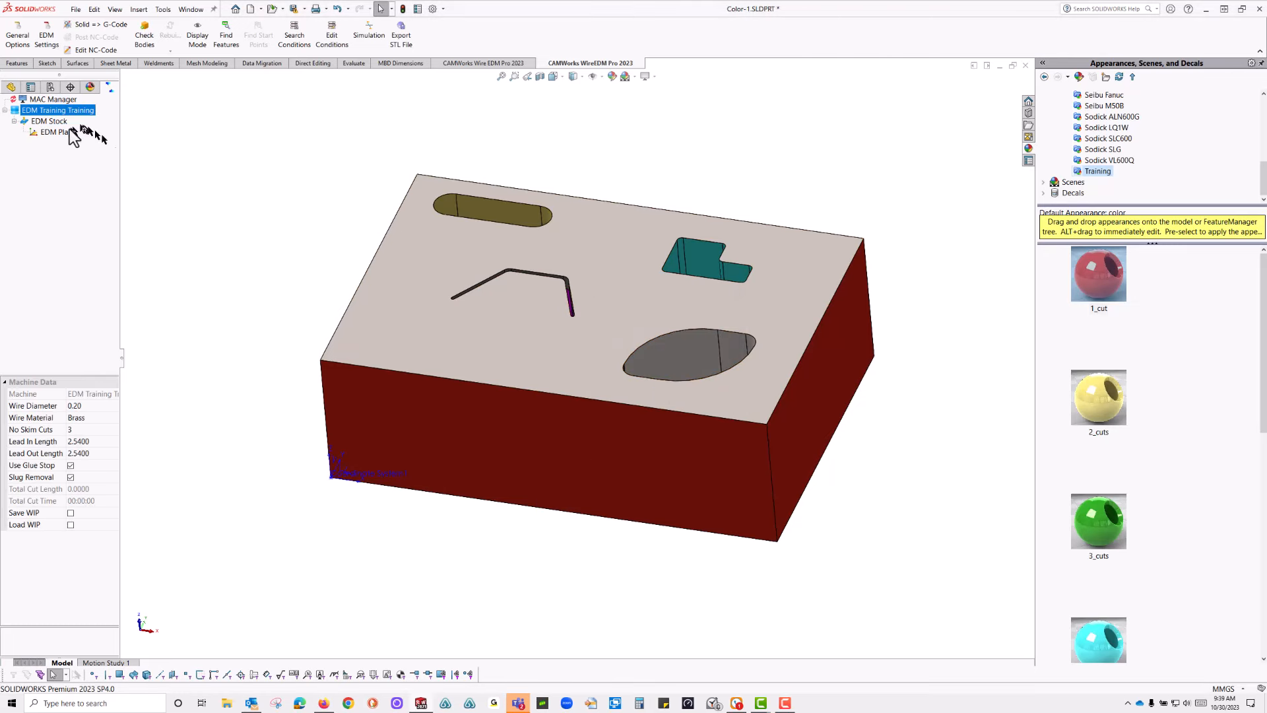
# - Enable Find AutoLevel and Find UseType for the EDM Plane and dismiss the NC code window
pyautogui.click(51, 132)
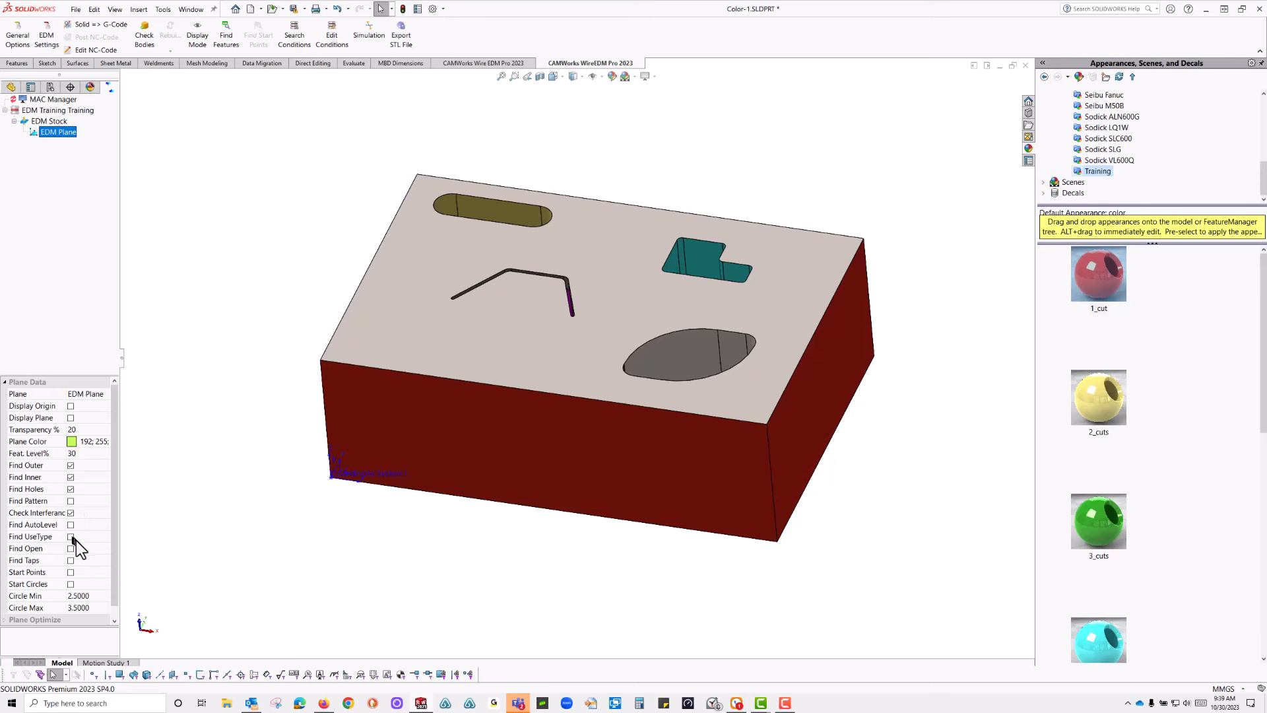
pyautogui.click(70, 524)
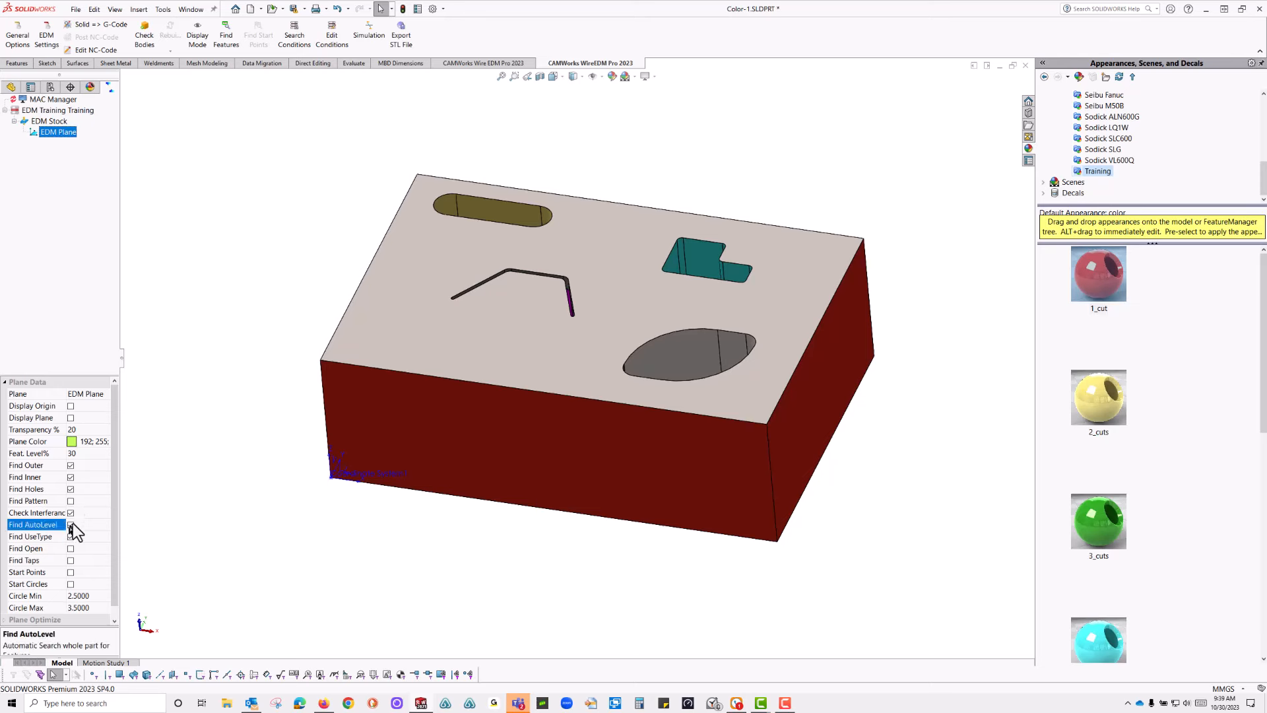
pyautogui.click(70, 524)
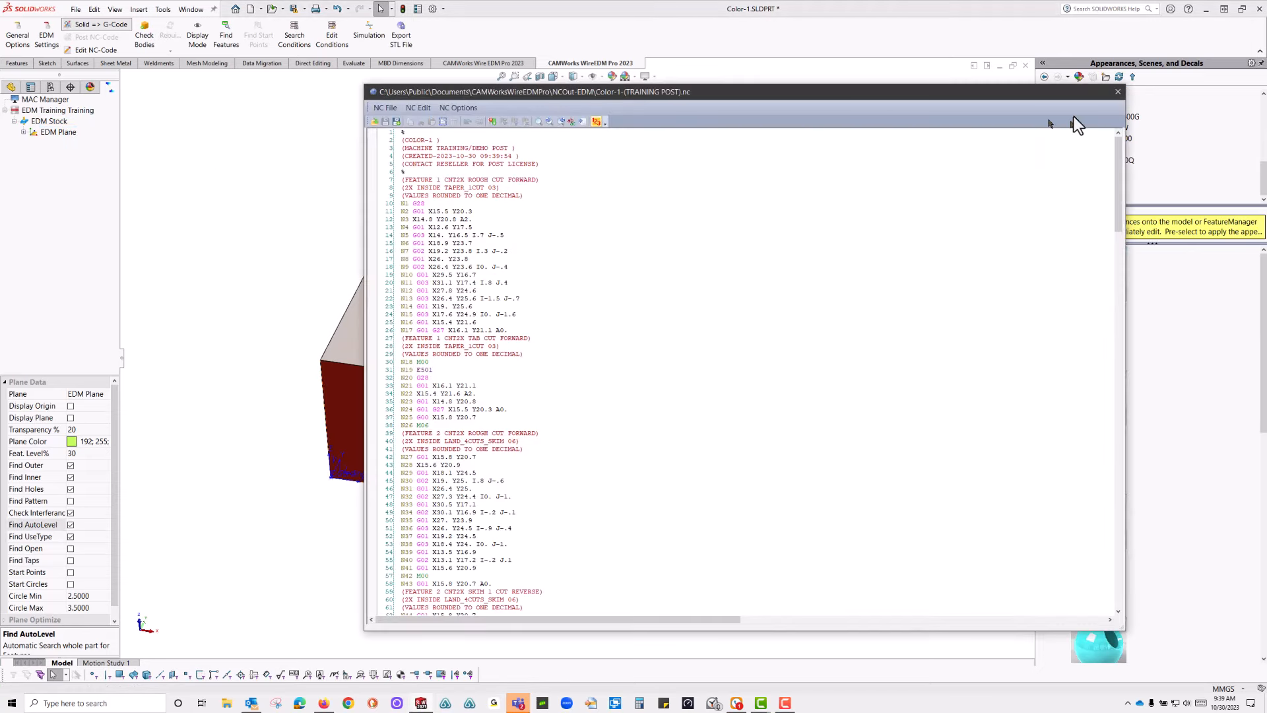
pyautogui.moveTo(1117, 92)
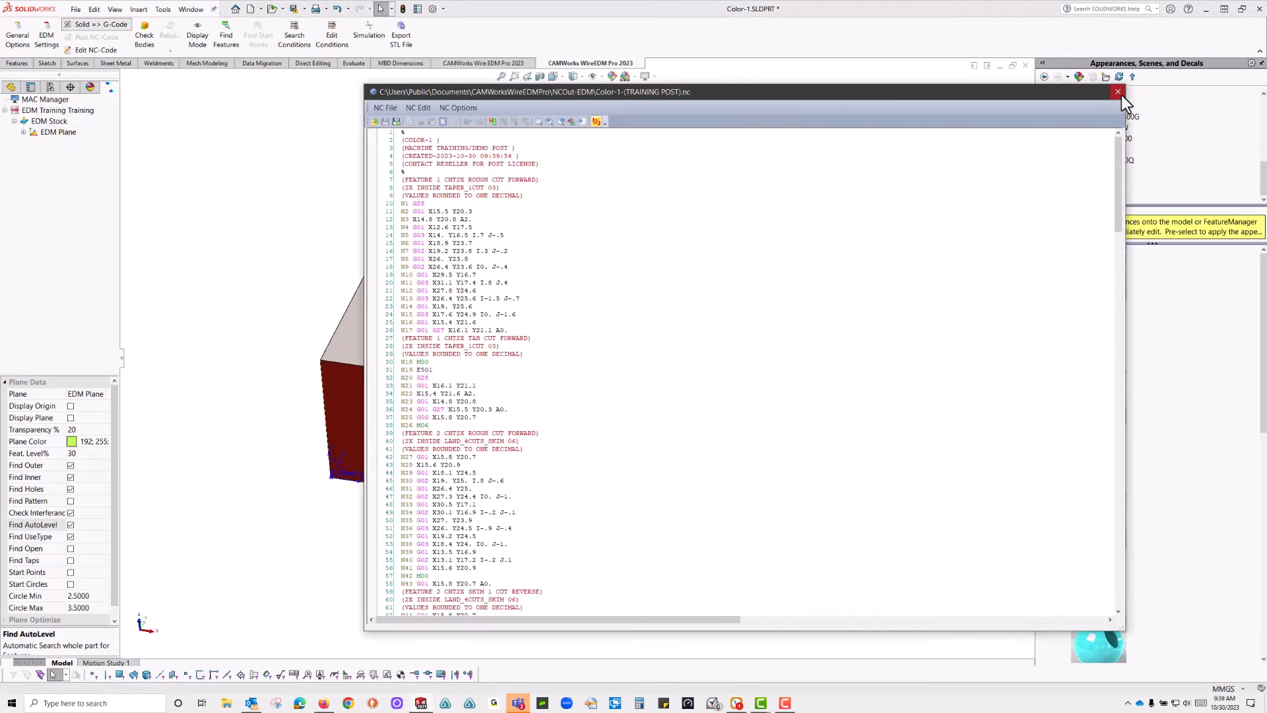
pyautogui.click(1117, 91)
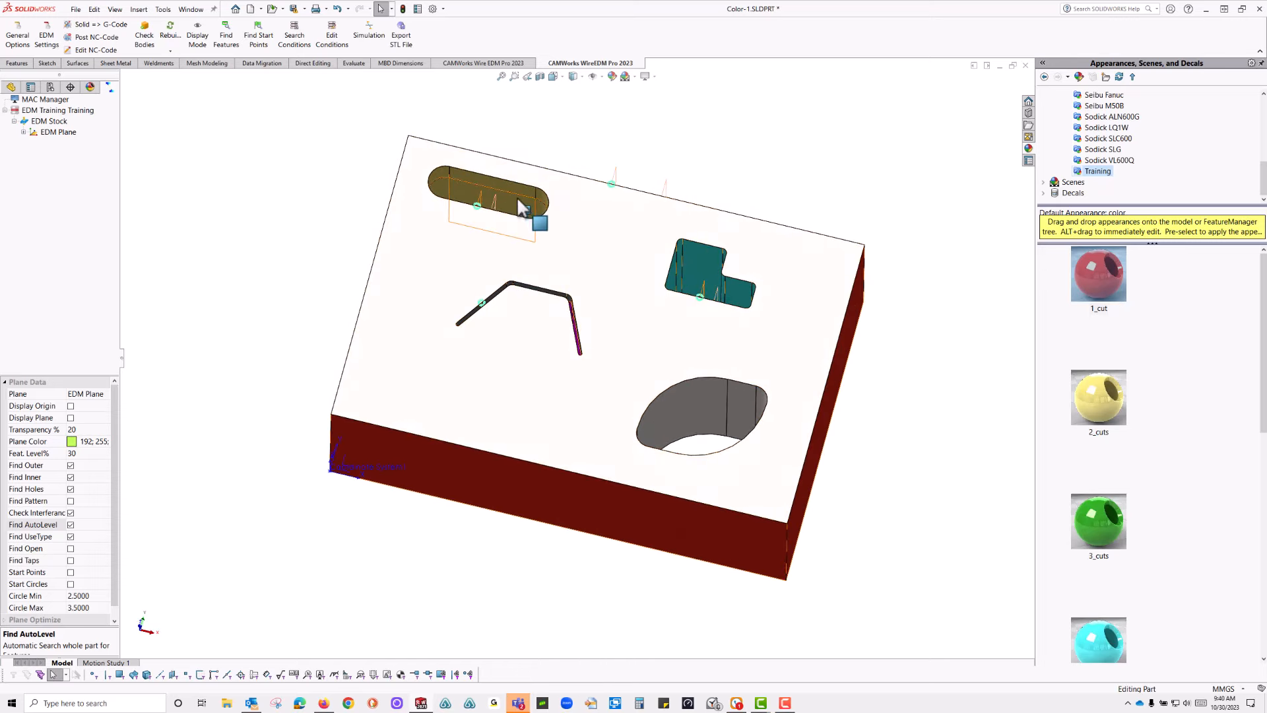
pyautogui.scroll(-3)
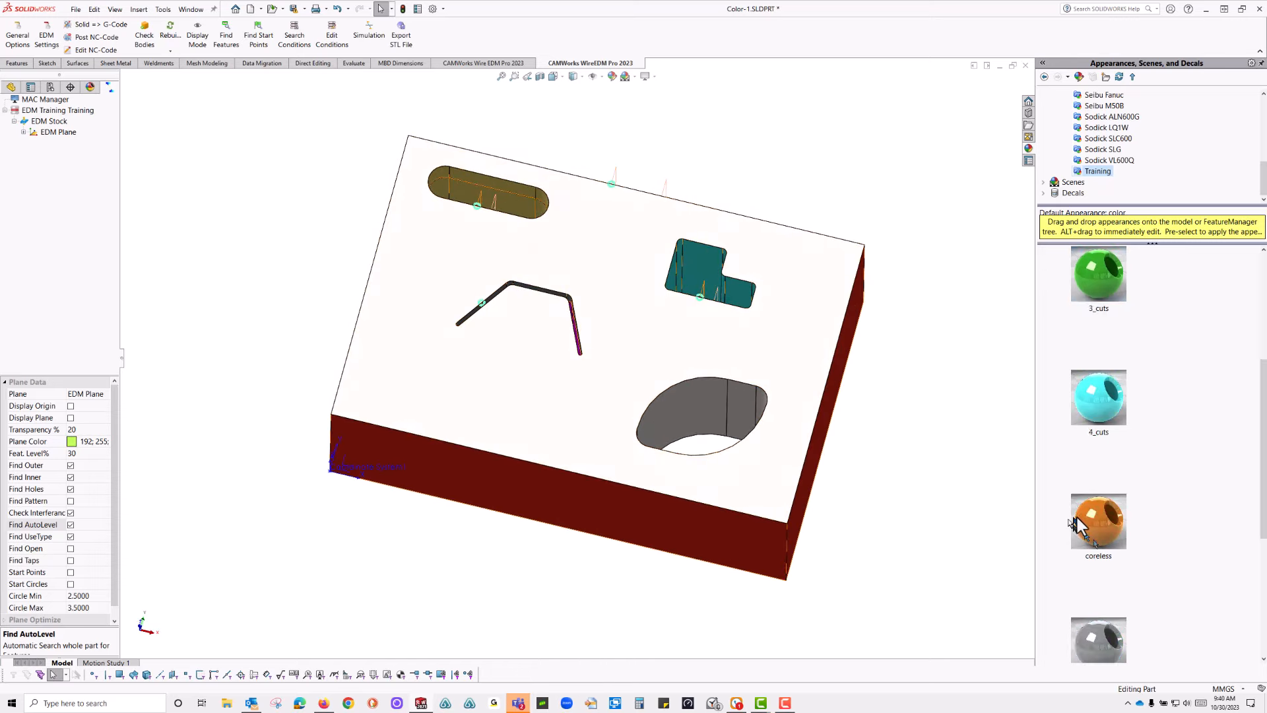
pyautogui.scroll(-3)
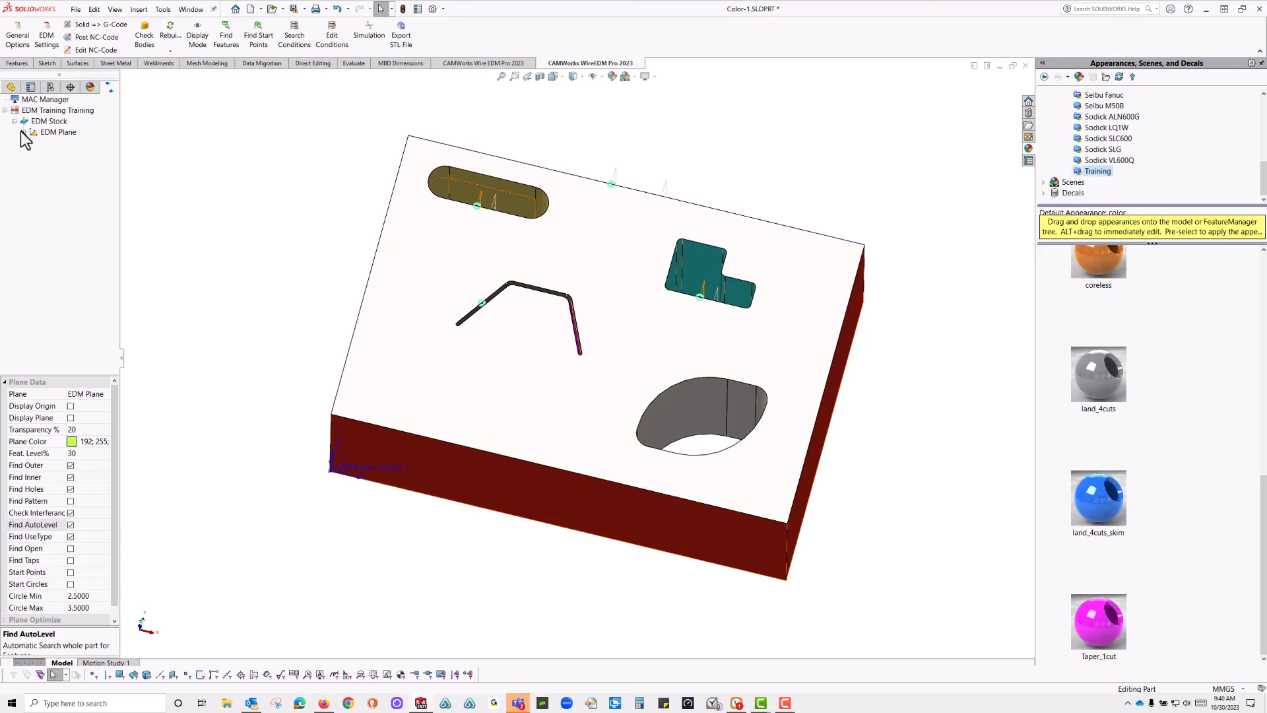
# - Expand the EDM Plane and review found features such as taper_1cut 03 and land_4cuts_skim 06
pyautogui.click(25, 132)
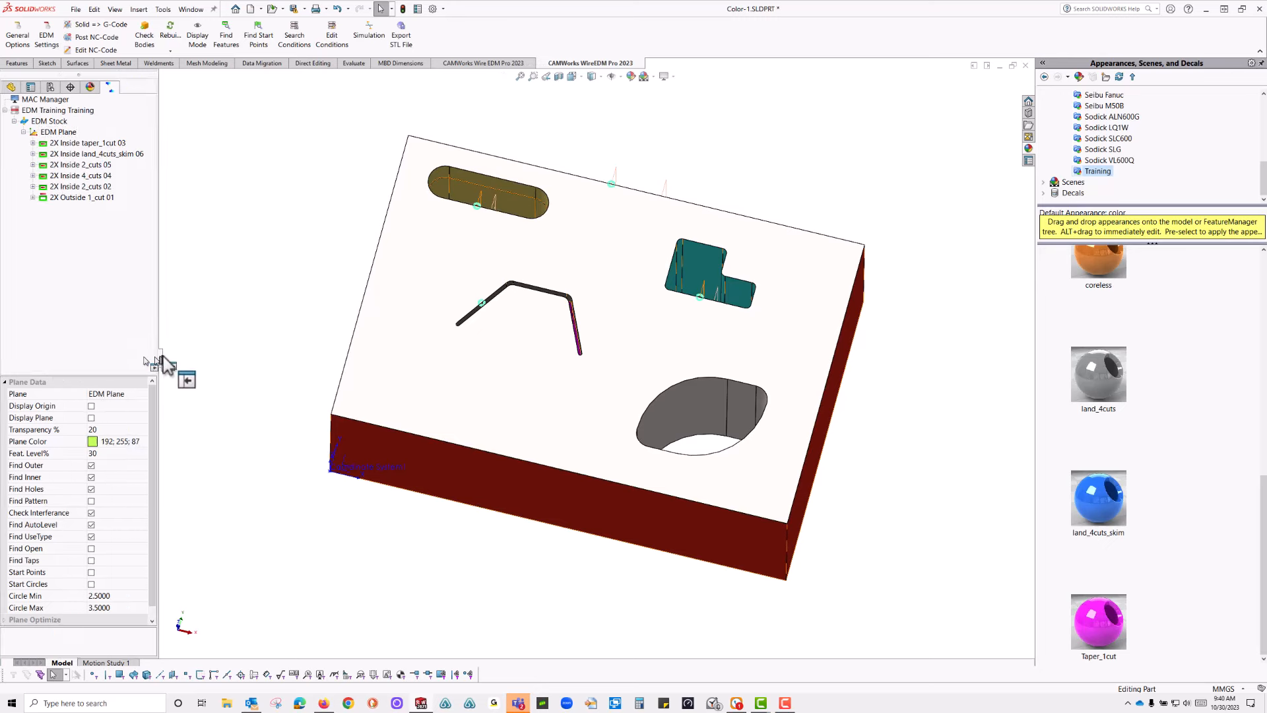
pyautogui.click(85, 142)
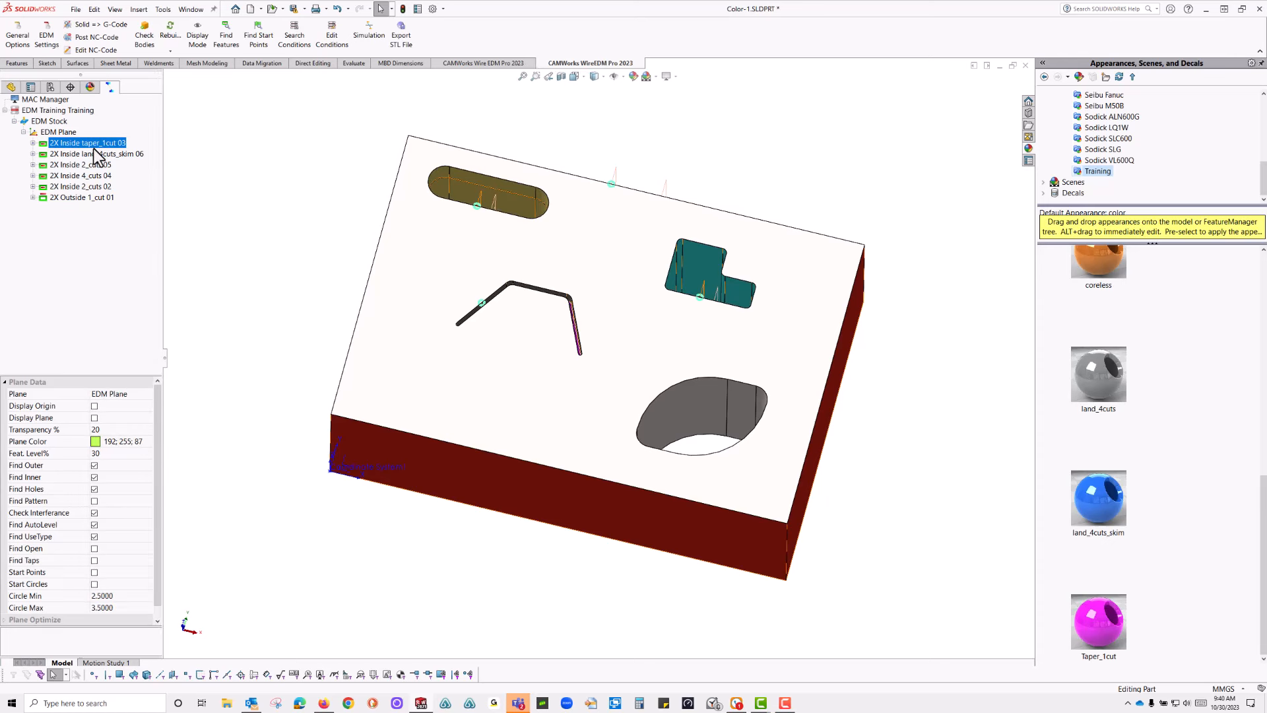
pyautogui.click(93, 153)
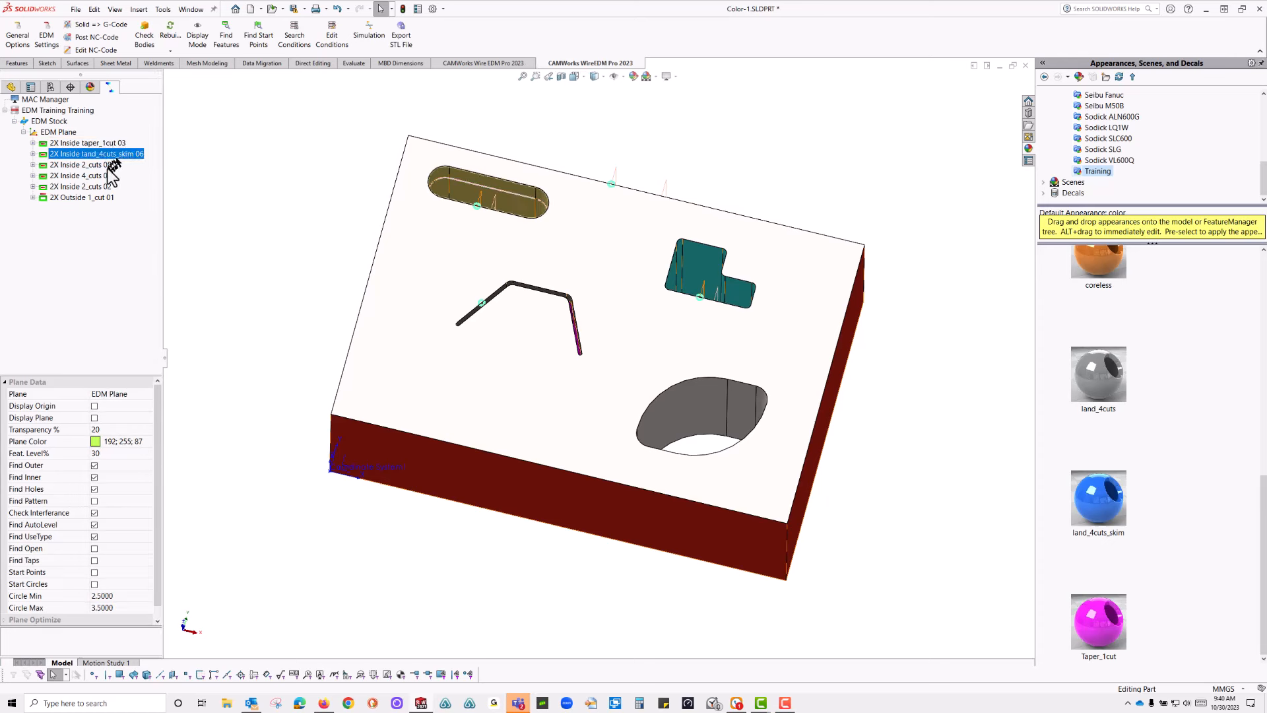
pyautogui.click(82, 197)
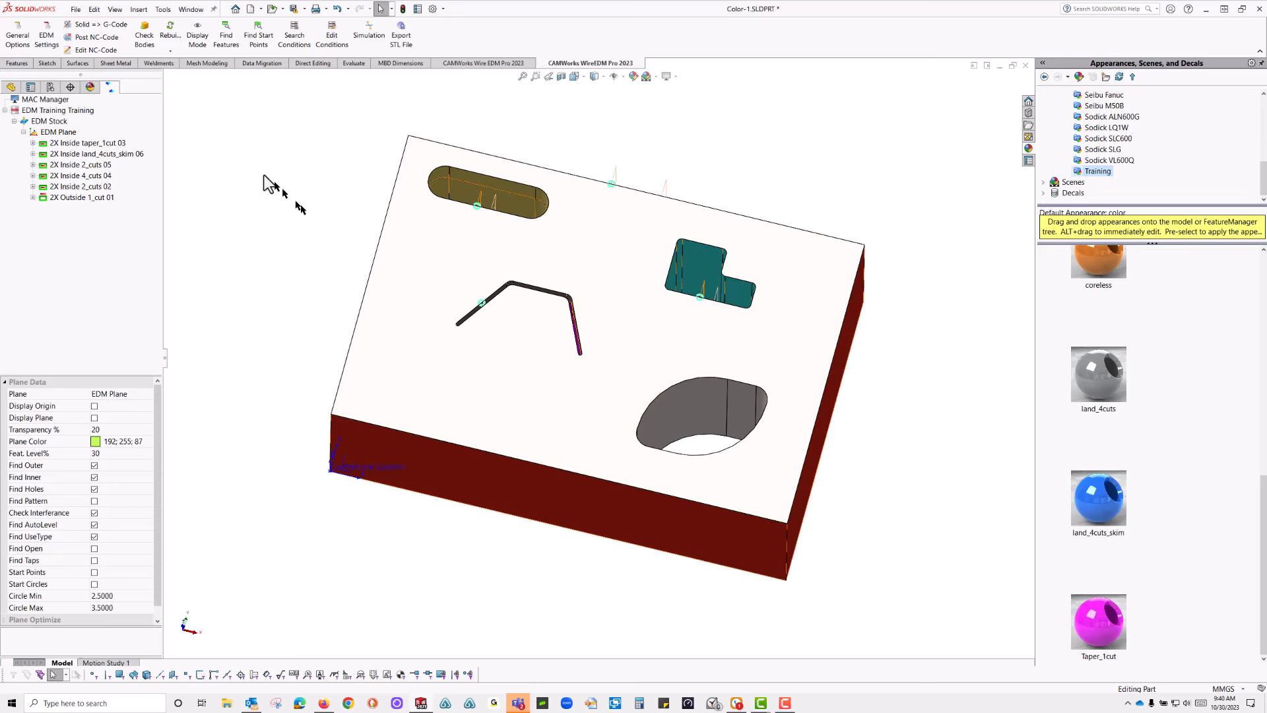
pyautogui.moveTo(972, 190)
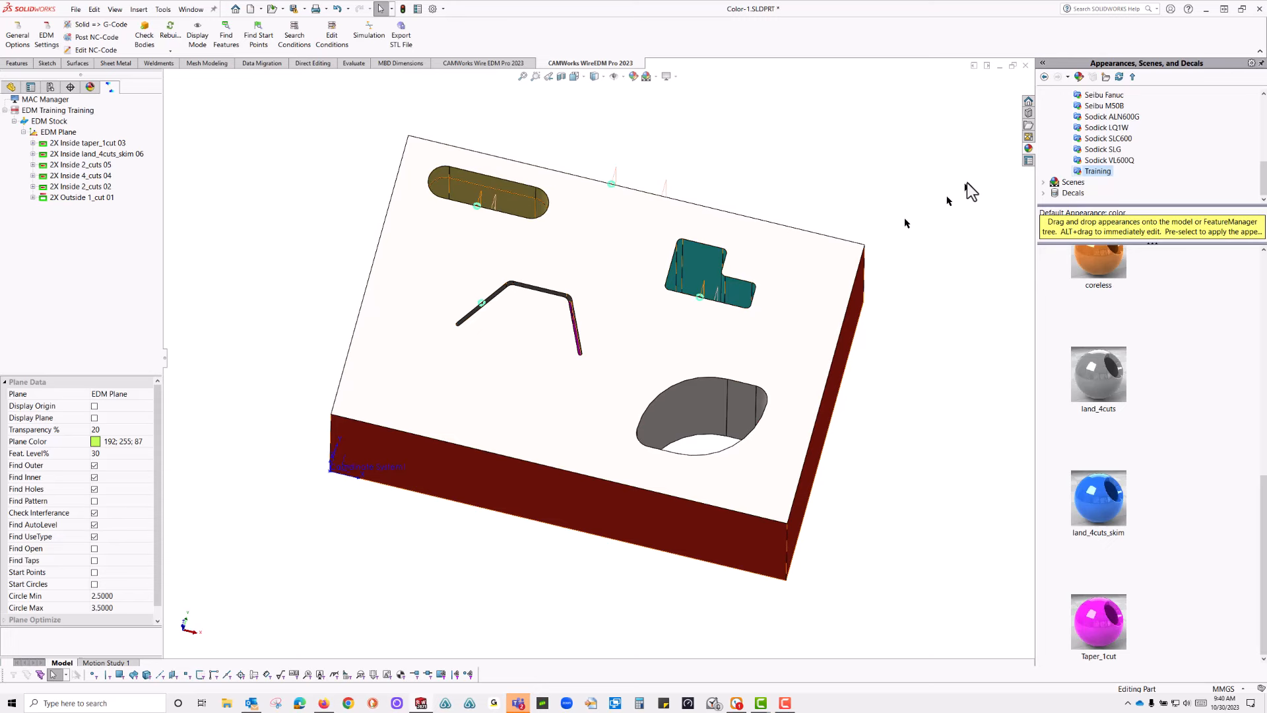
pyautogui.moveTo(1029, 160)
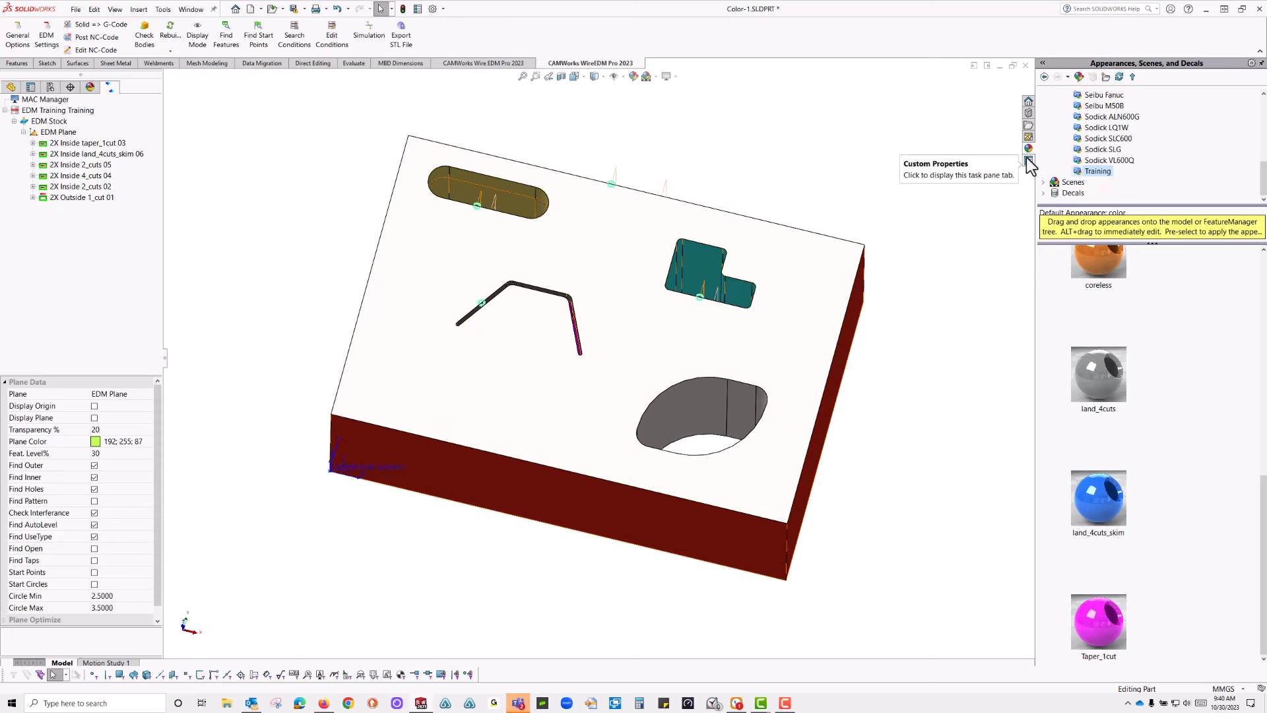
# - Browse the DecalProp decals down to CW-Stop_Middle
pyautogui.click(1072, 193)
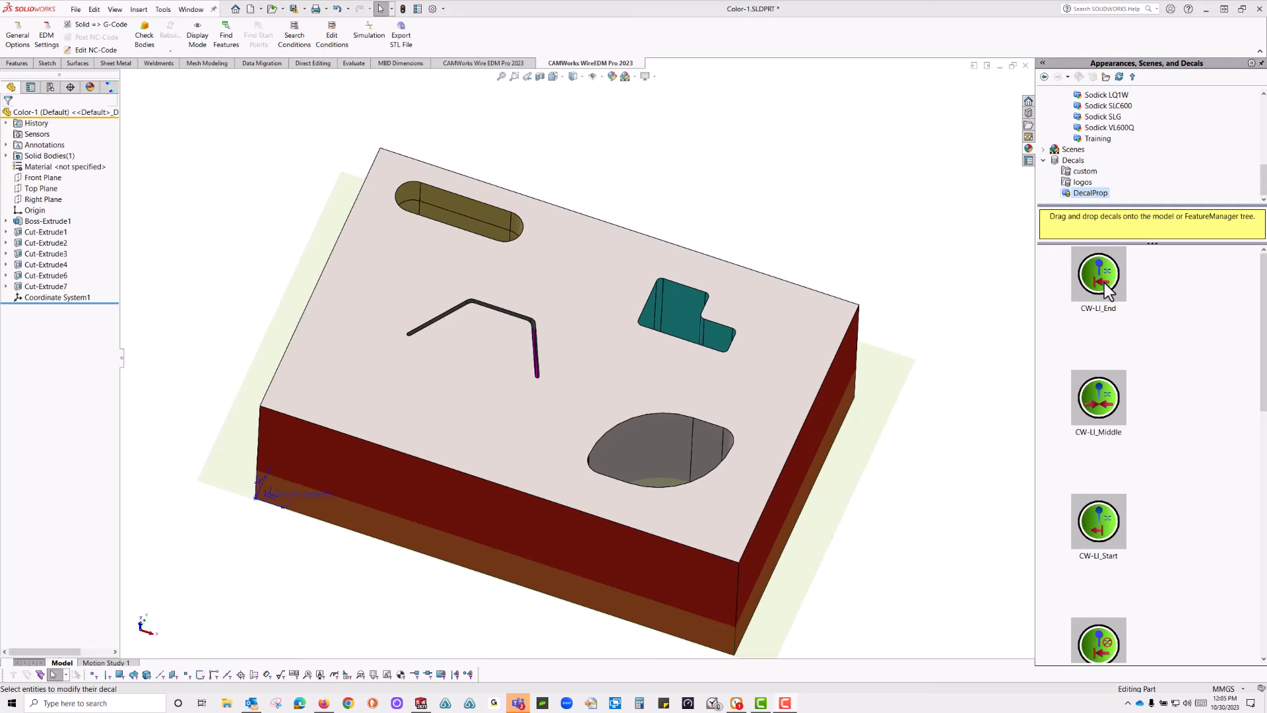
pyautogui.scroll(-3)
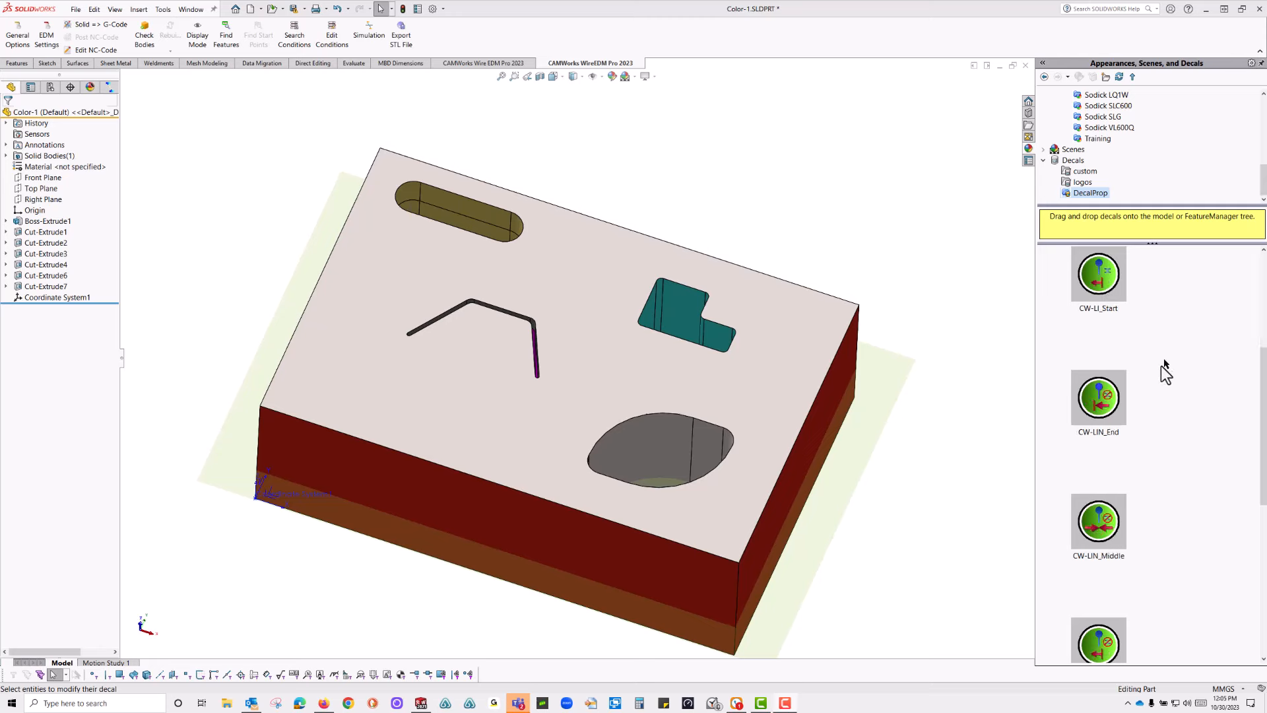
pyautogui.moveTo(1106, 311)
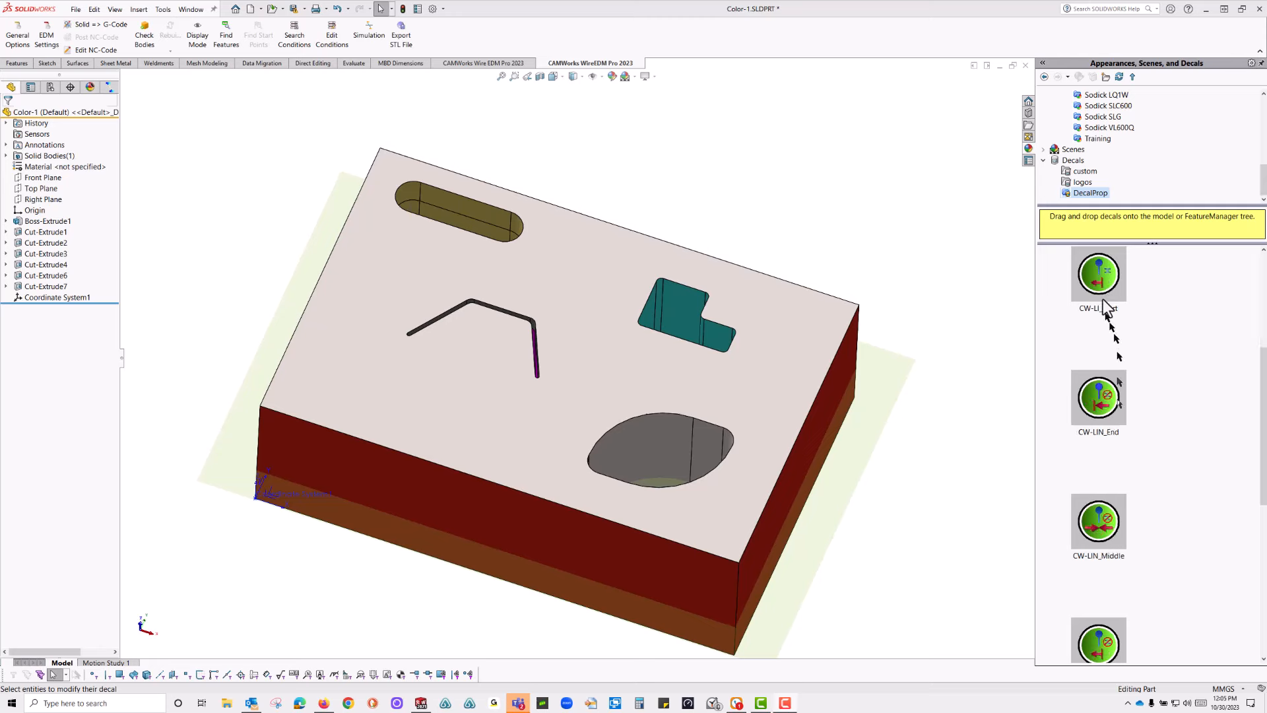
pyautogui.scroll(-3)
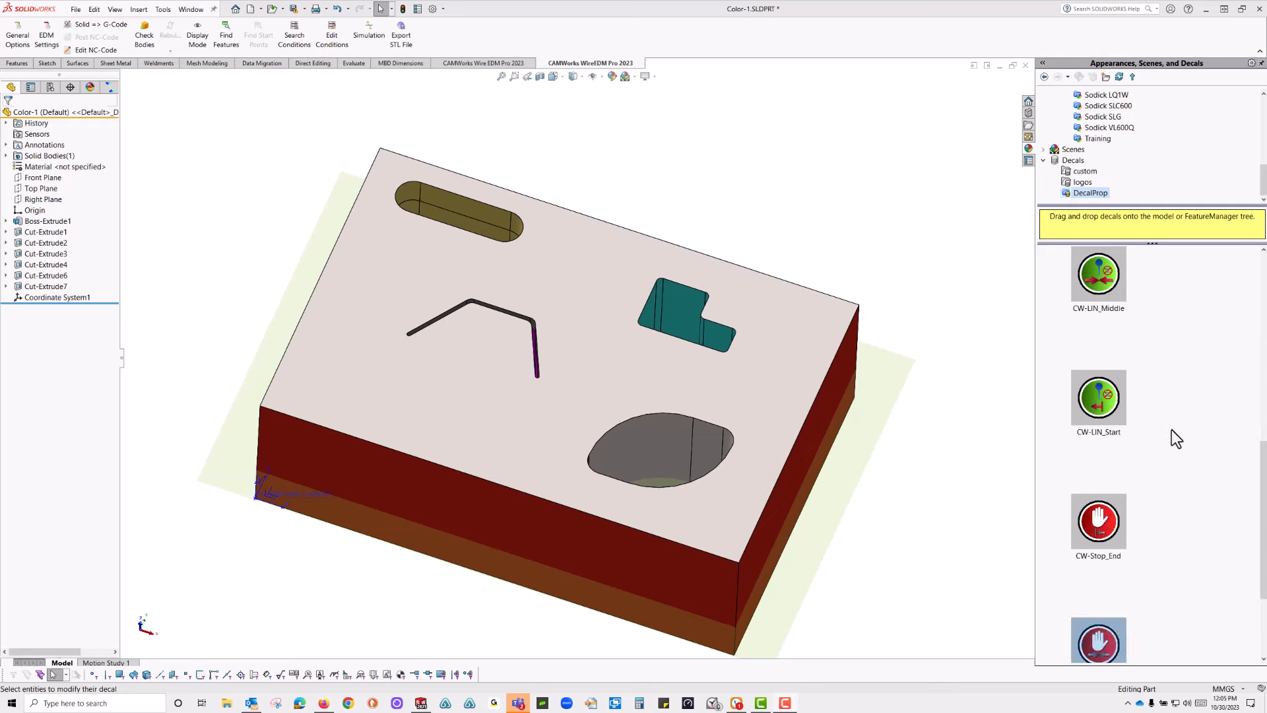
pyautogui.moveTo(1202, 490)
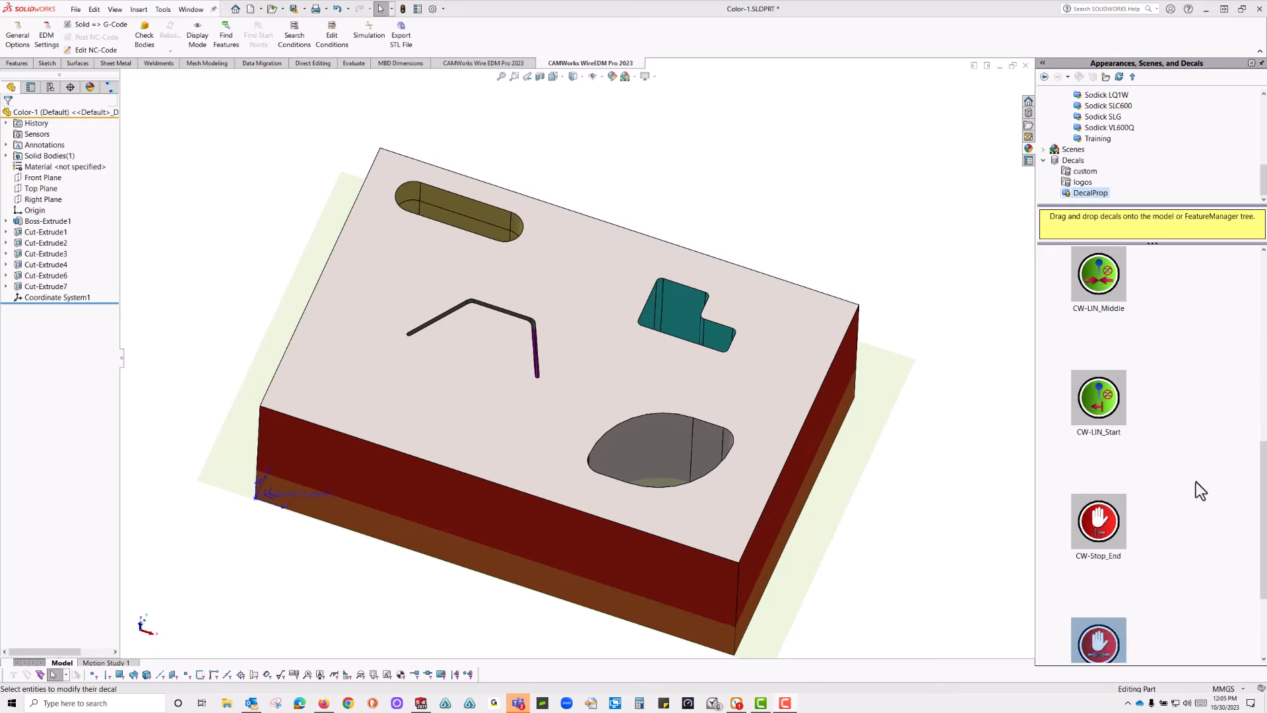
pyautogui.moveTo(1104, 525)
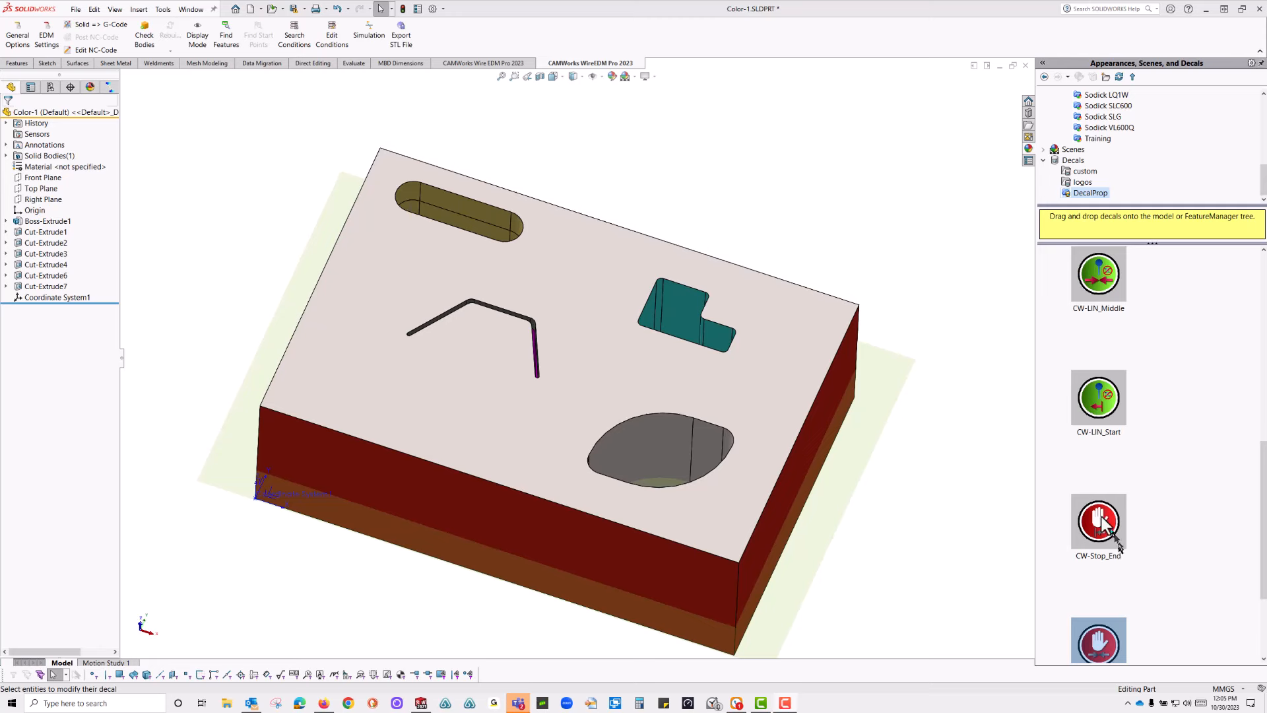
pyautogui.scroll(-3)
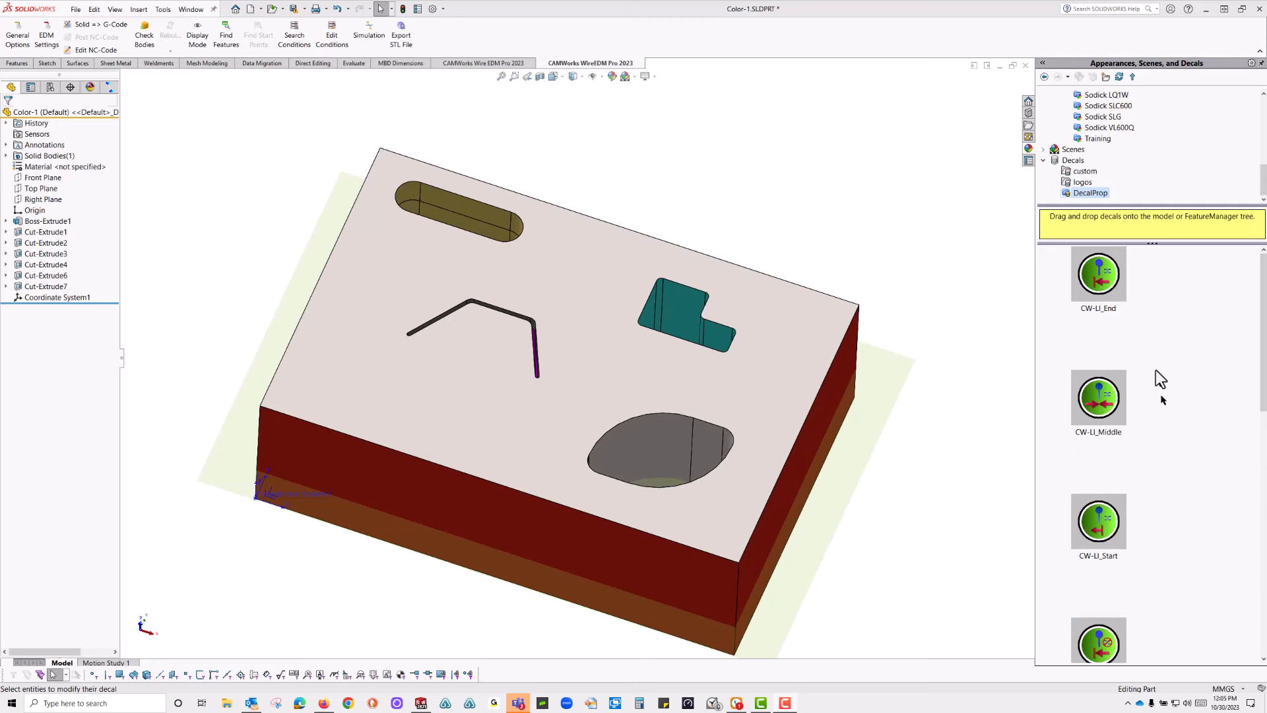
pyautogui.moveTo(1098, 278)
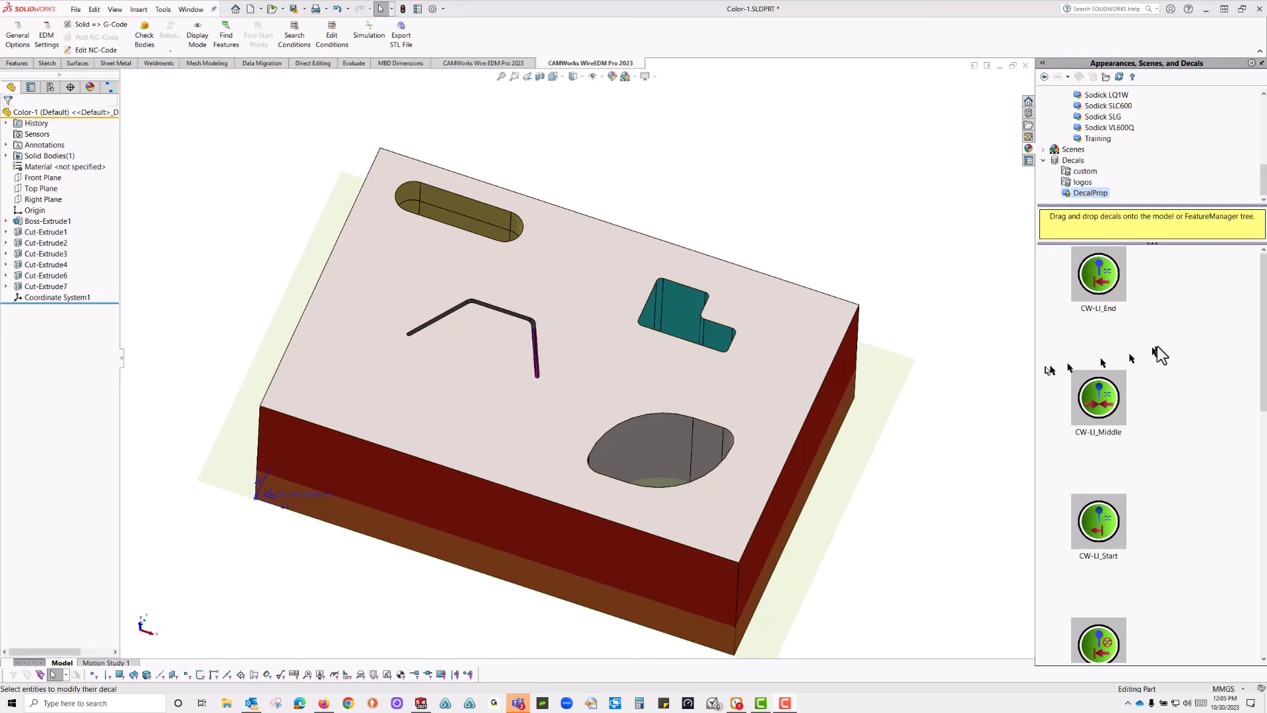
pyautogui.scroll(-3)
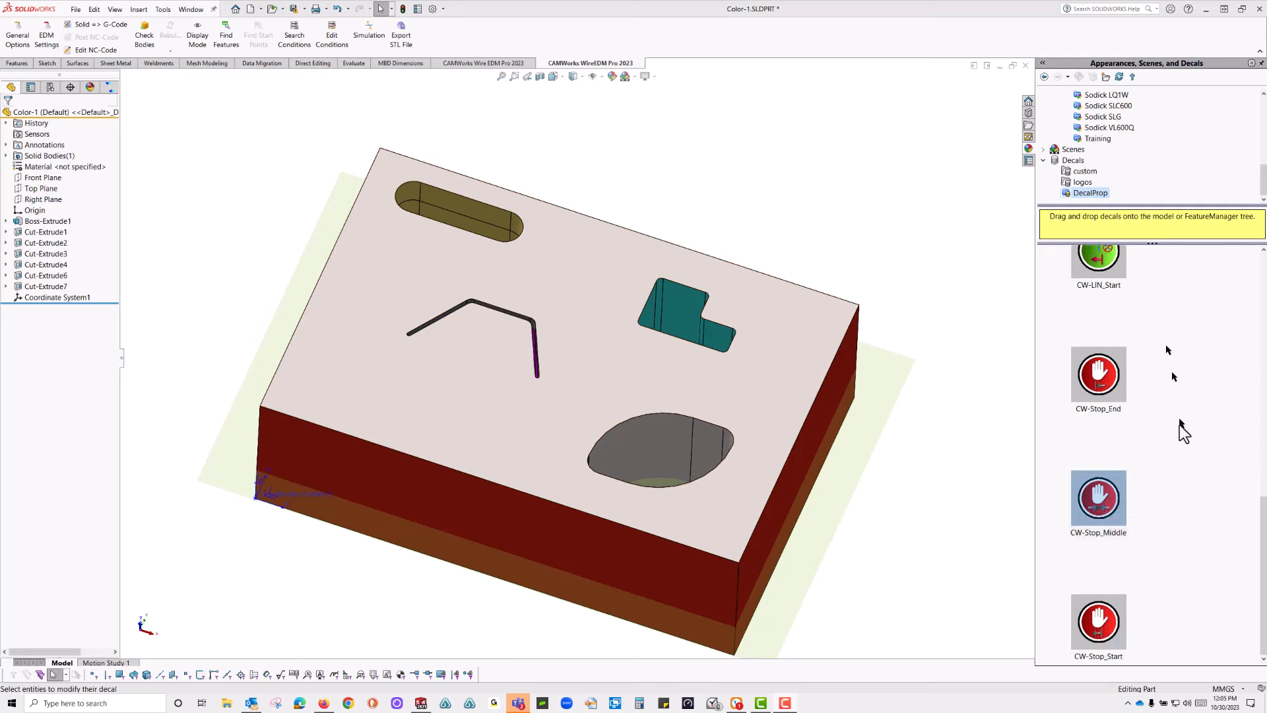
# - Drop and position the CW-Stop_Middle decal inside the teal pocket and accept it
pyautogui.moveTo(1099, 501); pyautogui.dragTo(711, 286)
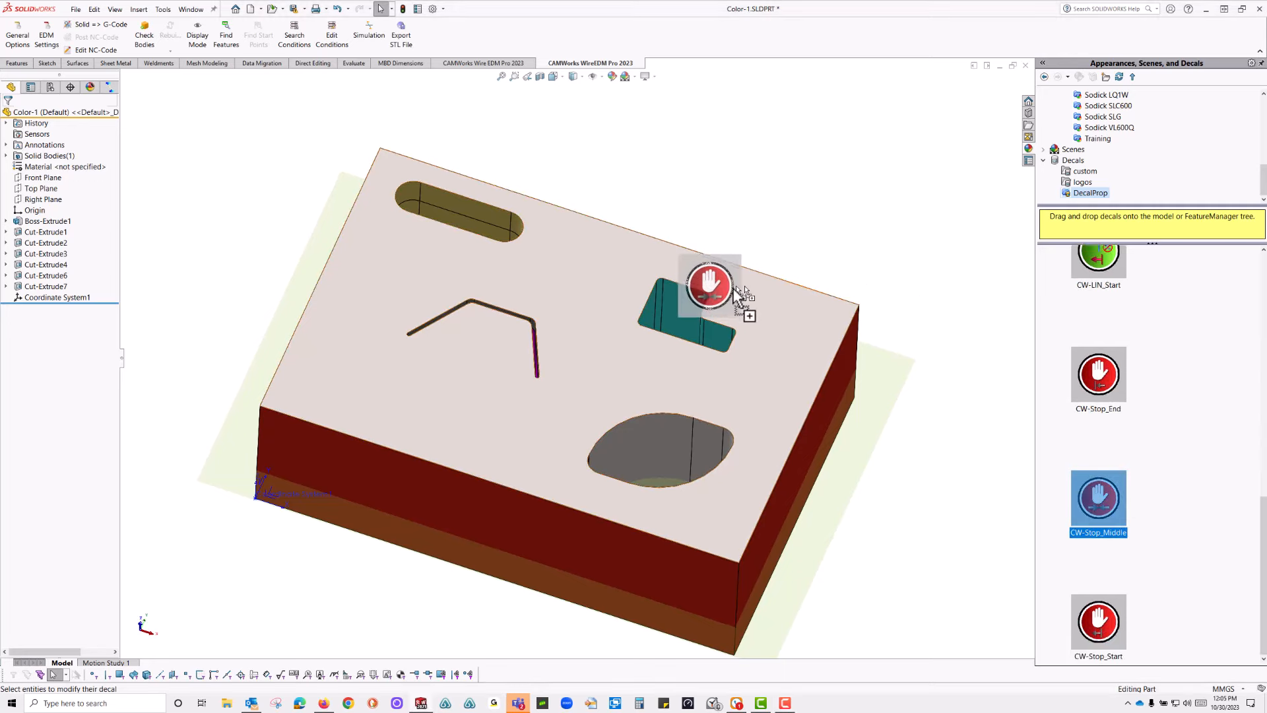
pyautogui.moveTo(710, 287); pyautogui.dragTo(647, 314)
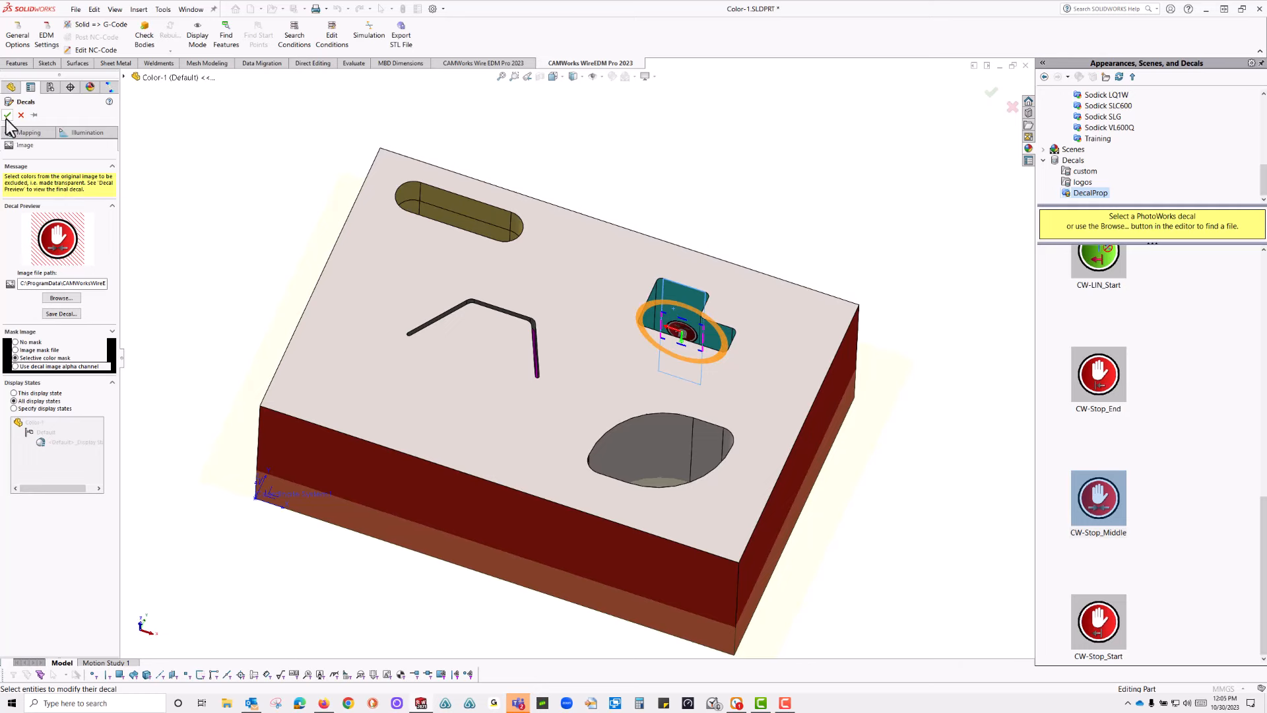
pyautogui.click(11, 122)
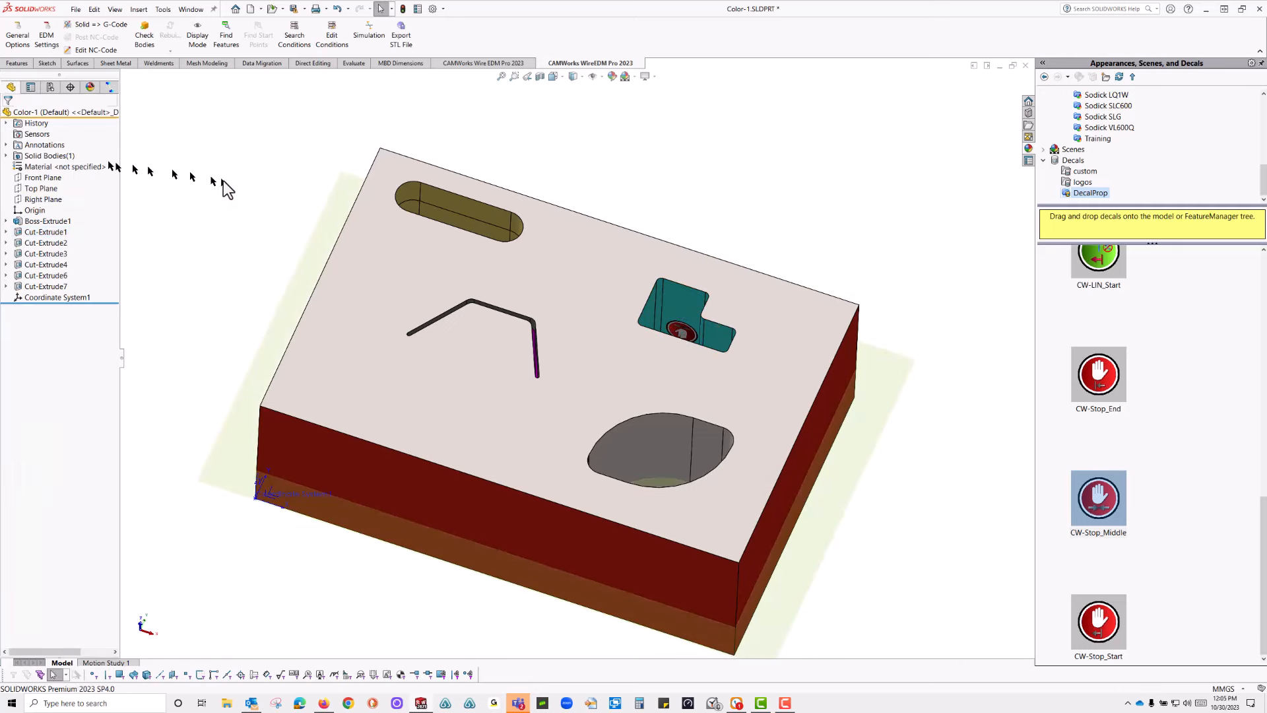
pyautogui.moveTo(858, 237)
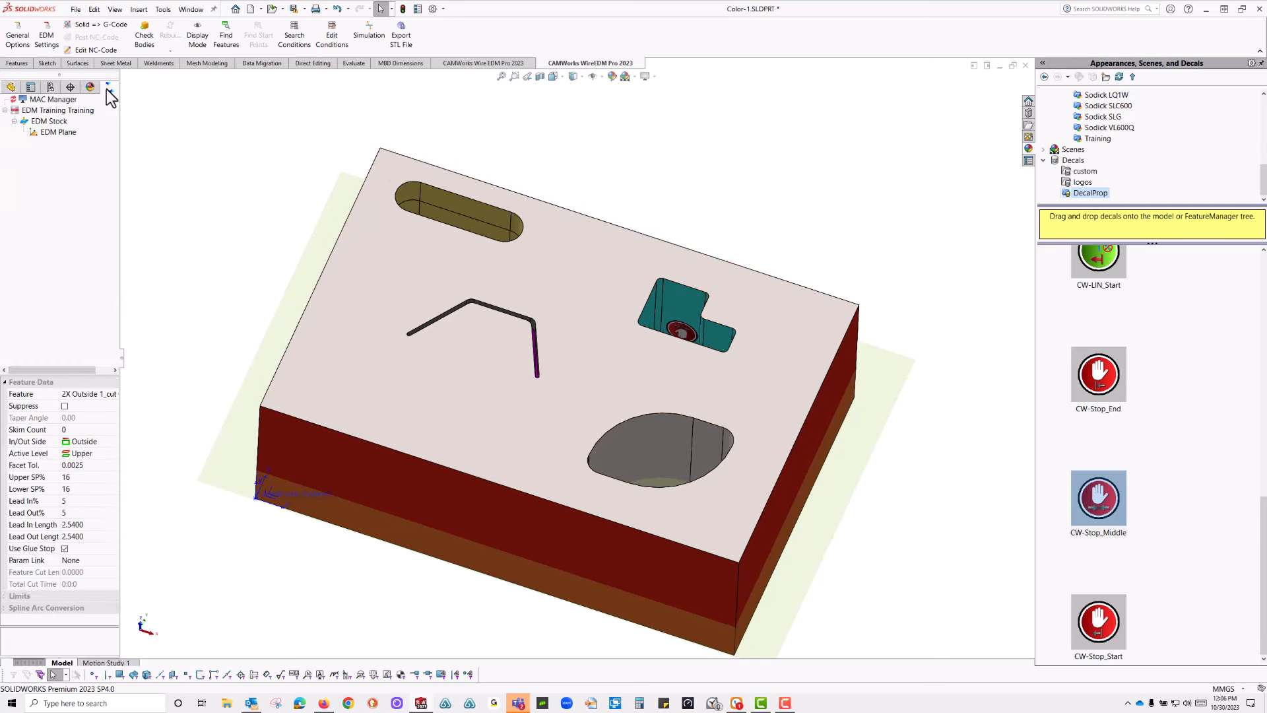
pyautogui.moveTo(200, 170)
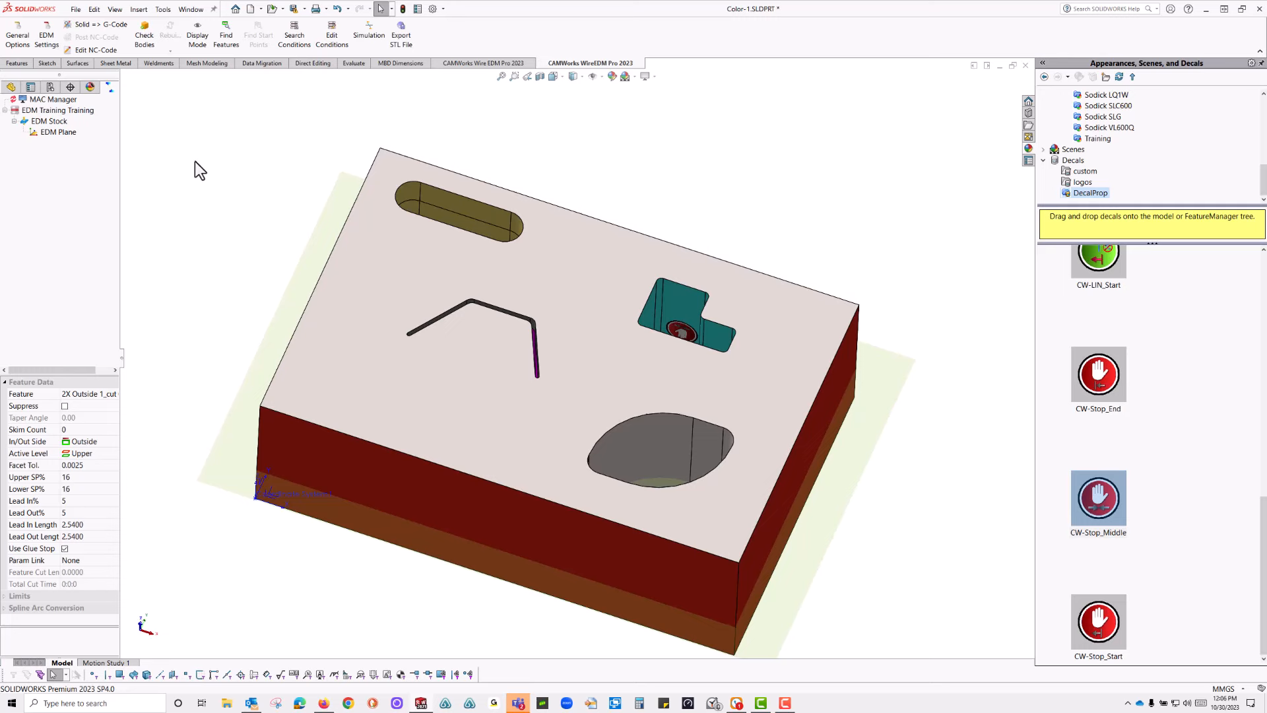
# - Enable Find UseType and Find AutoLevel in the EDM Plane's Plane Data panel
pyautogui.click(58, 132)
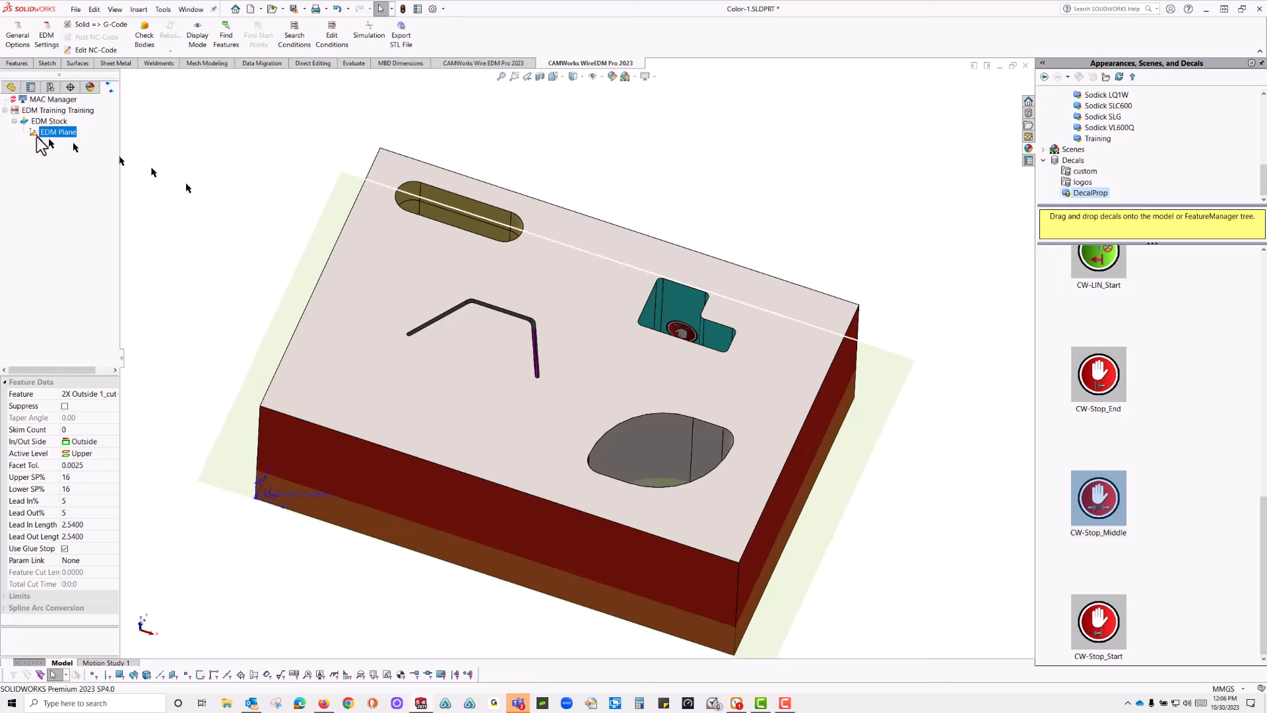
pyautogui.click(57, 131)
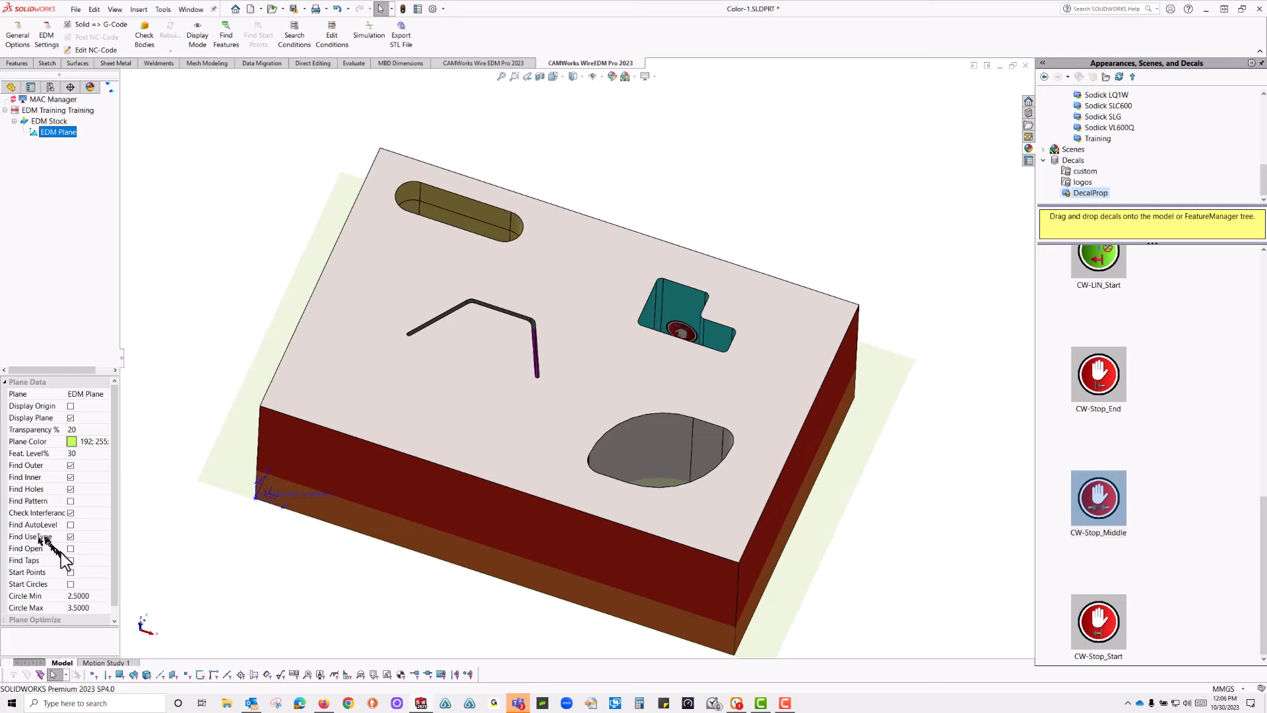
pyautogui.moveTo(10, 549)
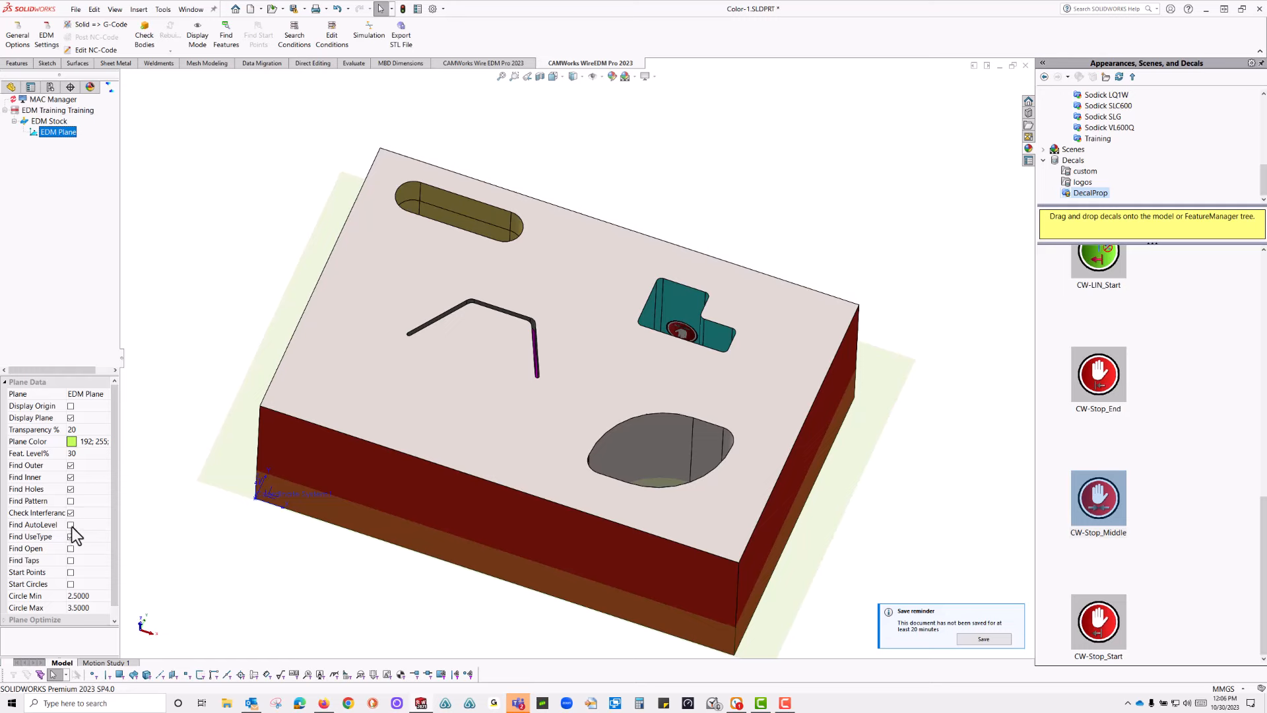
pyautogui.click(70, 525)
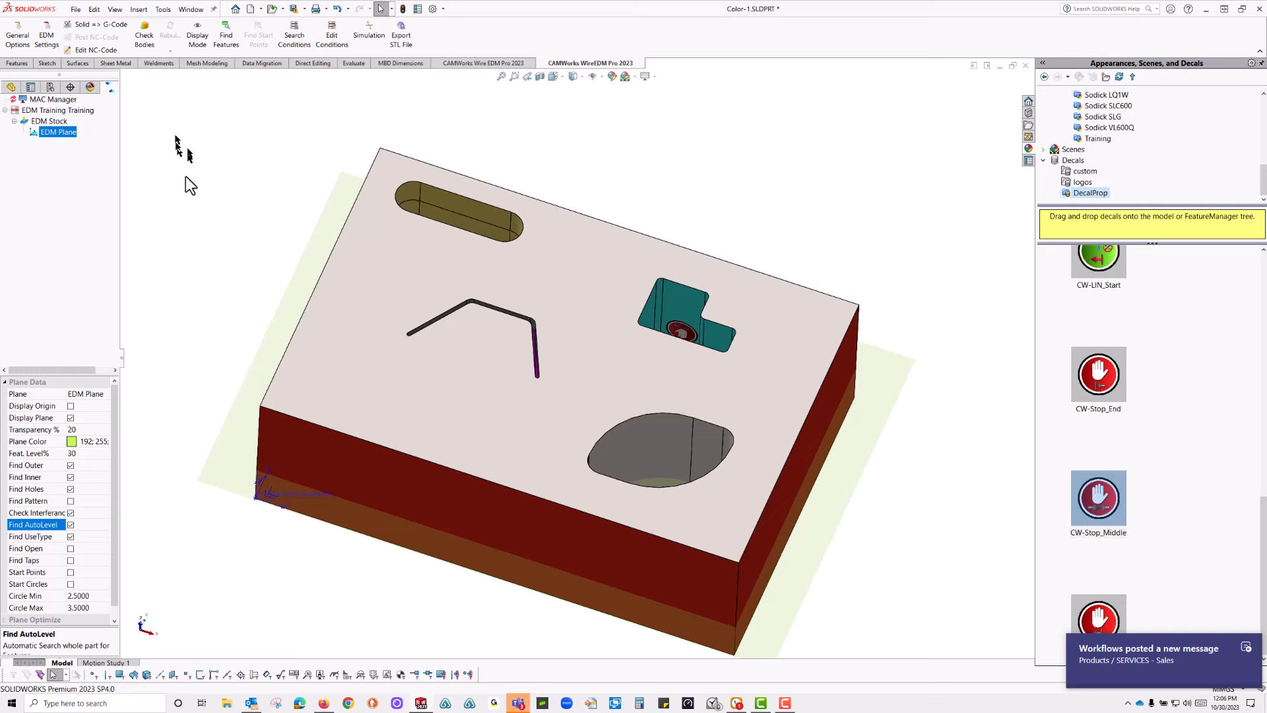
pyautogui.moveTo(79, 24)
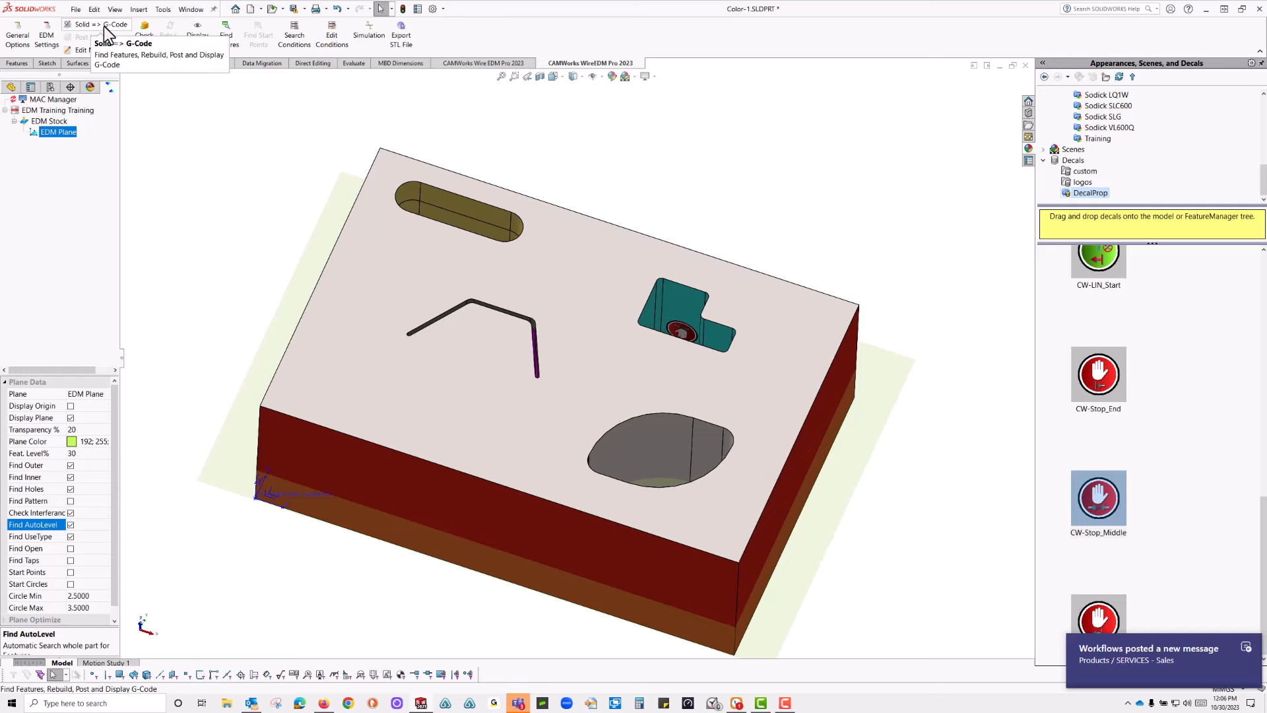
# - Run Solid => G-Code to build toolpaths, then dismiss the NC code listing
pyautogui.click(78, 23)
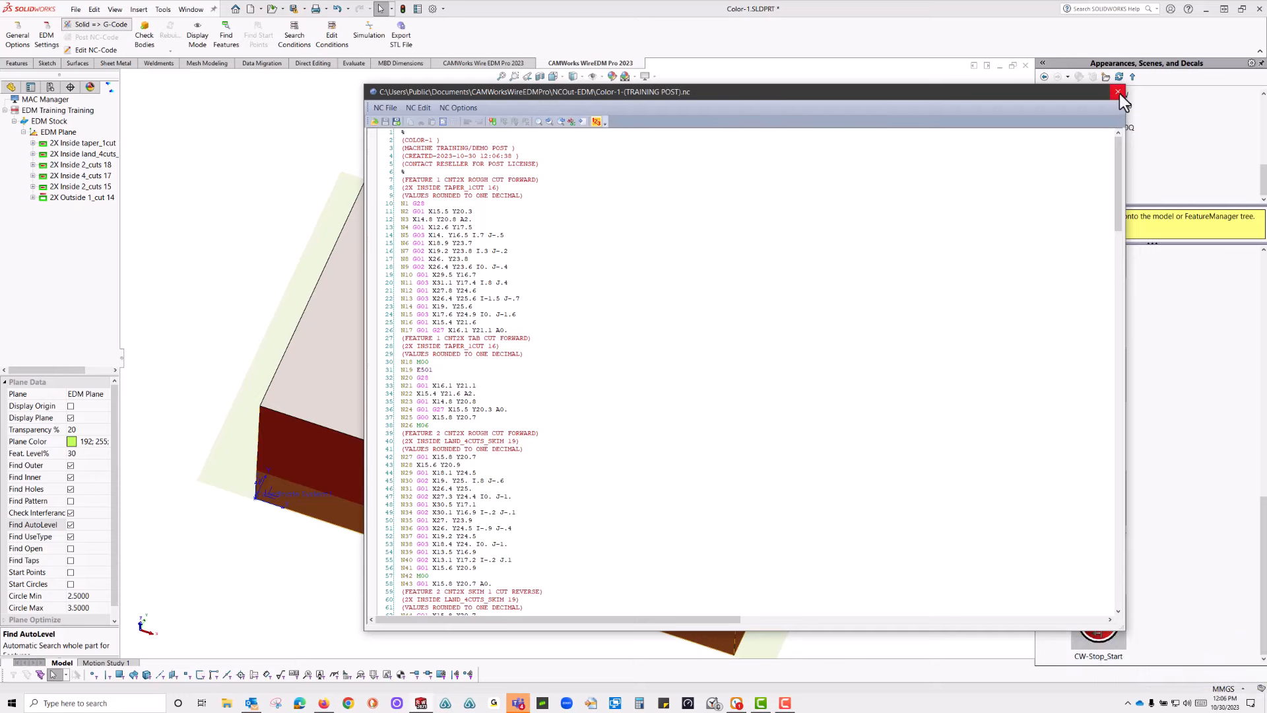
pyautogui.click(1110, 91)
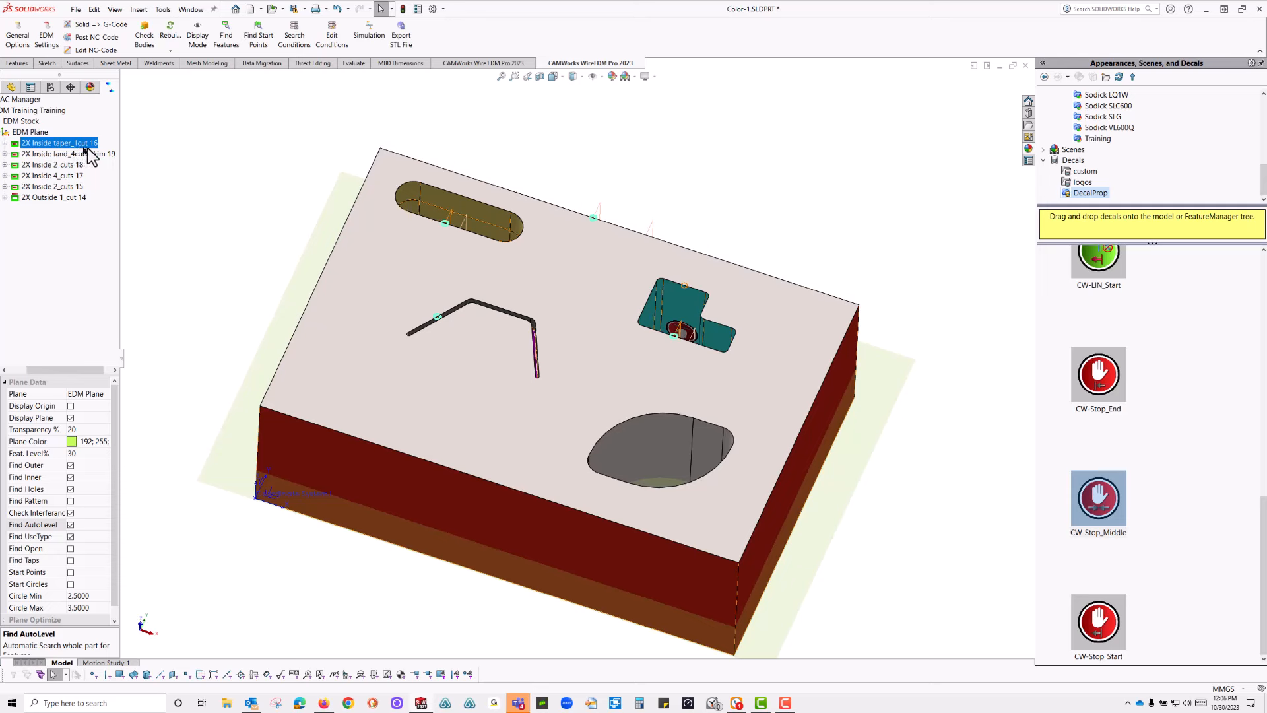
# - Inspect the recognised taper cut, four-cut and two-cut 2X Inside features
pyautogui.click(63, 153)
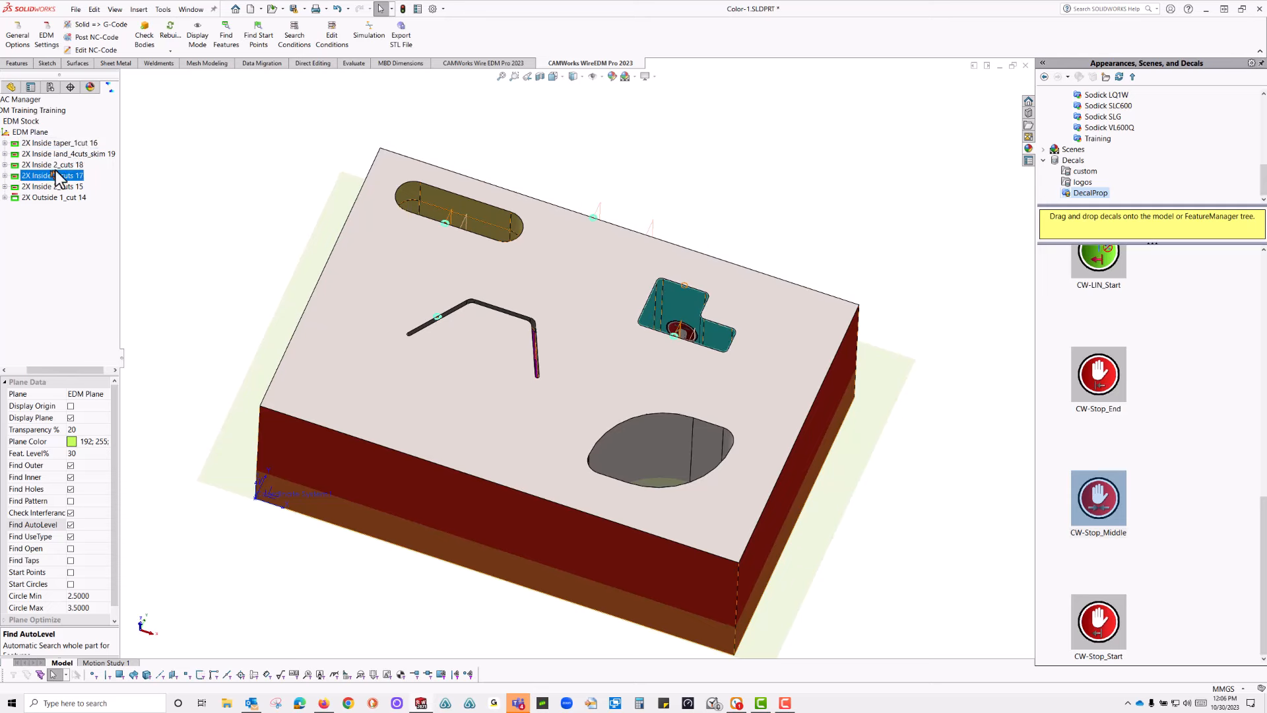
pyautogui.click(51, 186)
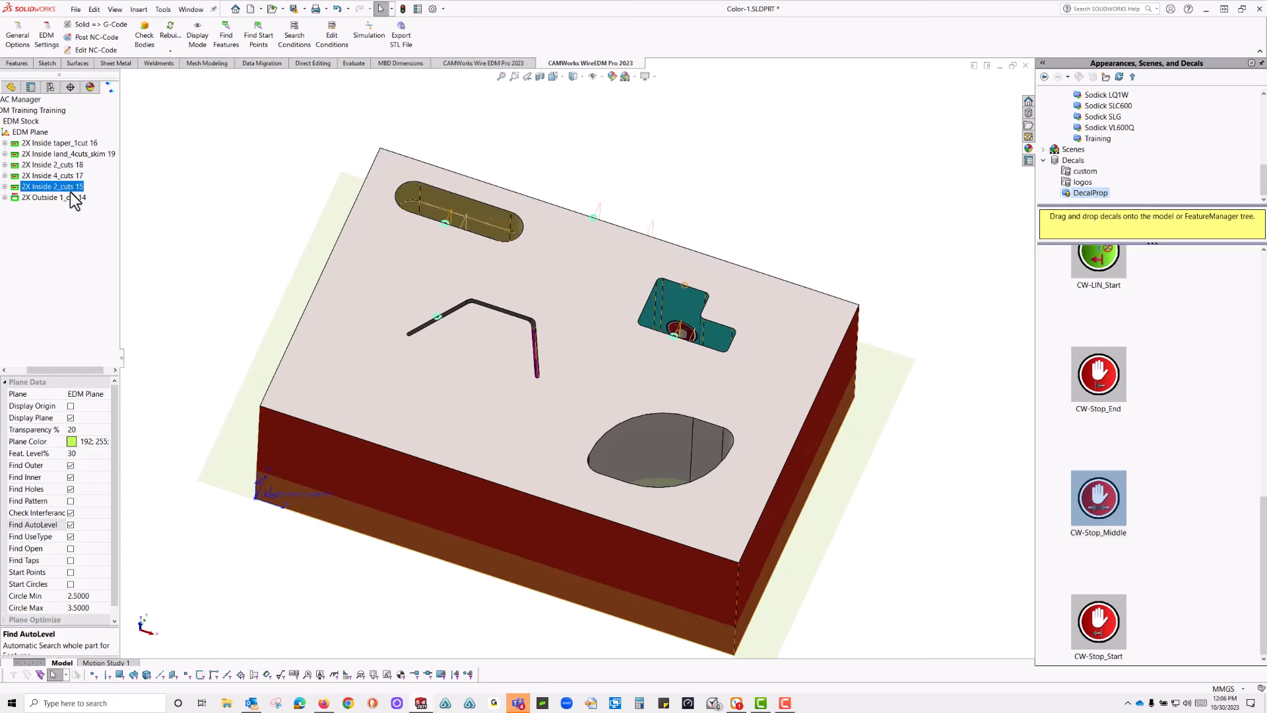
pyautogui.click(50, 196)
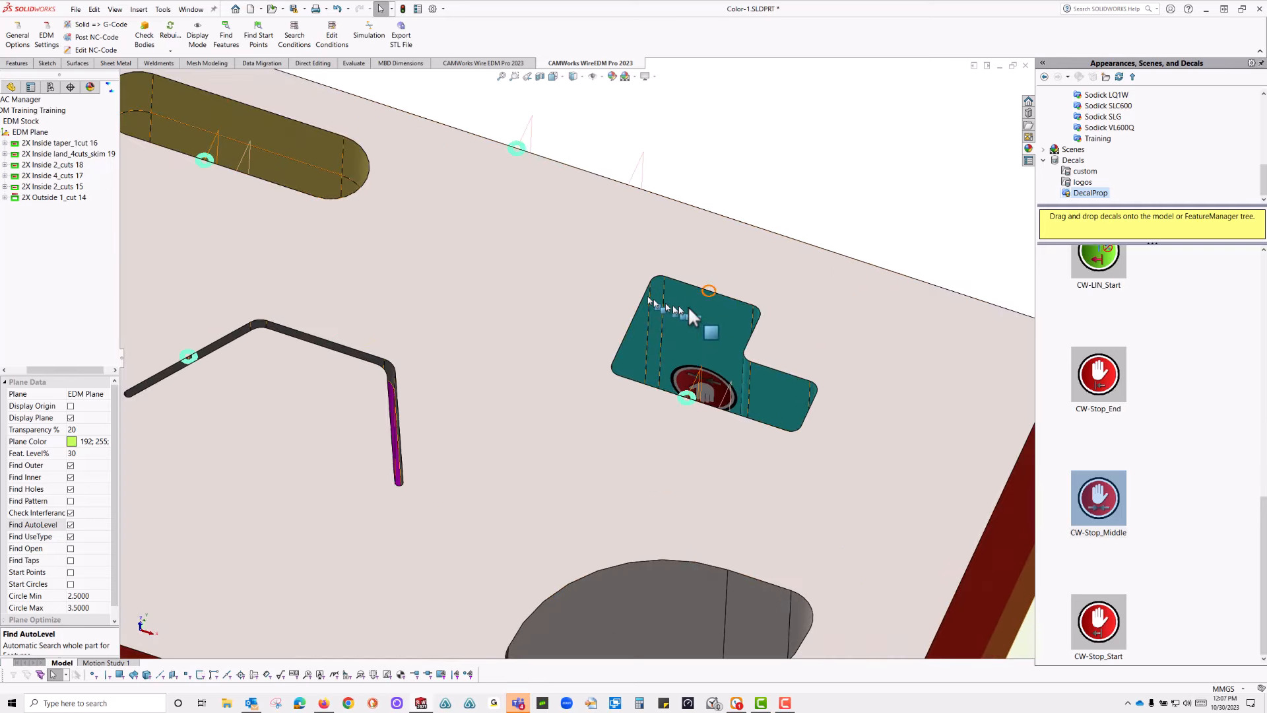
pyautogui.moveTo(708, 303)
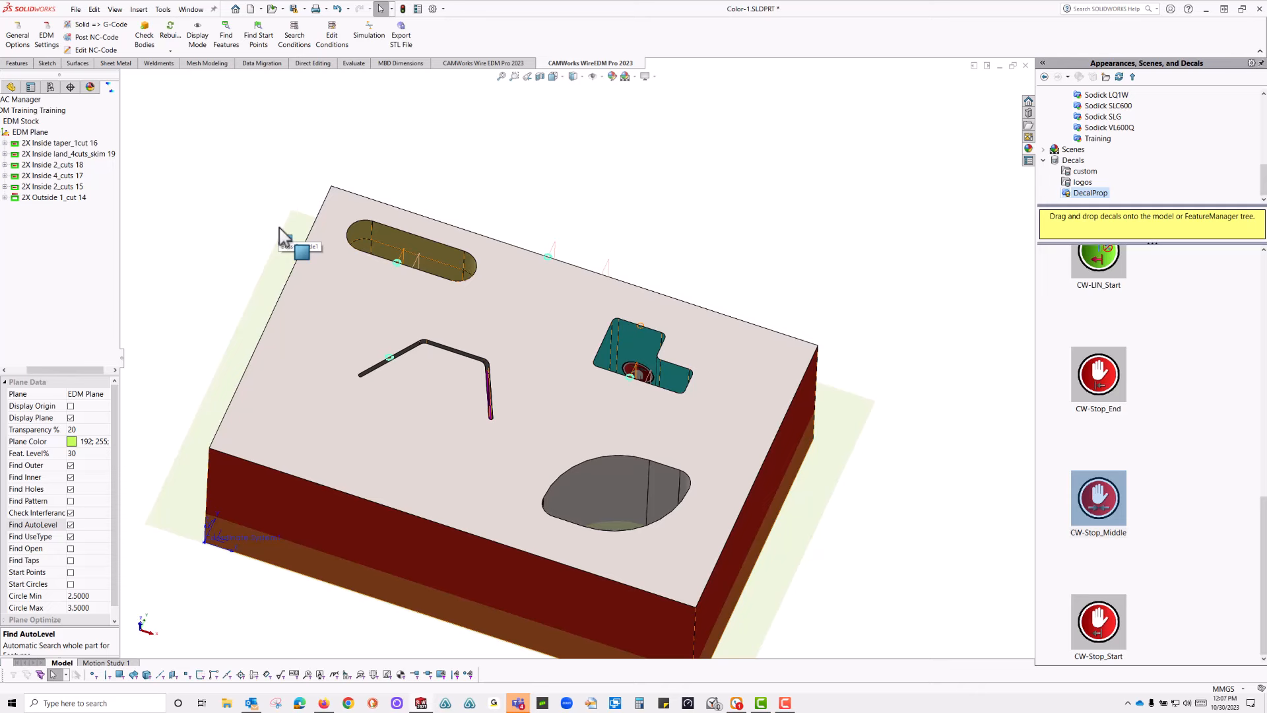
pyautogui.moveTo(190, 172)
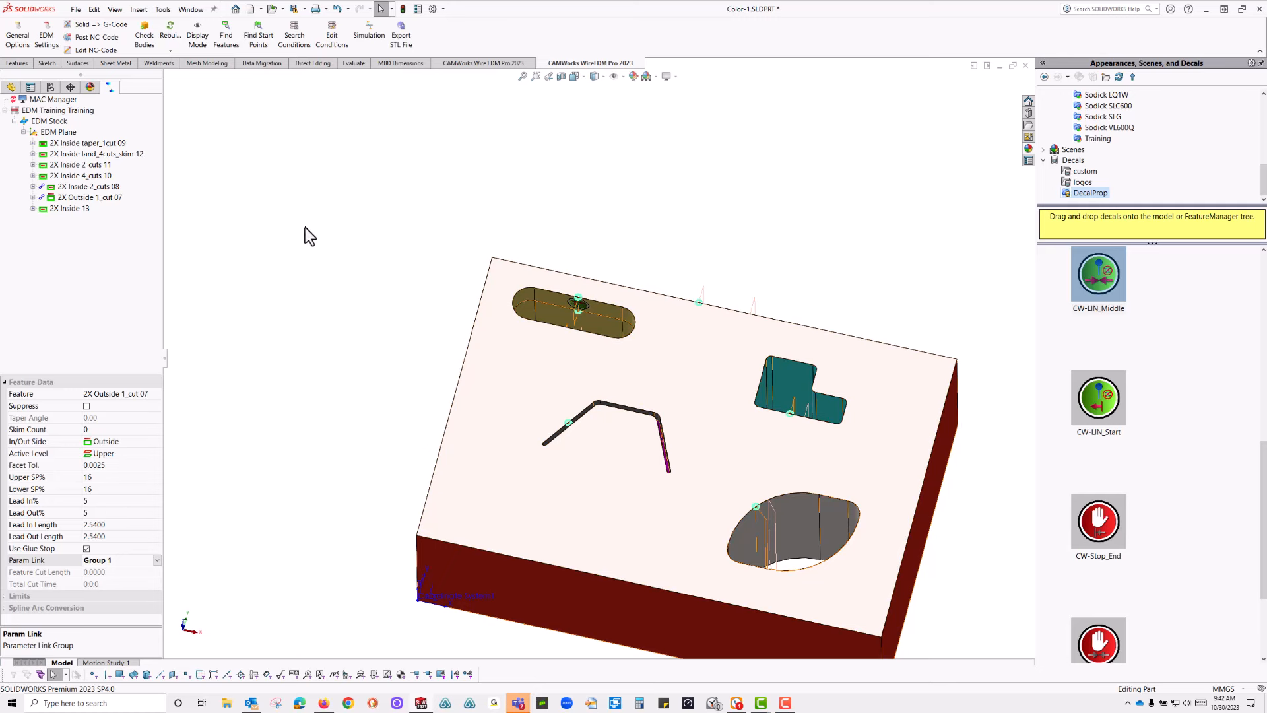
pyautogui.moveTo(292, 263)
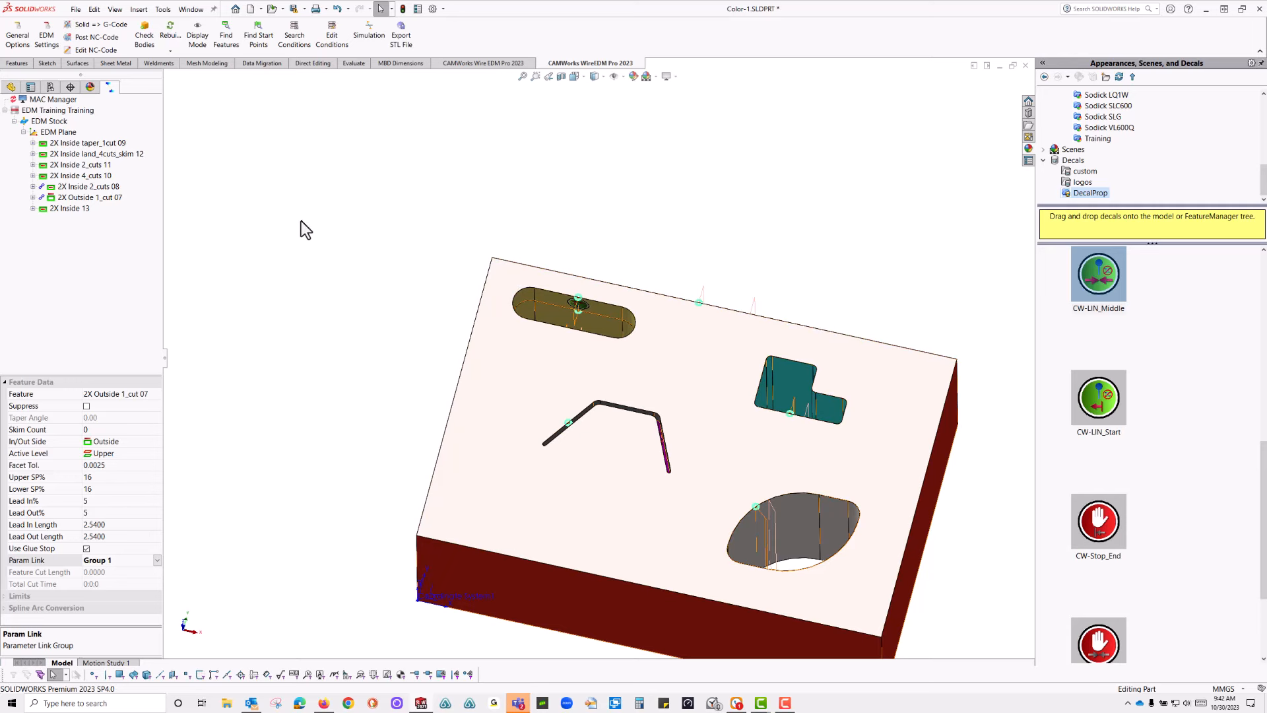
# - Add an EDM Form Tool feature from the taper cut's menu, then close Color-1 without saving
pyautogui.rightClick(90, 142)
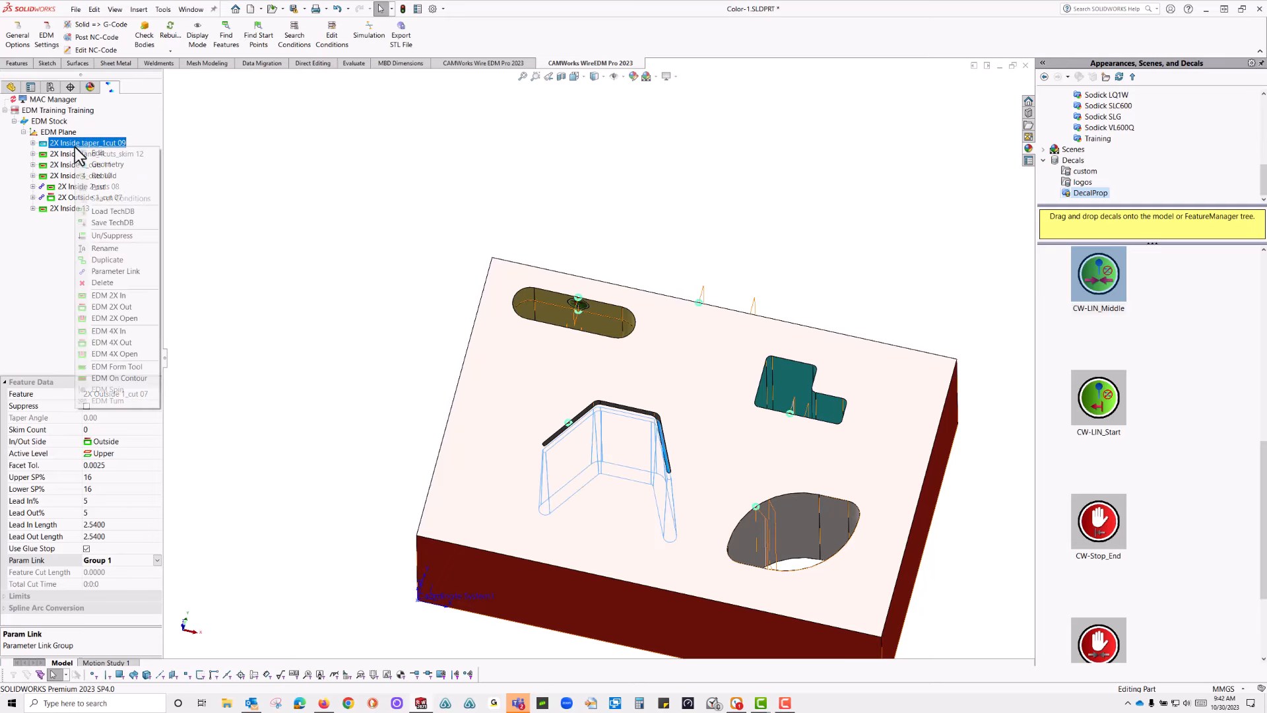
pyautogui.moveTo(115, 354)
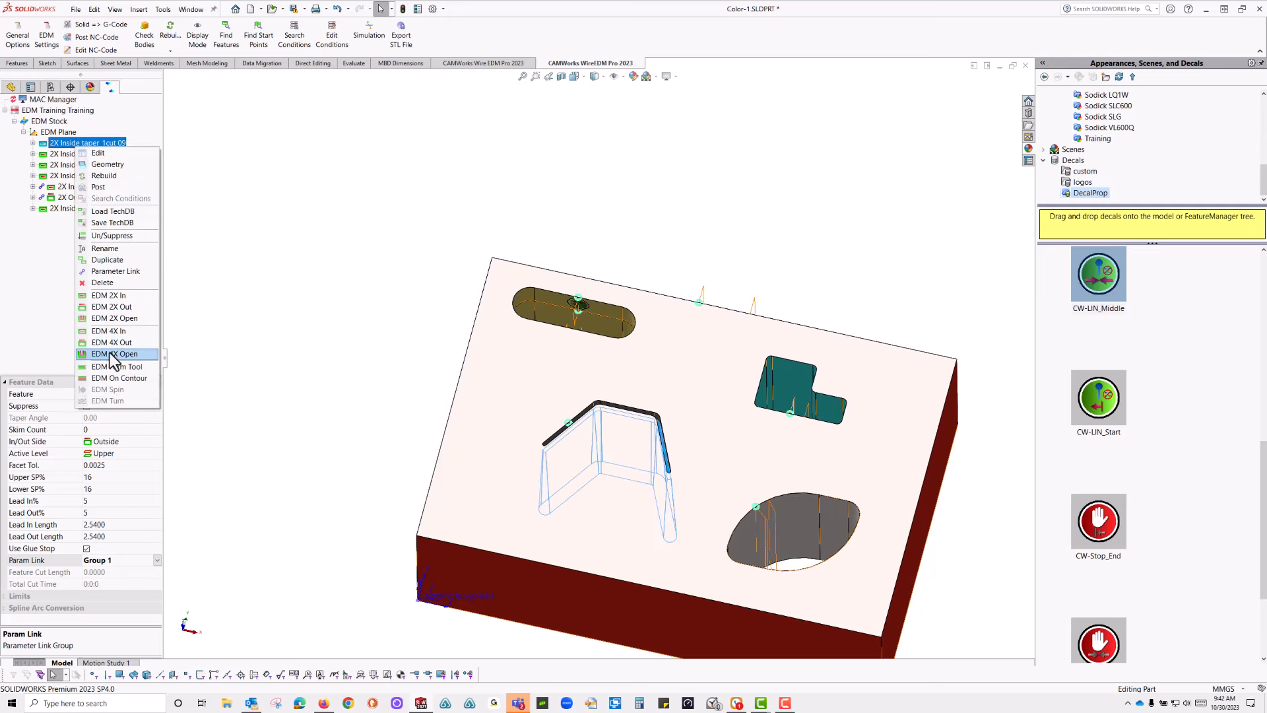
pyautogui.moveTo(116, 367)
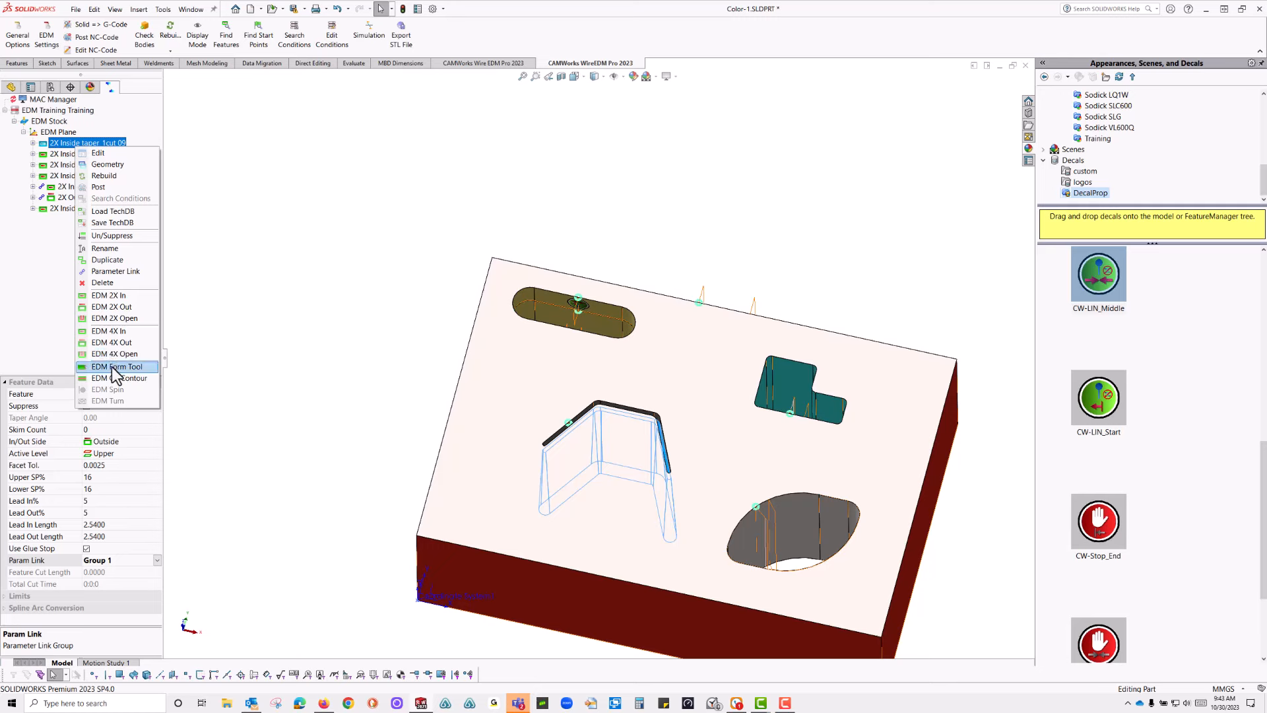
pyautogui.click(118, 367)
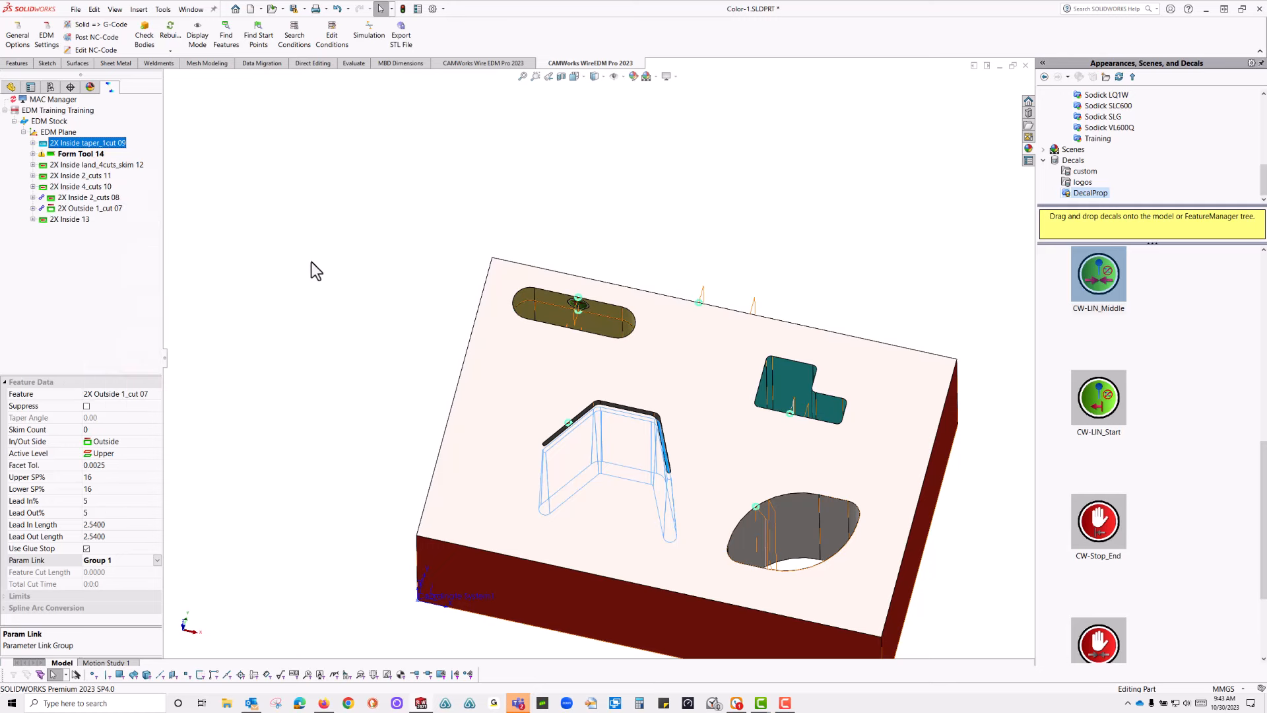
pyautogui.moveTo(872, 161)
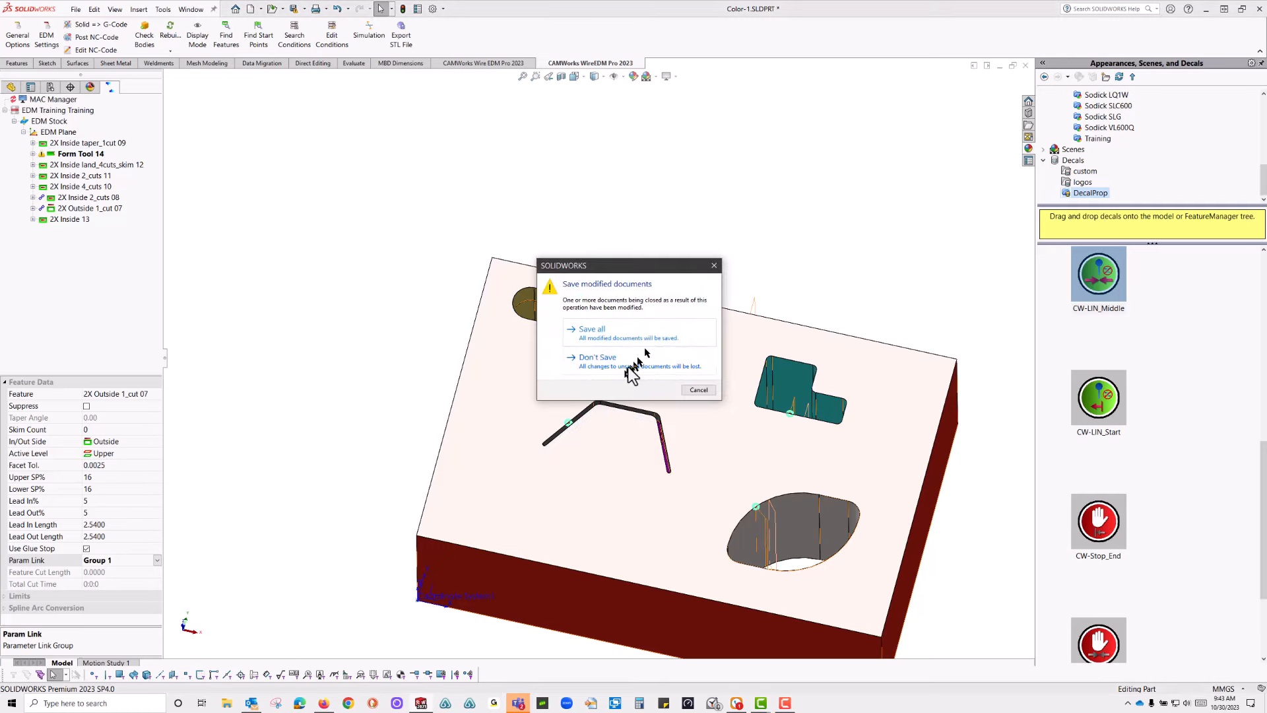
pyautogui.click(596, 357)
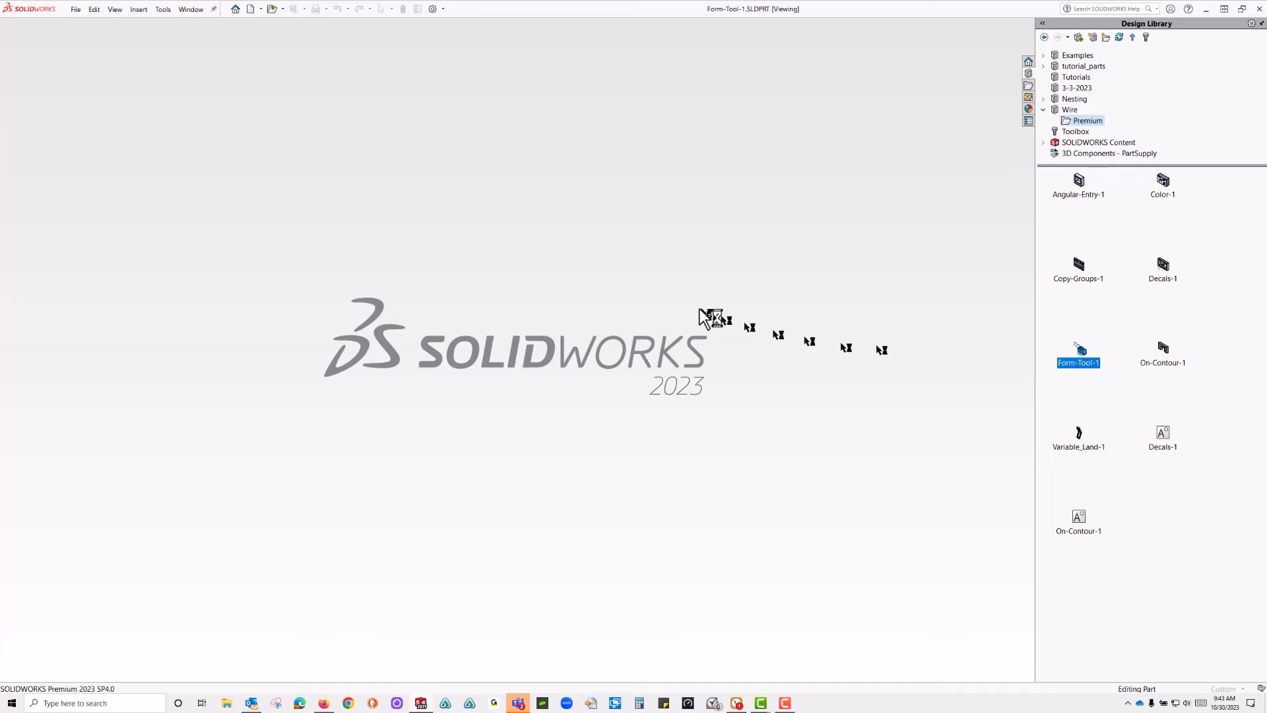
# - Load Form-Tool-1 from the Design Library, declining FeatureWorks recognition, and show its EDM Stock settings
pyautogui.doubleClick(1079, 350)
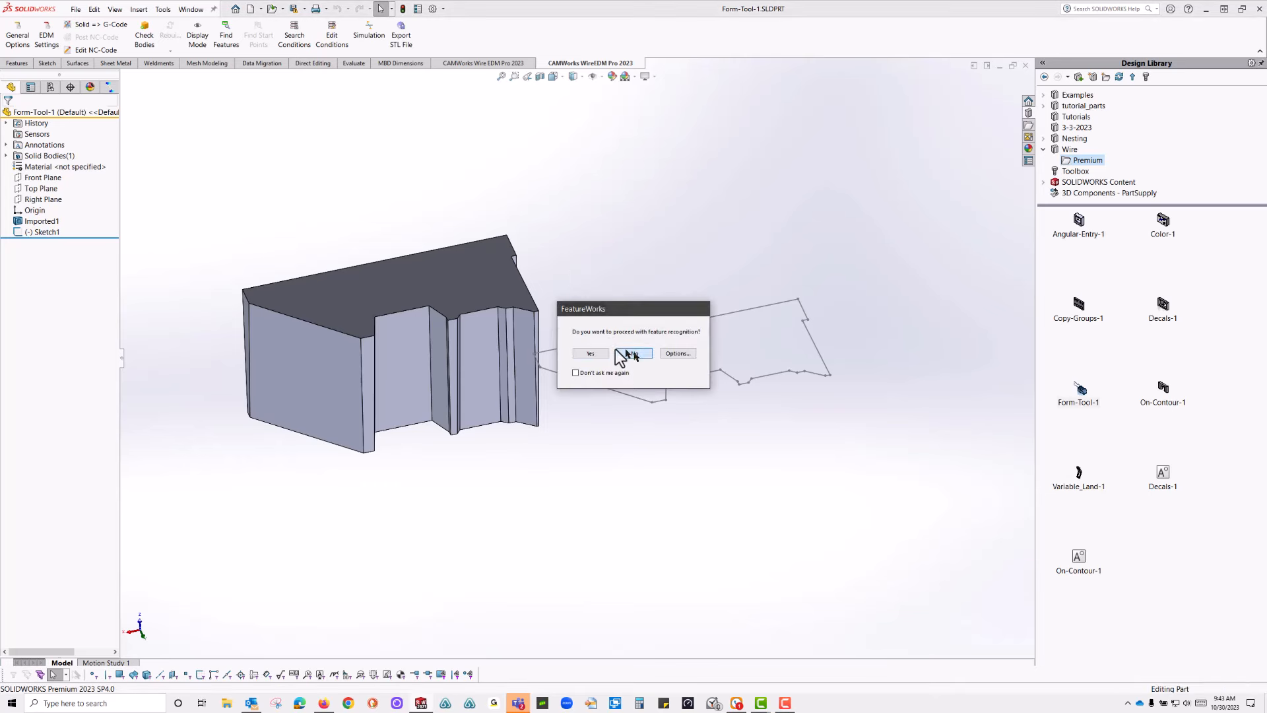
pyautogui.click(633, 354)
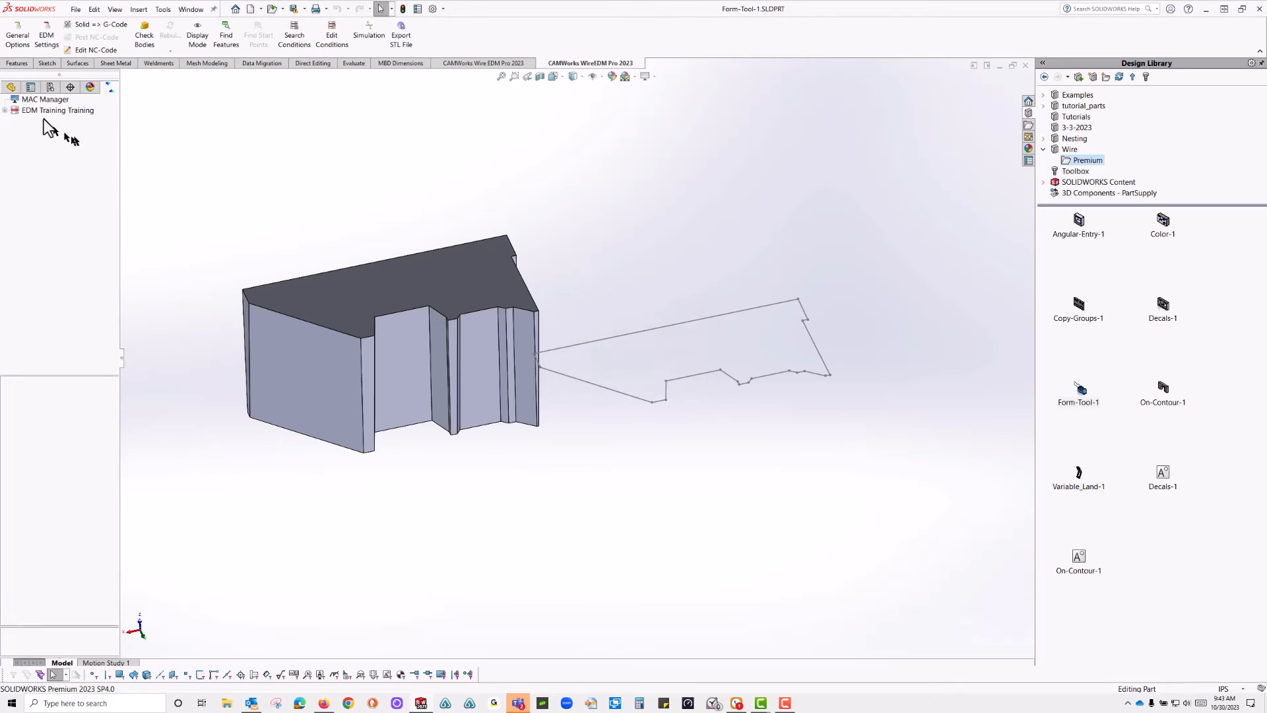
pyautogui.rightClick(56, 111)
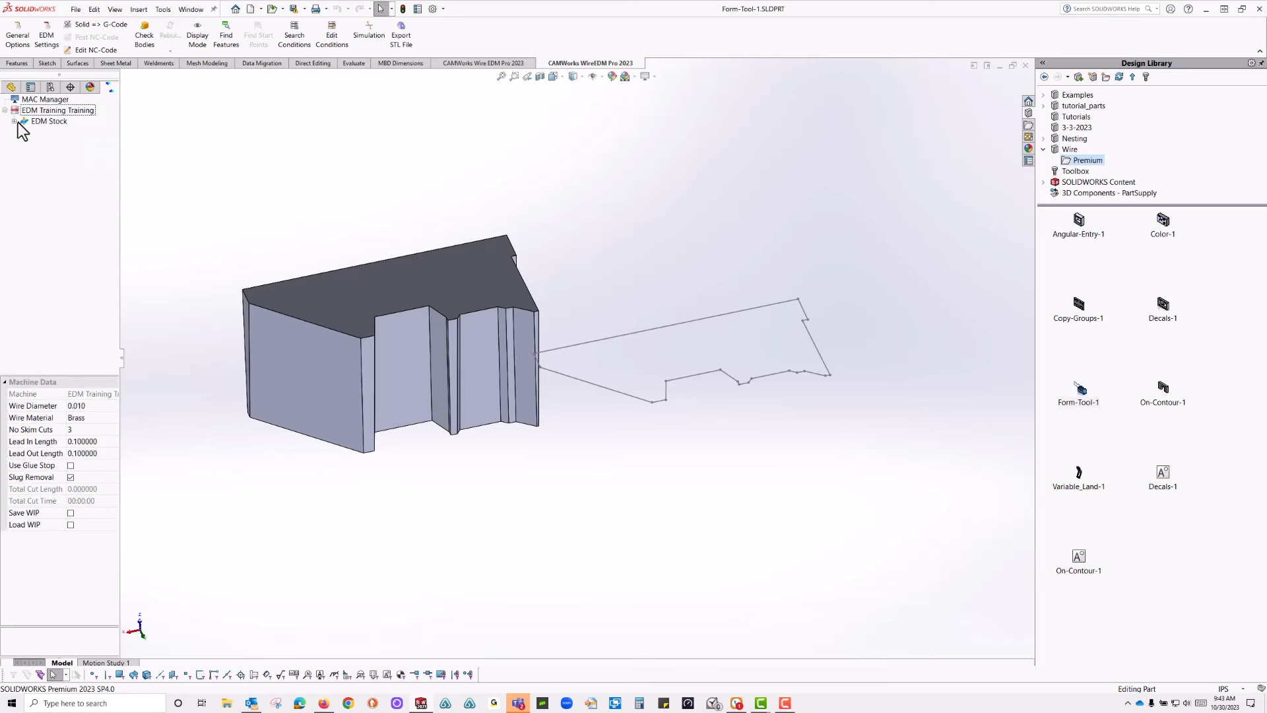
pyautogui.click(20, 122)
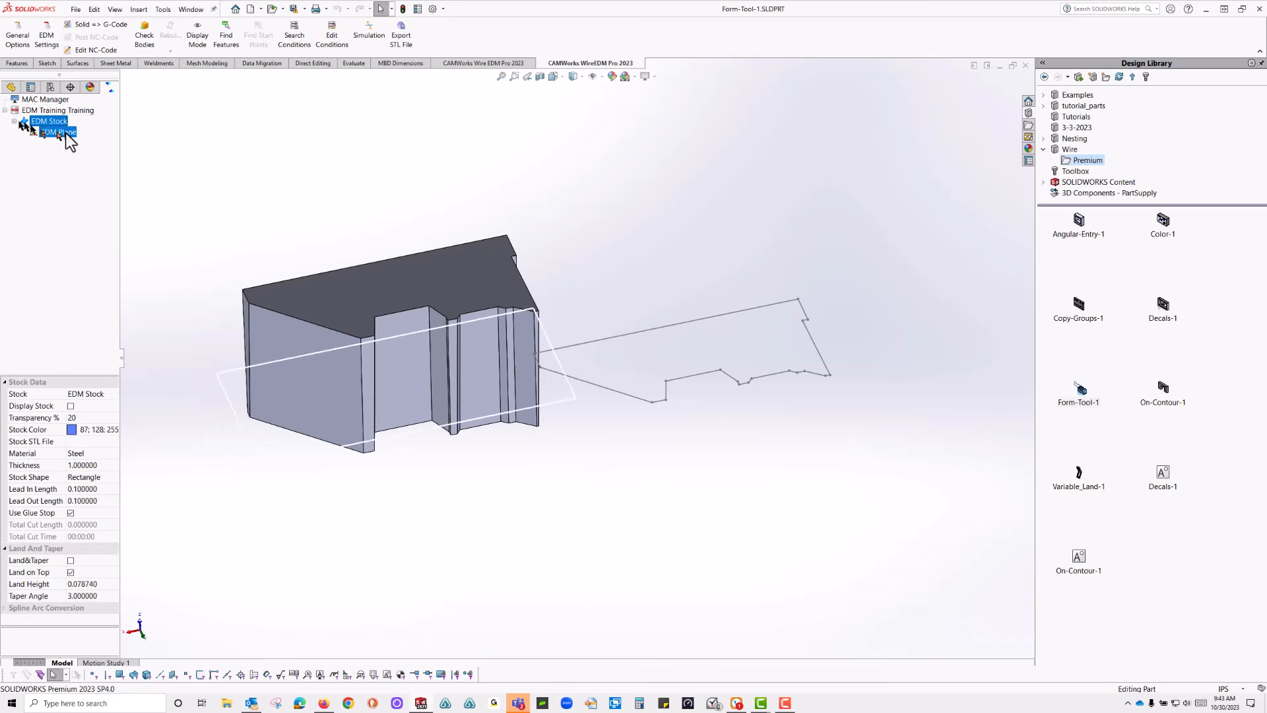
pyautogui.rightClick(59, 132)
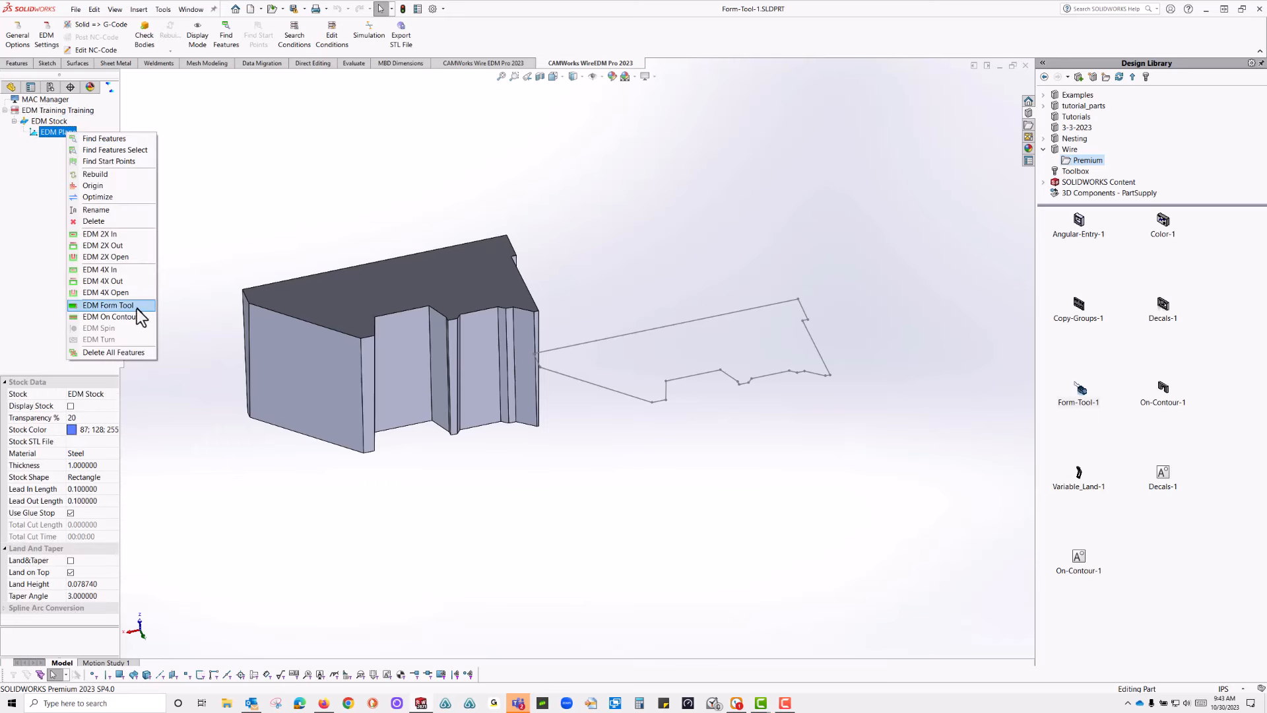
# - Add Form Tool 01 under the EDM Plane and assign Sketch1 as its geometry
pyautogui.click(109, 304)
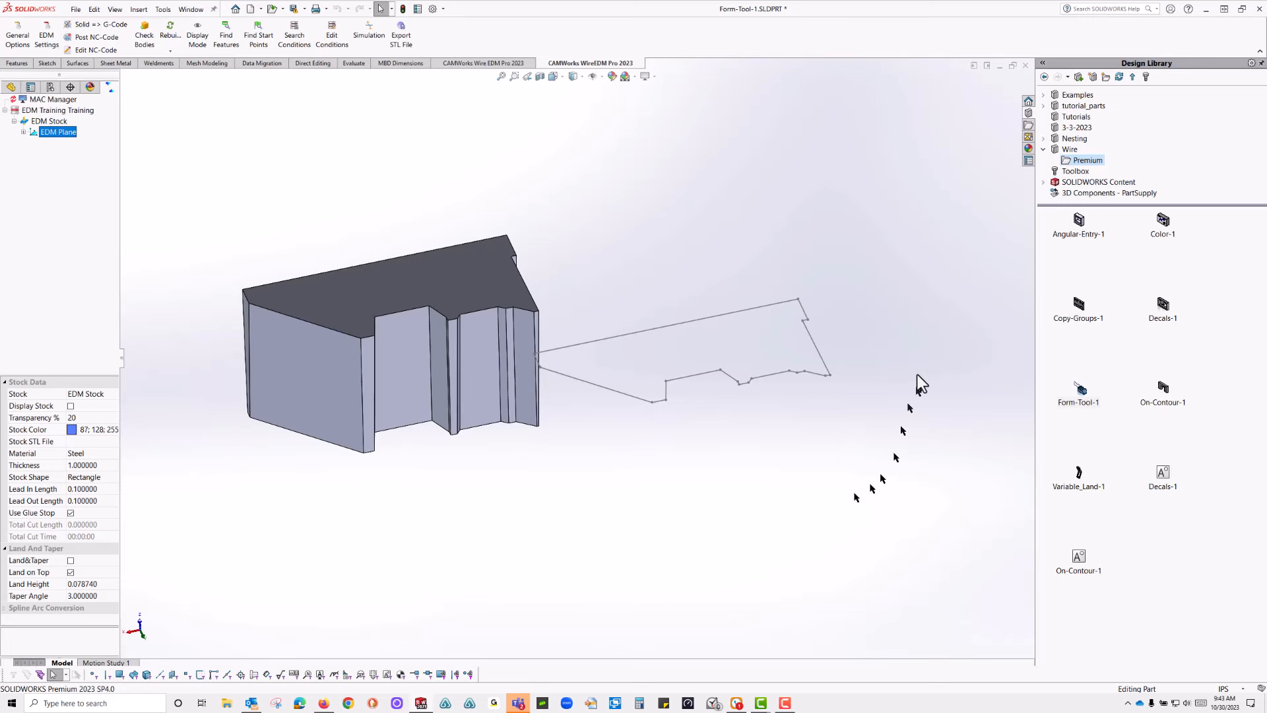
pyautogui.moveTo(649, 430)
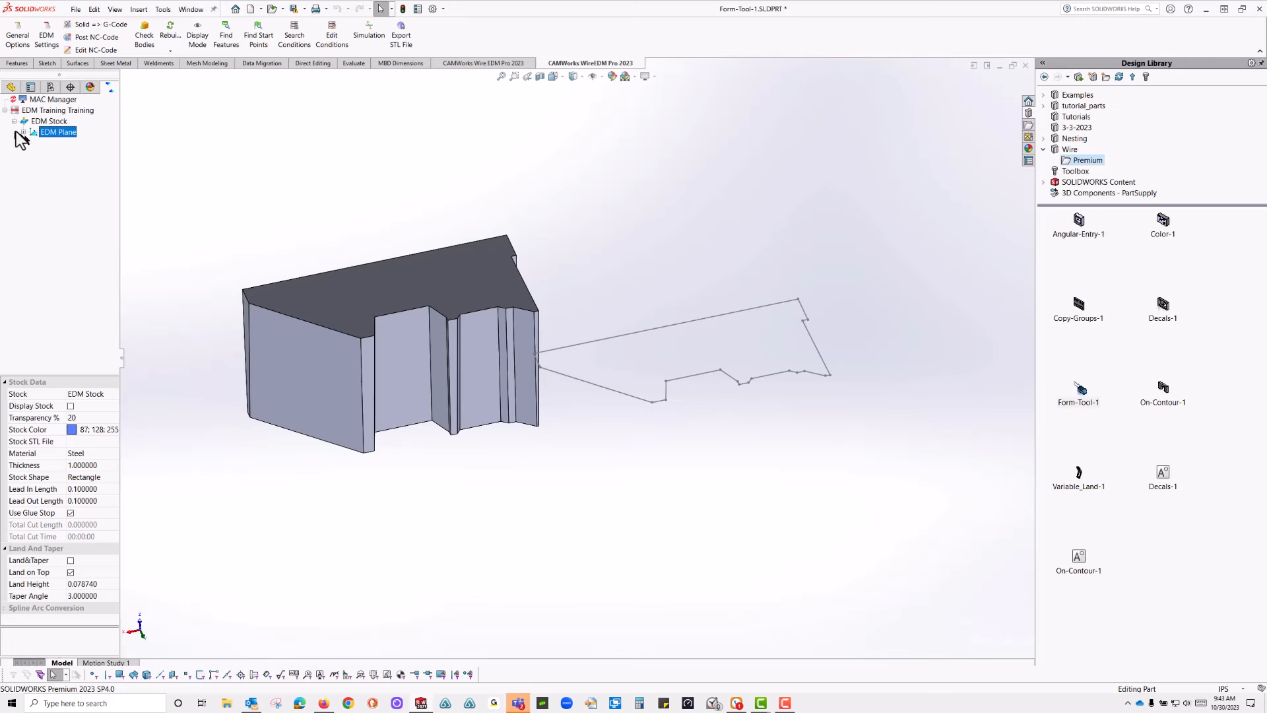
pyautogui.click(25, 132)
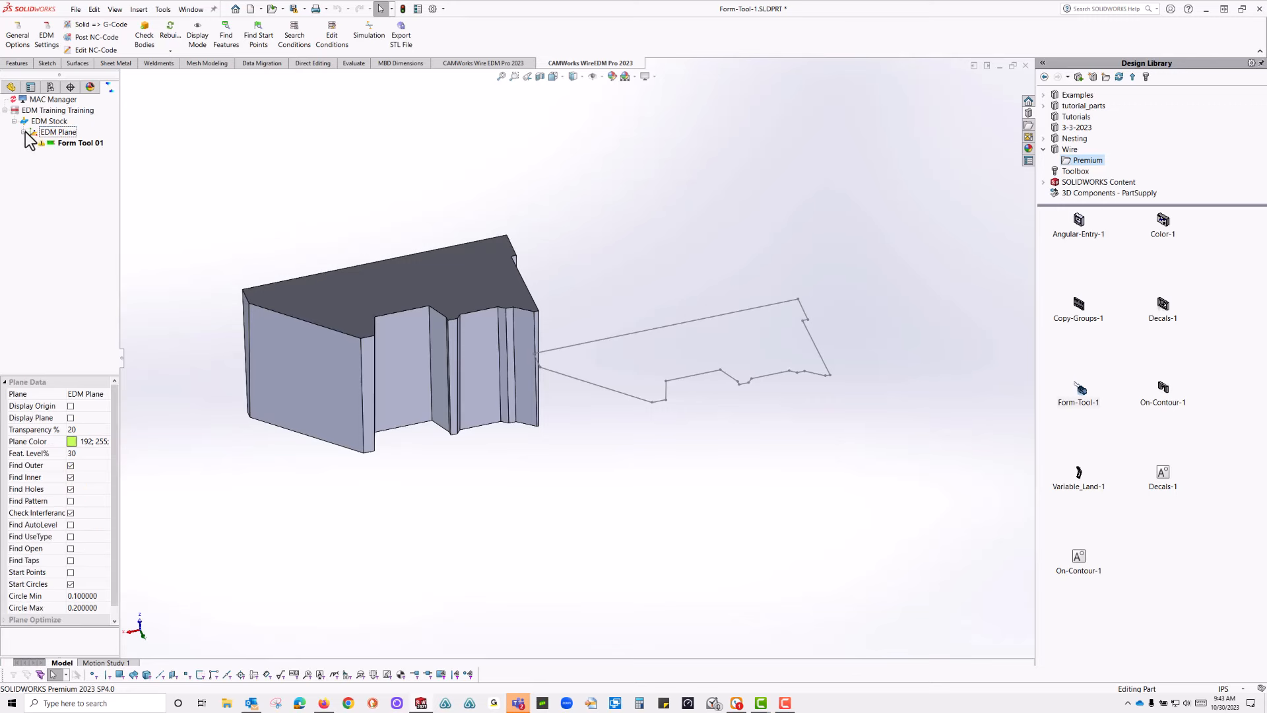
pyautogui.rightClick(76, 143)
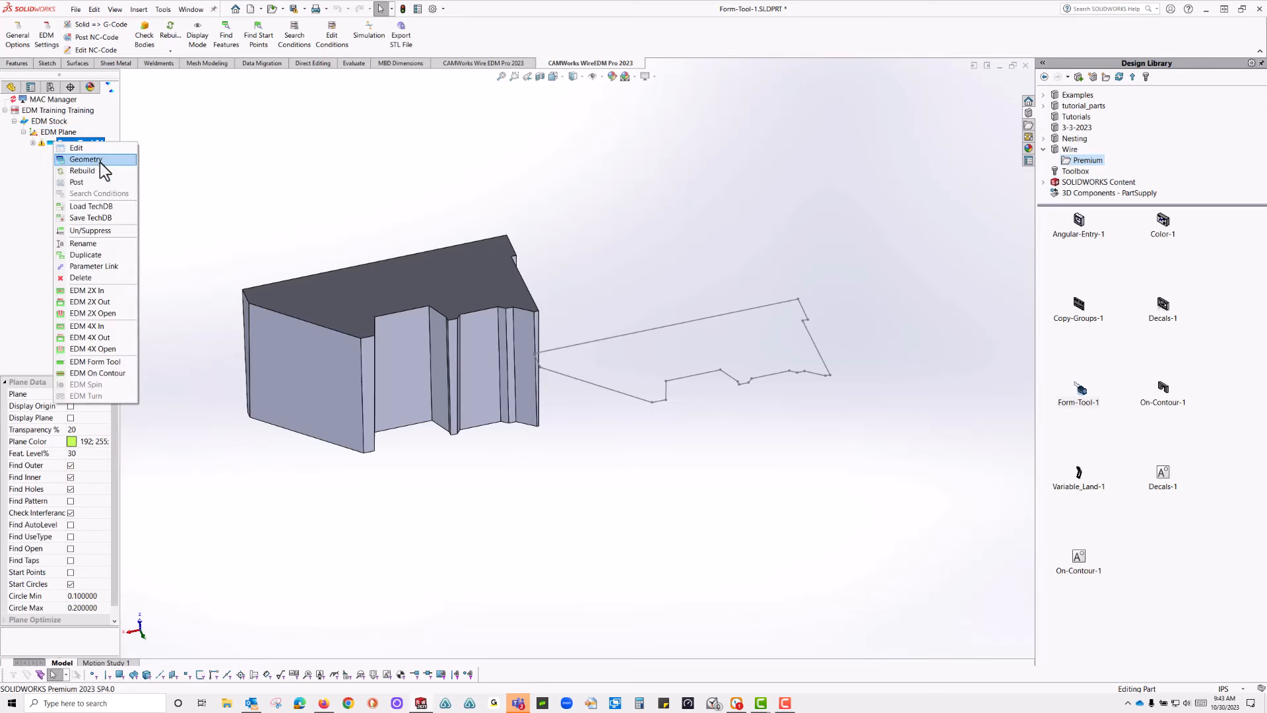
pyautogui.click(84, 158)
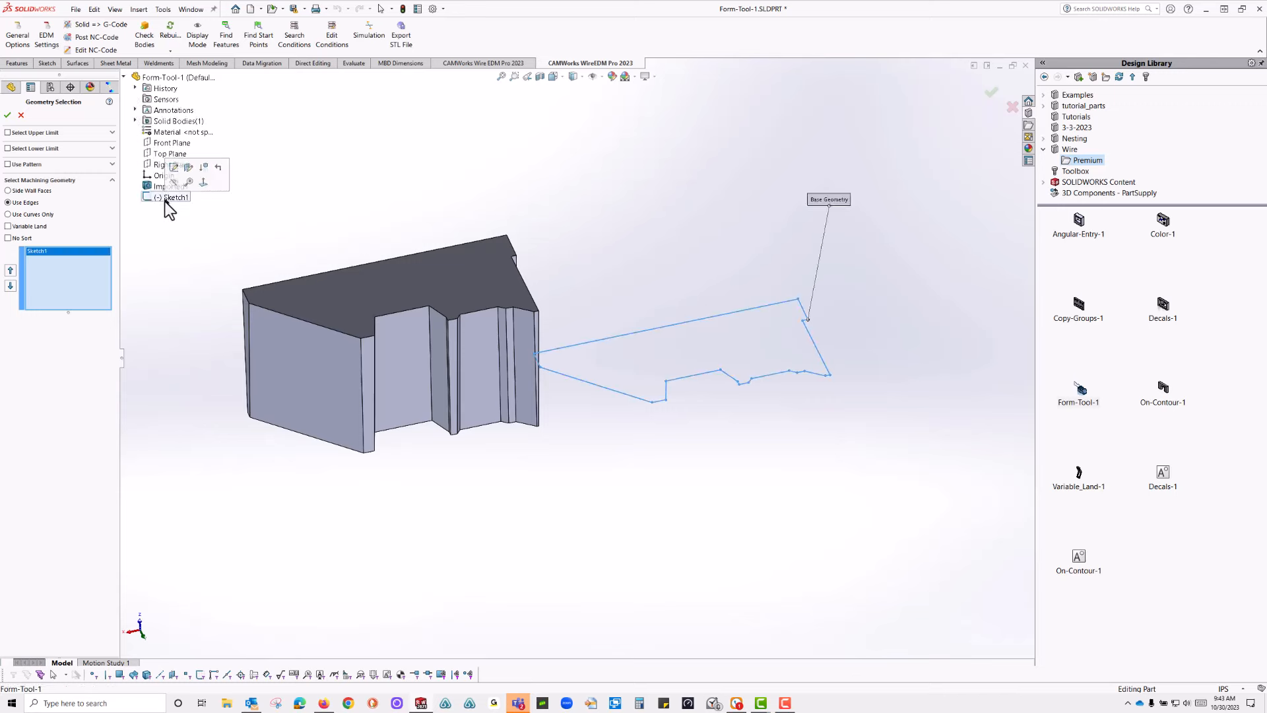
pyautogui.click(8, 131)
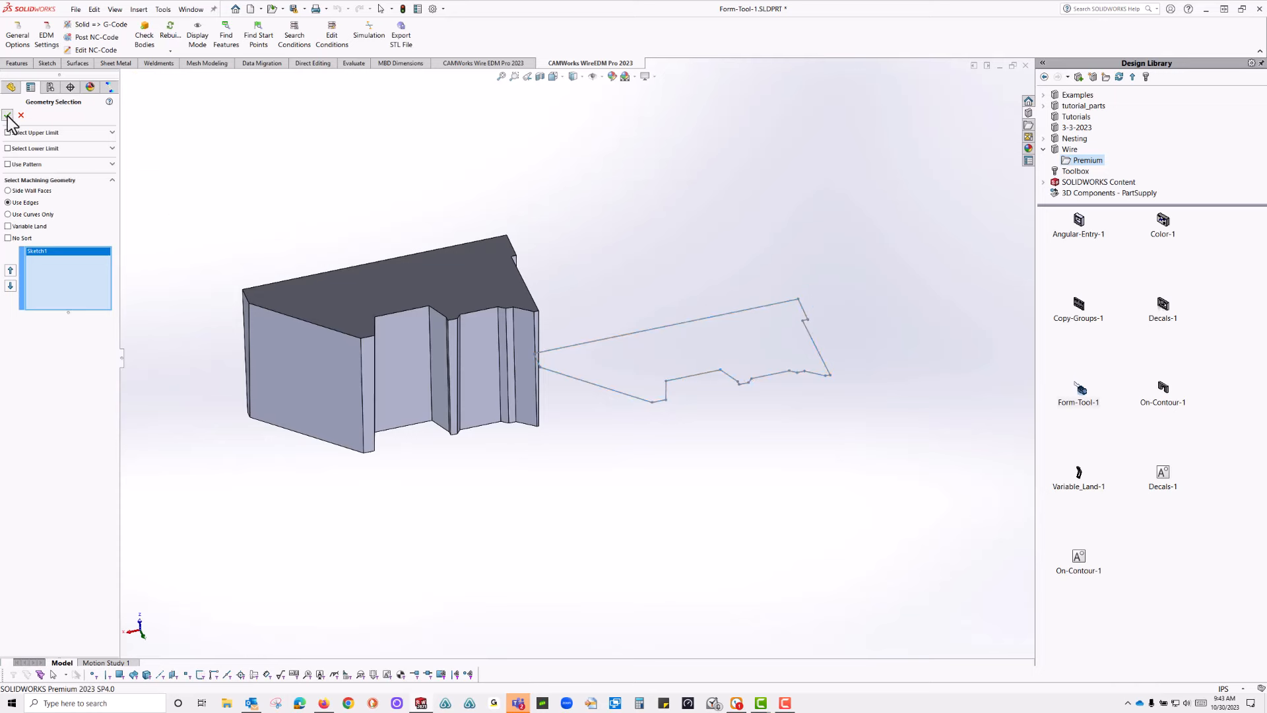
# - Bring up Form Tool 01's cutting parameters via Edit
pyautogui.rightClick(71, 143)
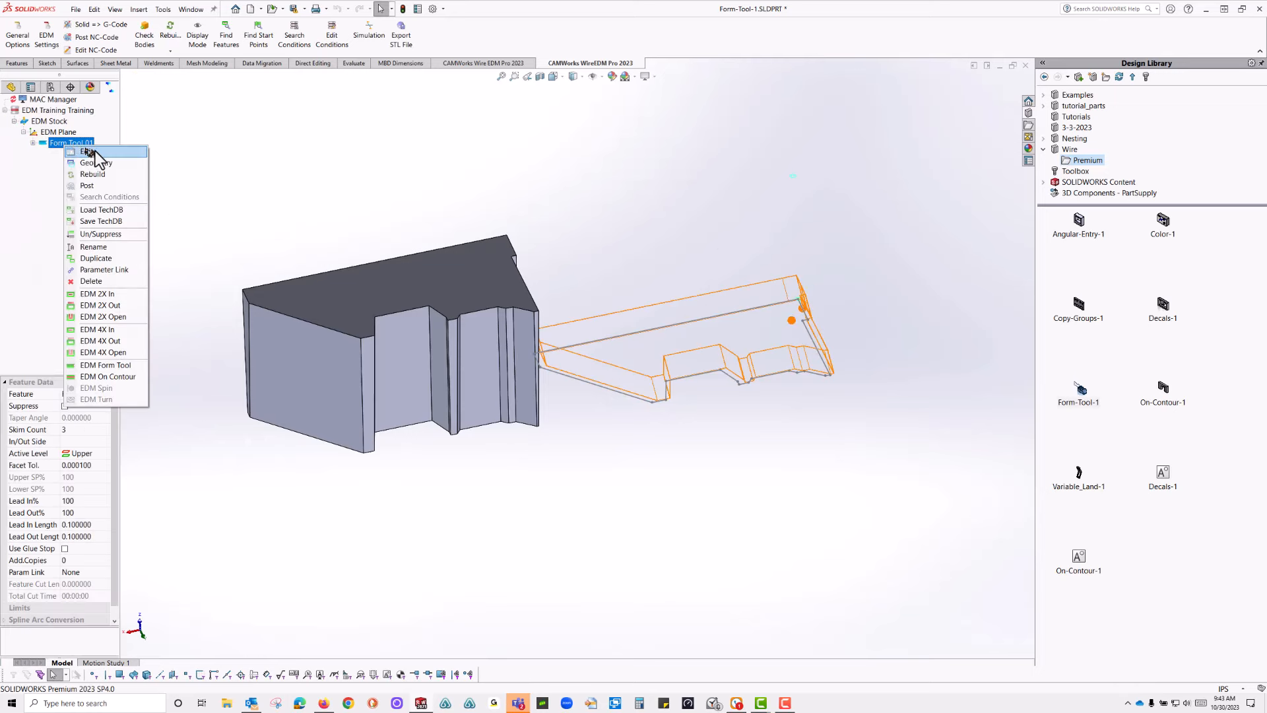
pyautogui.click(86, 151)
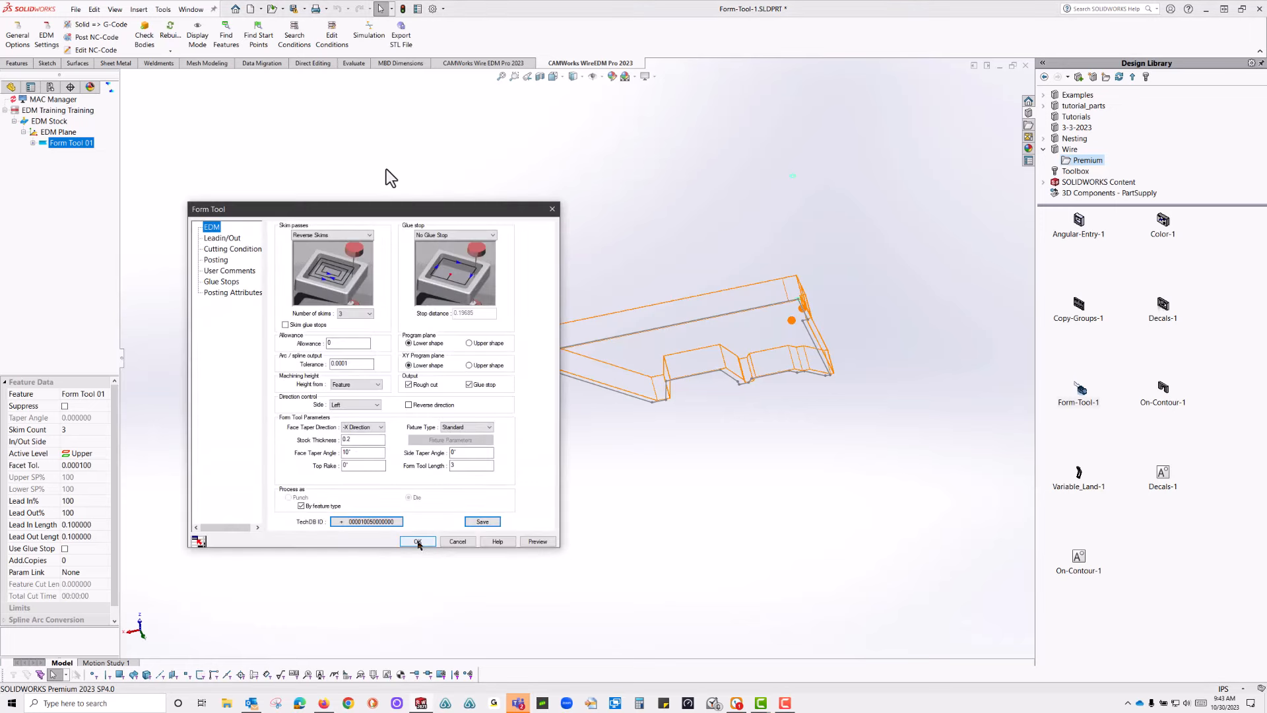
# - Enter stock thickness 1, side taper .5 and top rake 1, then generate the Form Tool 01 toolpath
pyautogui.click(380, 428)
pyautogui.write('1')
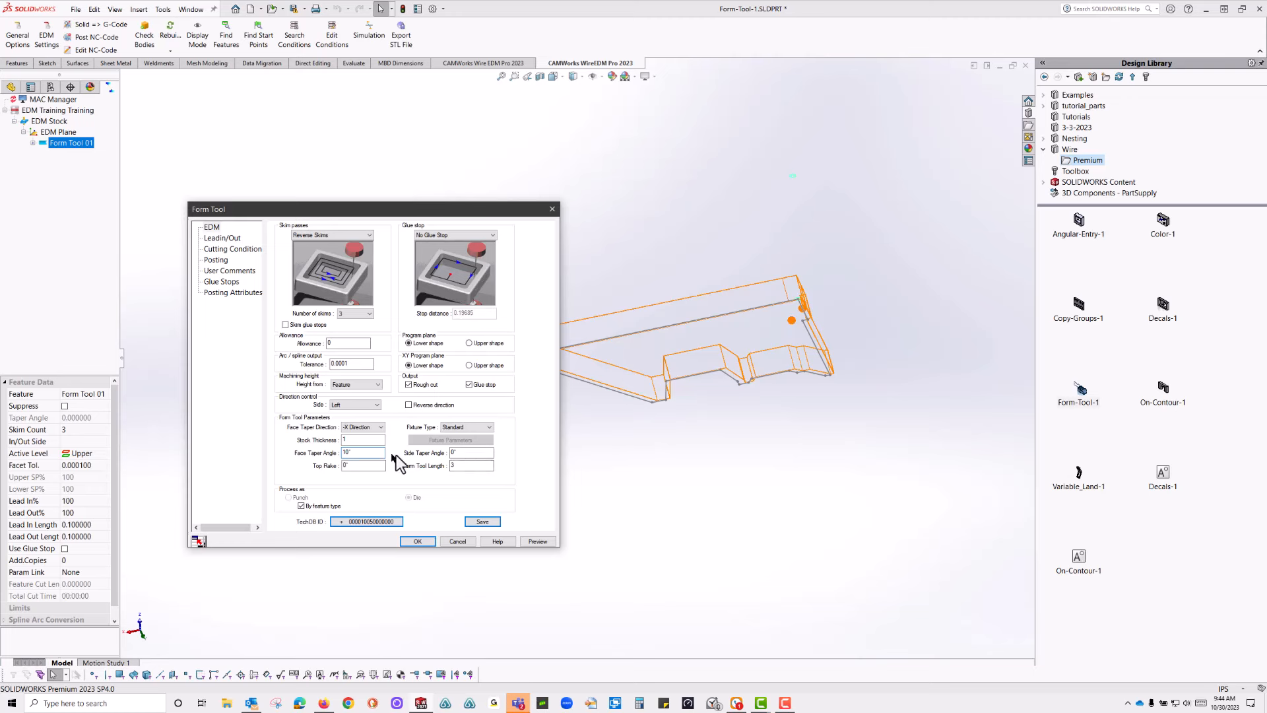
pyautogui.click(471, 452)
pyautogui.write('5')
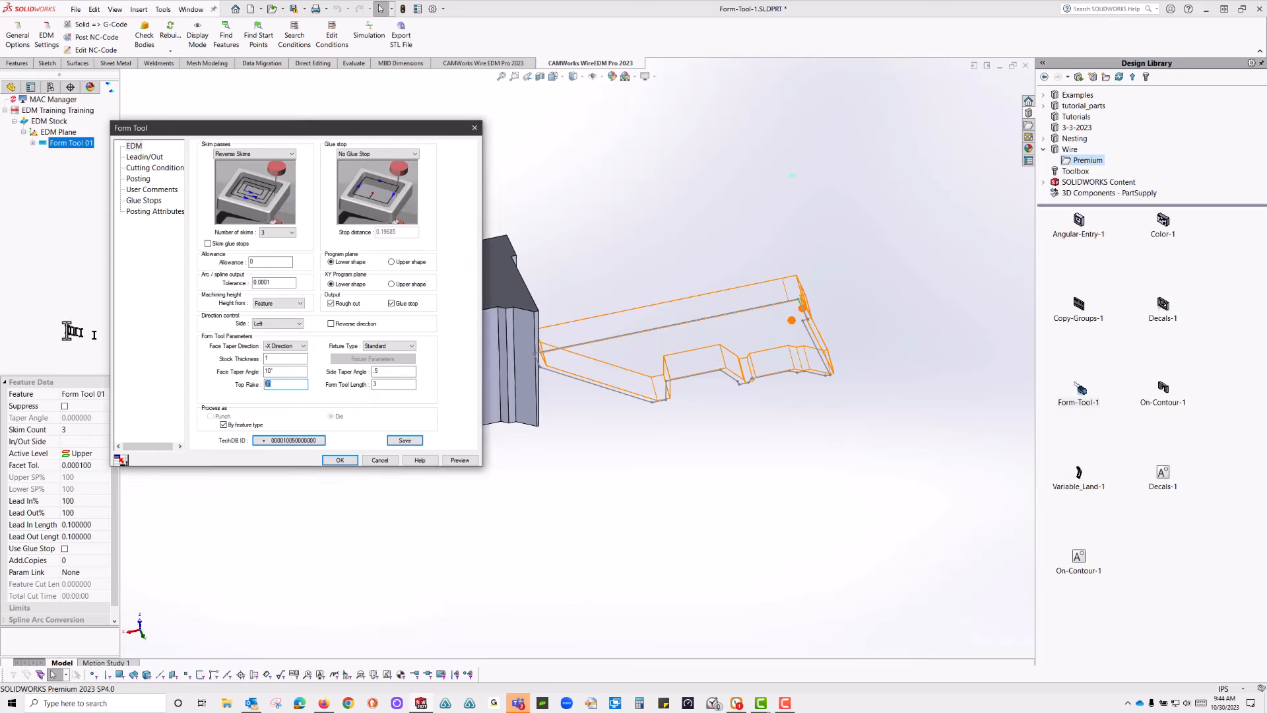
pyautogui.write('1')
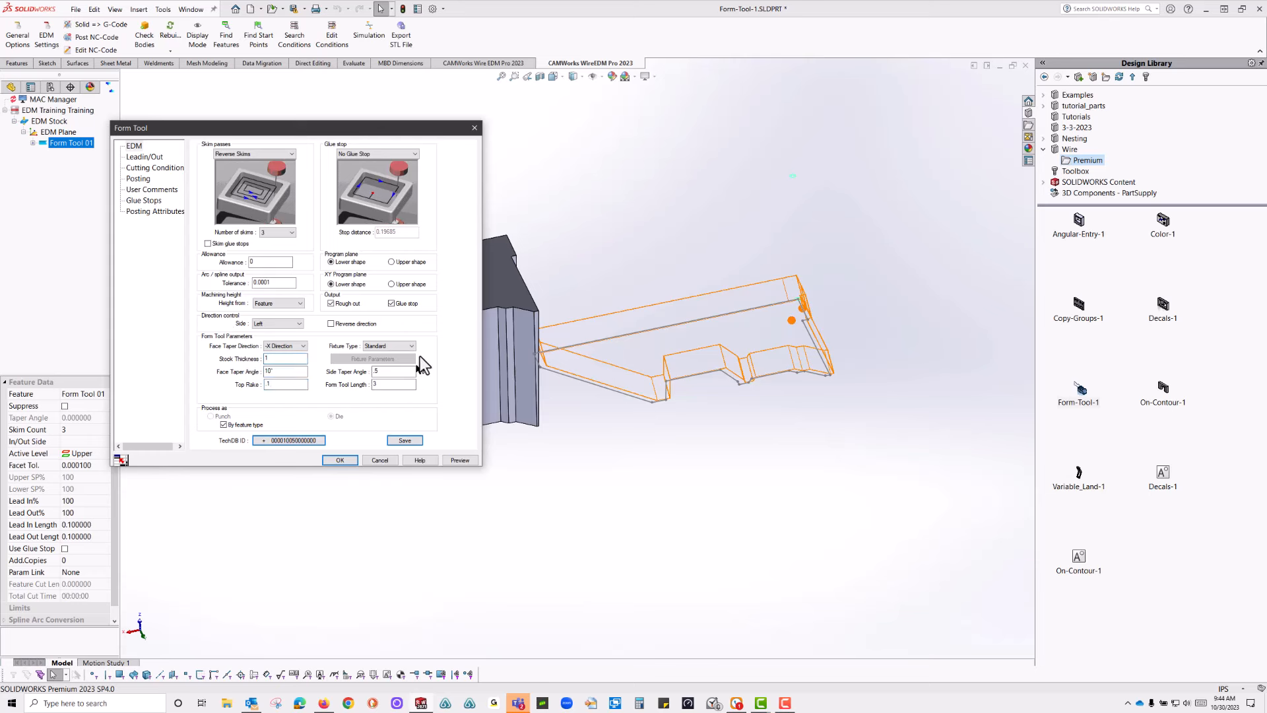
pyautogui.click(340, 460)
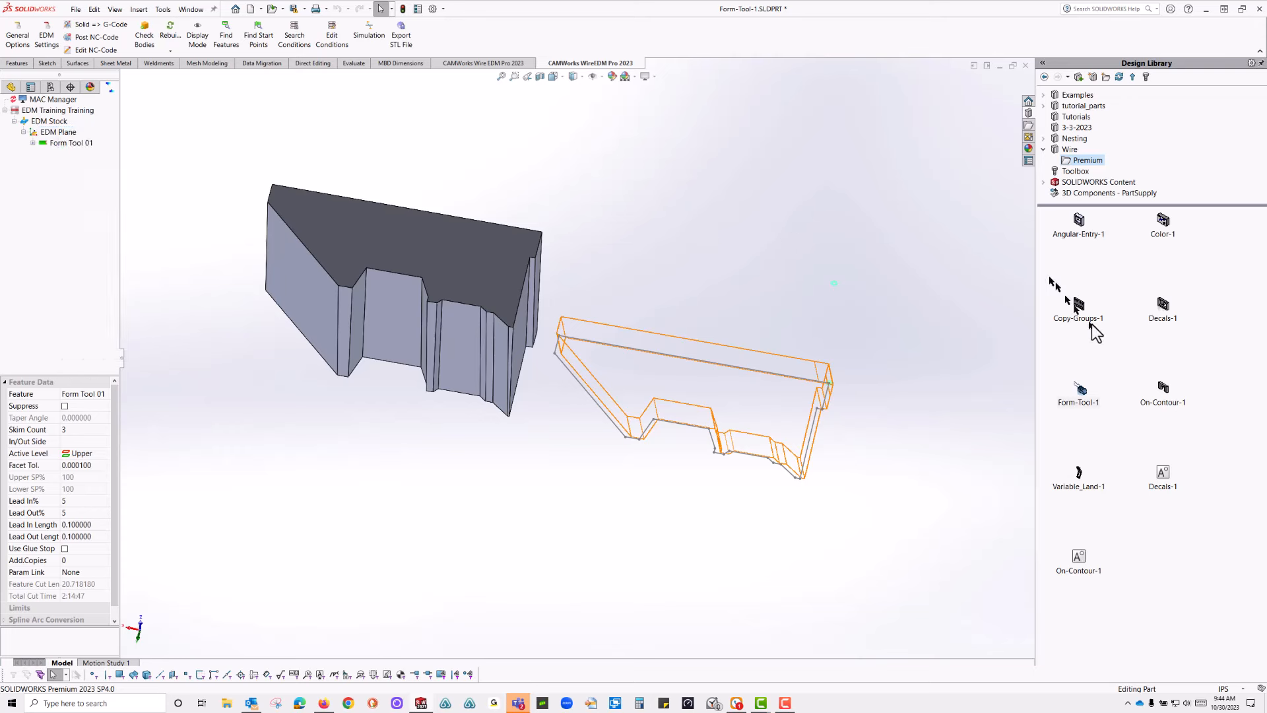
pyautogui.moveTo(1097, 497)
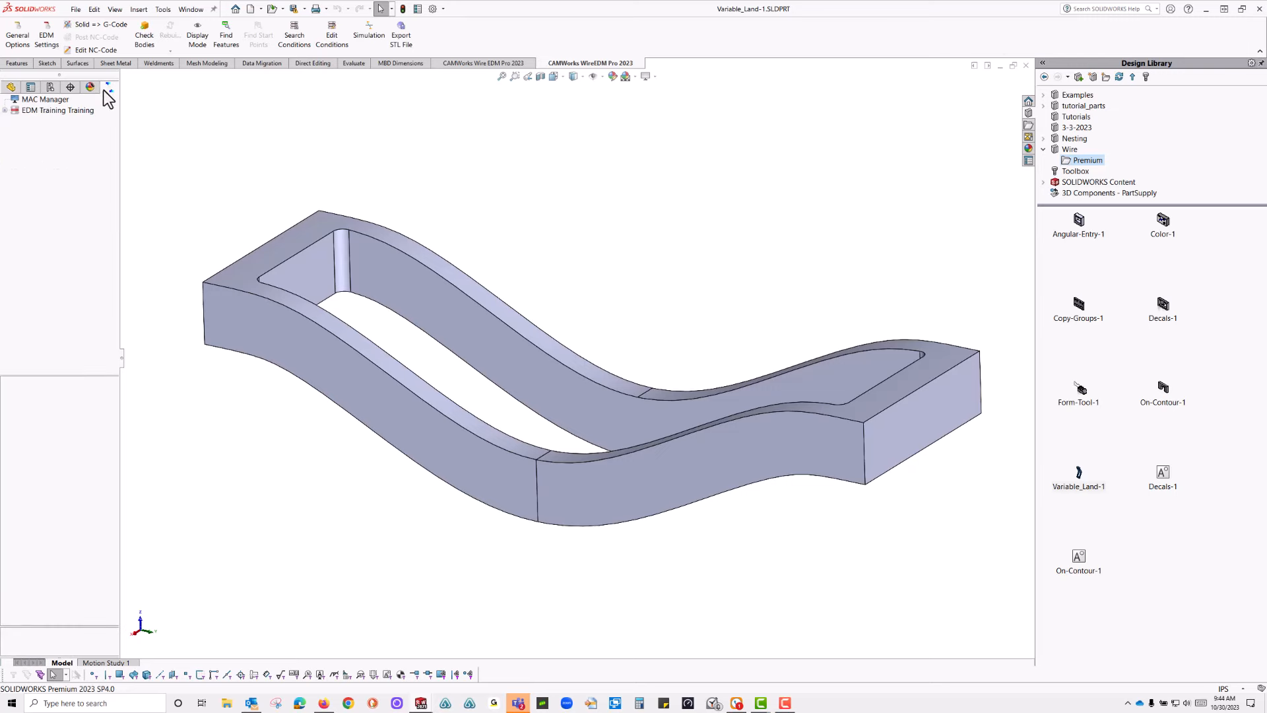
pyautogui.moveTo(13, 118)
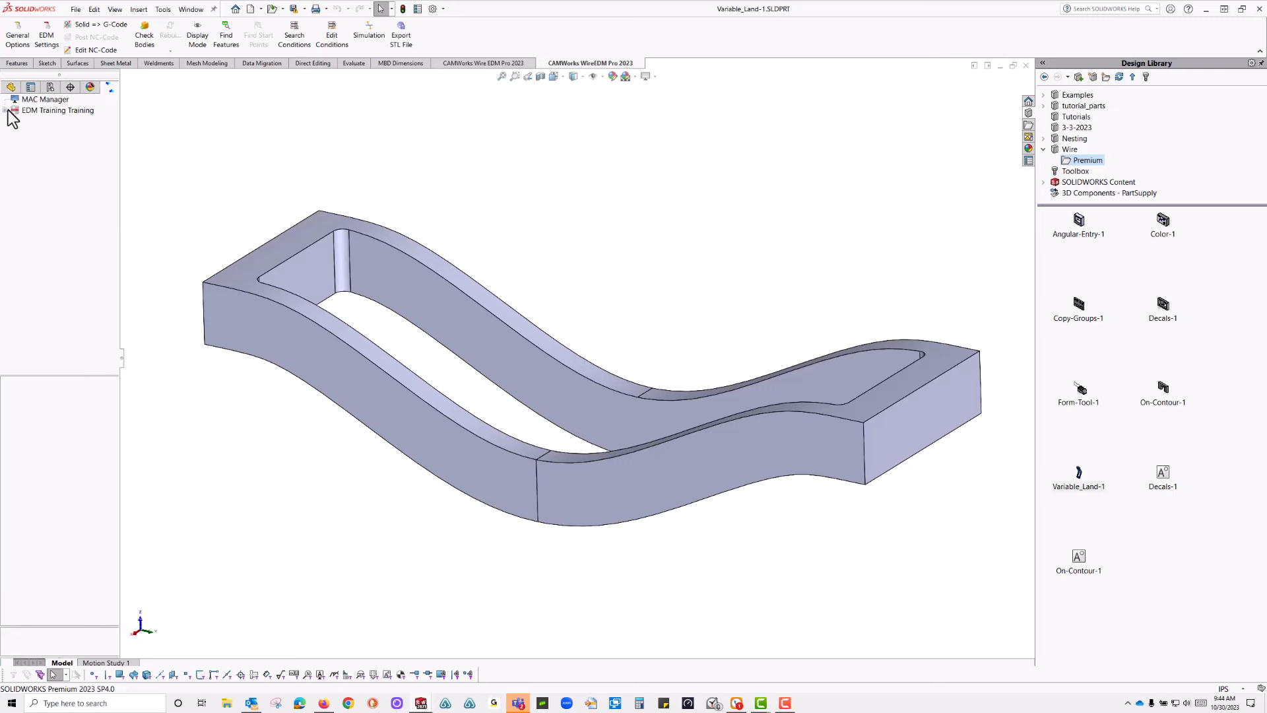
# - Add a 2X Inside 01 cut on Variable_Land-1's pocket wall faces via EDM 2X In
pyautogui.click(6, 111)
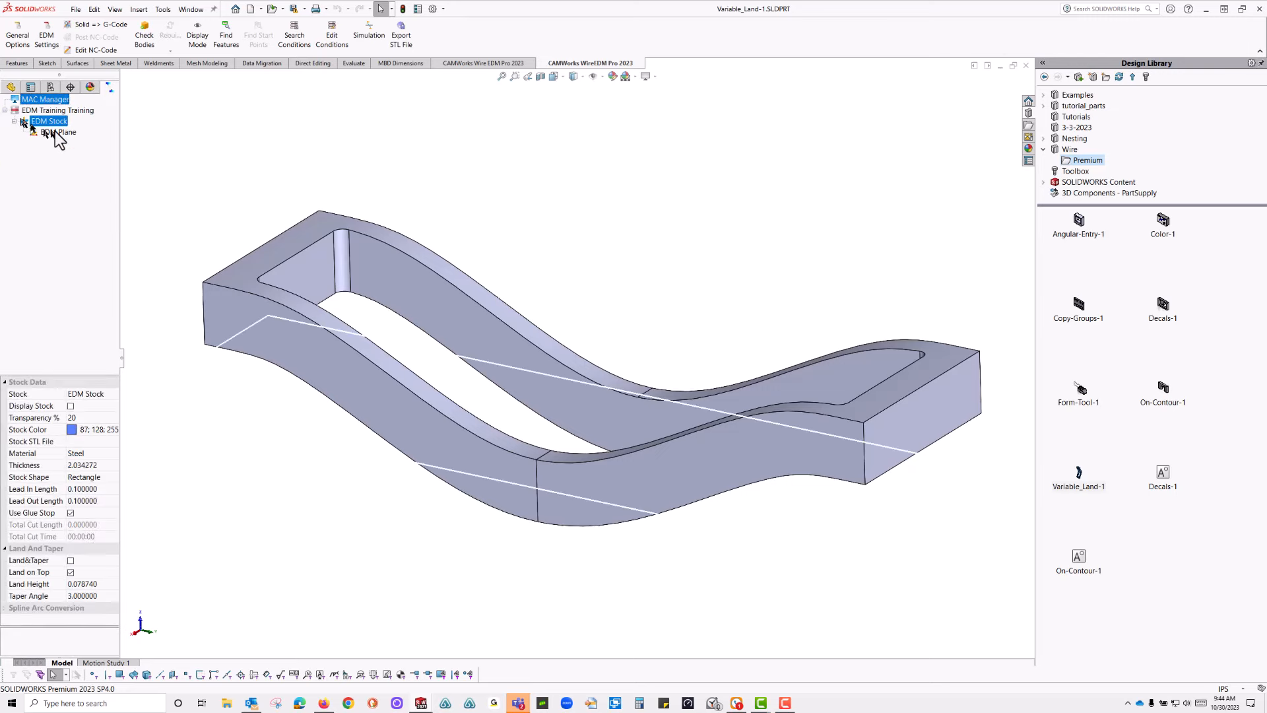
pyautogui.rightClick(39, 130)
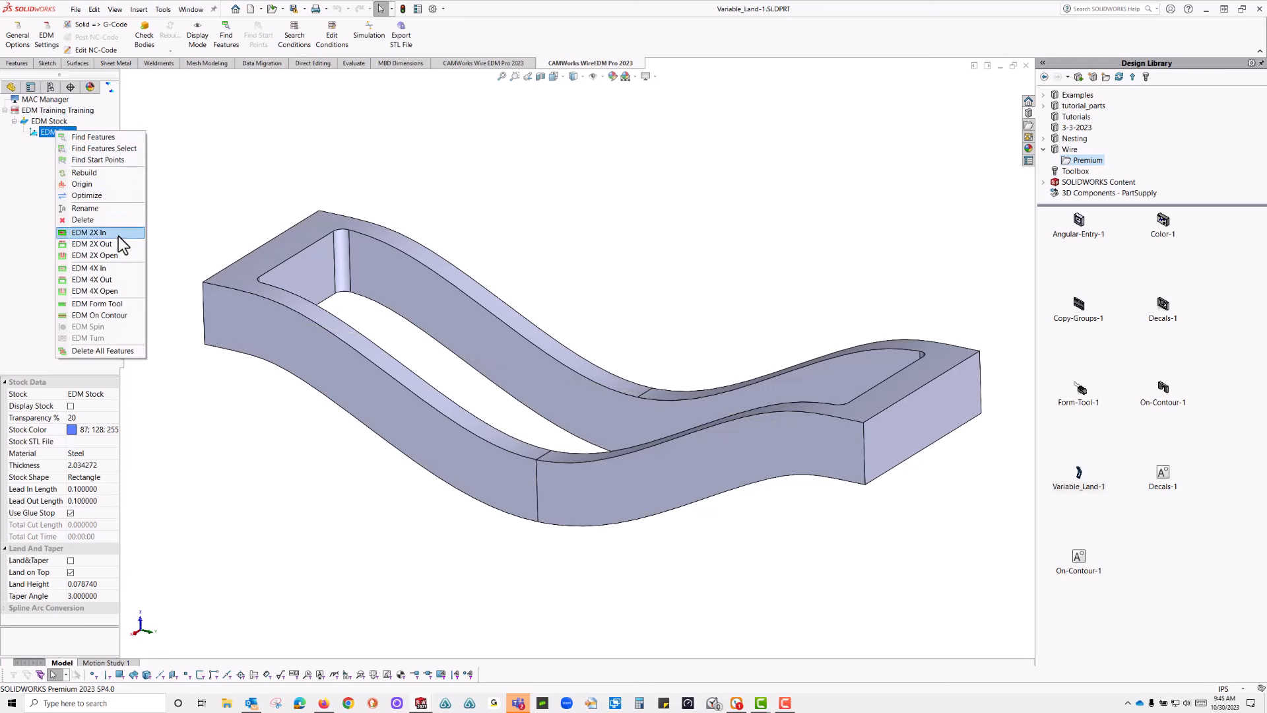
pyautogui.click(87, 233)
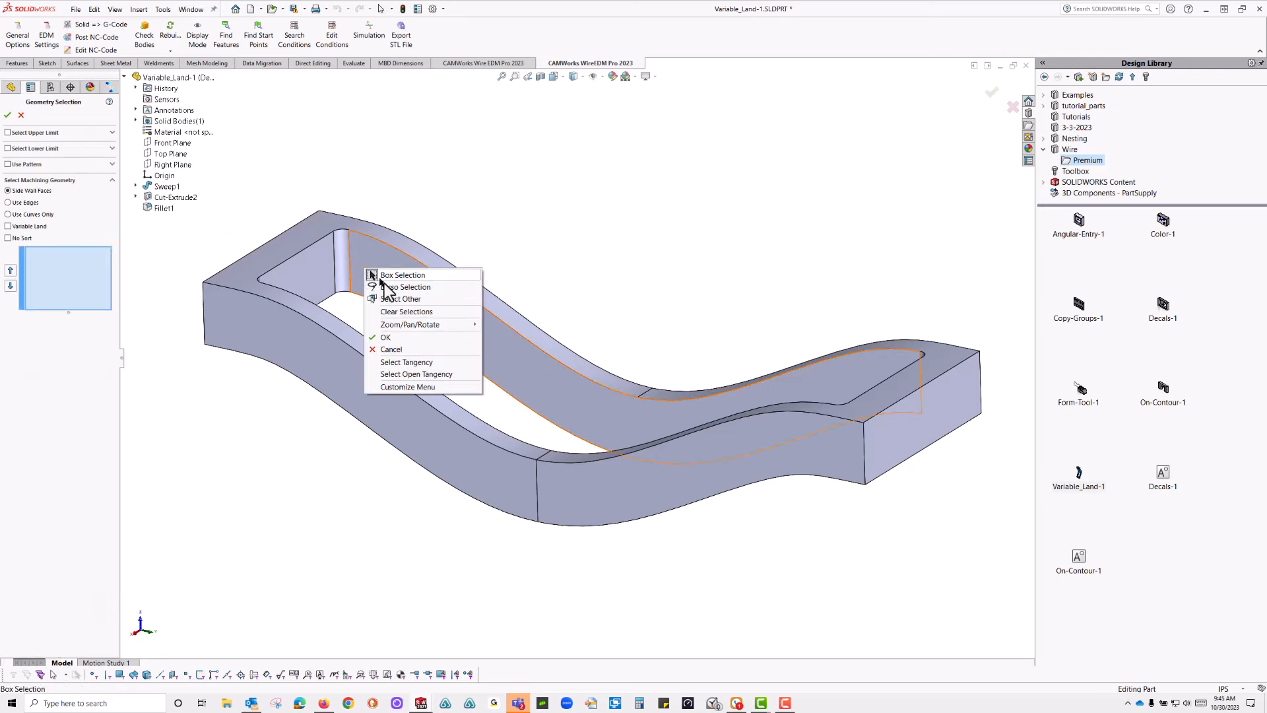
pyautogui.click(385, 338)
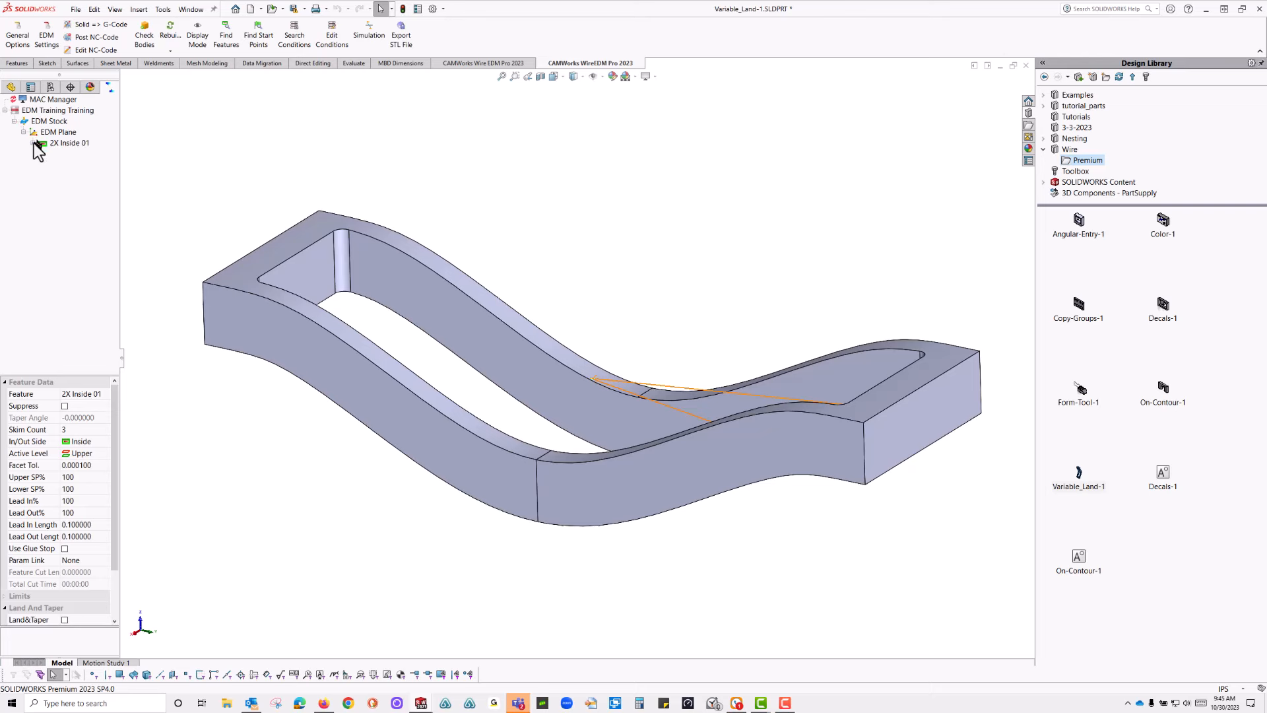
pyautogui.rightClick(66, 142)
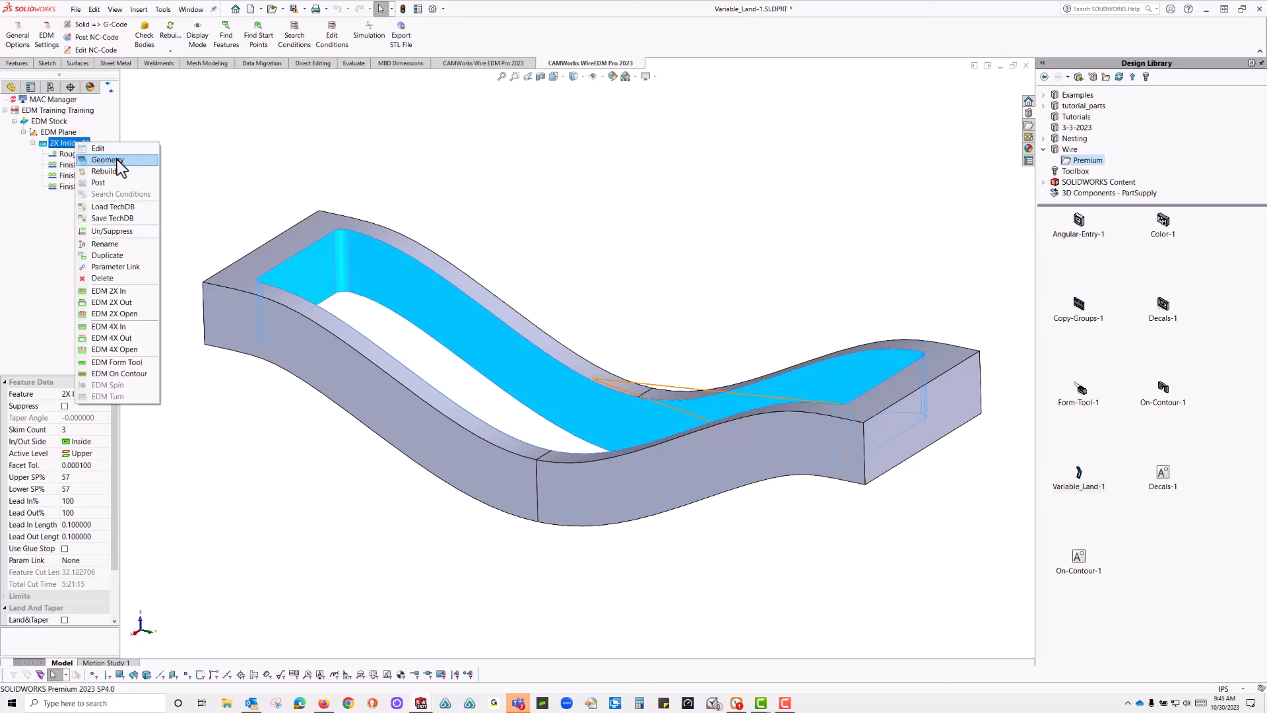
# - Revisit 2X Inside 01's face geometry and display its wire toolpath along the curved pocket walls
pyautogui.click(106, 159)
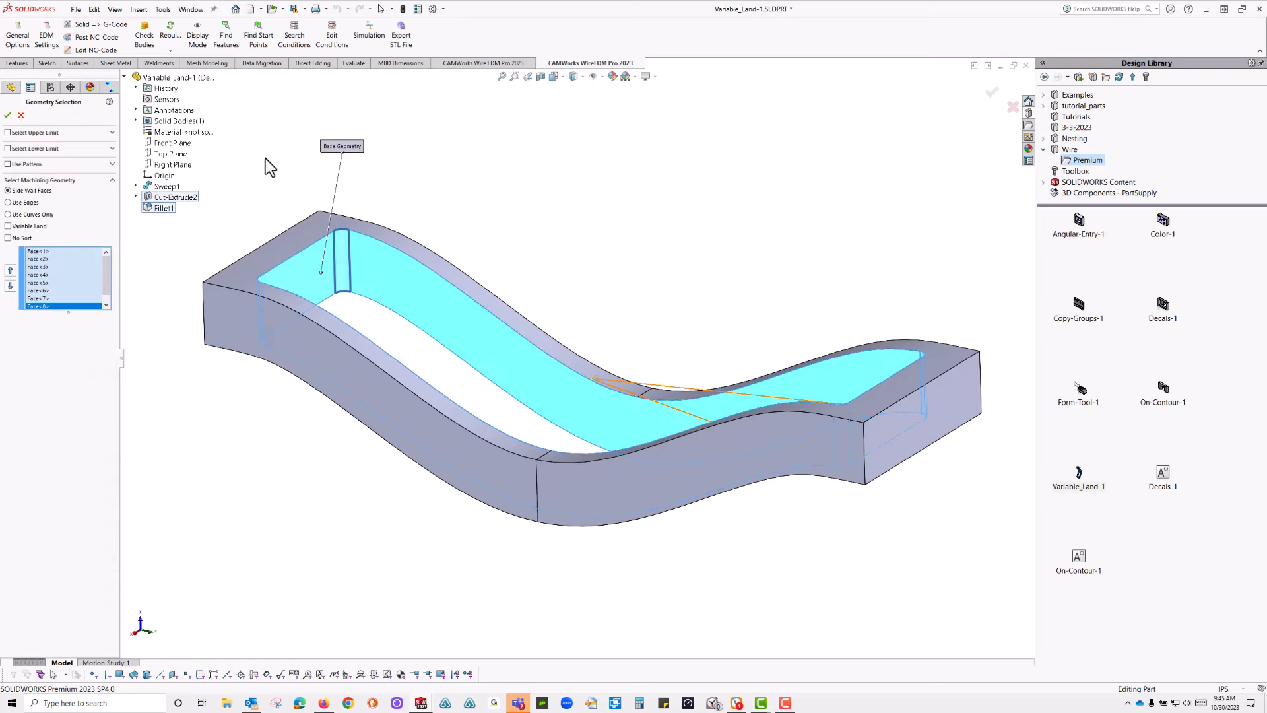
pyautogui.click(8, 226)
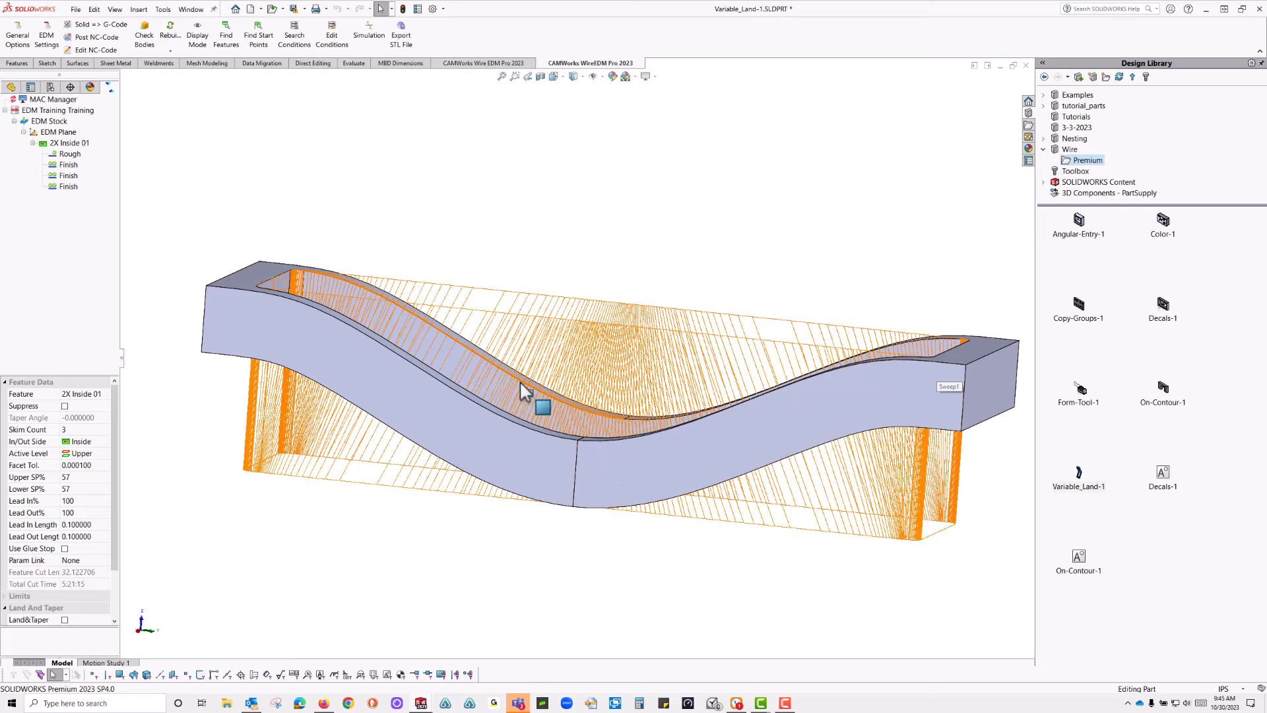
pyautogui.moveTo(668, 227)
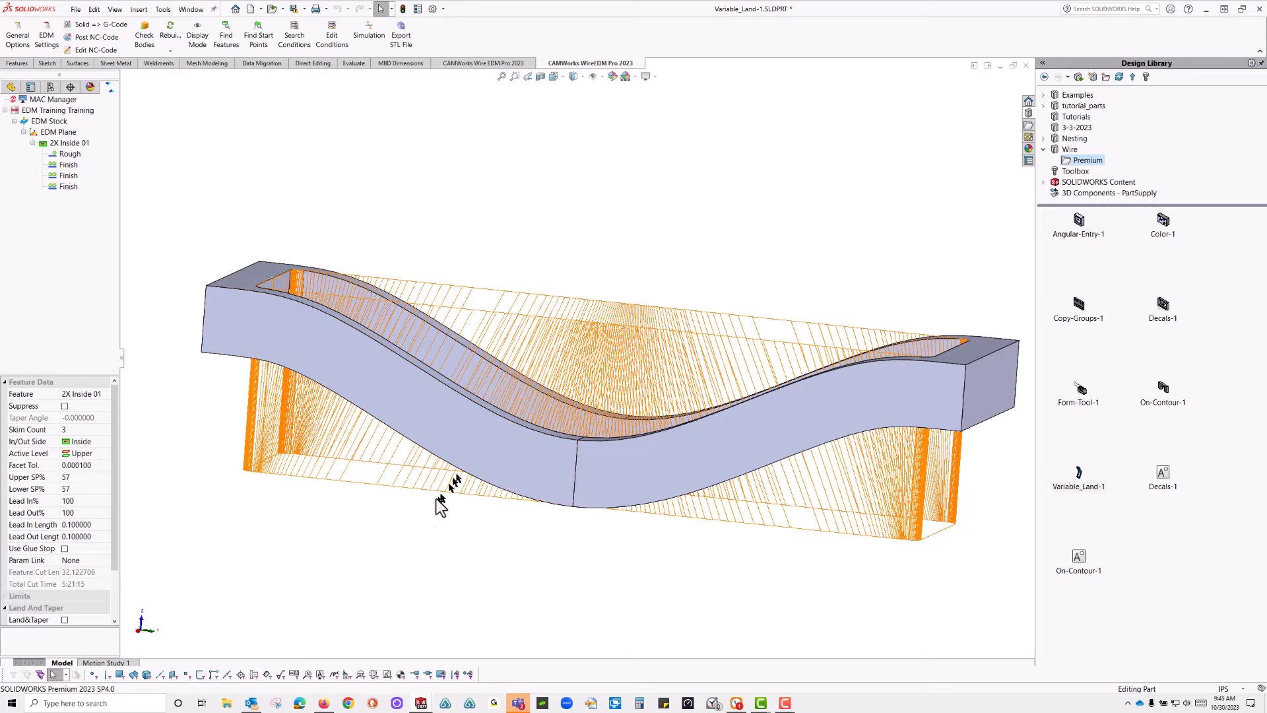
pyautogui.moveTo(225, 317)
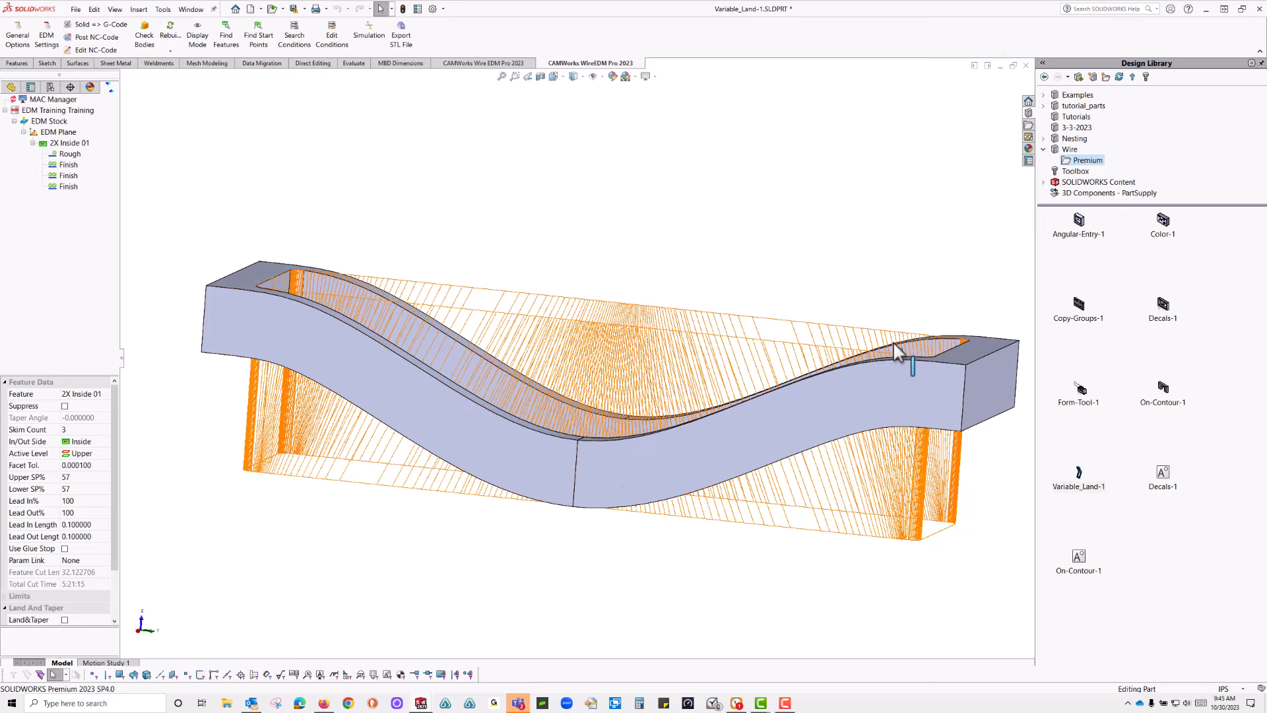
pyautogui.moveTo(904, 389)
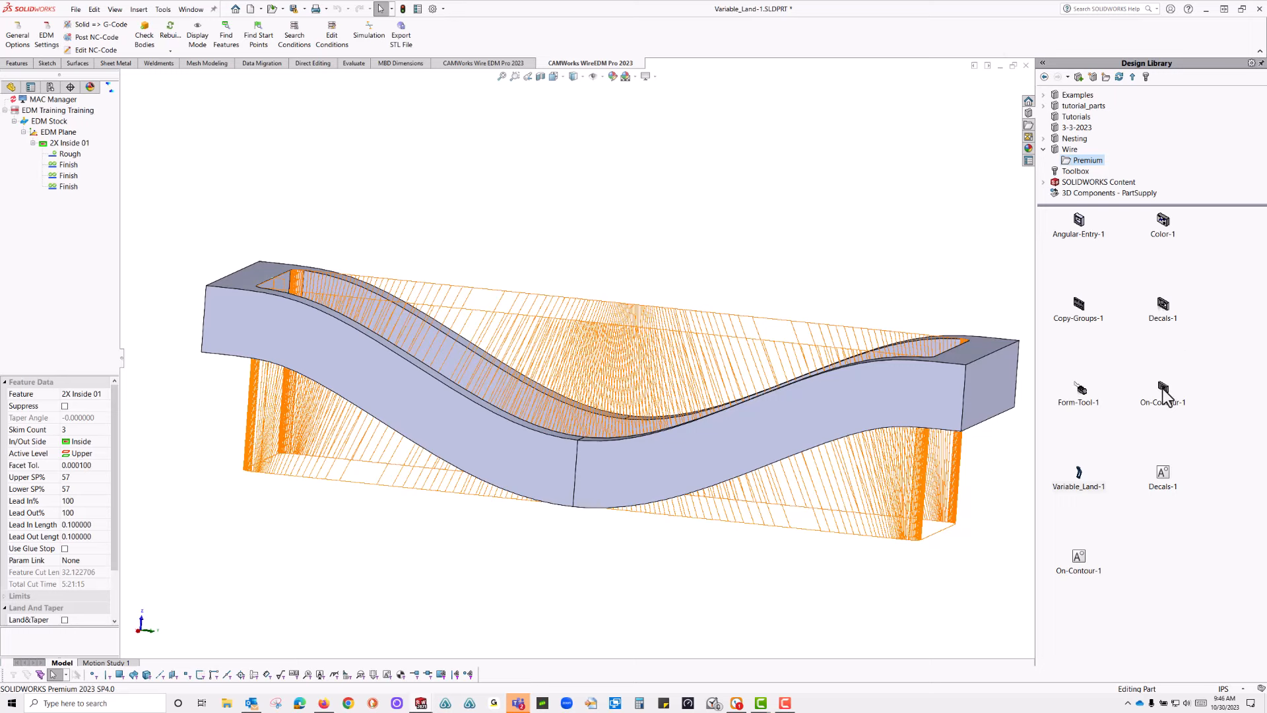
# - Load the On-Contour sample part and start an On Contour feature from the EDM plane
pyautogui.click(1161, 388)
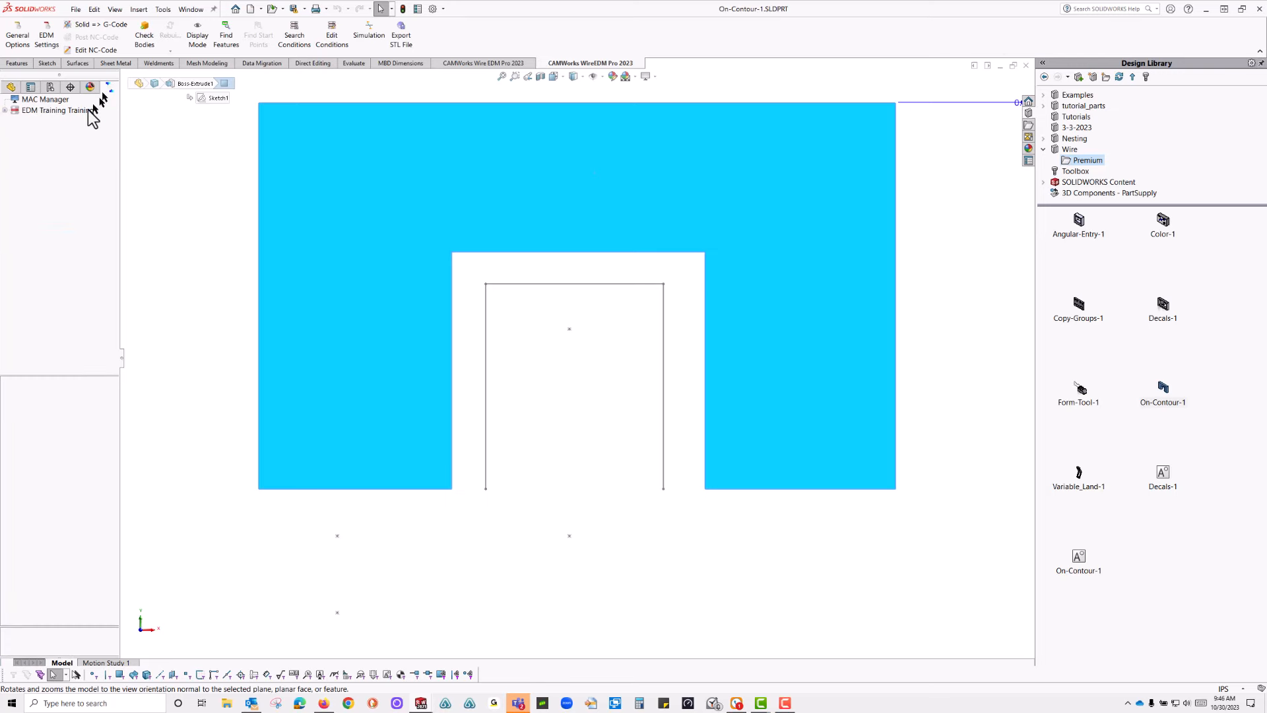
pyautogui.rightClick(46, 111)
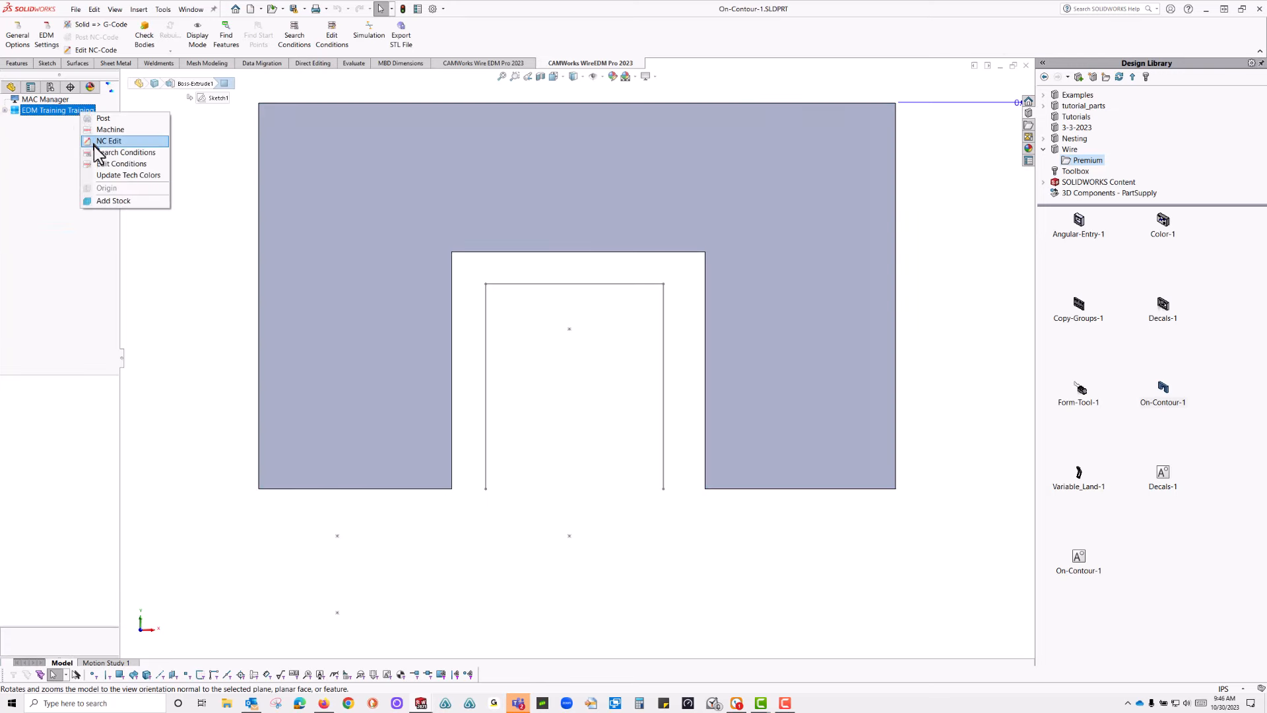
pyautogui.moveTo(125, 174)
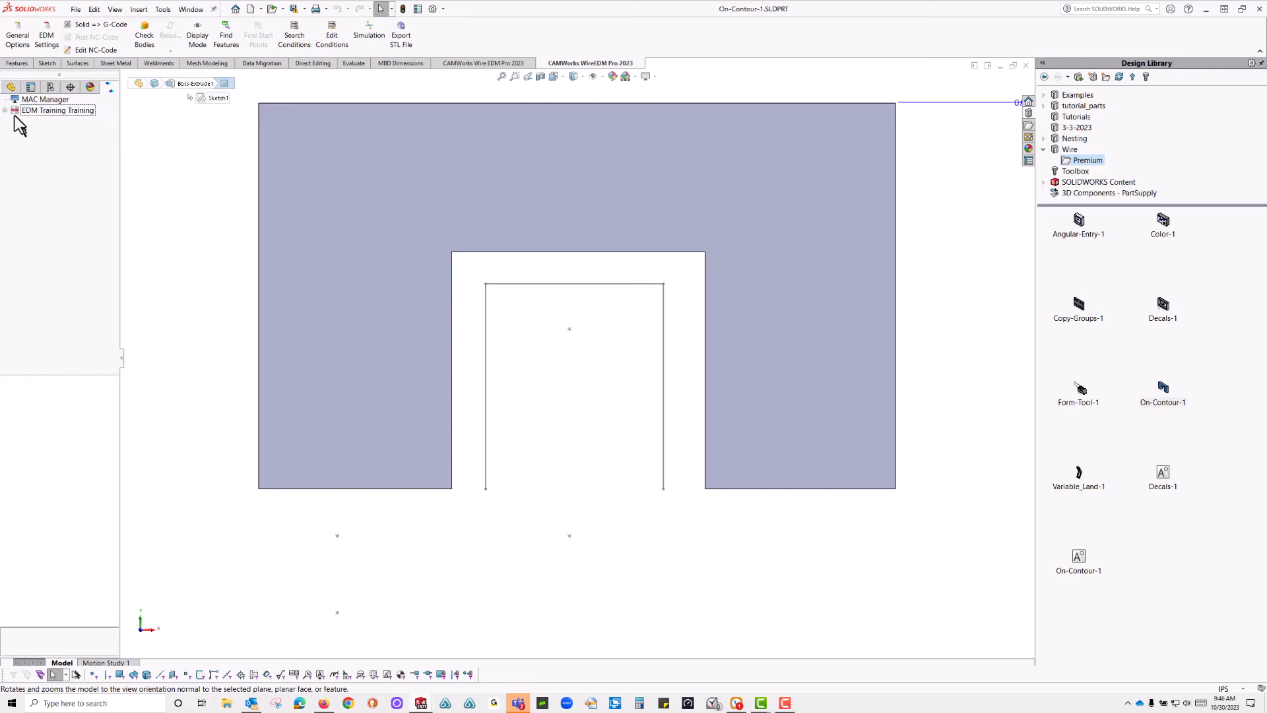
pyautogui.click(8, 110)
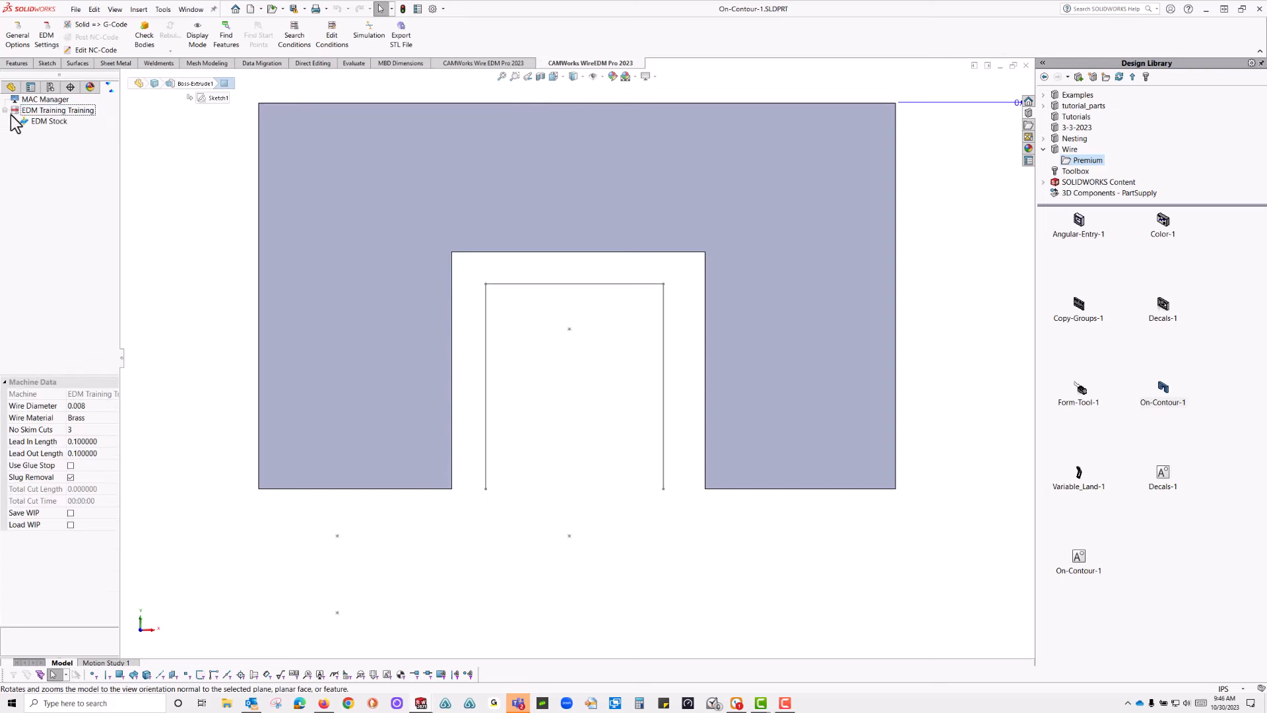
pyautogui.rightClick(45, 121)
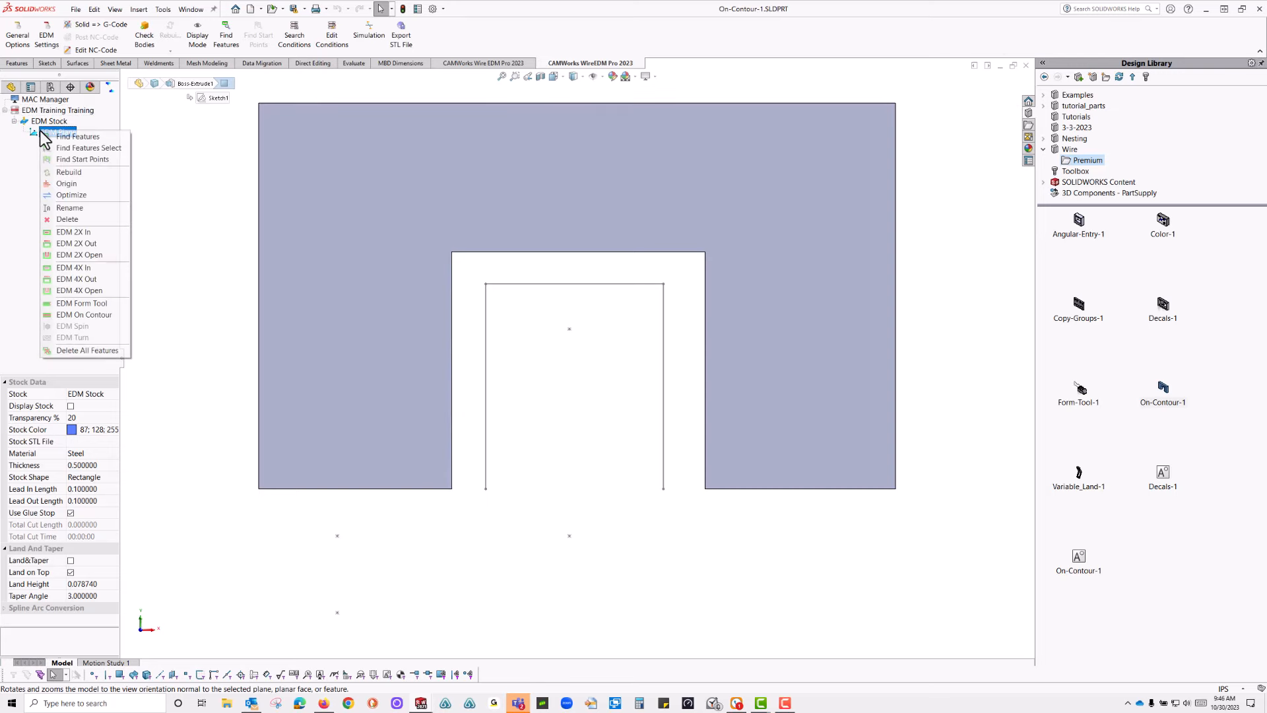
pyautogui.moveTo(84, 314)
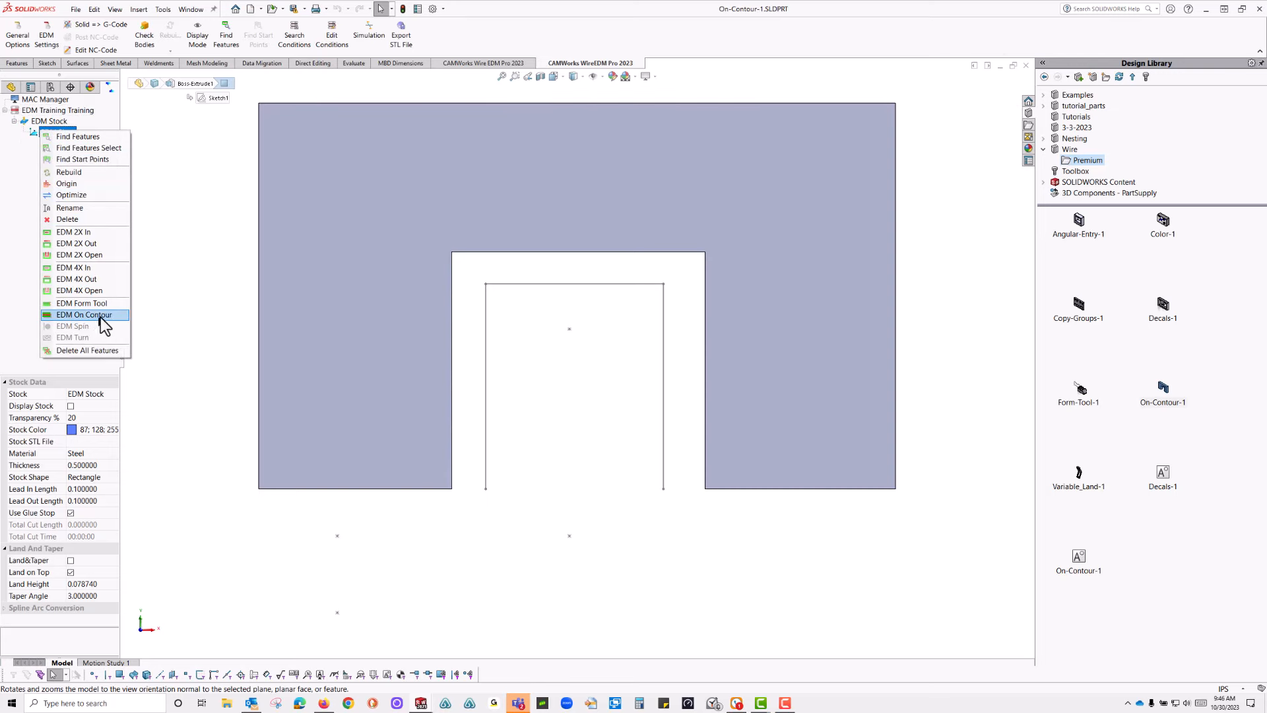
pyautogui.click(85, 314)
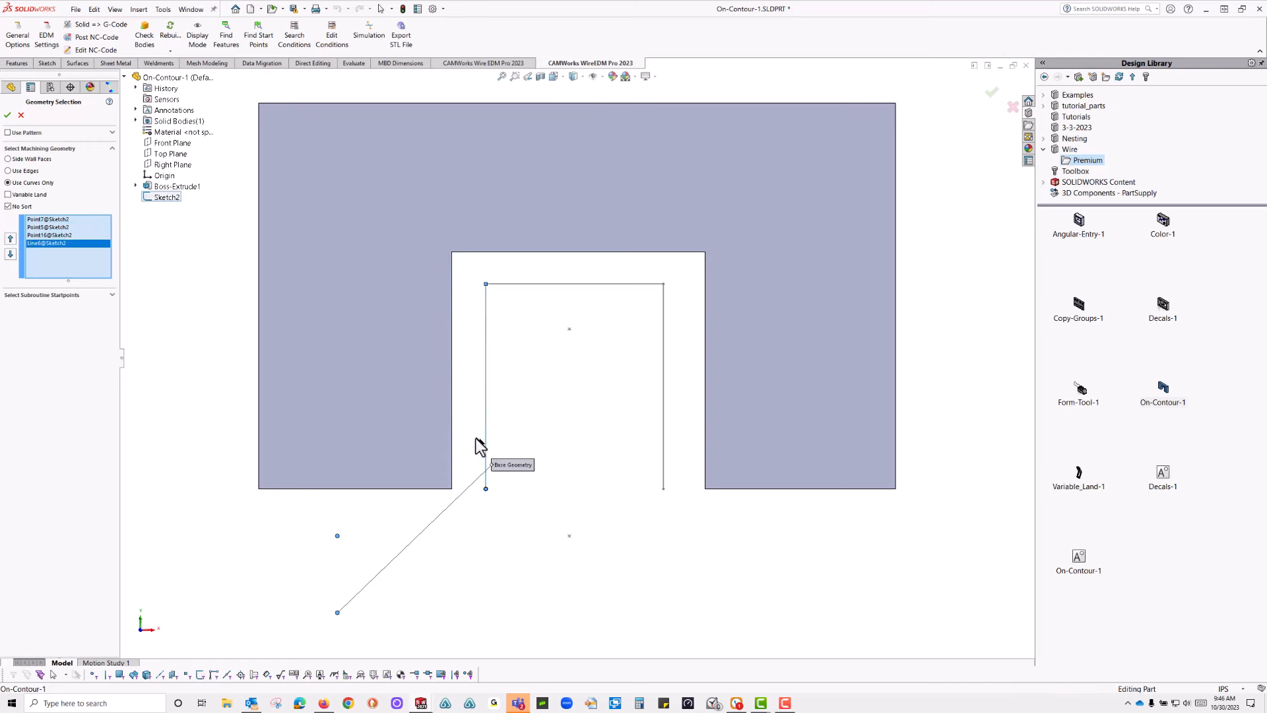
# - Select the slot's Sketch2 lines, including Line4@Sketch2, and create the On Contour 01 feature
pyautogui.click(664, 339)
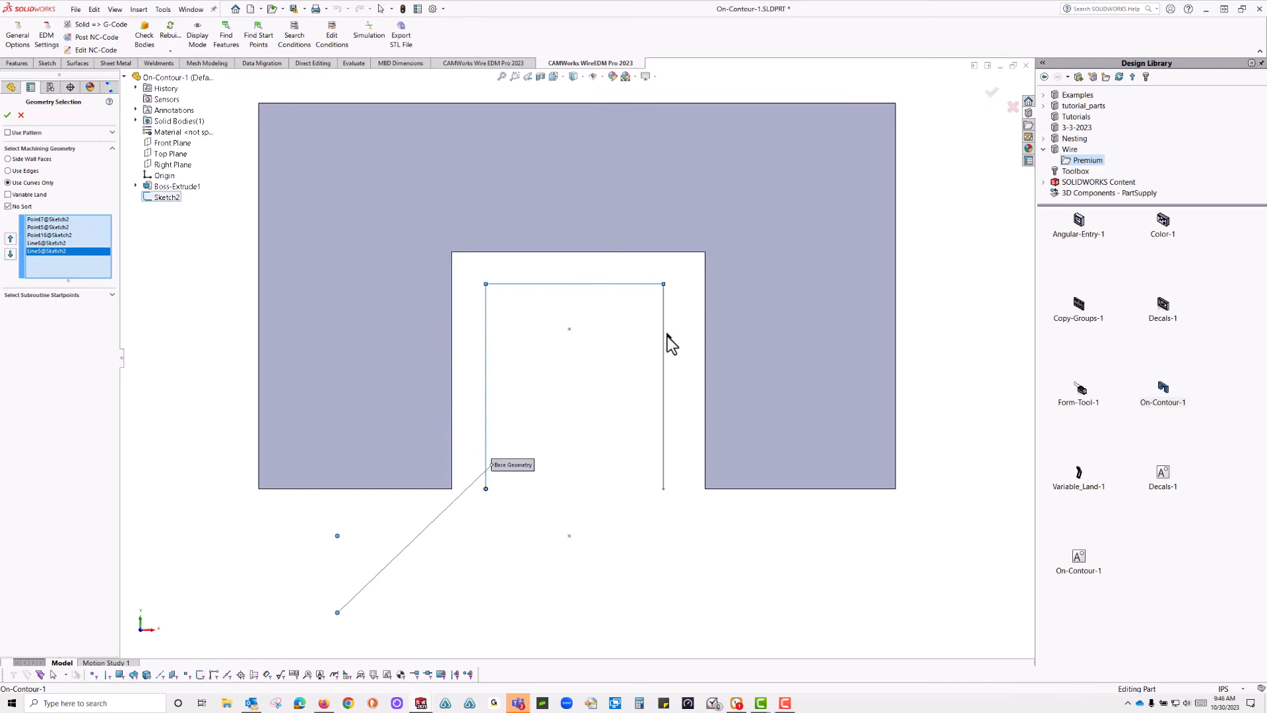
pyautogui.click(663, 382)
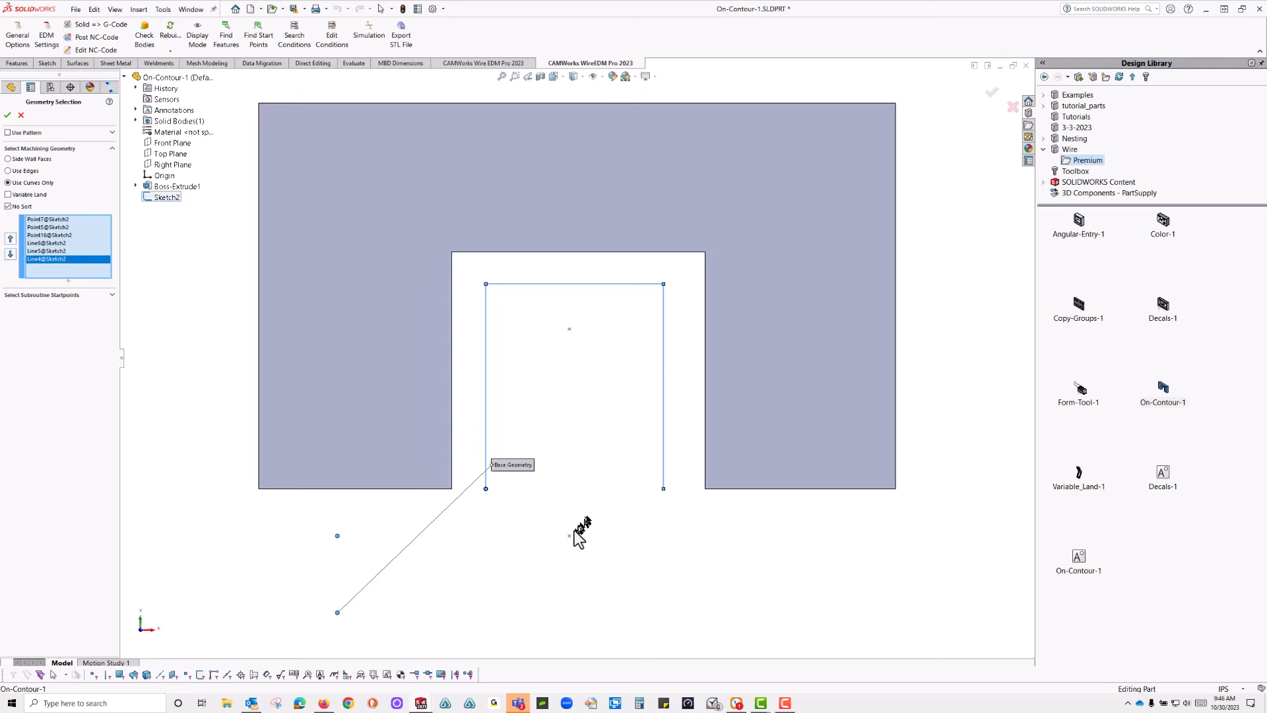
pyautogui.click(569, 329)
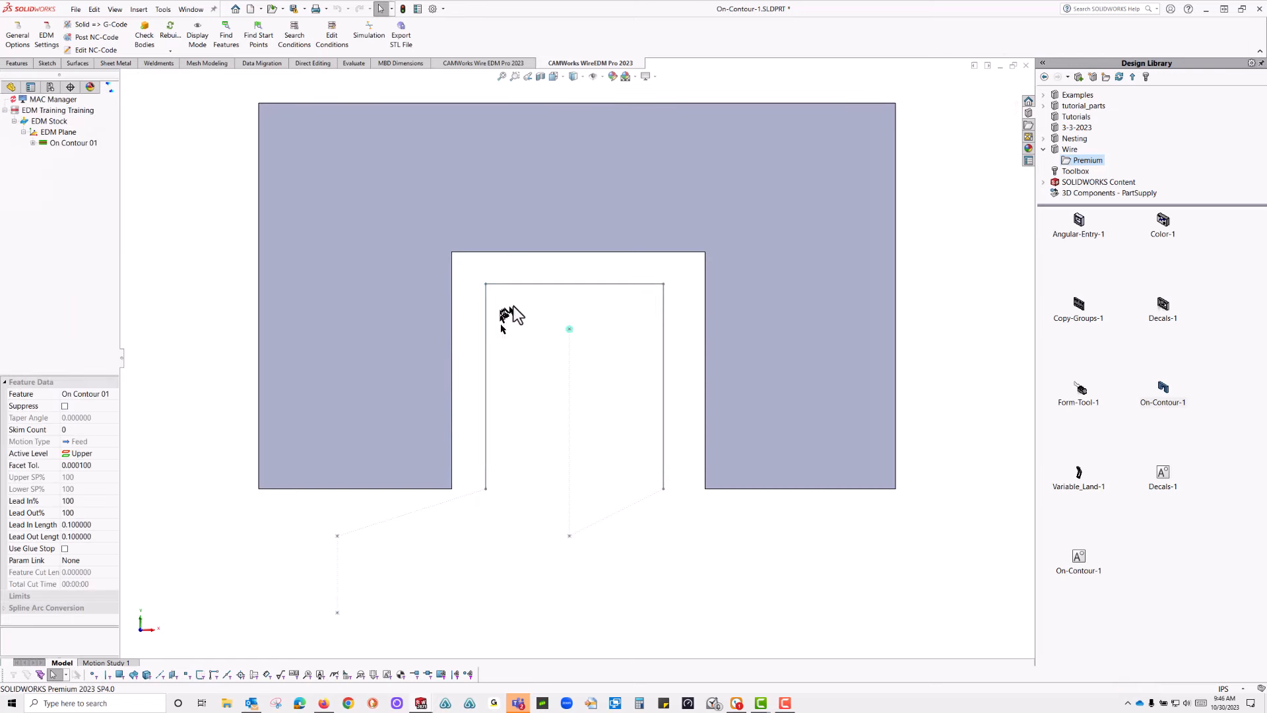
pyautogui.moveTo(328, 590)
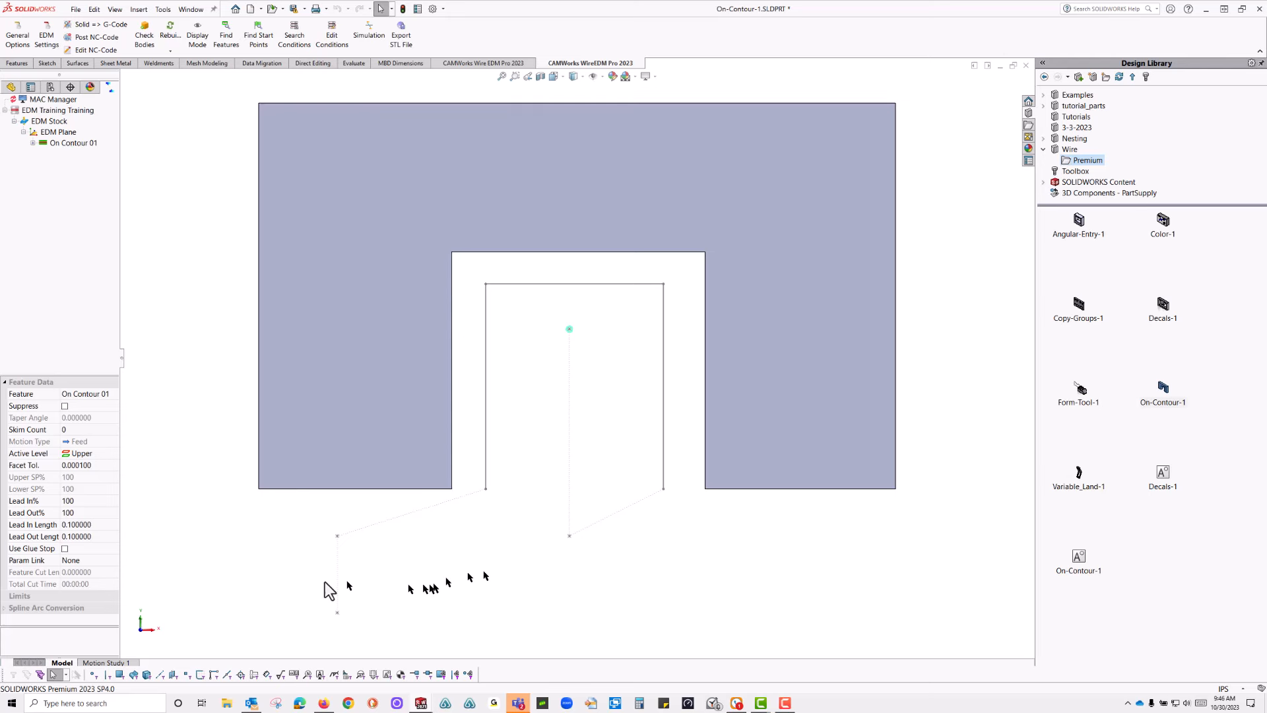
pyautogui.rightClick(64, 143)
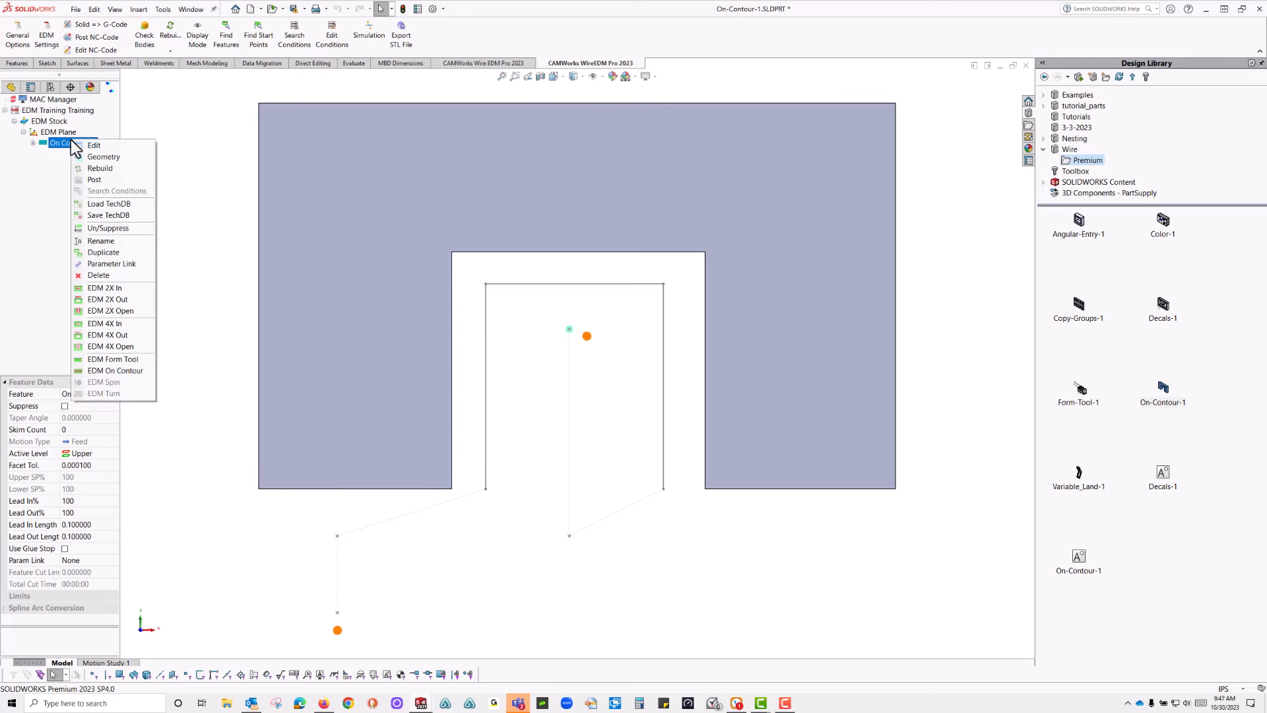
pyautogui.click(100, 240)
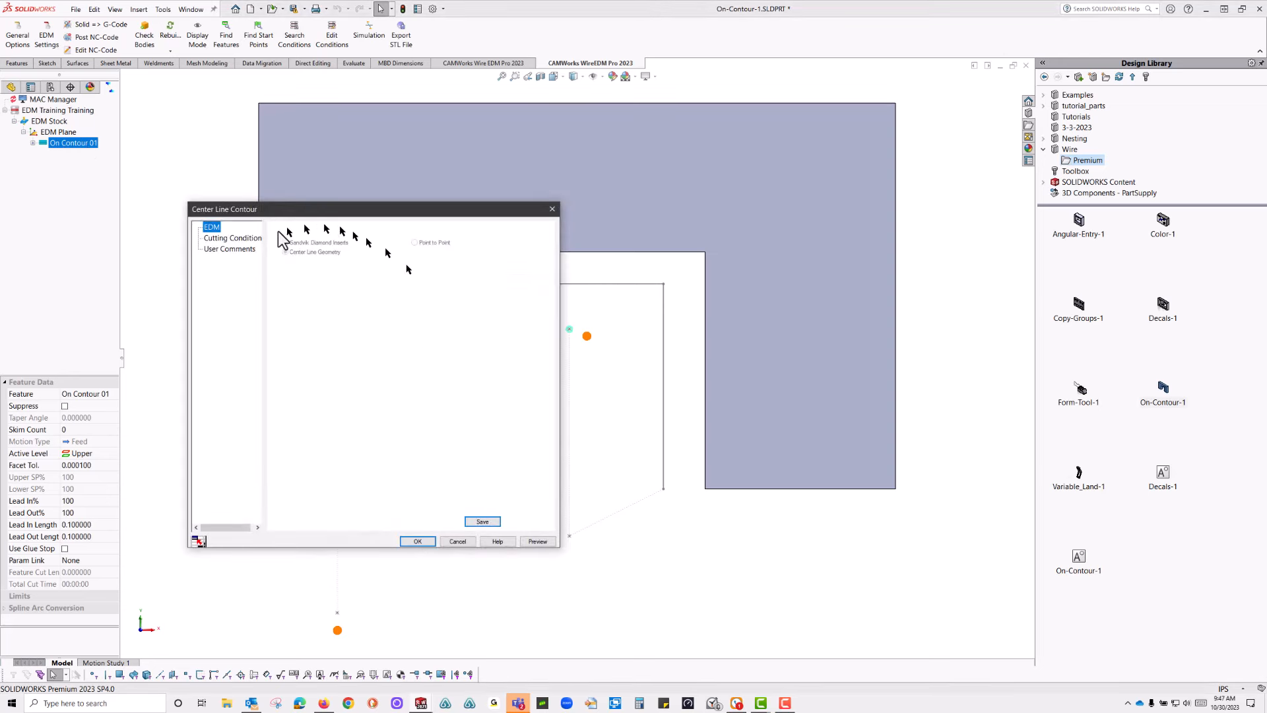
pyautogui.click(232, 238)
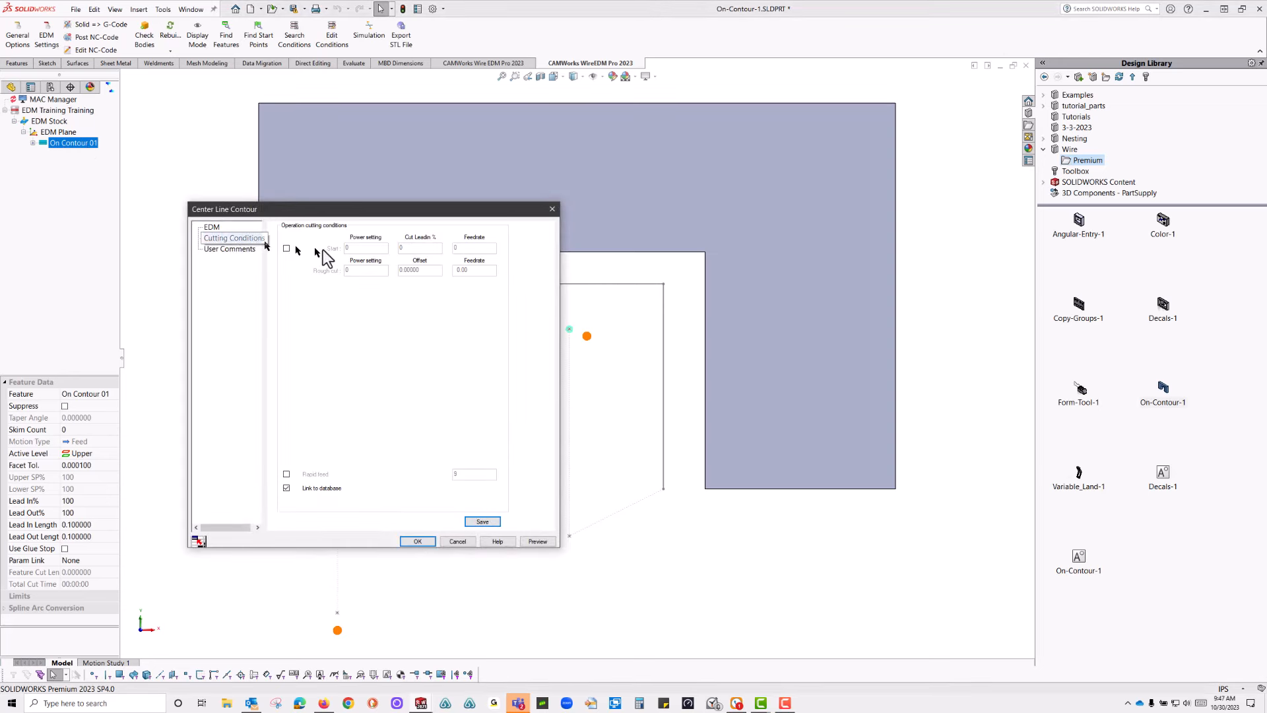
pyautogui.click(232, 238)
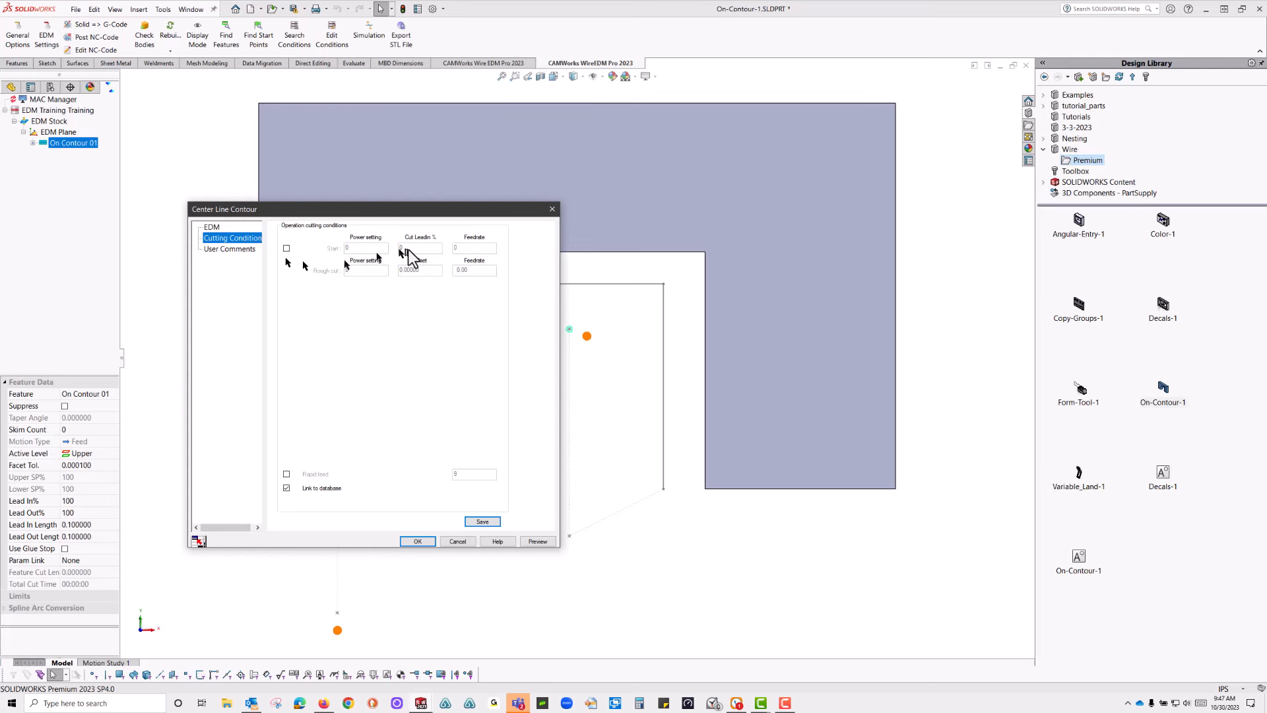
pyautogui.click(210, 227)
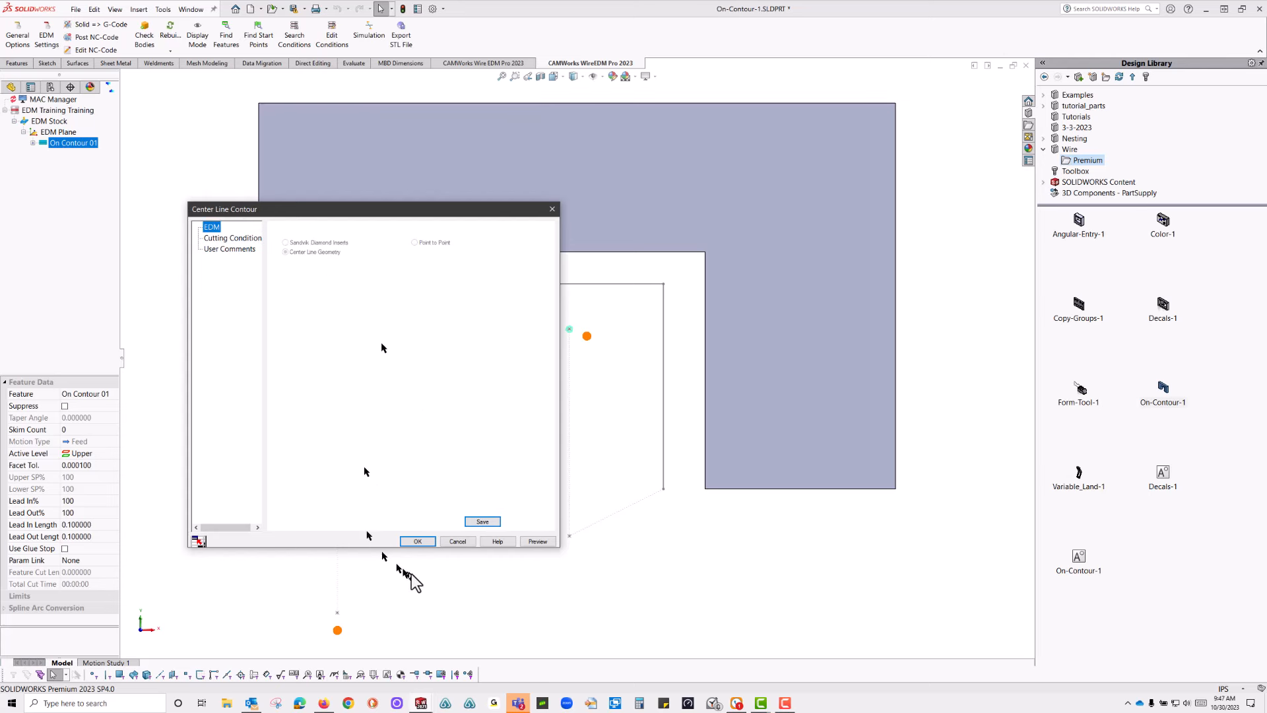
pyautogui.click(417, 541)
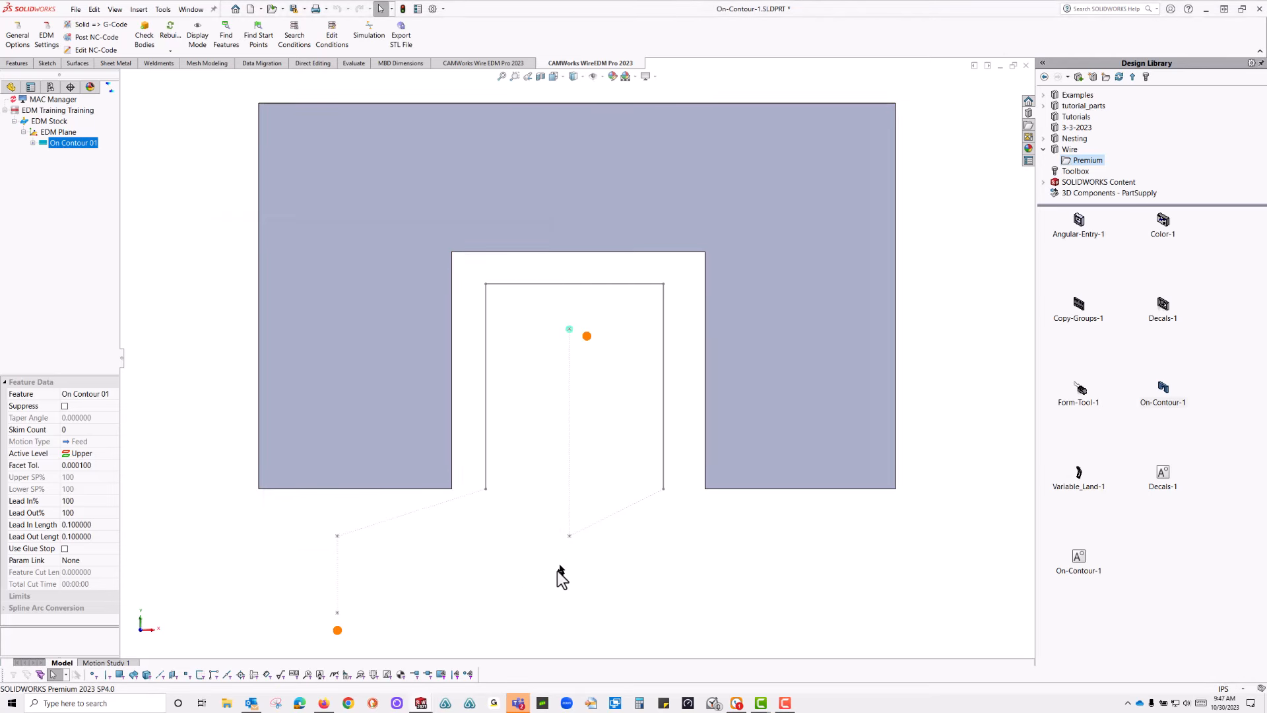
pyautogui.moveTo(544, 580)
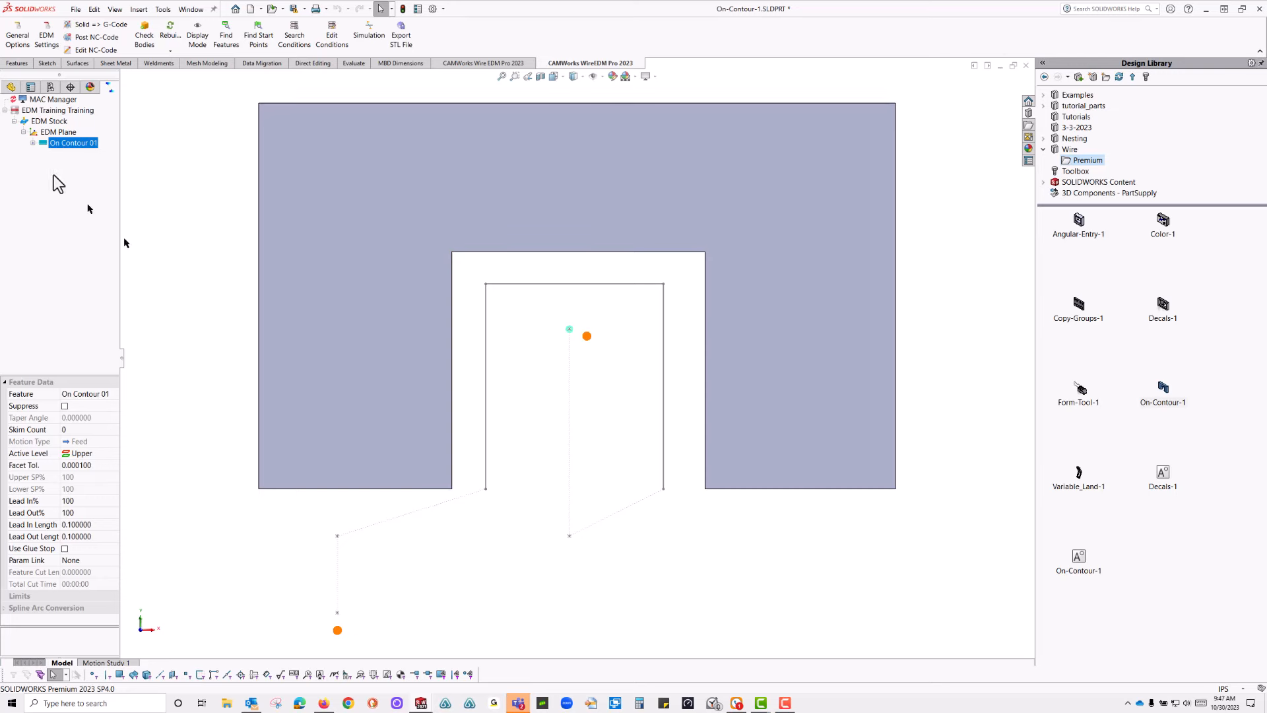
pyautogui.rightClick(52, 131)
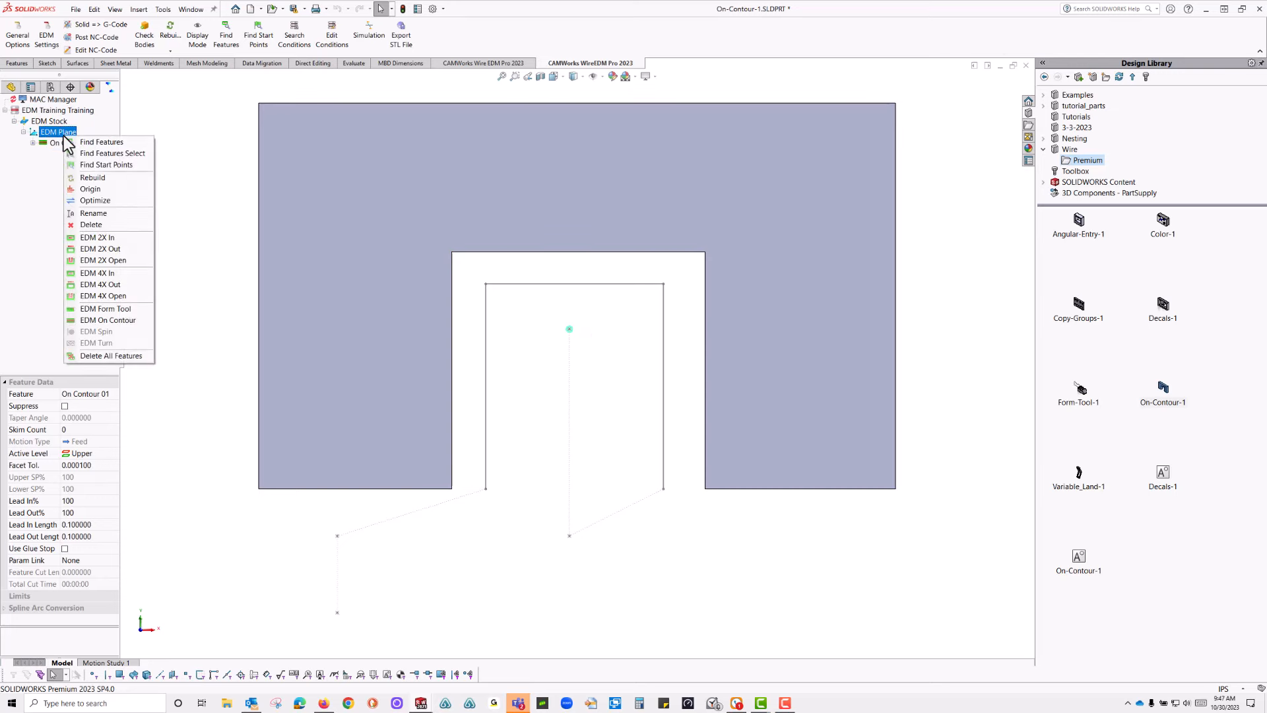
pyautogui.moveTo(104, 154)
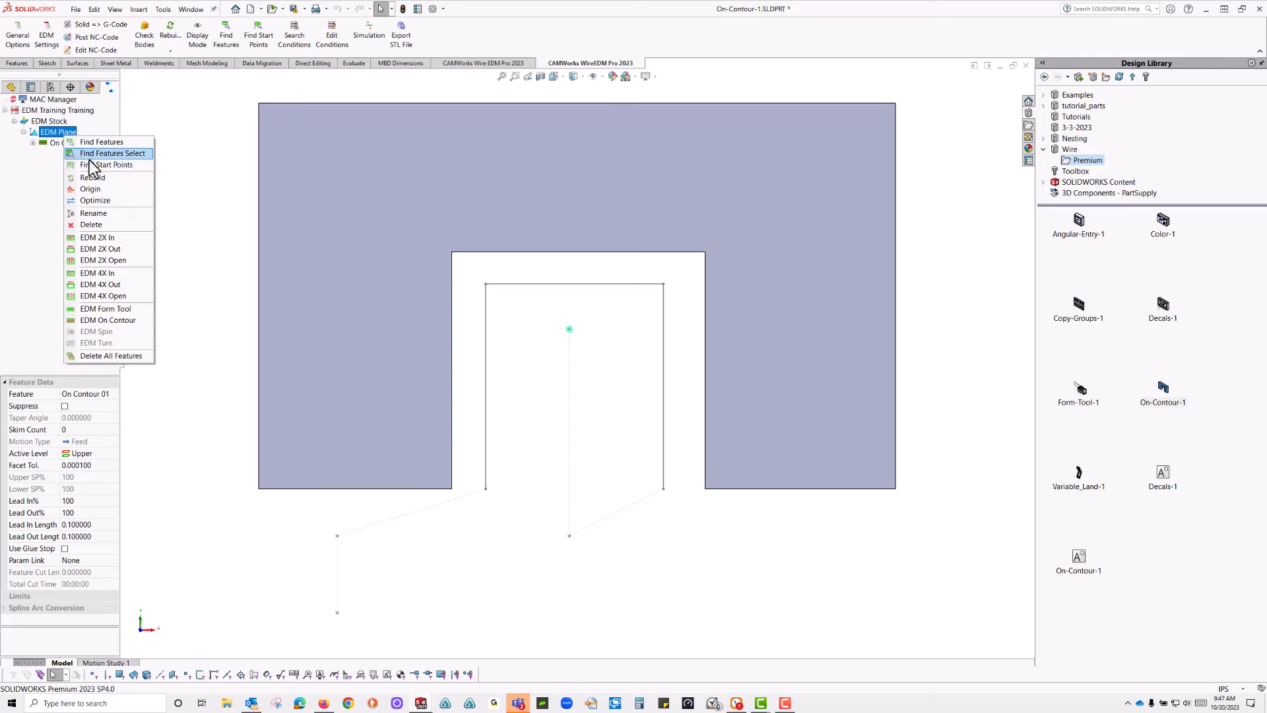
pyautogui.moveTo(97, 169)
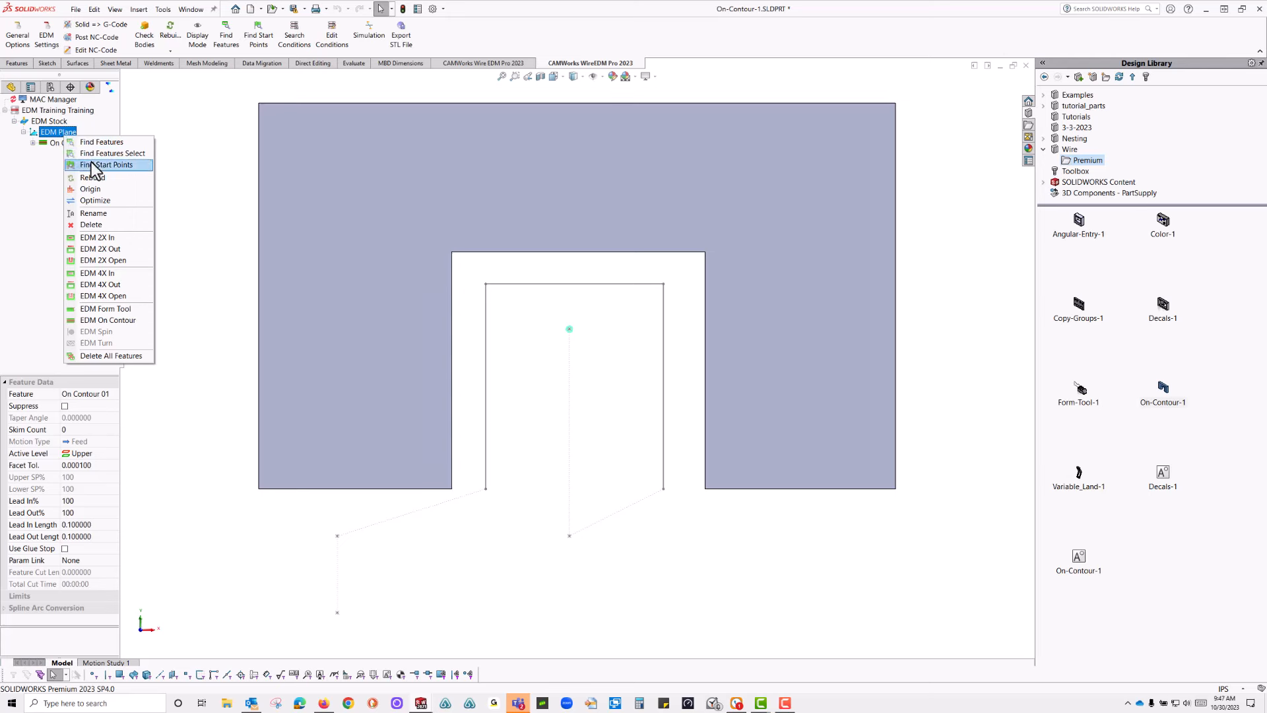
pyautogui.moveTo(720, 235)
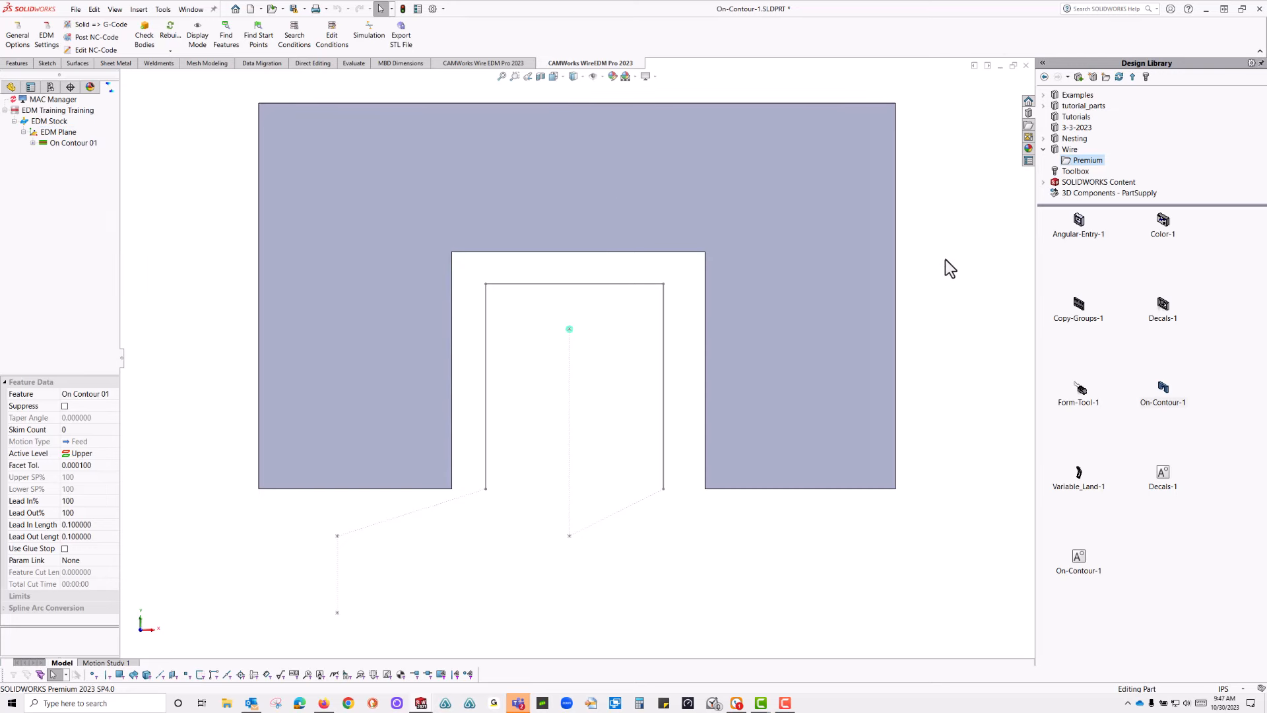
pyautogui.moveTo(1181, 401)
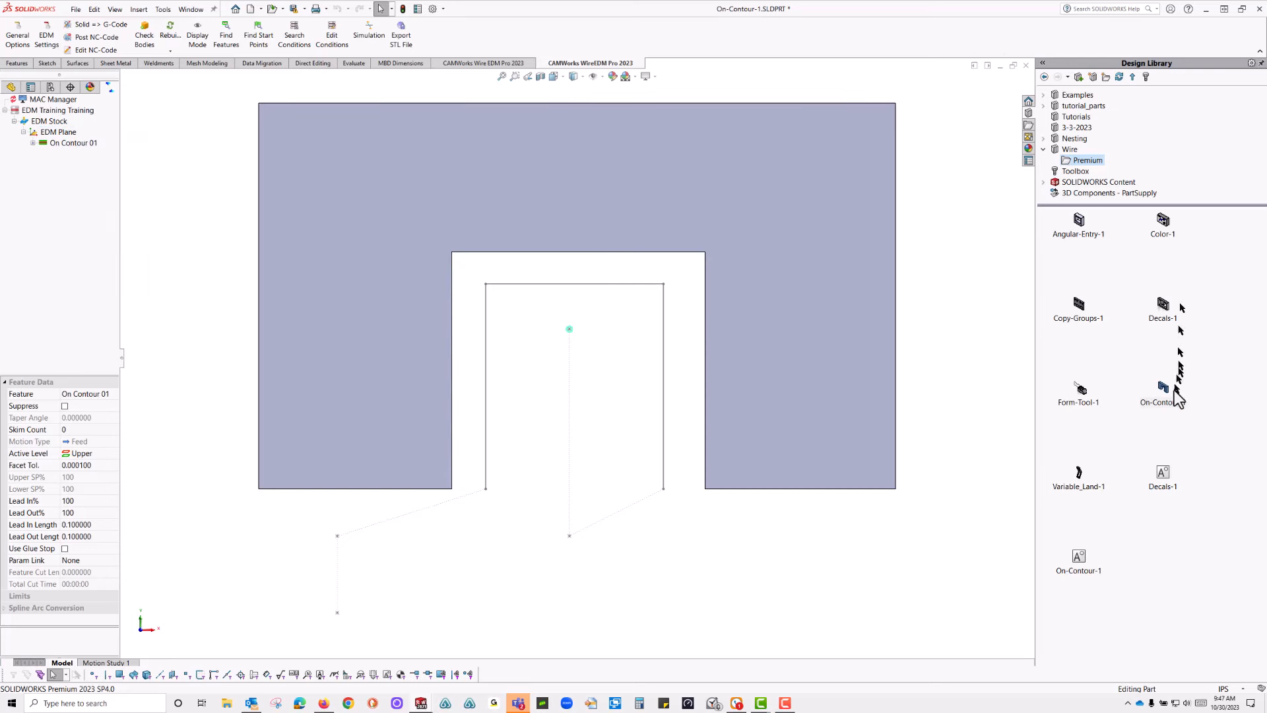
pyautogui.moveTo(1098, 502)
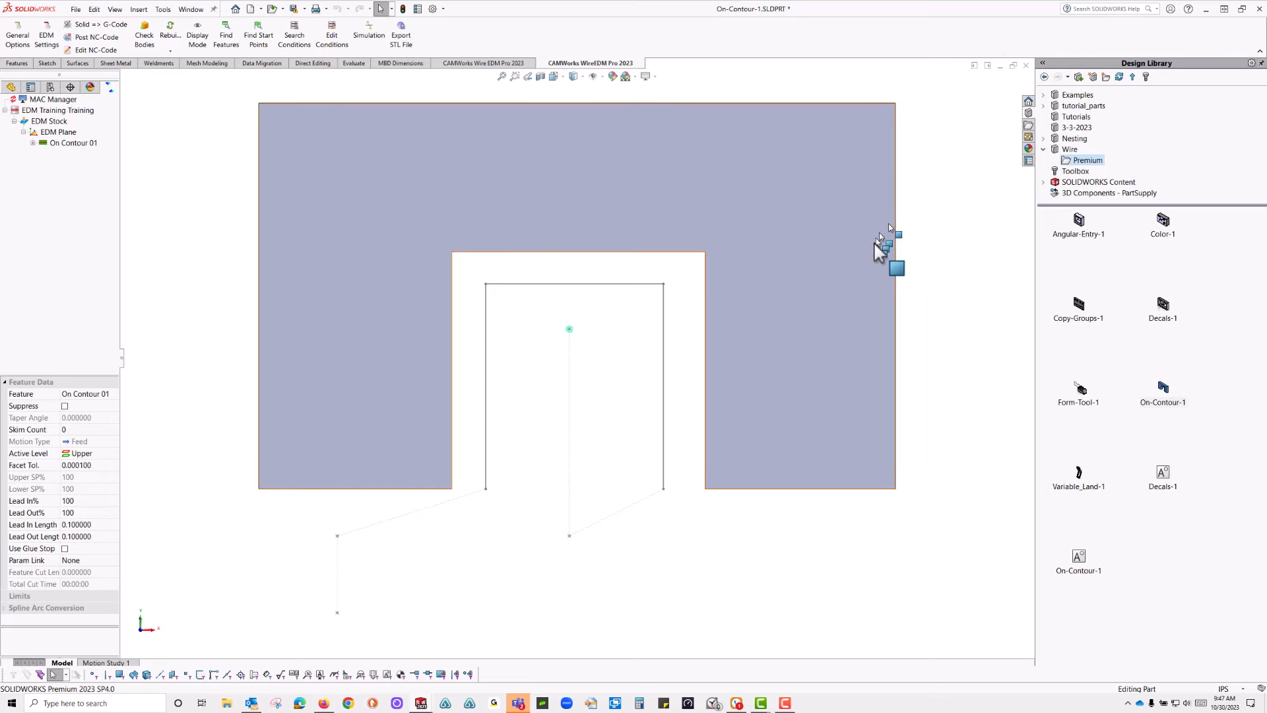
pyautogui.moveTo(695, 349)
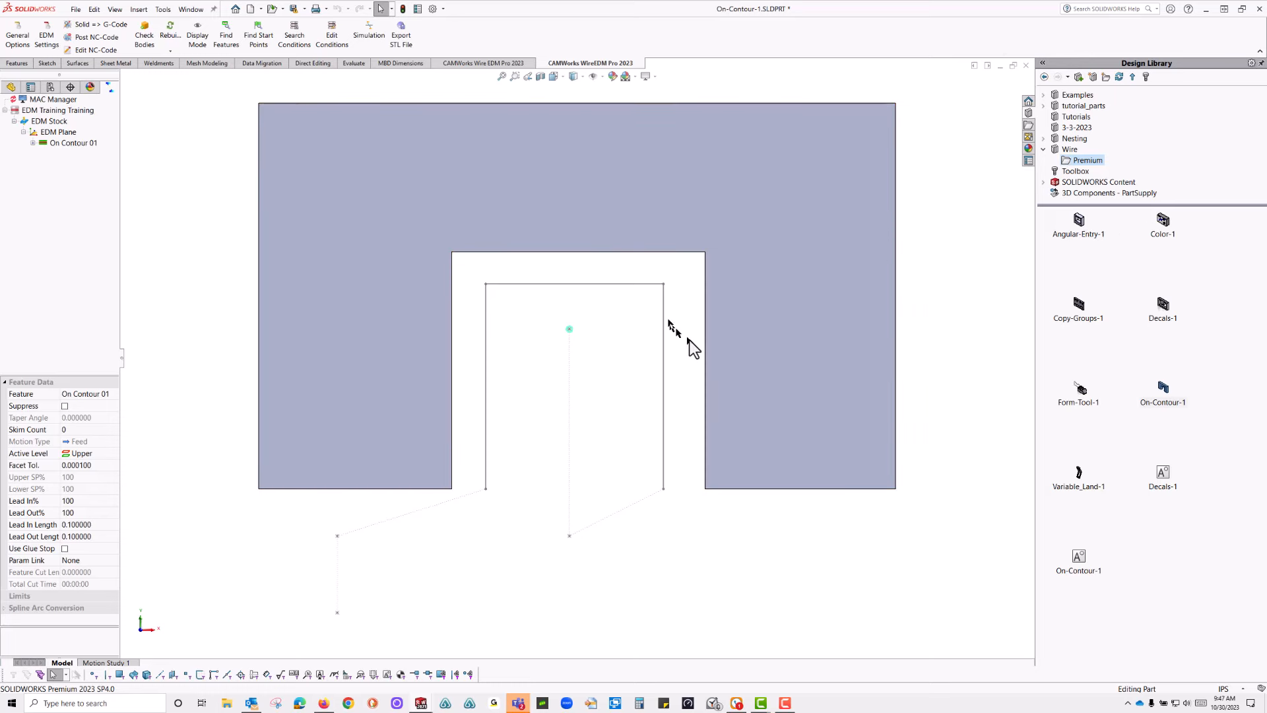
# - Orbit the slot part to see its thickness and the On Contour 01 wire path in 3D
pyautogui.moveTo(675, 328); pyautogui.dragTo(711, 518)
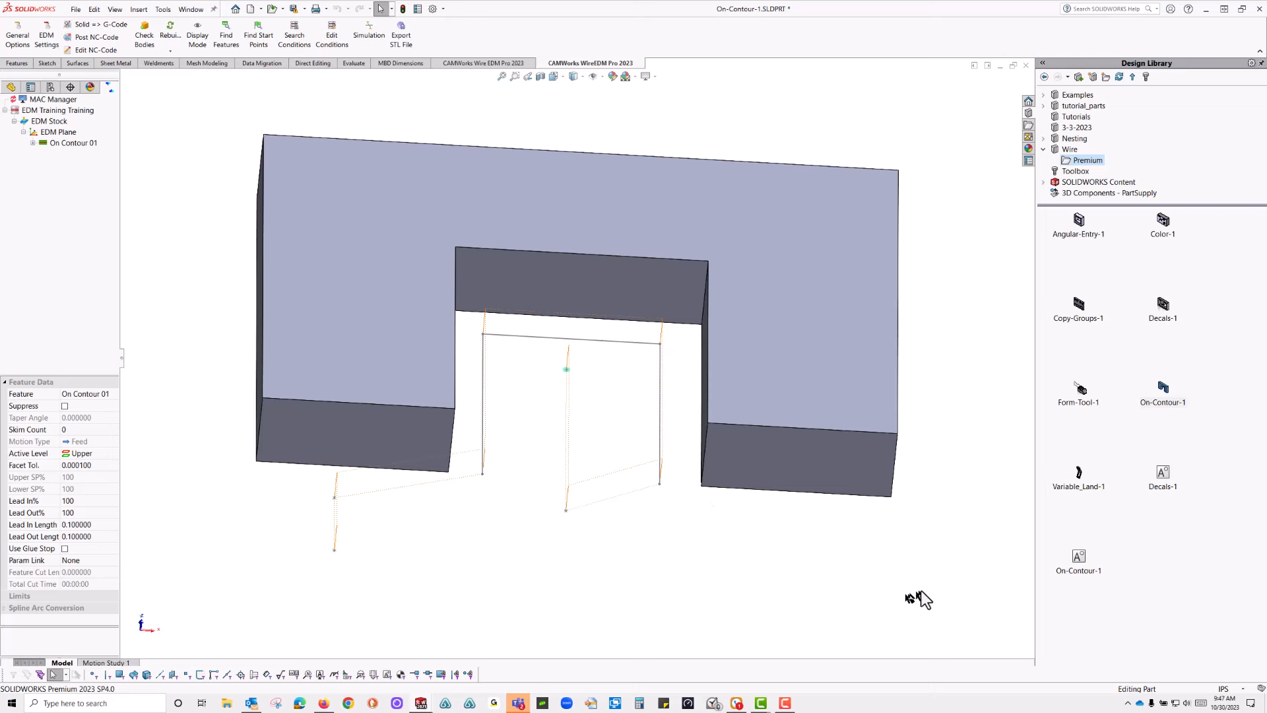
pyautogui.moveTo(977, 489)
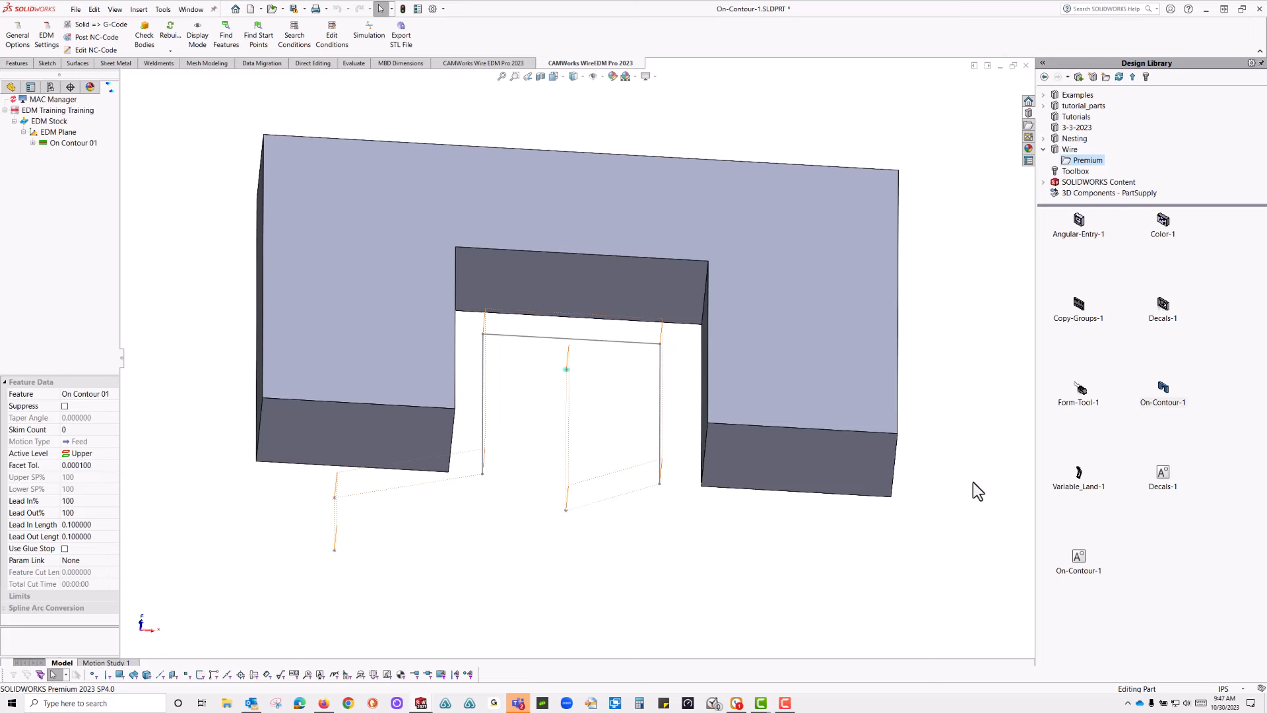
pyautogui.moveTo(1103, 486)
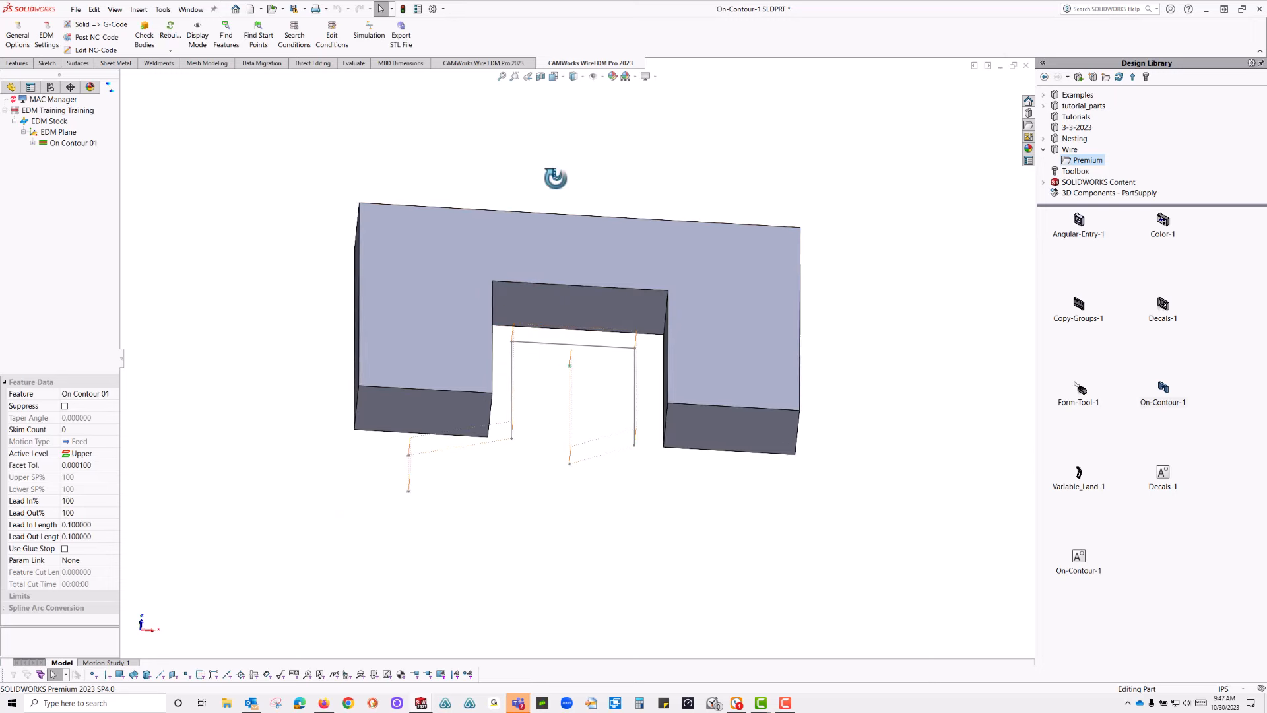
pyautogui.moveTo(556, 178); pyautogui.dragTo(647, 194)
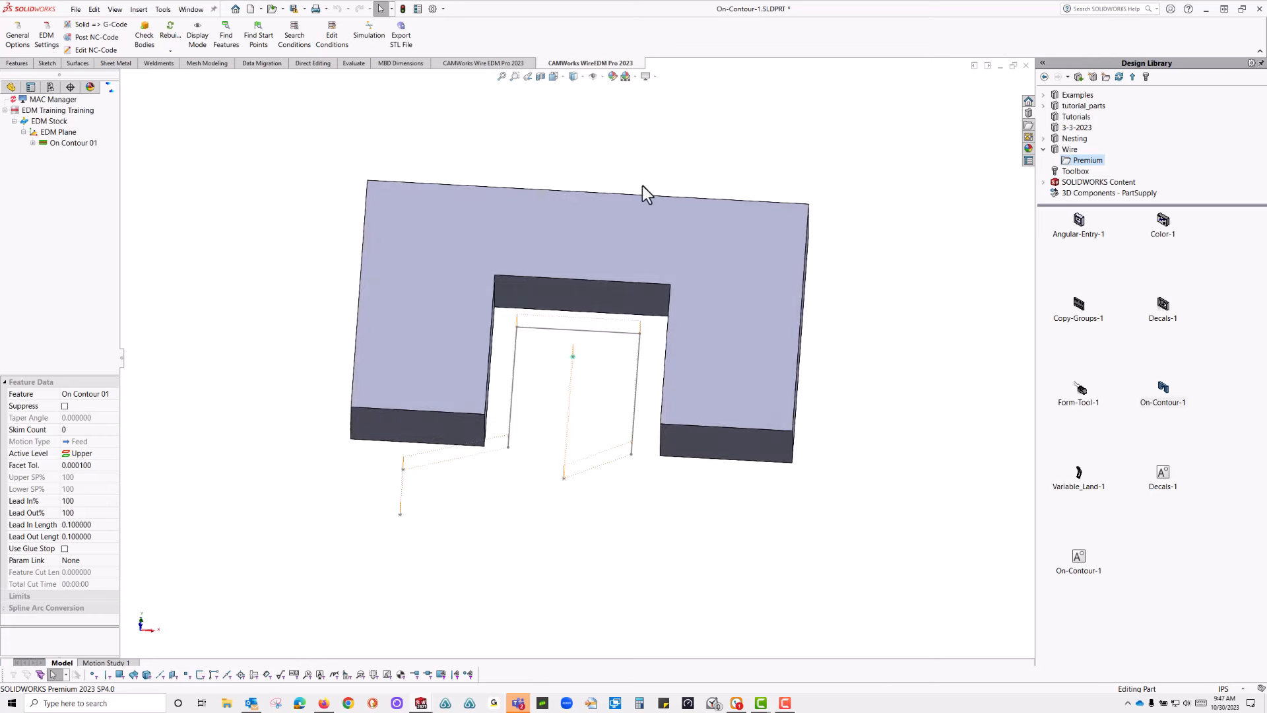
pyautogui.moveTo(1027, 74)
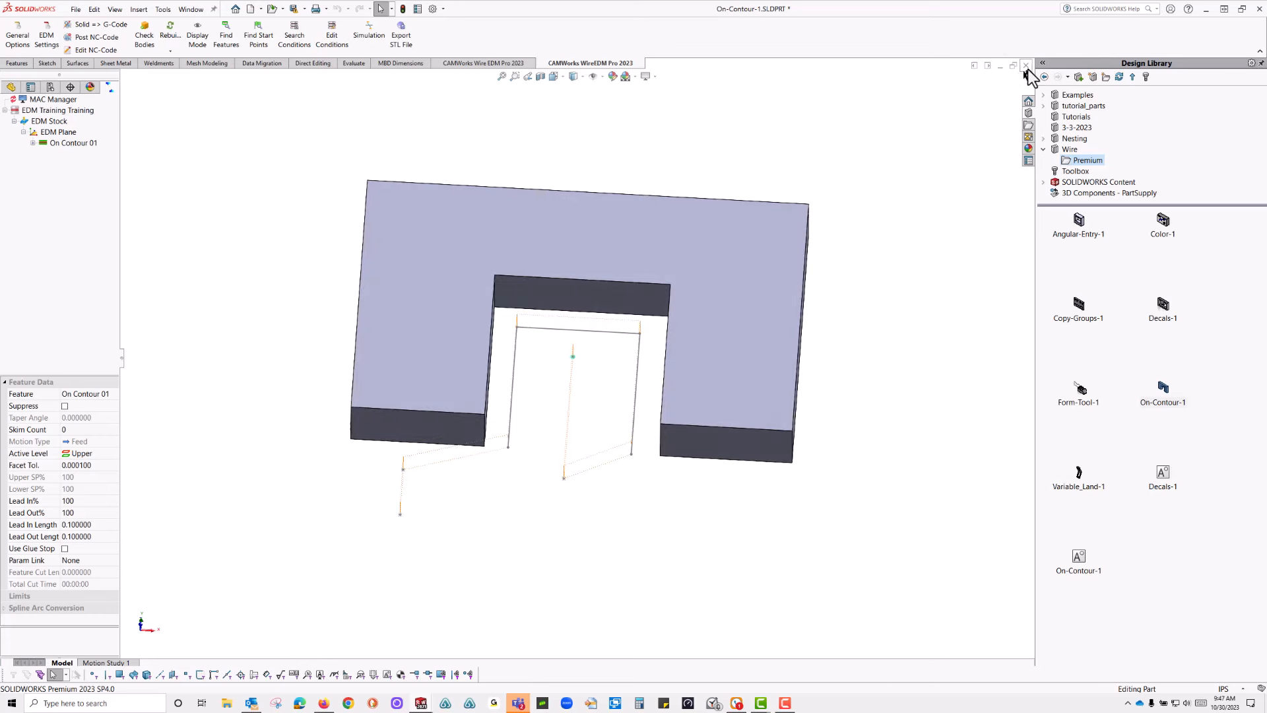
# - Close the On-Contour-1 part, discarding changes
pyautogui.click(1025, 66)
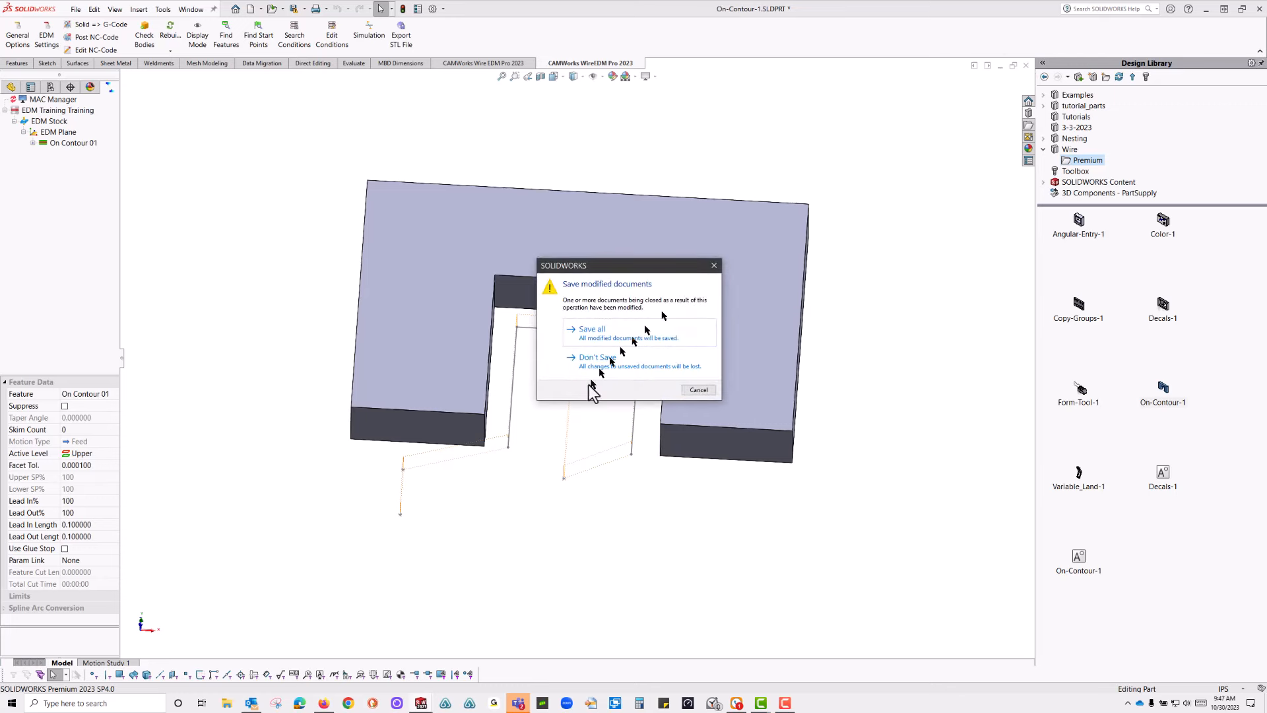
pyautogui.click(597, 356)
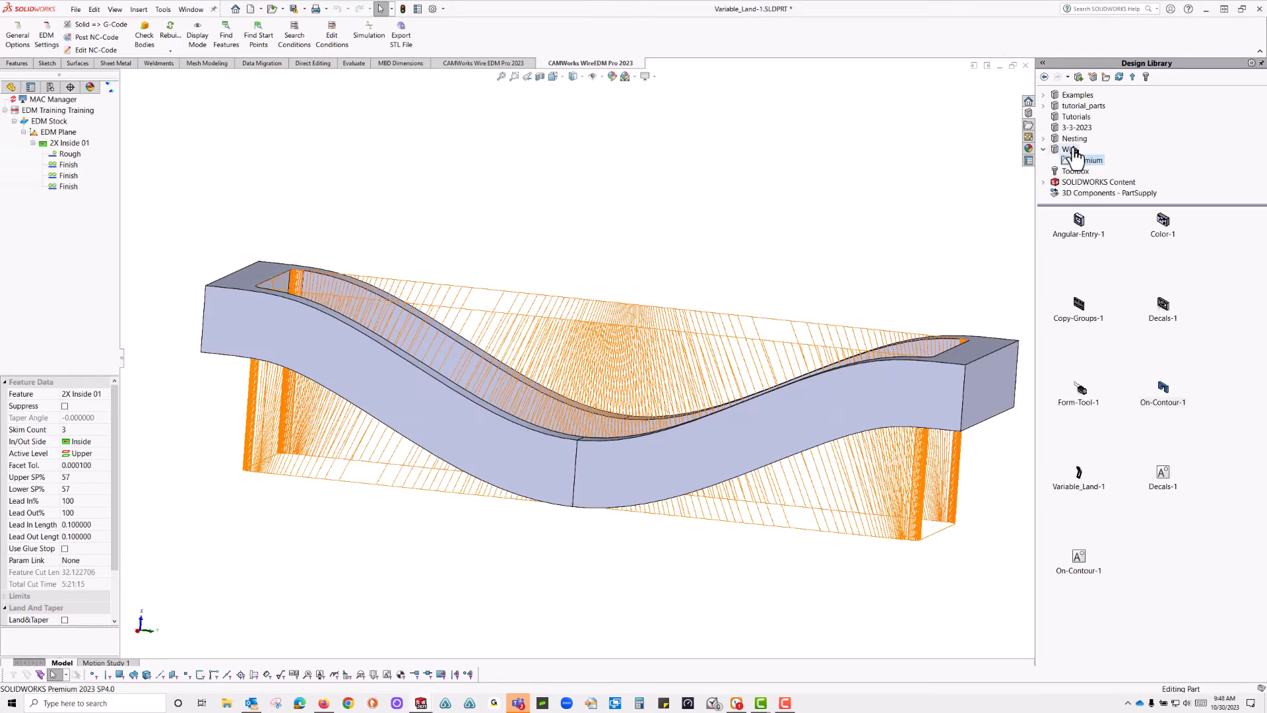
# - Load the 4Axis-2 cup part from the Wire folder of the Design Library
pyautogui.click(1070, 150)
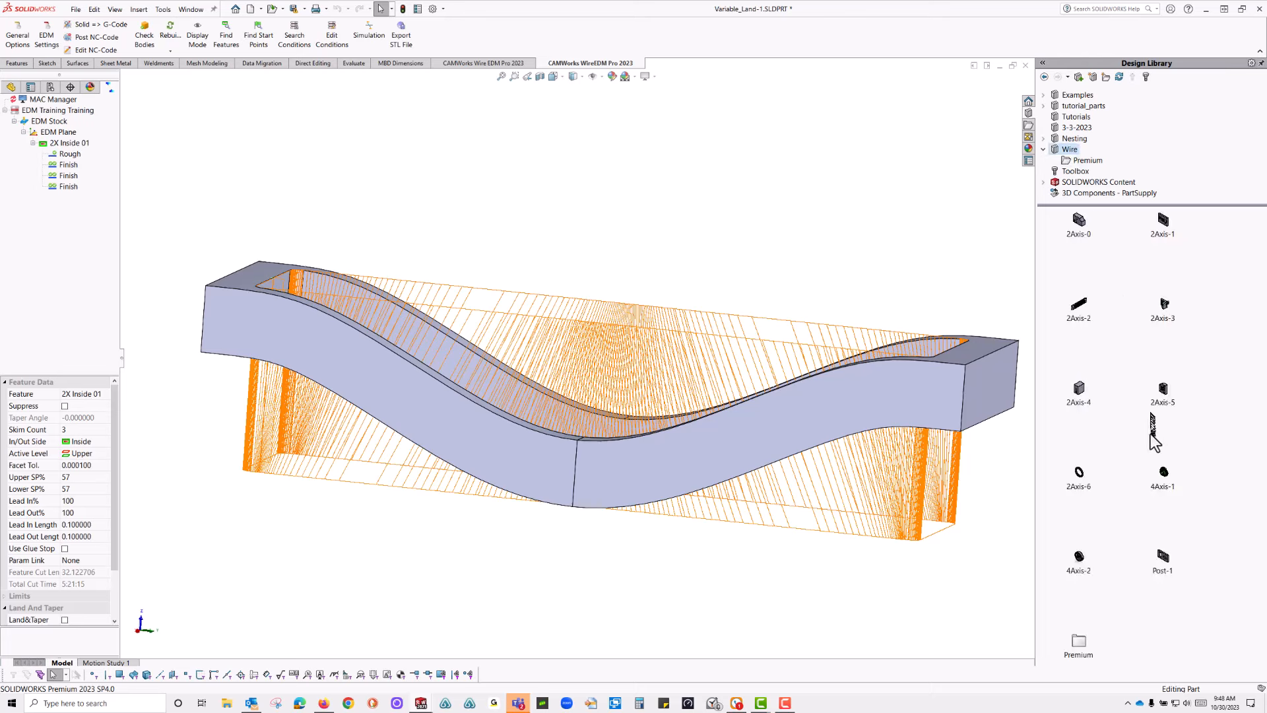
pyautogui.click(1077, 558)
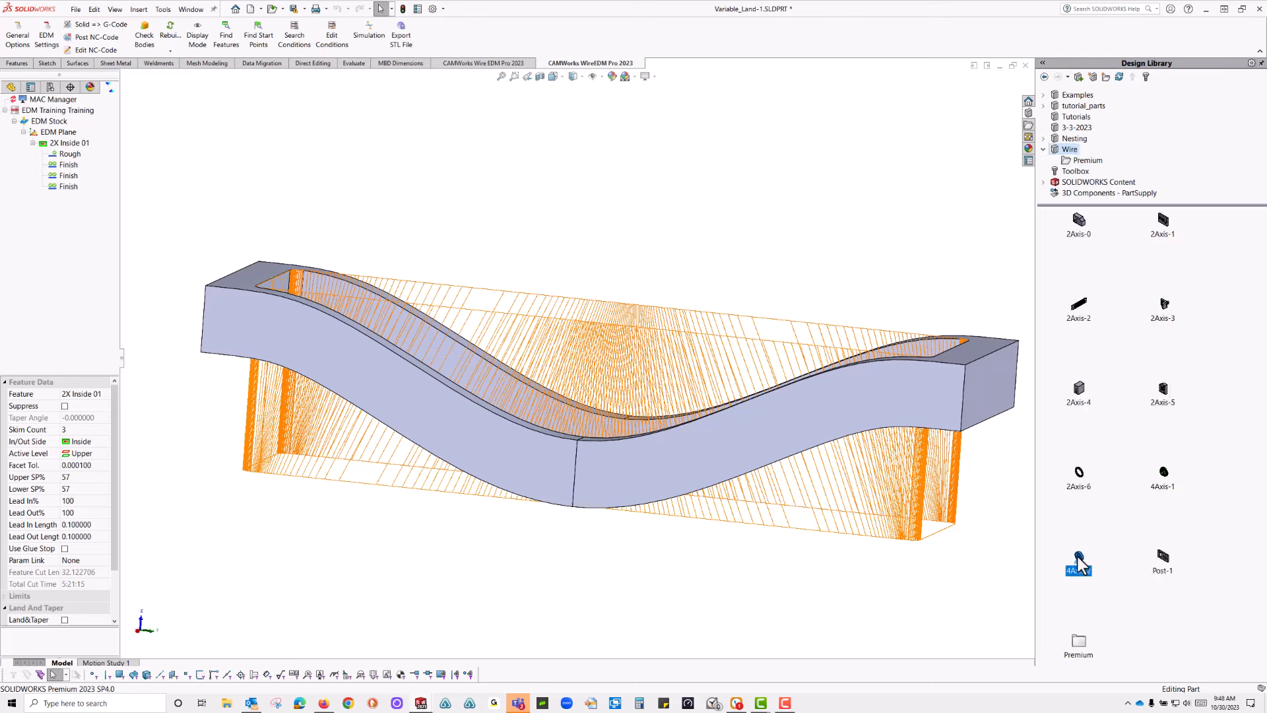
pyautogui.doubleClick(1078, 562)
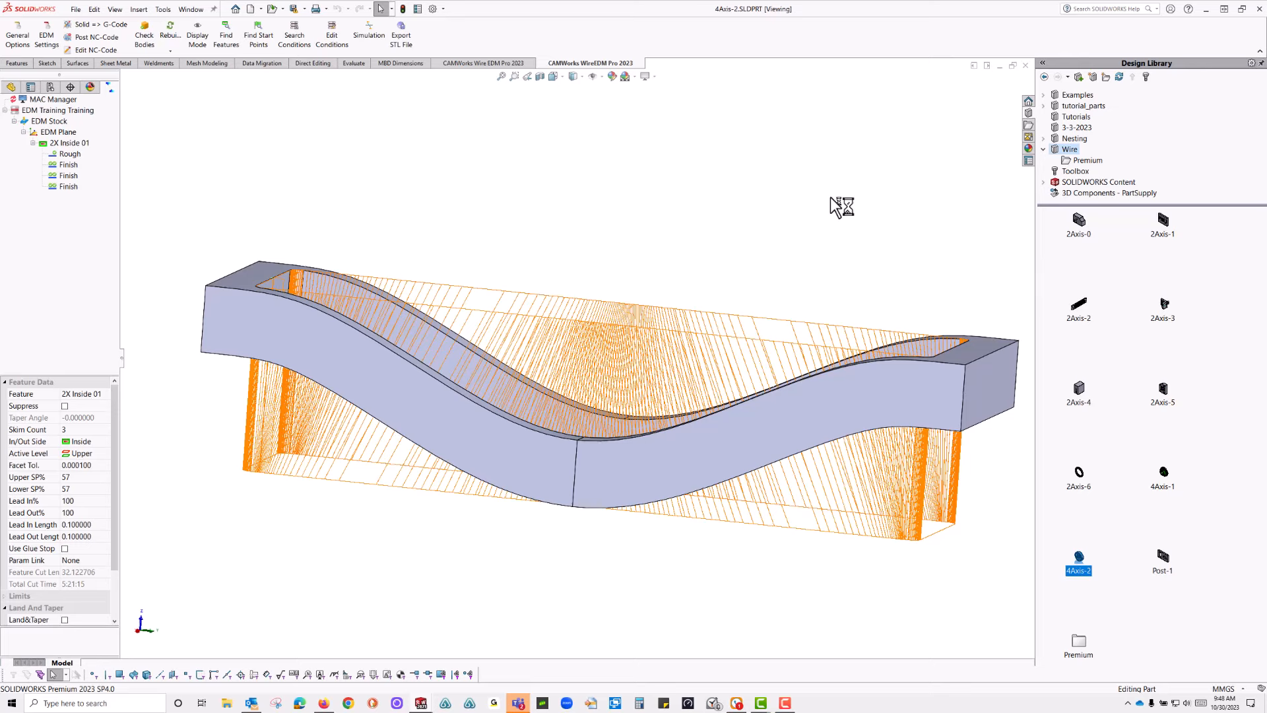
pyautogui.doubleClick(1078, 558)
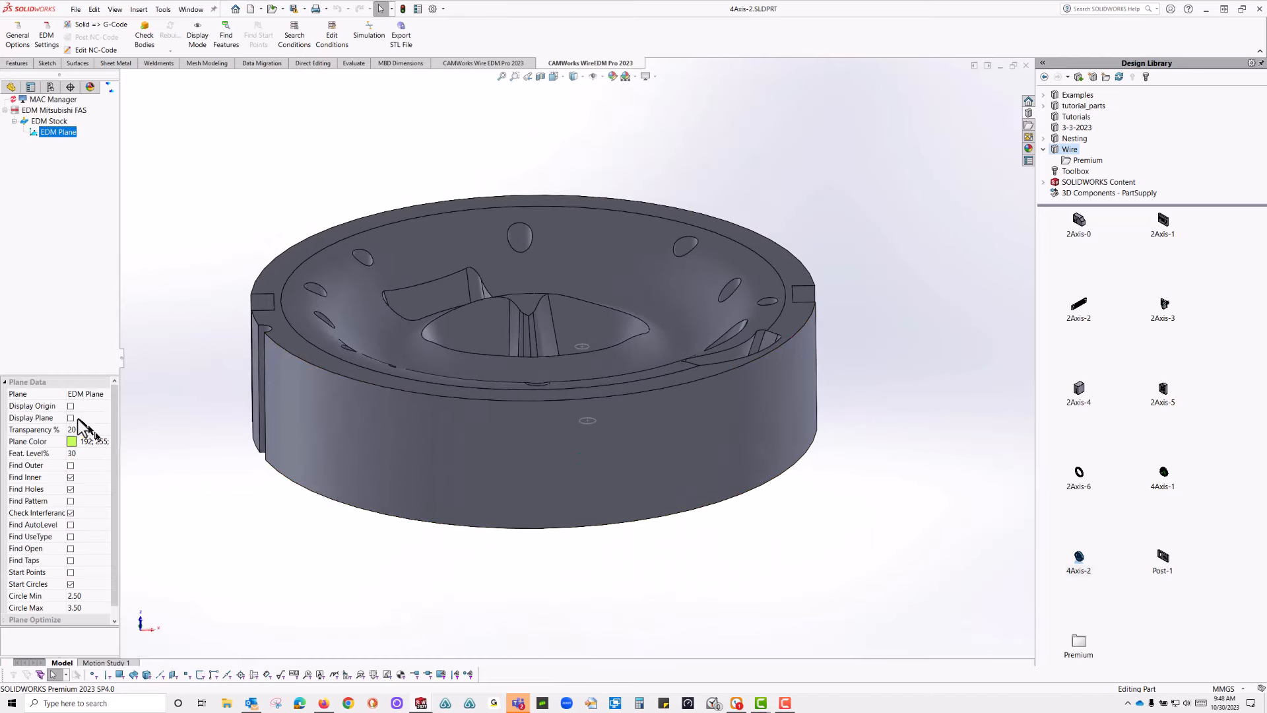
# - Enable Display Plane and set the EDM plane's Feat. Level% to 47
pyautogui.click(70, 417)
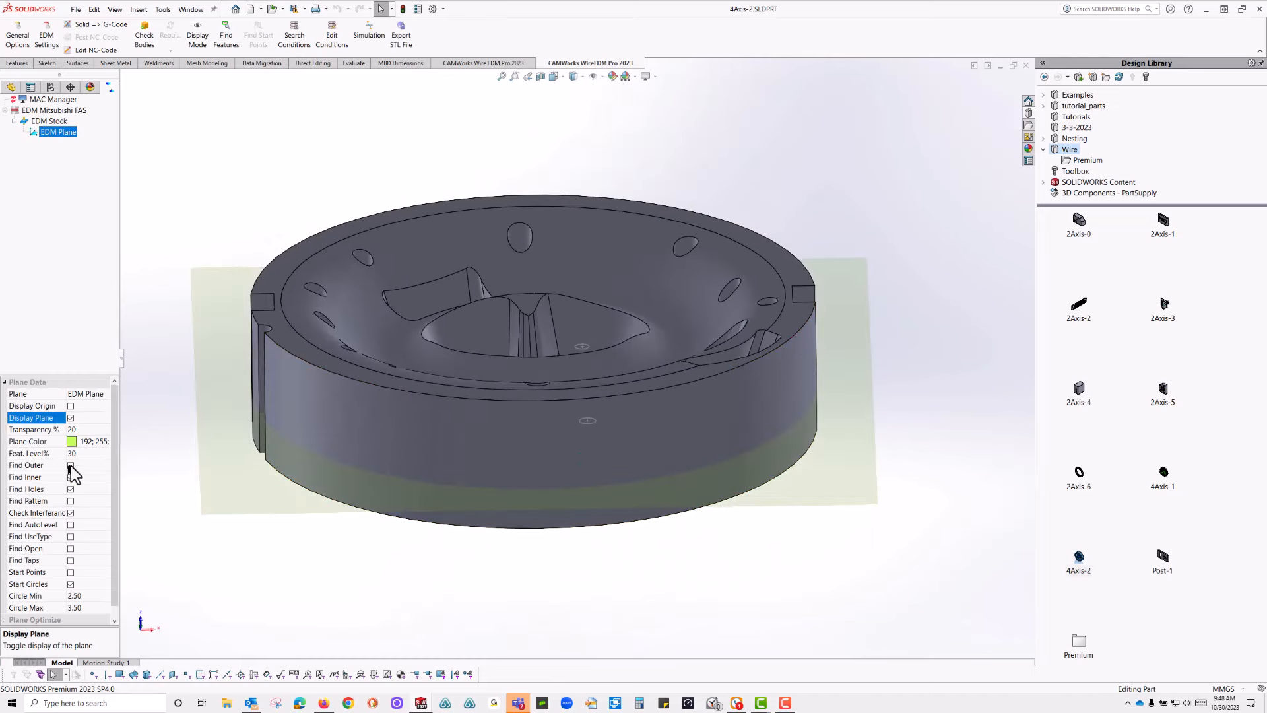
pyautogui.click(70, 477)
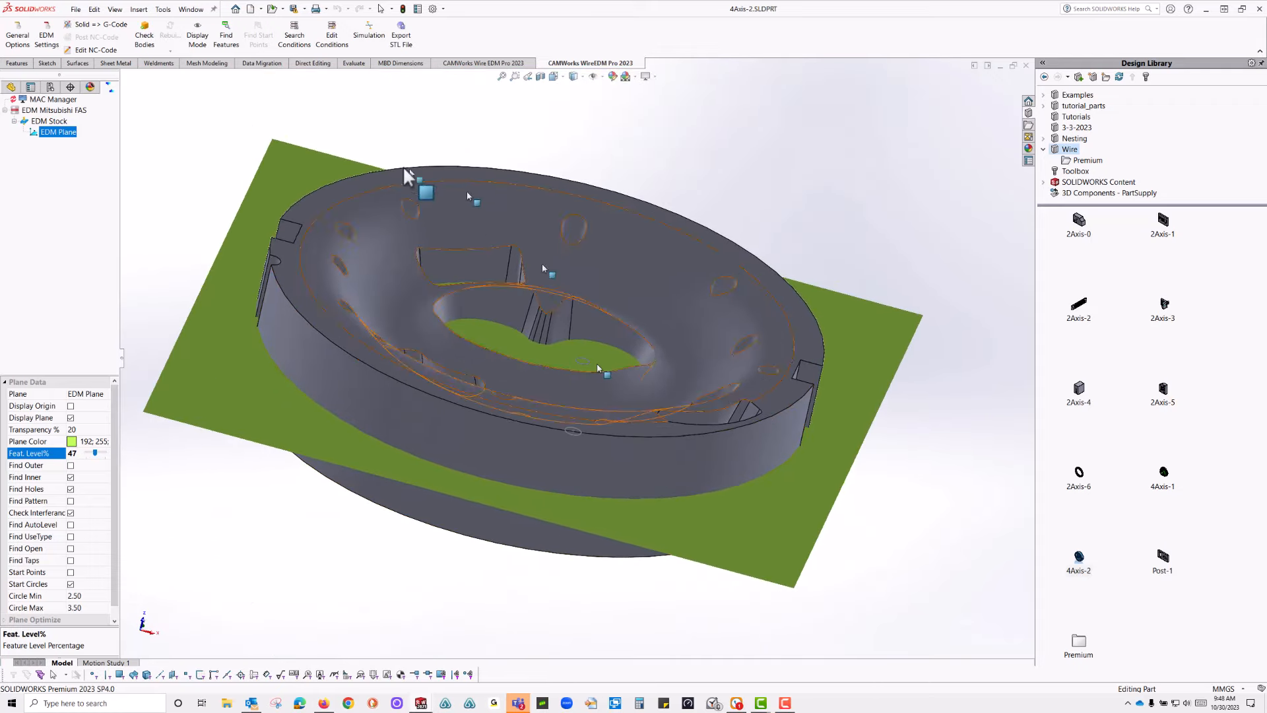
pyautogui.click(58, 131)
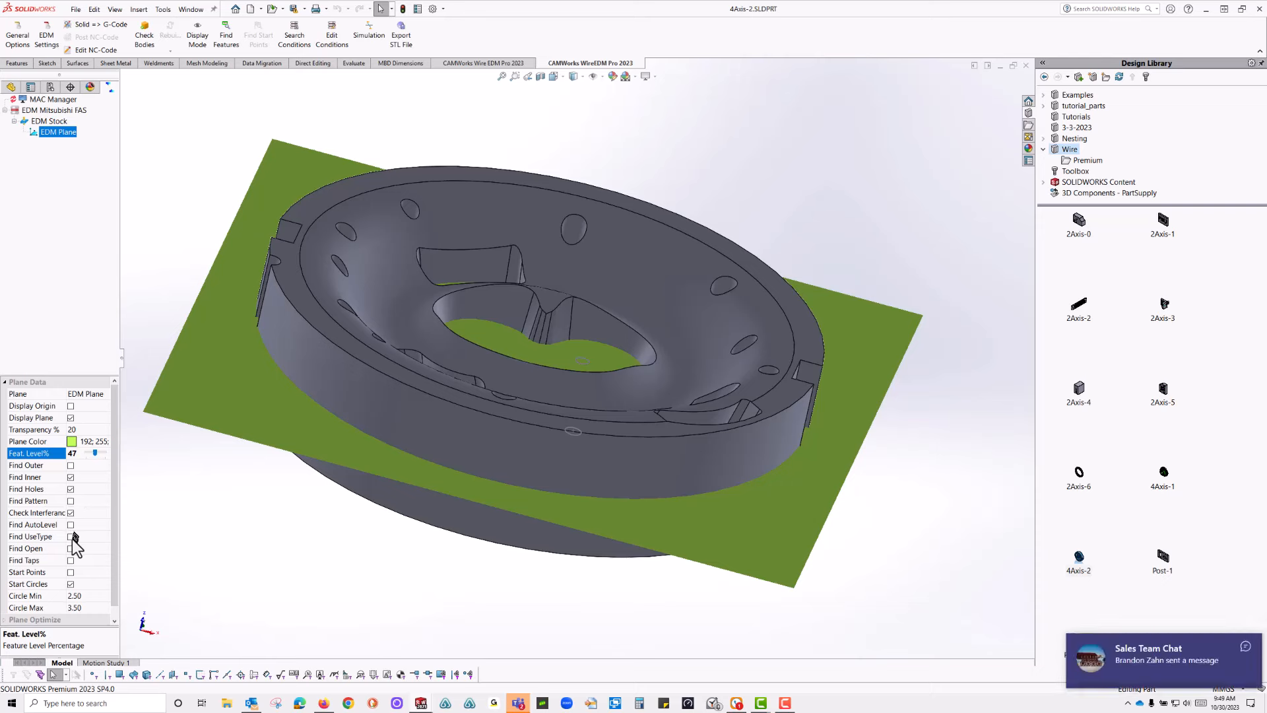
pyautogui.moveTo(74, 571)
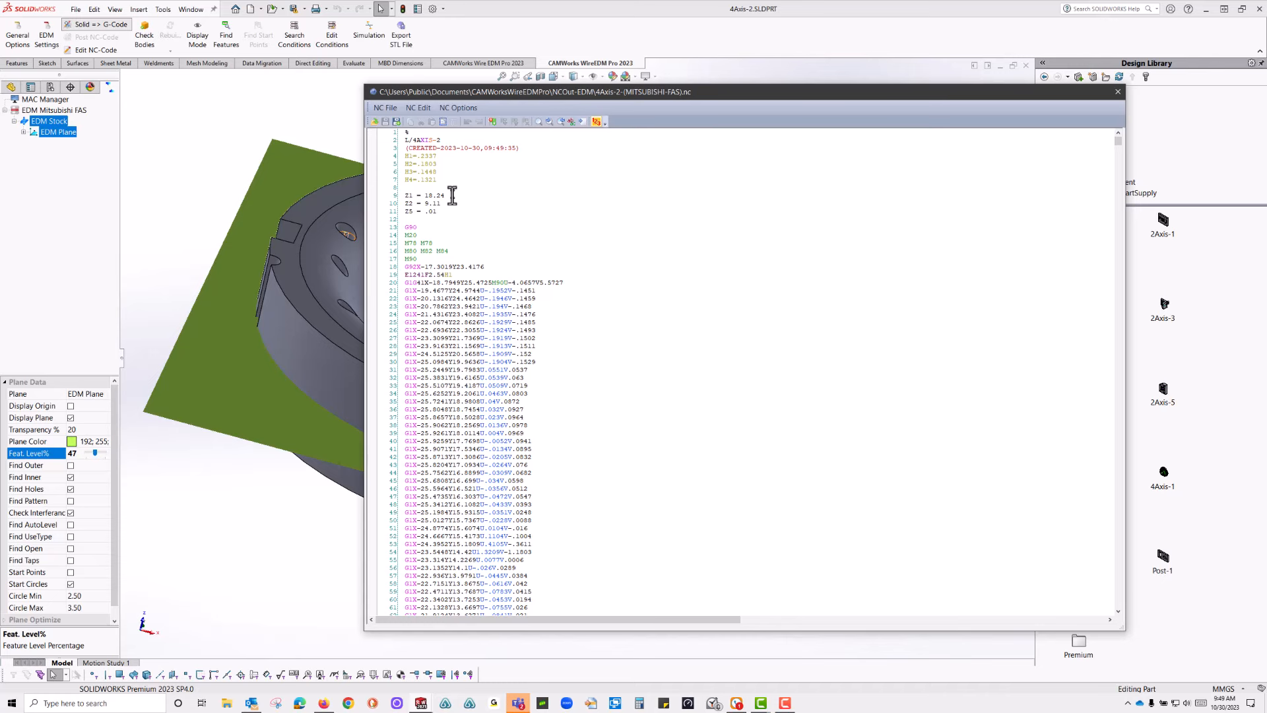
pyautogui.moveTo(488, 227)
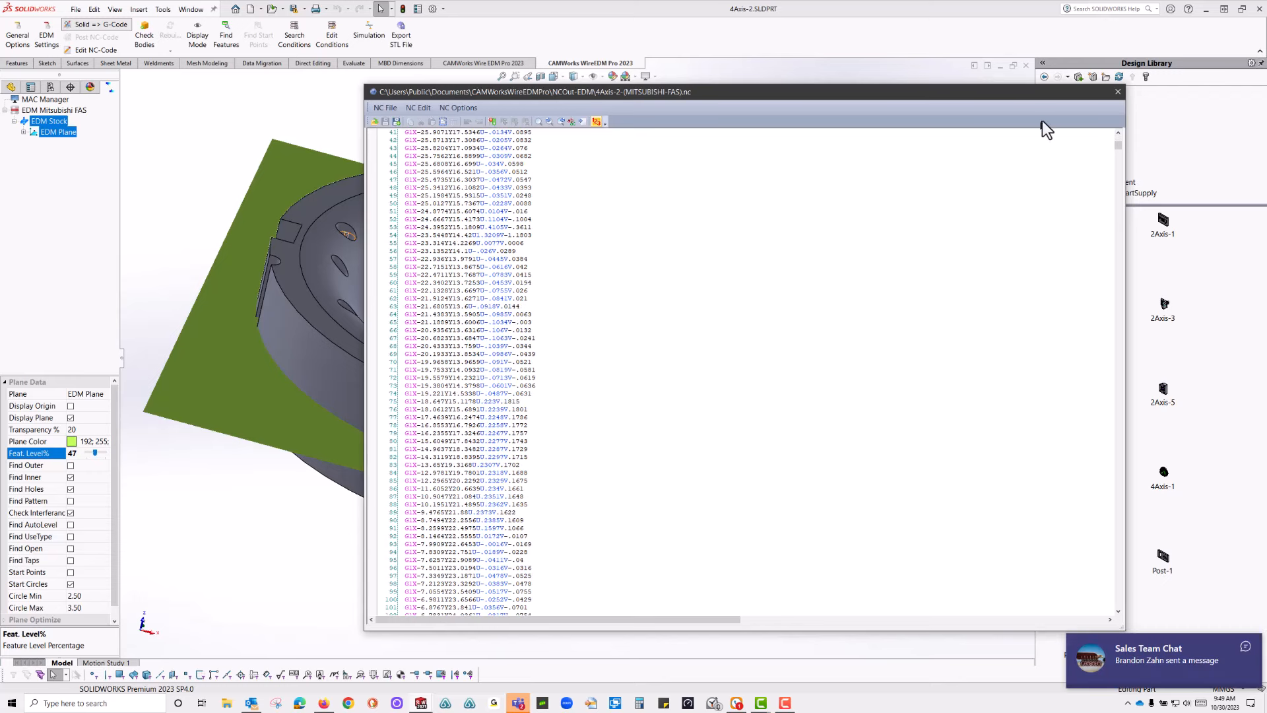
# - Close the CAMWorks NC Editor after reviewing the cup's posted NC program
pyautogui.click(1118, 91)
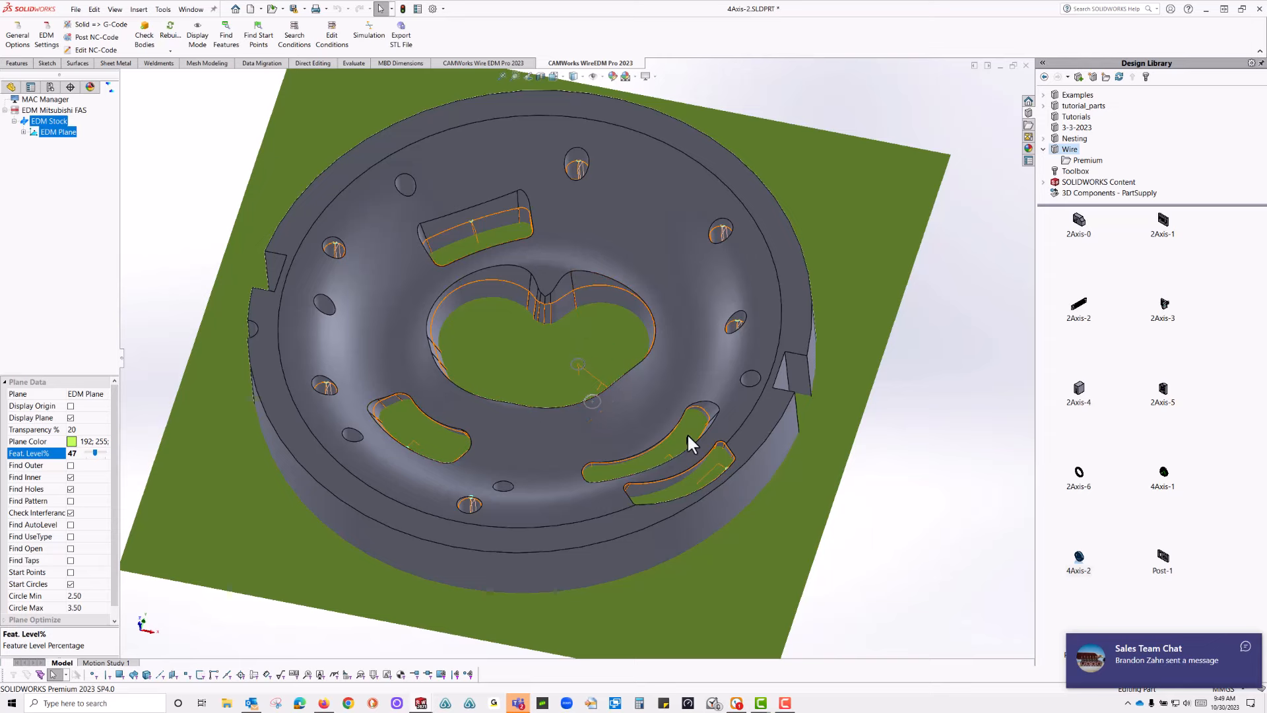
pyautogui.moveTo(691, 444); pyautogui.dragTo(709, 348)
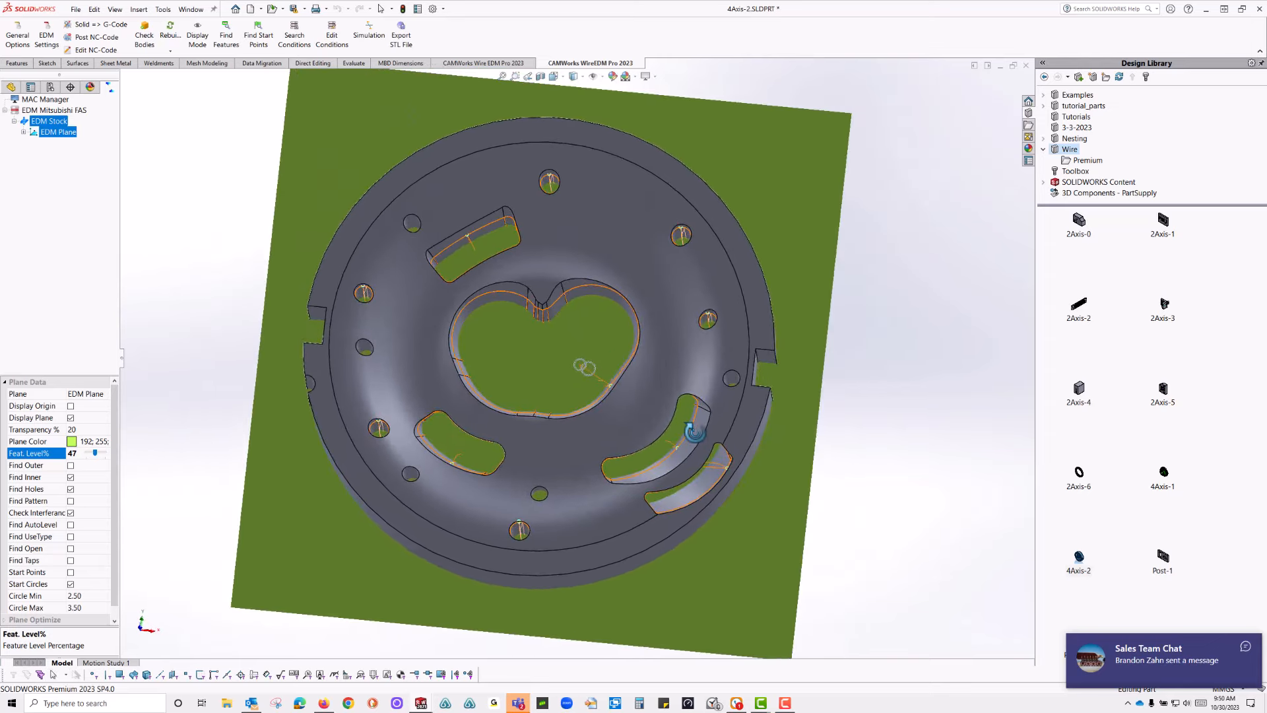
pyautogui.moveTo(586, 368); pyautogui.dragTo(700, 372)
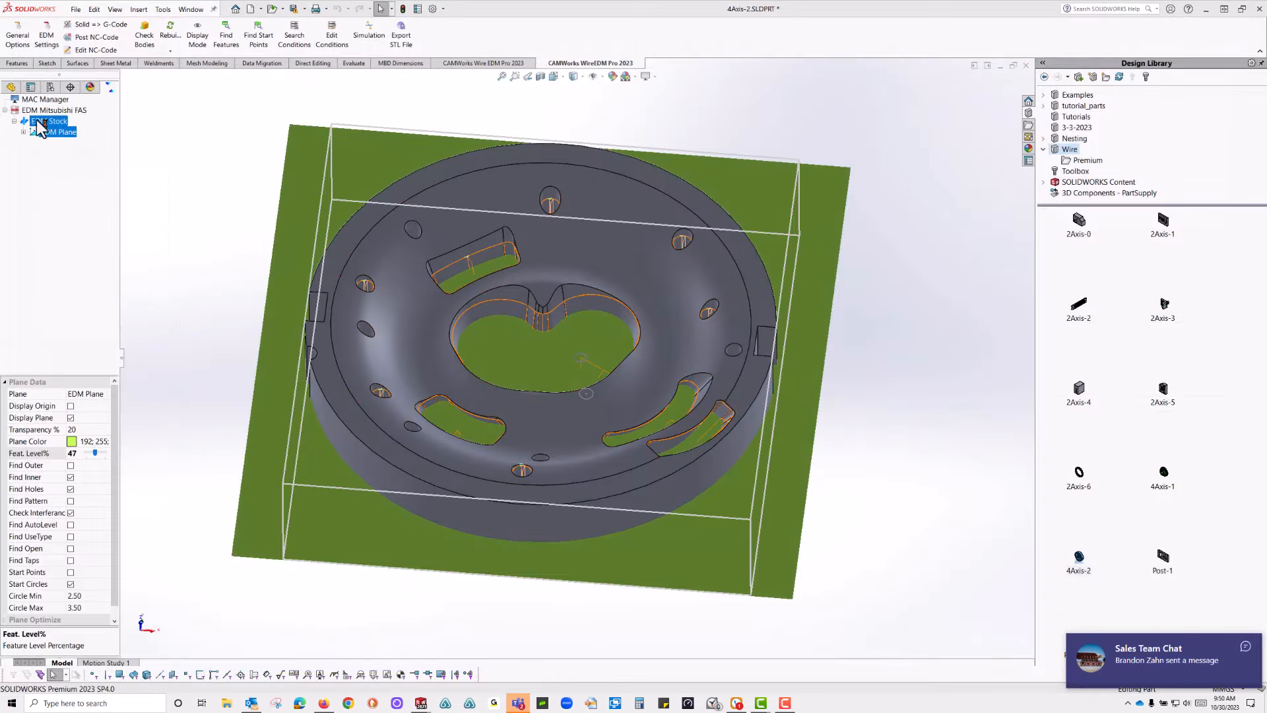
# - Edit the EDM stock to Cylinder type with Z Axis as the rotary axis and confirm
pyautogui.rightClick(41, 120)
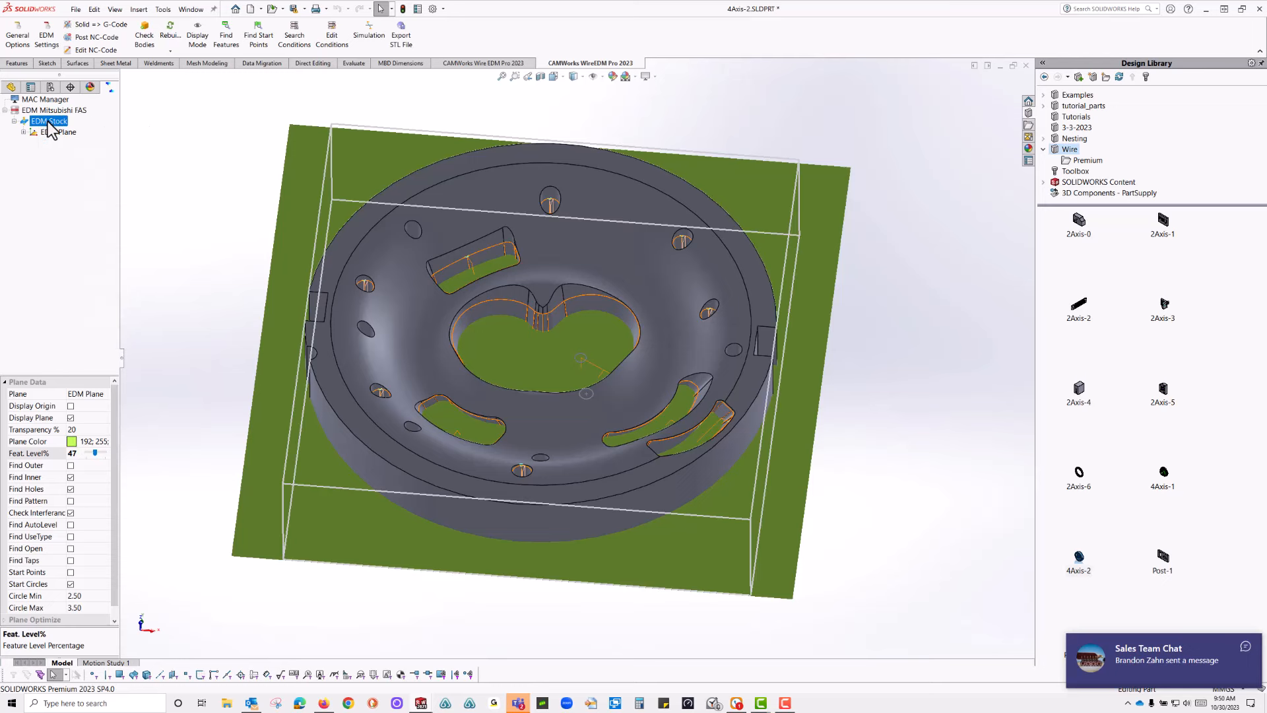
pyautogui.rightClick(48, 121)
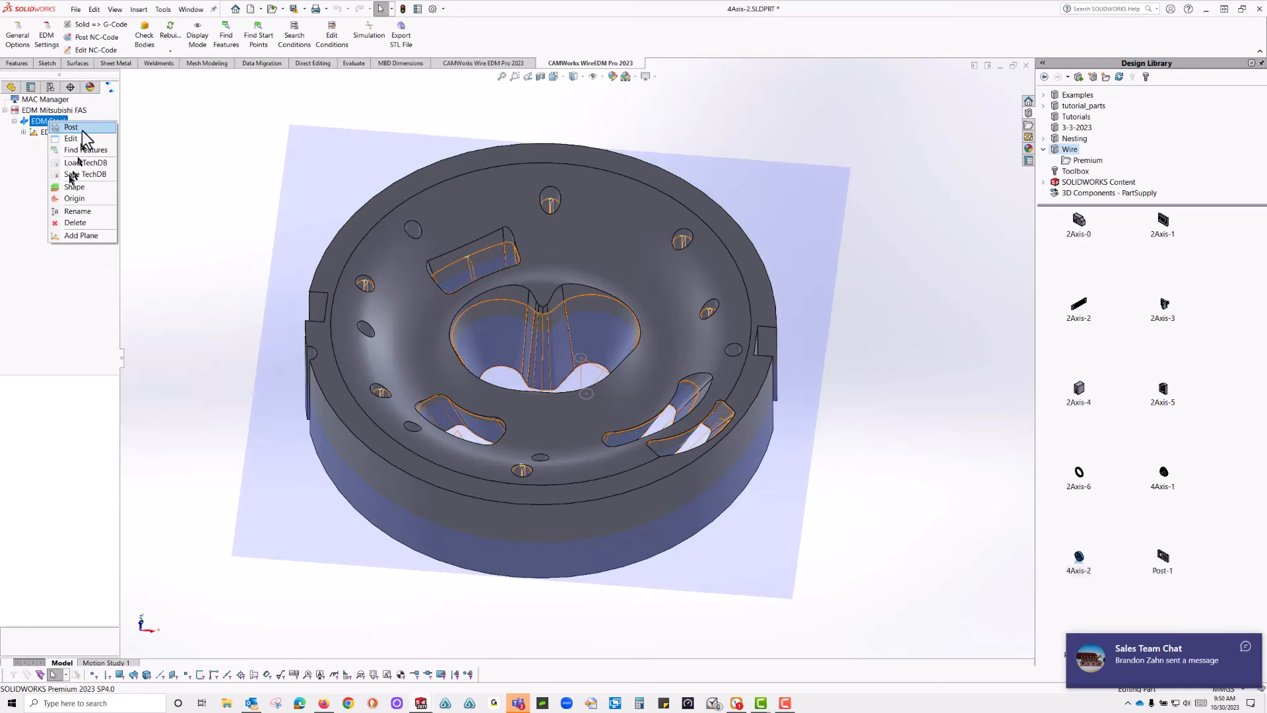
pyautogui.click(72, 139)
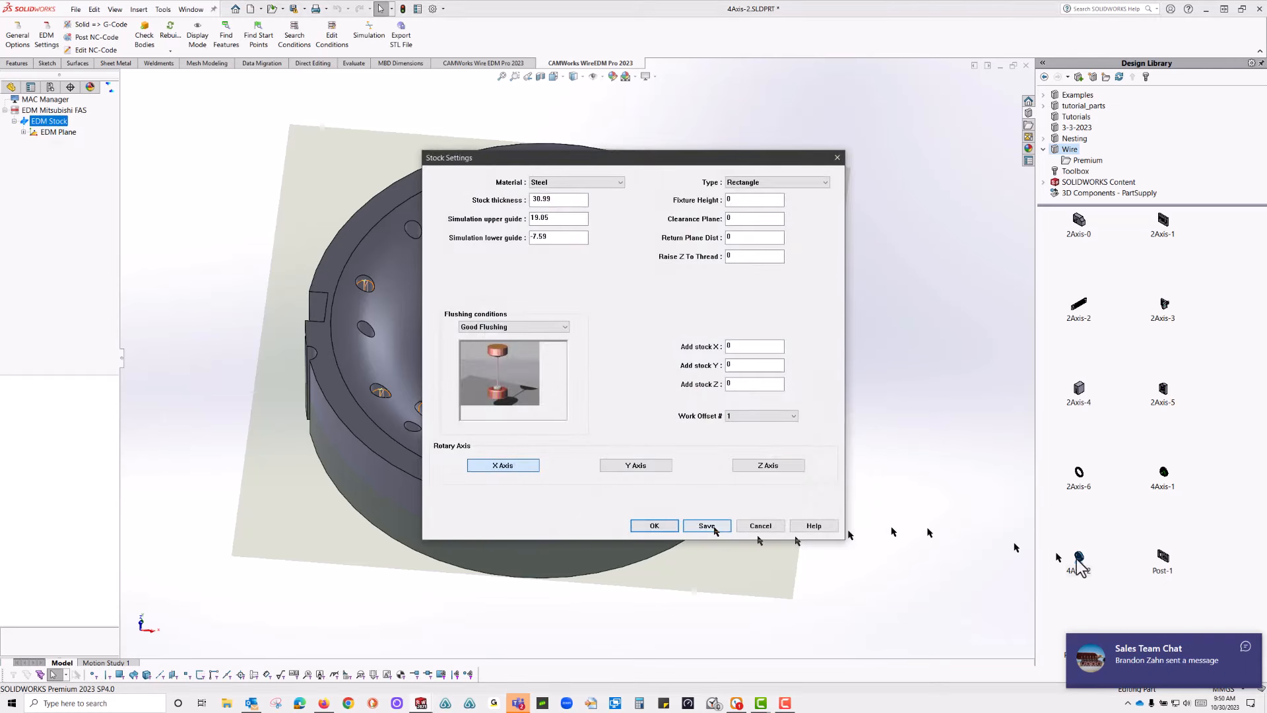
pyautogui.click(768, 464)
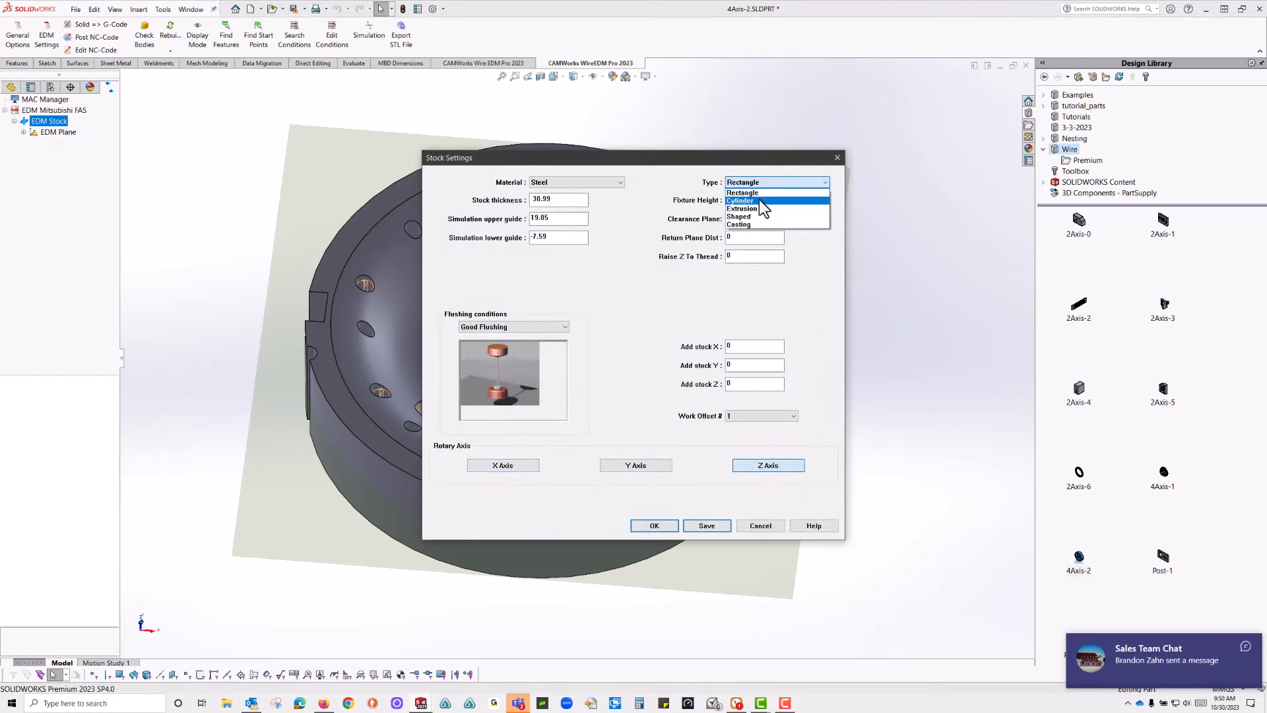
pyautogui.click(742, 201)
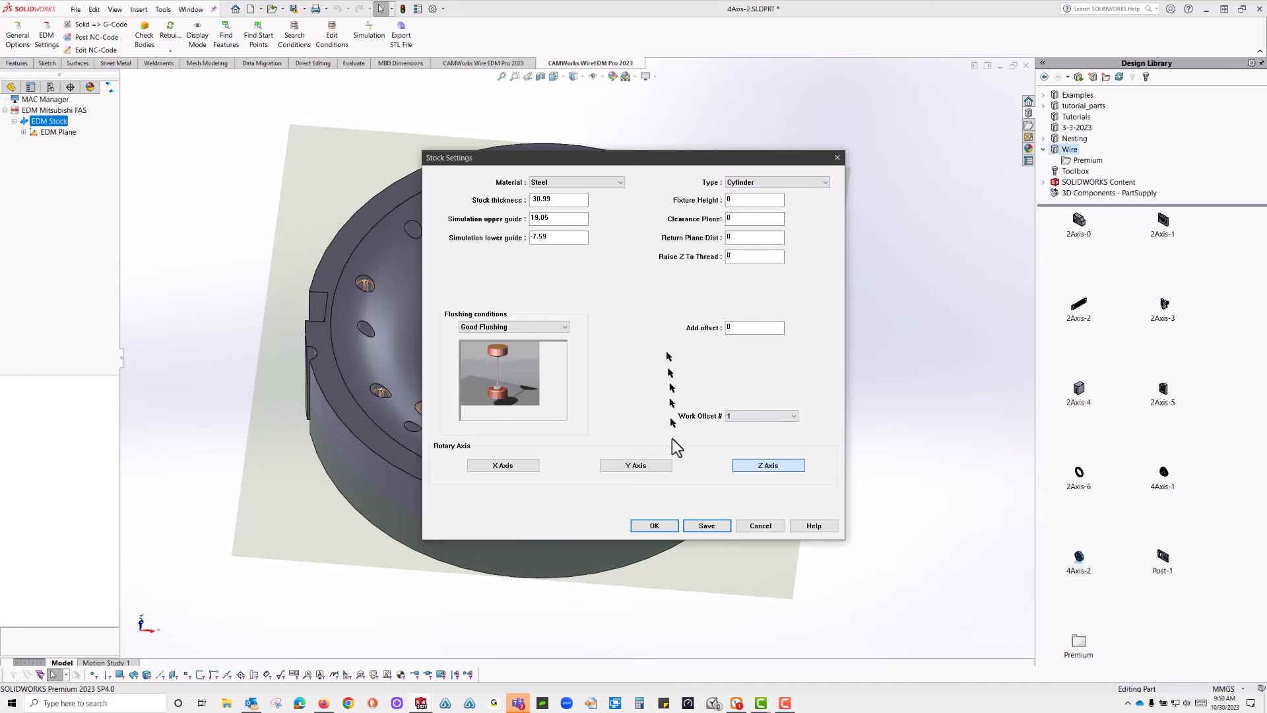
pyautogui.click(654, 526)
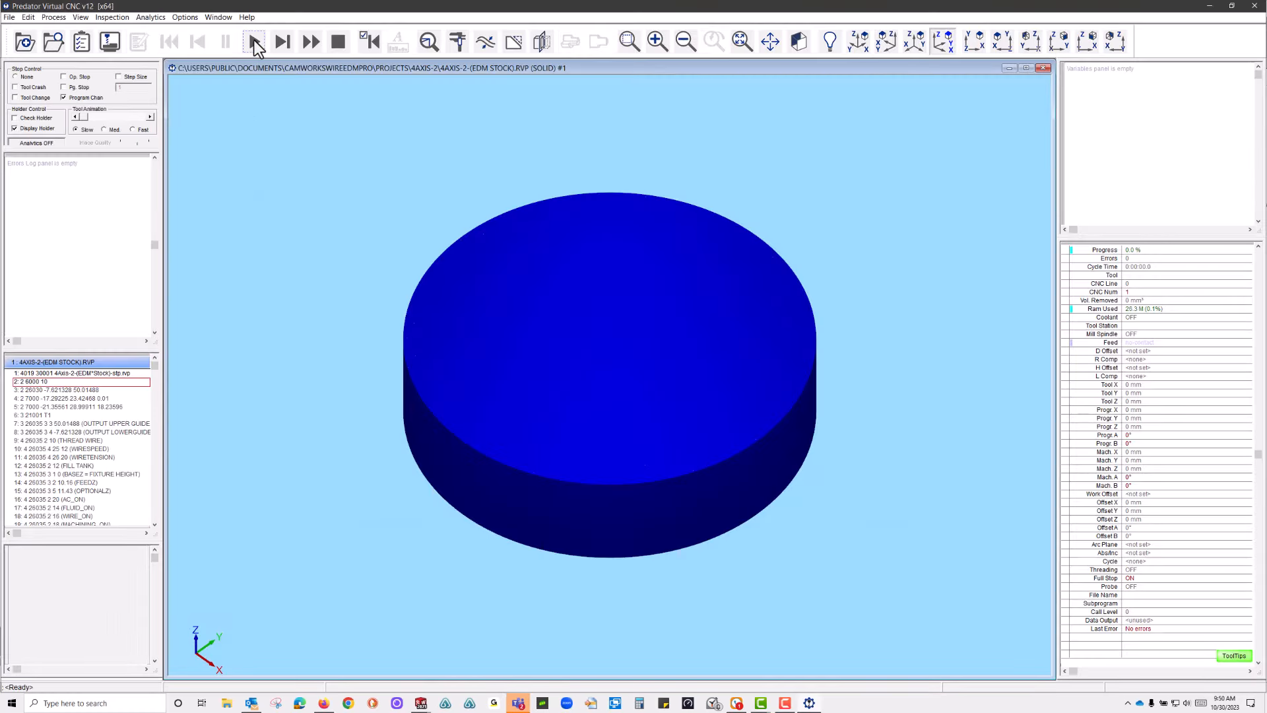
# - Run the Predator wire-cut simulation at Med speed, then Remove Unselected pieces from the result
pyautogui.click(252, 41)
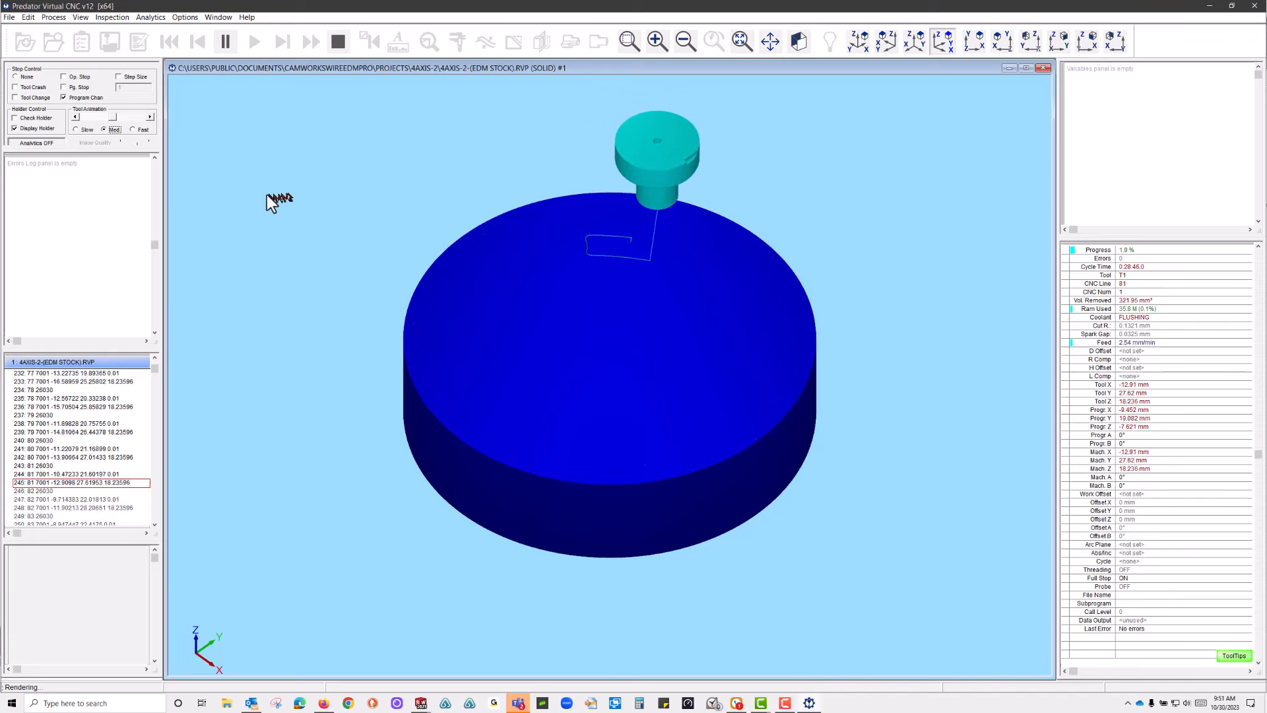
pyautogui.click(133, 129)
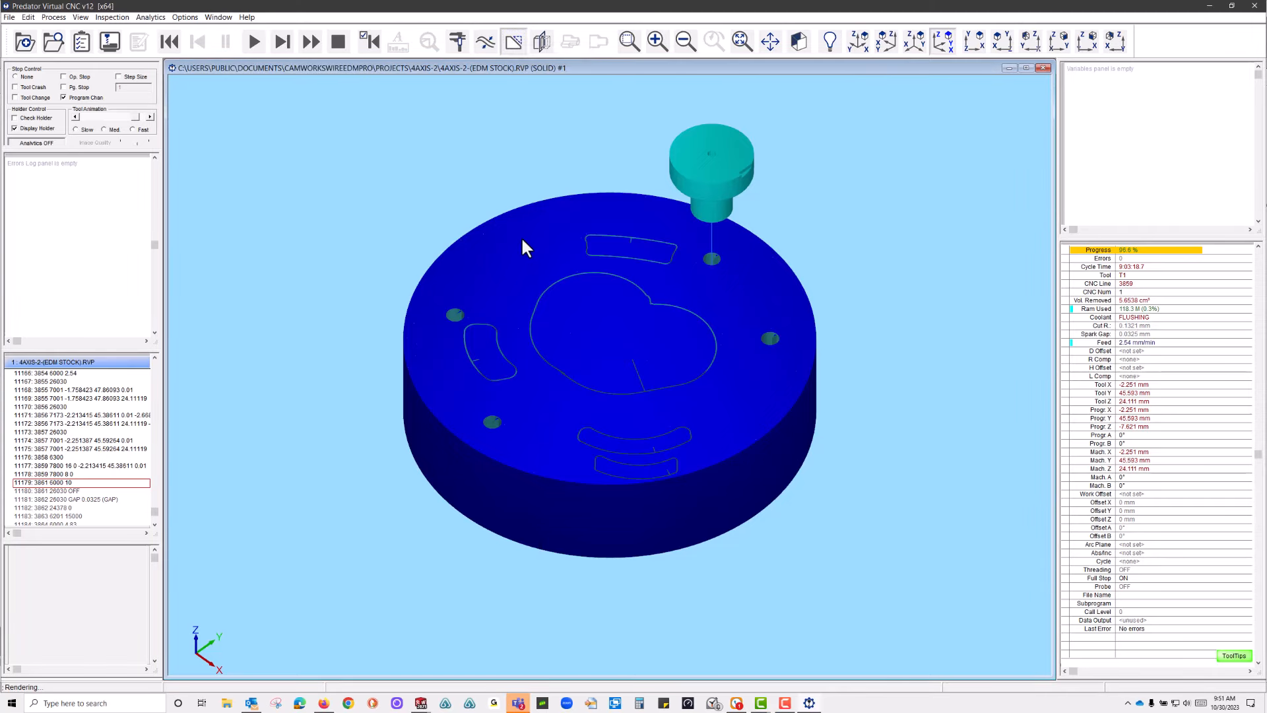
pyautogui.rightClick(525, 246)
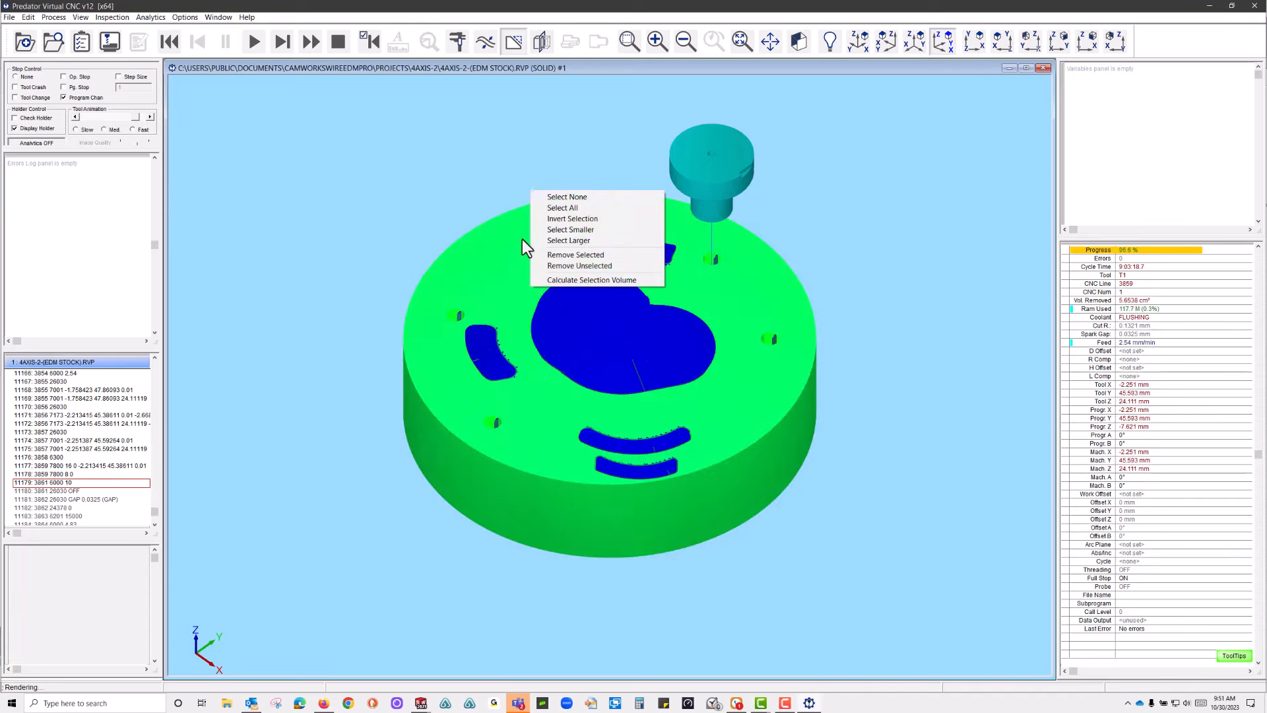
pyautogui.moveTo(580, 266)
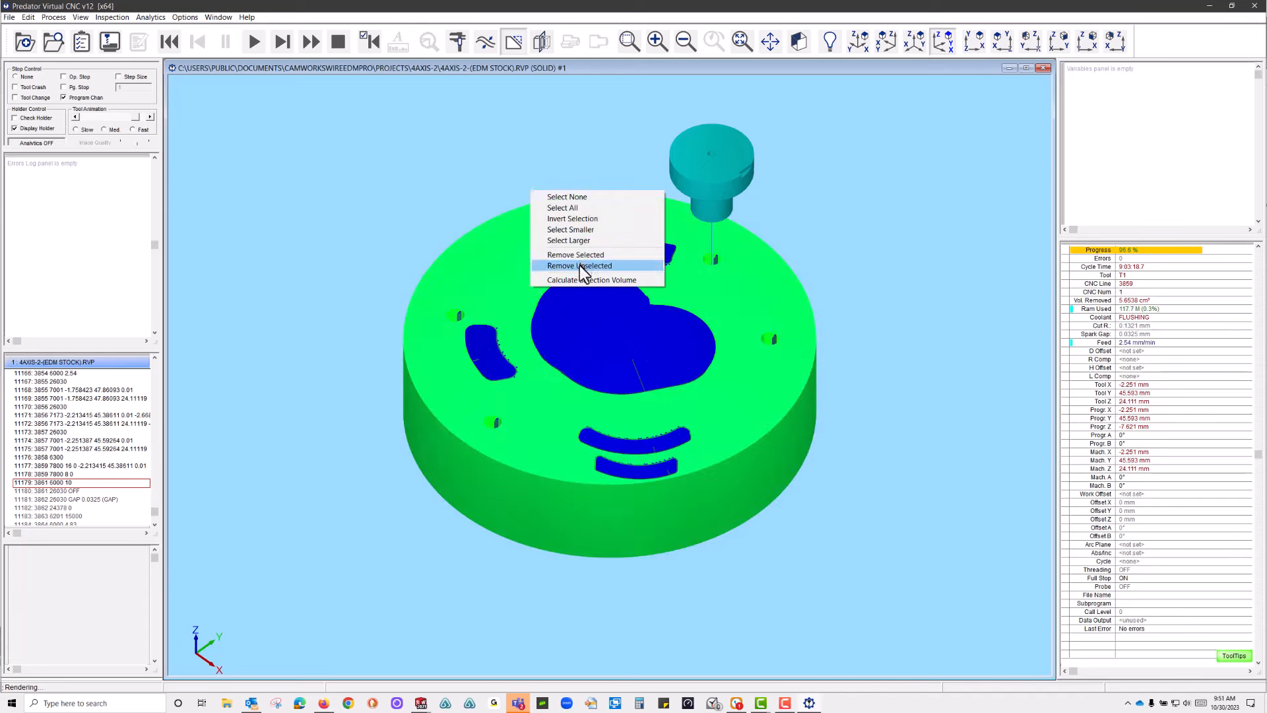
pyautogui.click(580, 265)
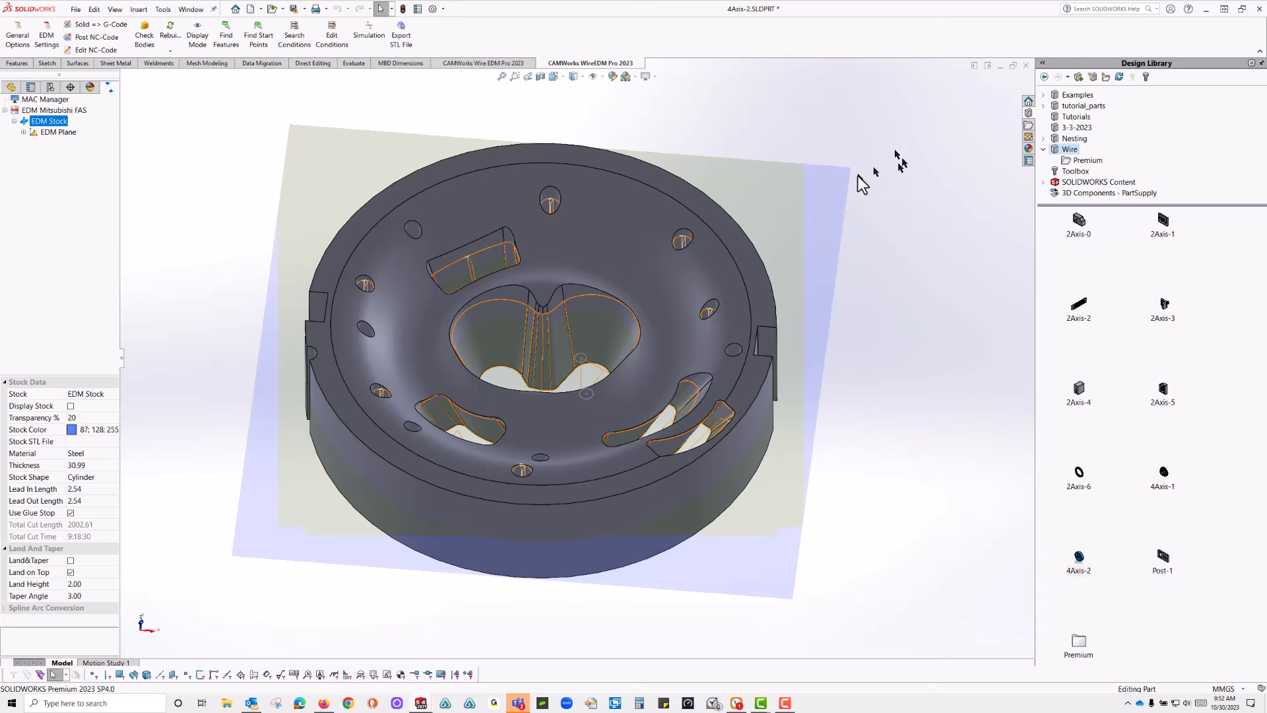
pyautogui.moveTo(1083, 236)
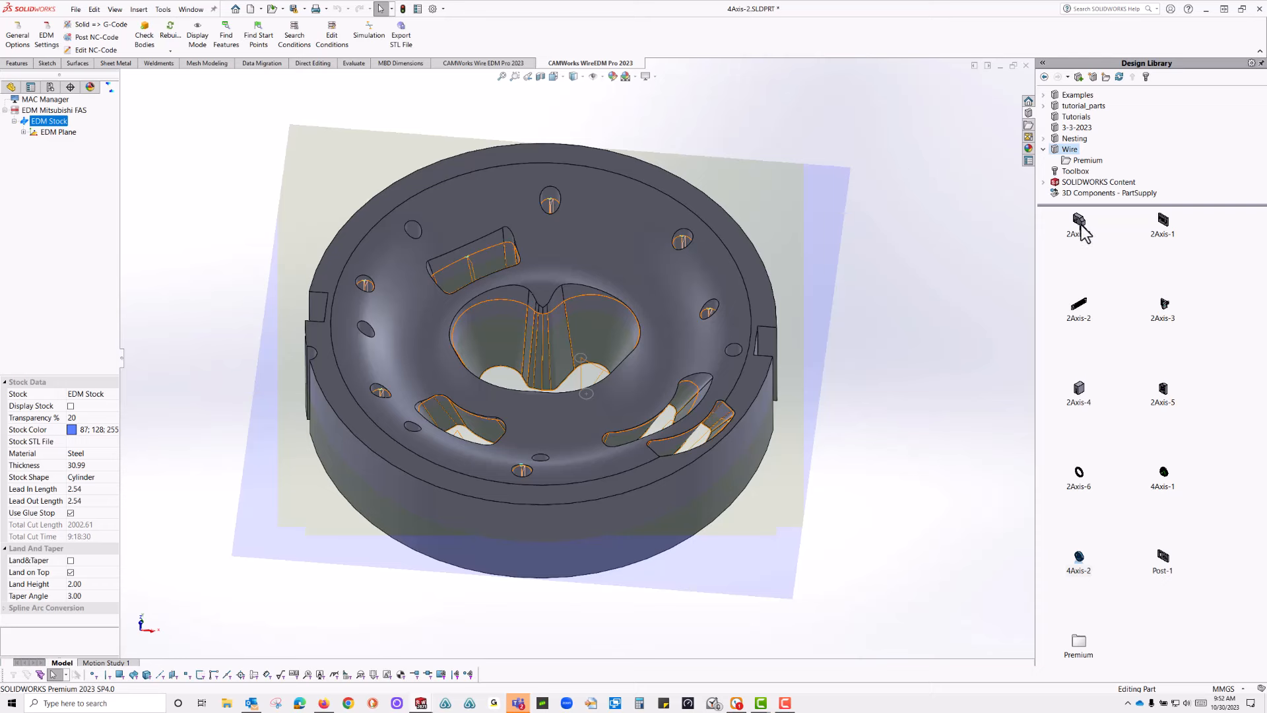
pyautogui.moveTo(948, 301)
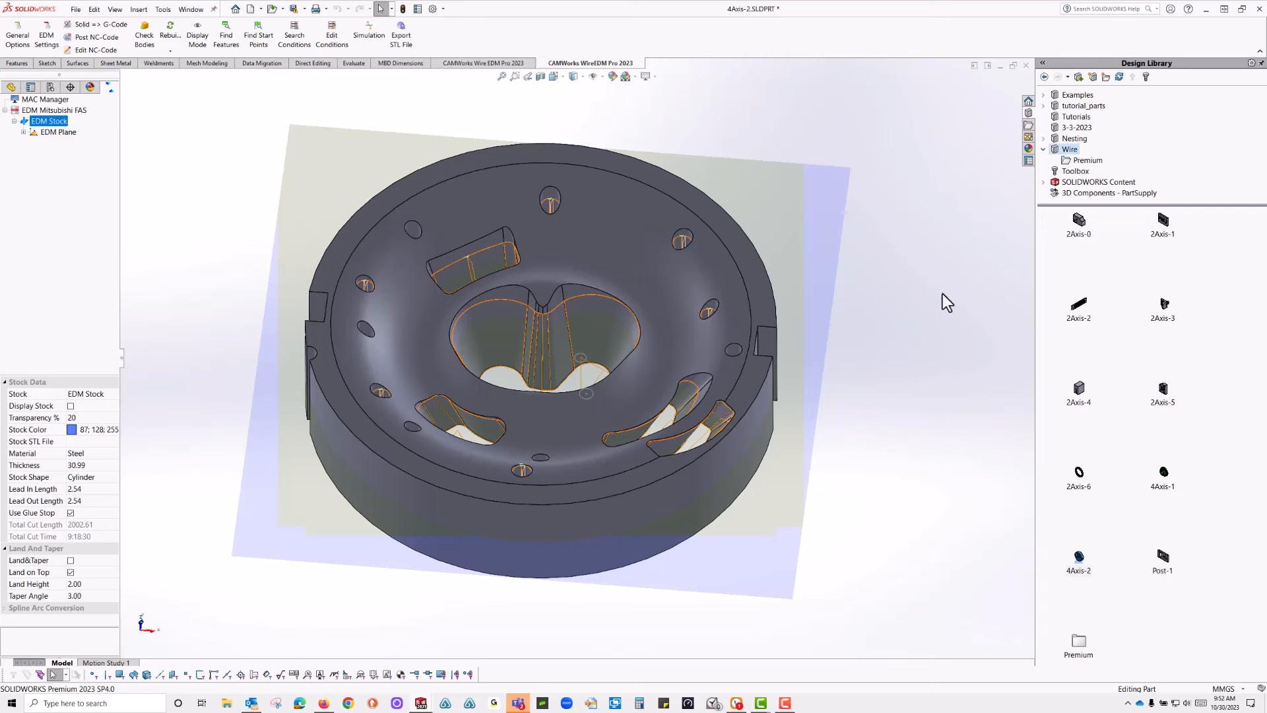
pyautogui.moveTo(923, 328)
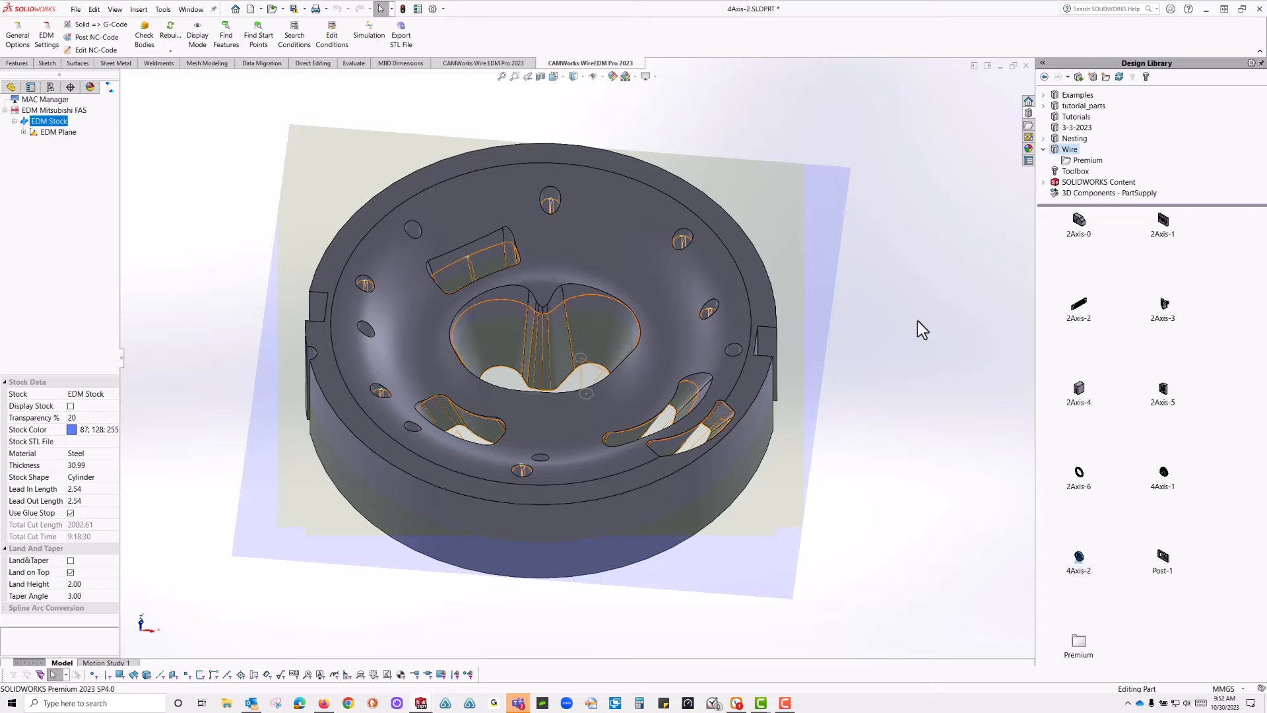
pyautogui.moveTo(1027, 457)
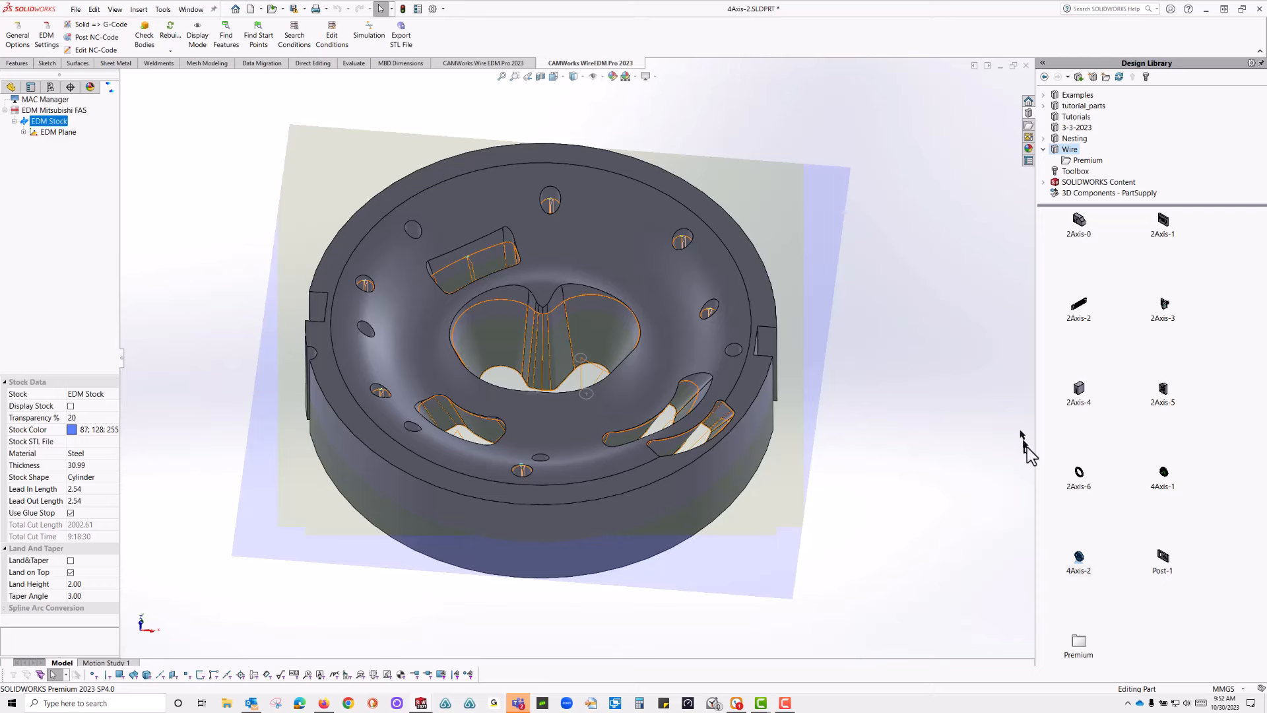
pyautogui.moveTo(1179, 483)
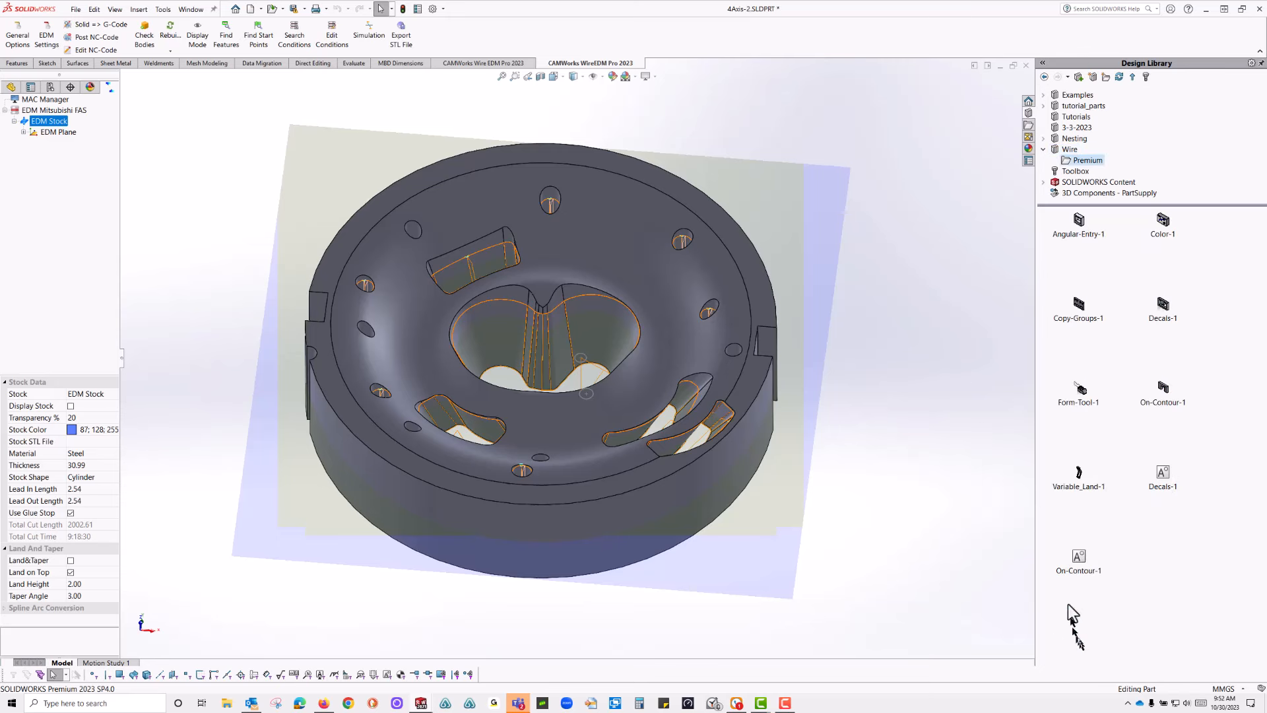
pyautogui.moveTo(1190, 227)
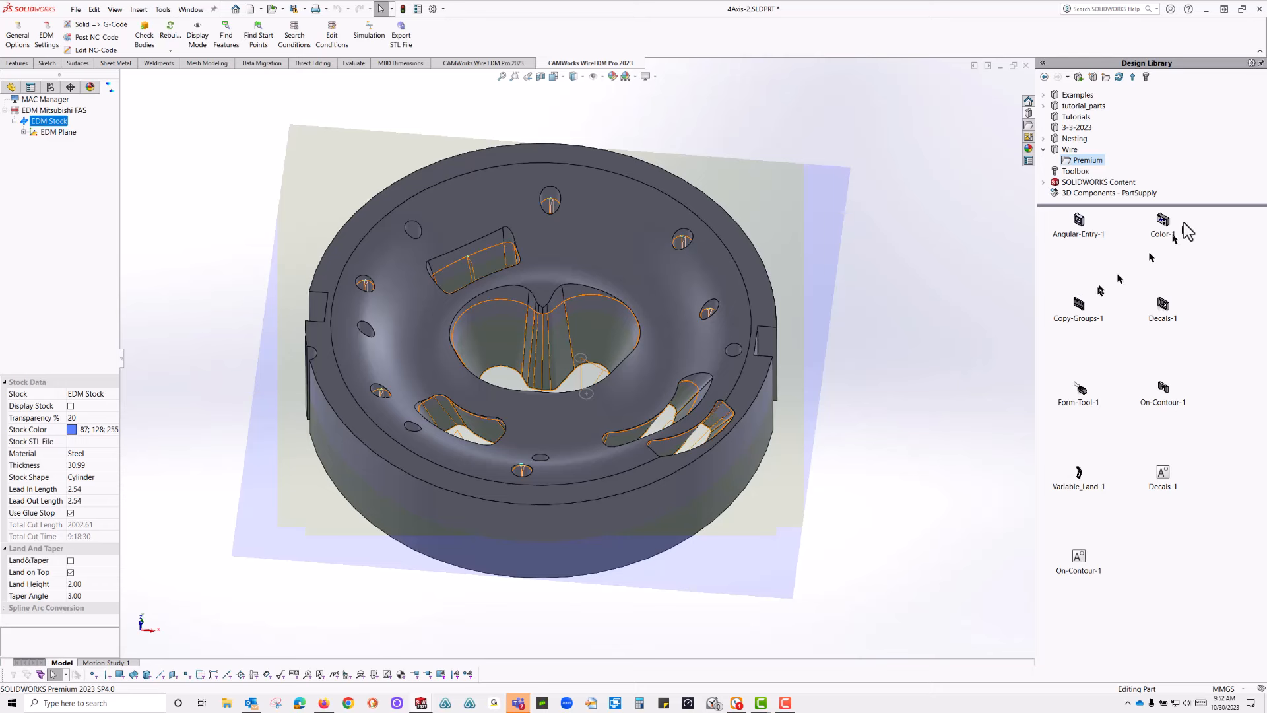
pyautogui.moveTo(1164, 224)
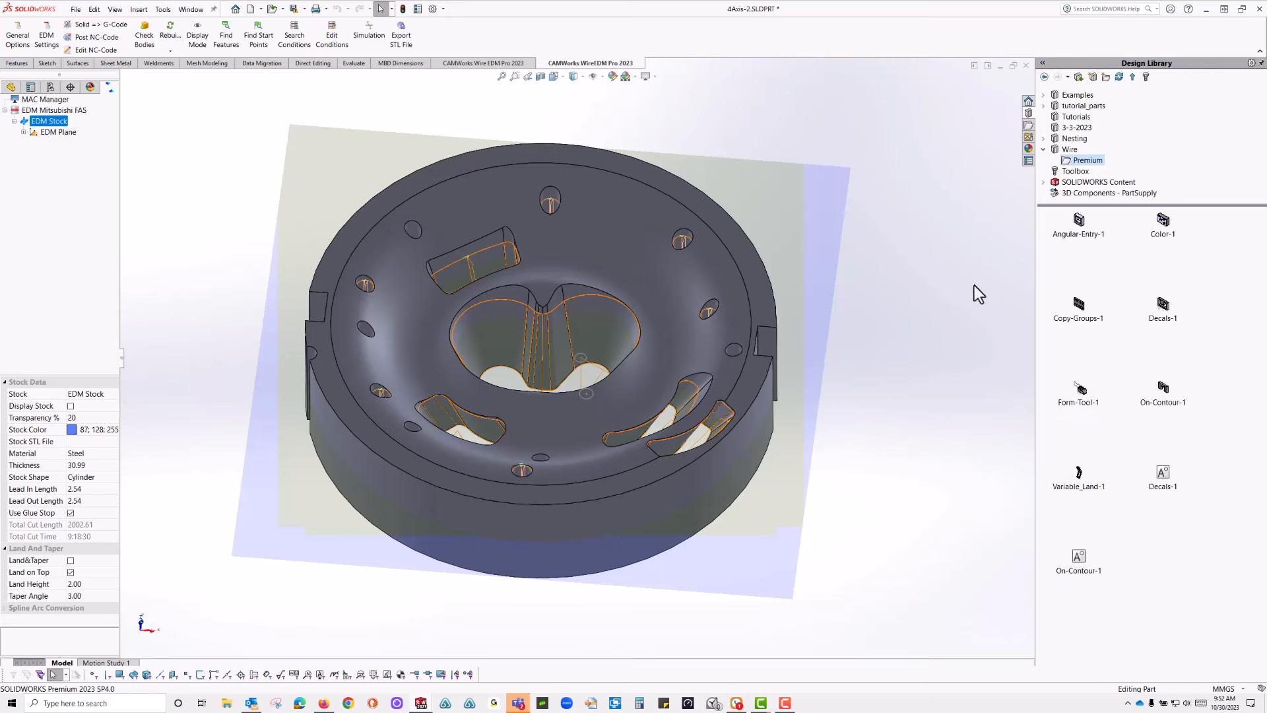
pyautogui.moveTo(1085, 501)
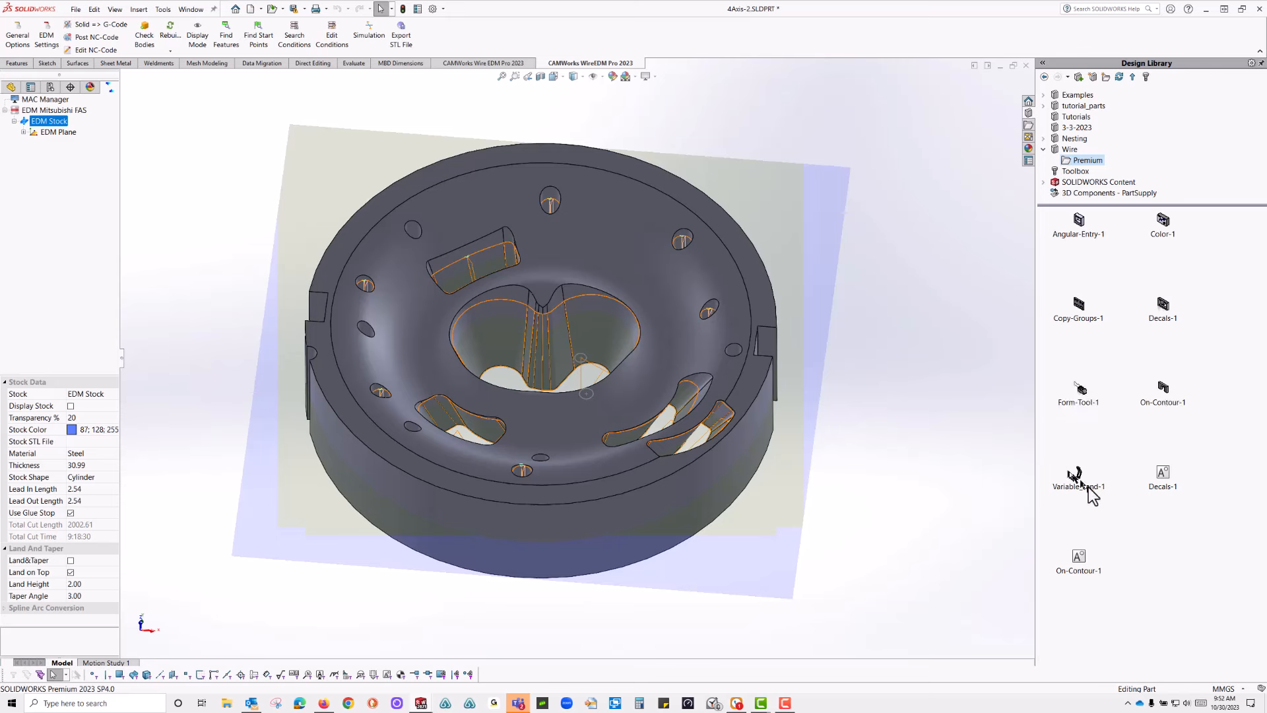
pyautogui.moveTo(972, 365)
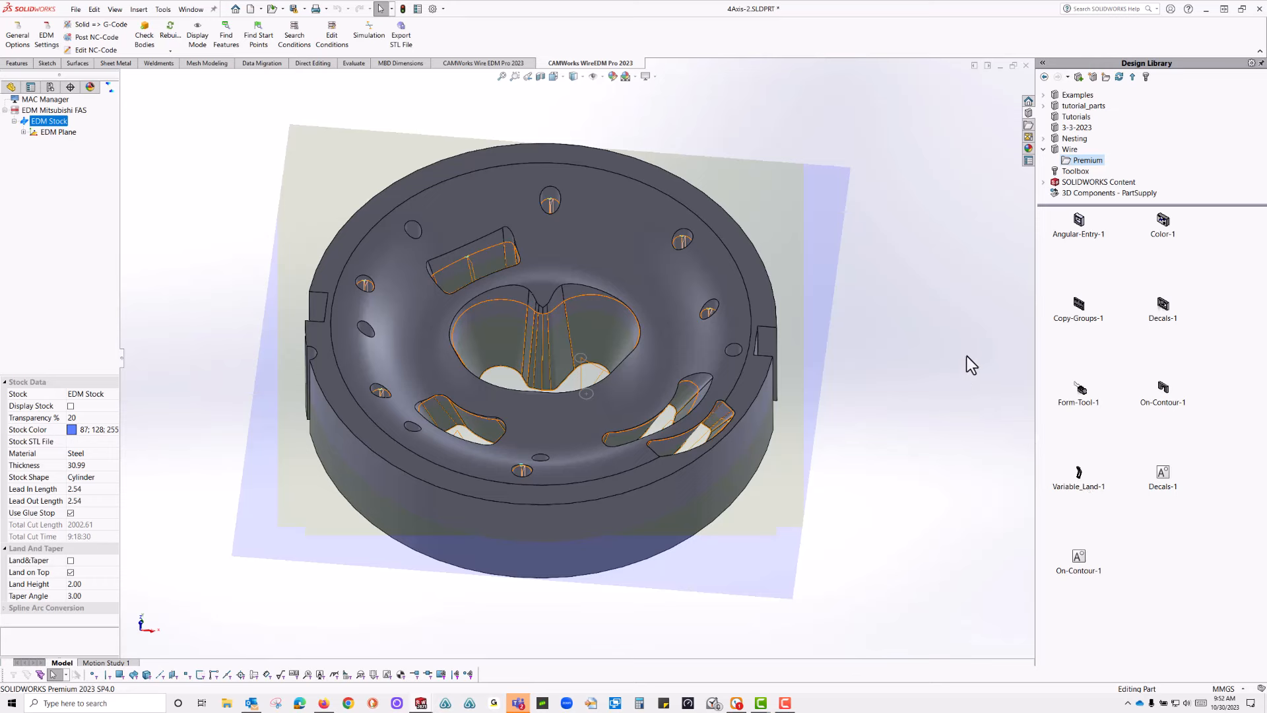
pyautogui.moveTo(969, 362)
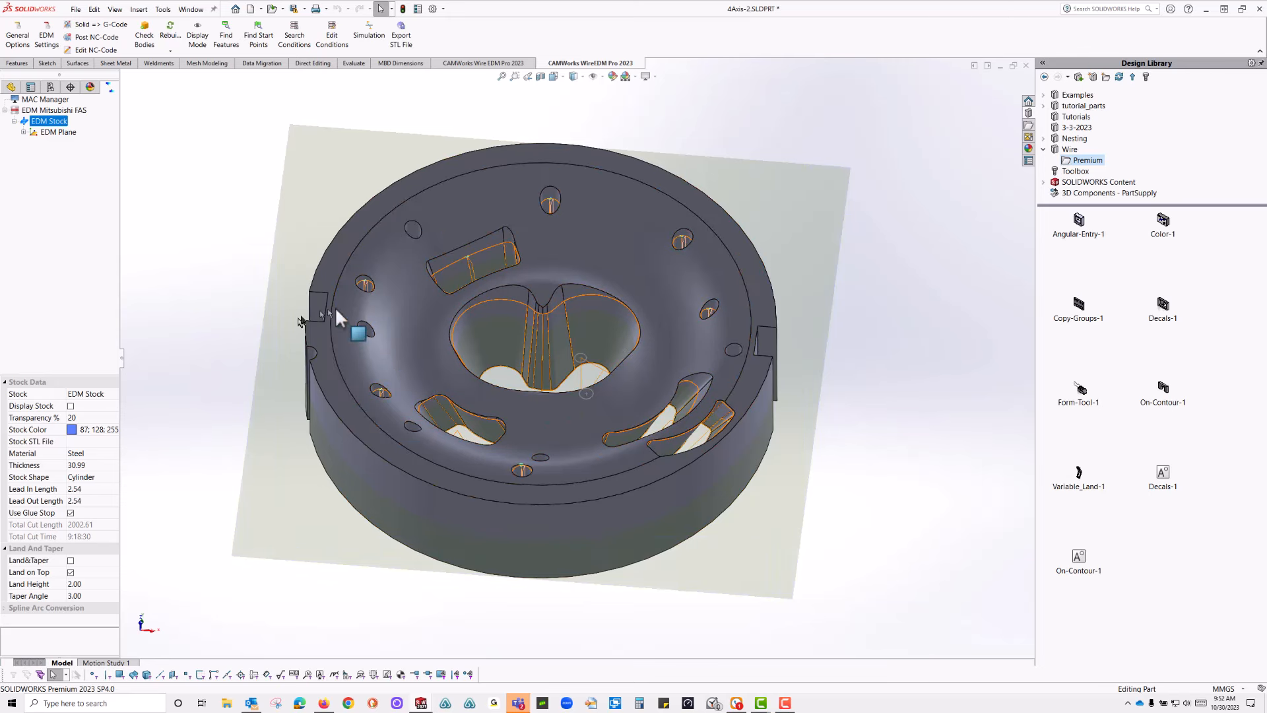
pyautogui.moveTo(939, 306)
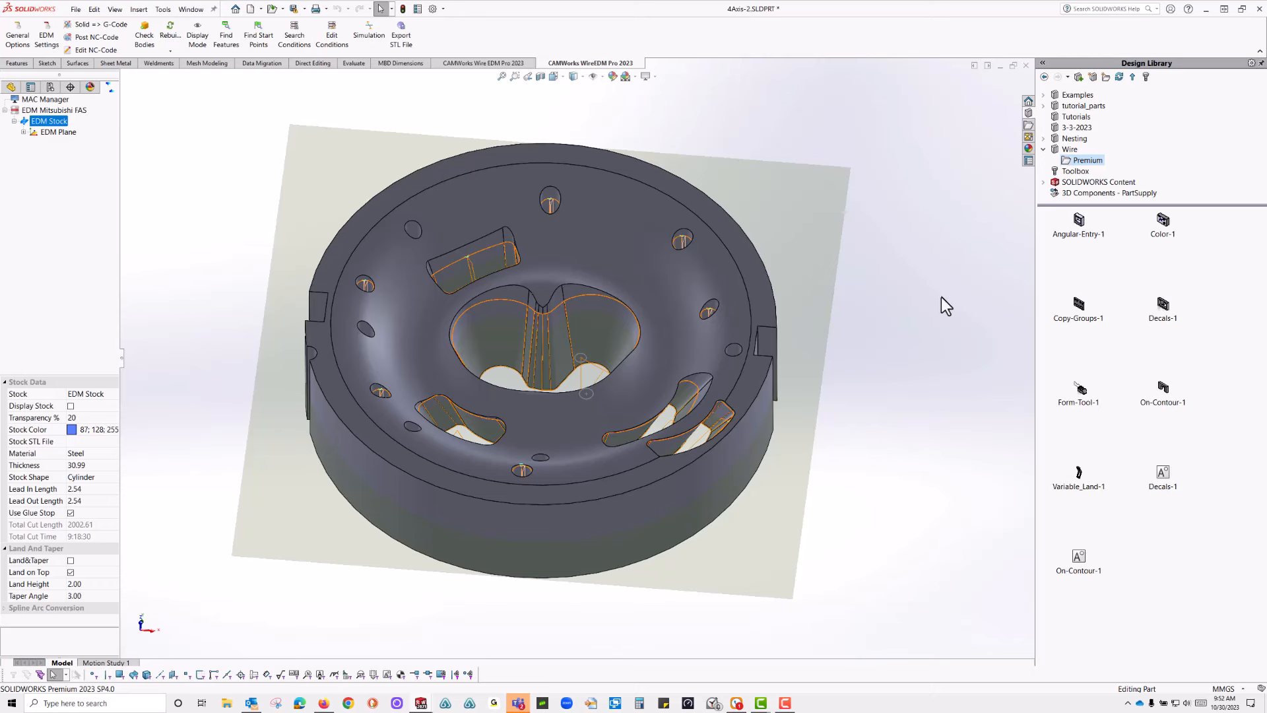